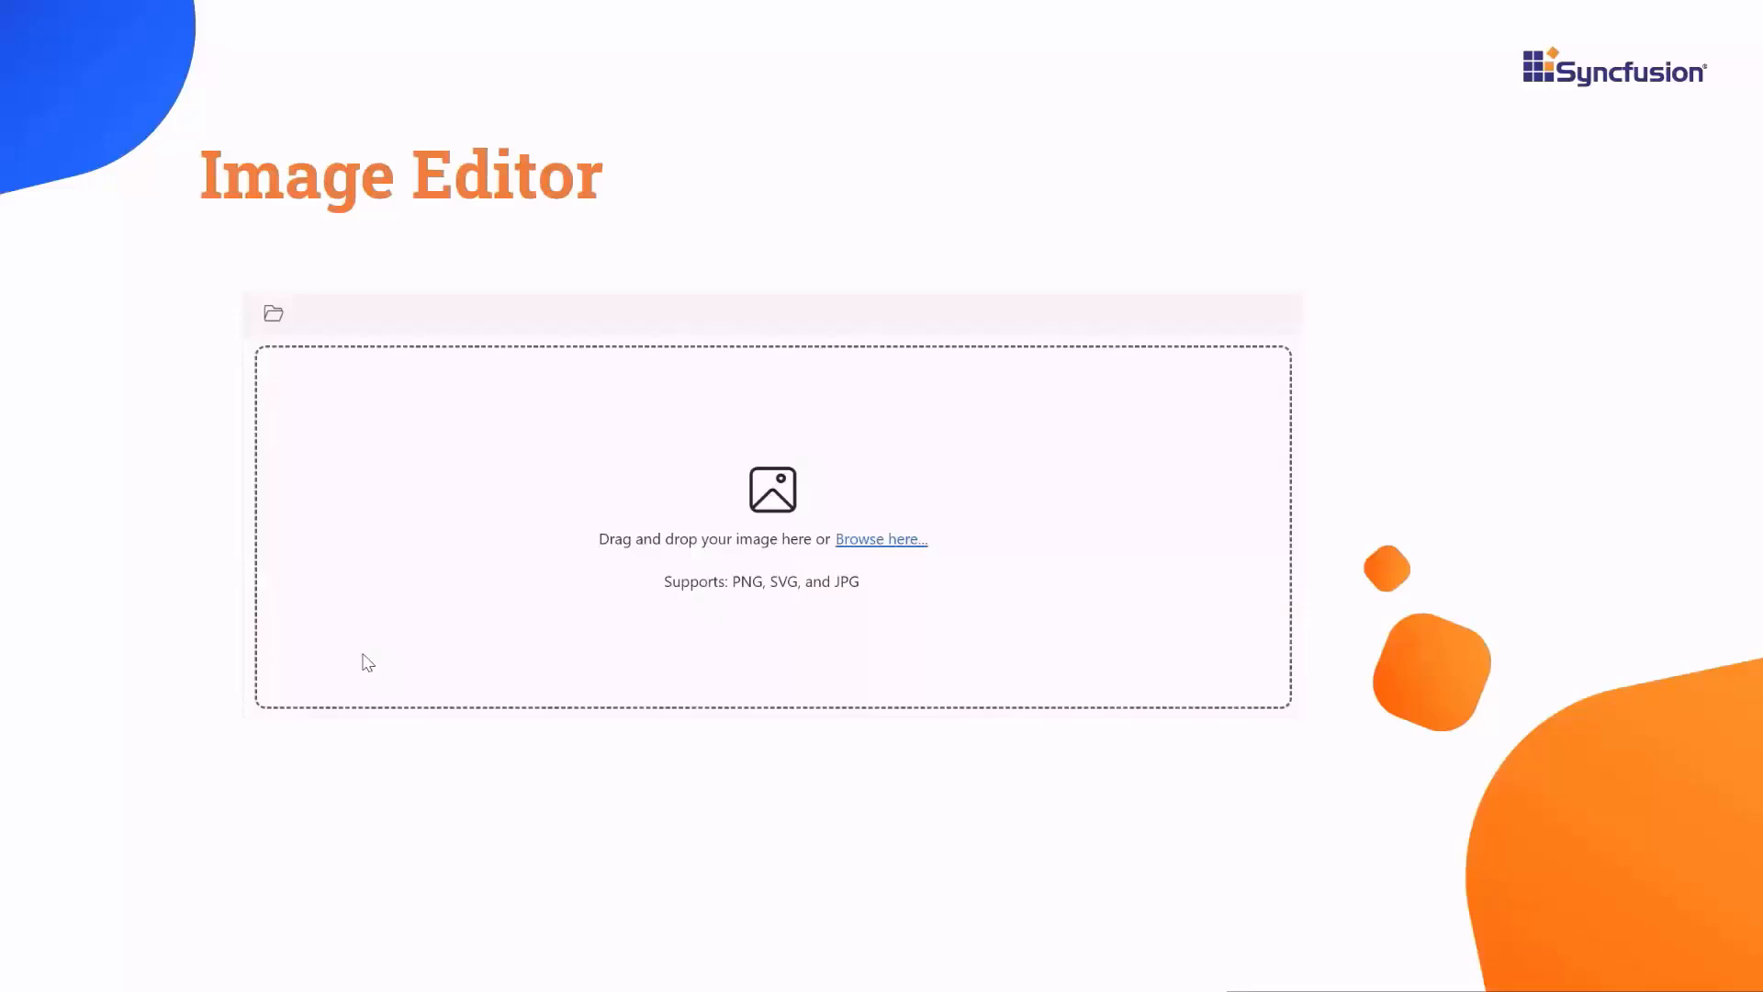
# Load the Nature photo and crop it into an upright circle around the tree
pyautogui.click(882, 540)
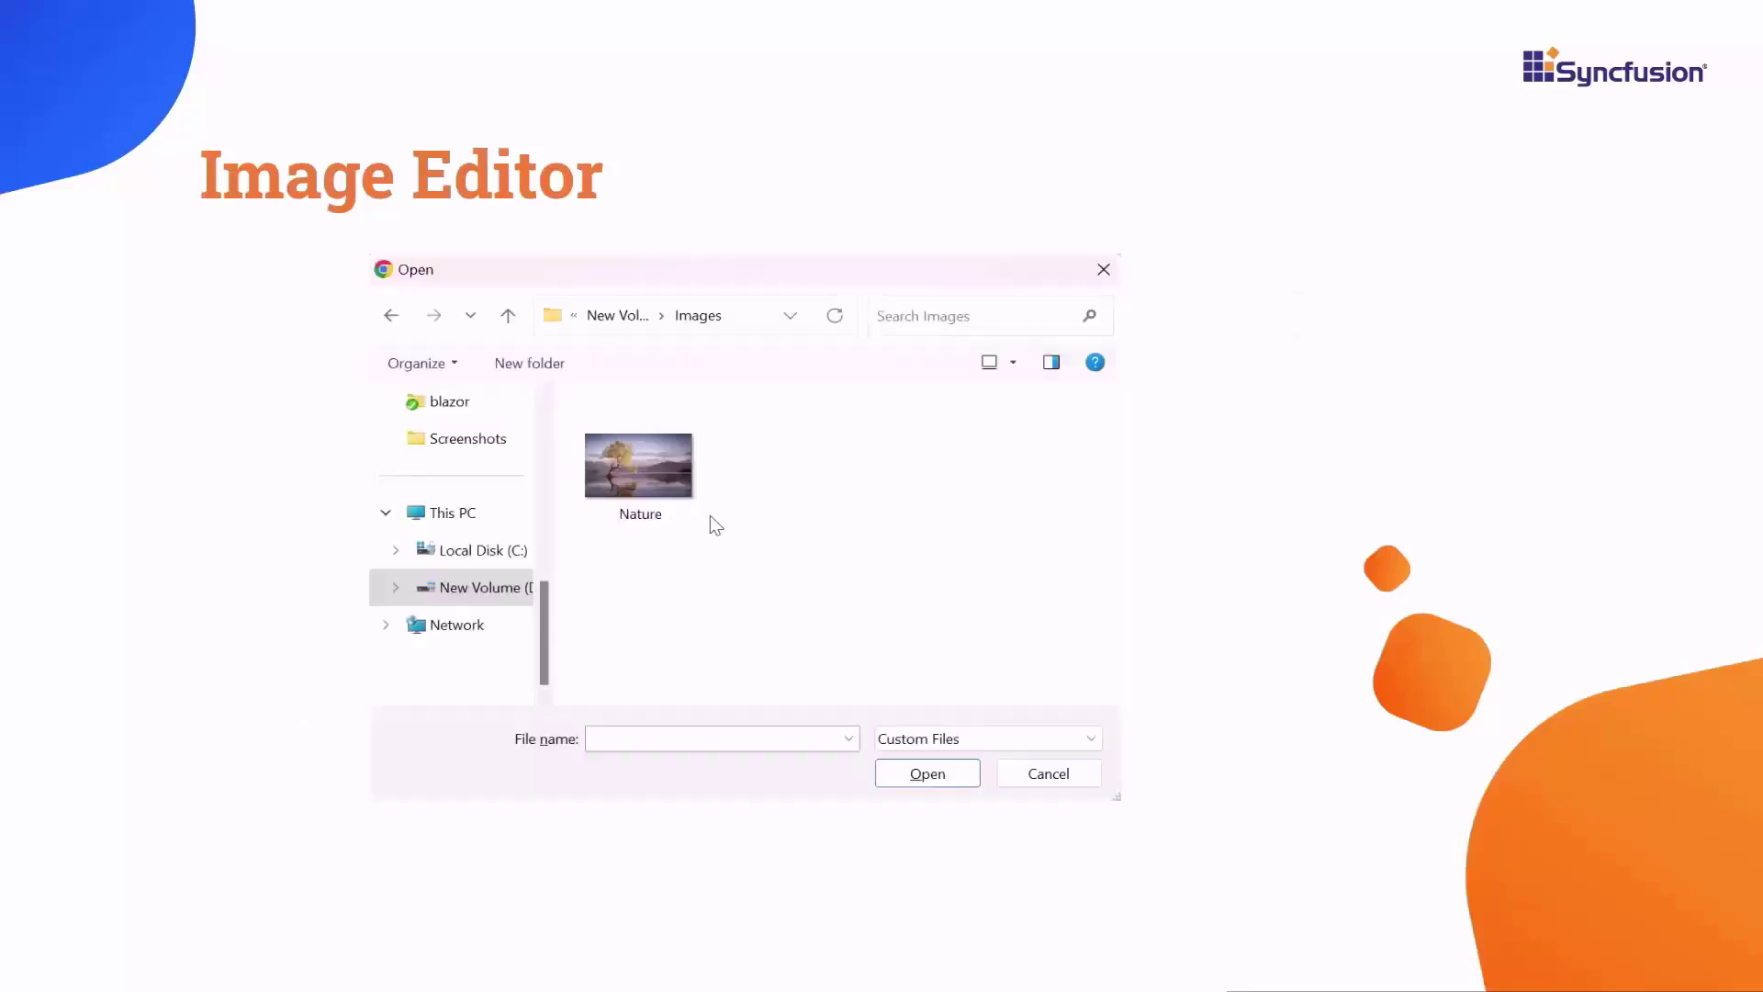
pyautogui.doubleClick(639, 467)
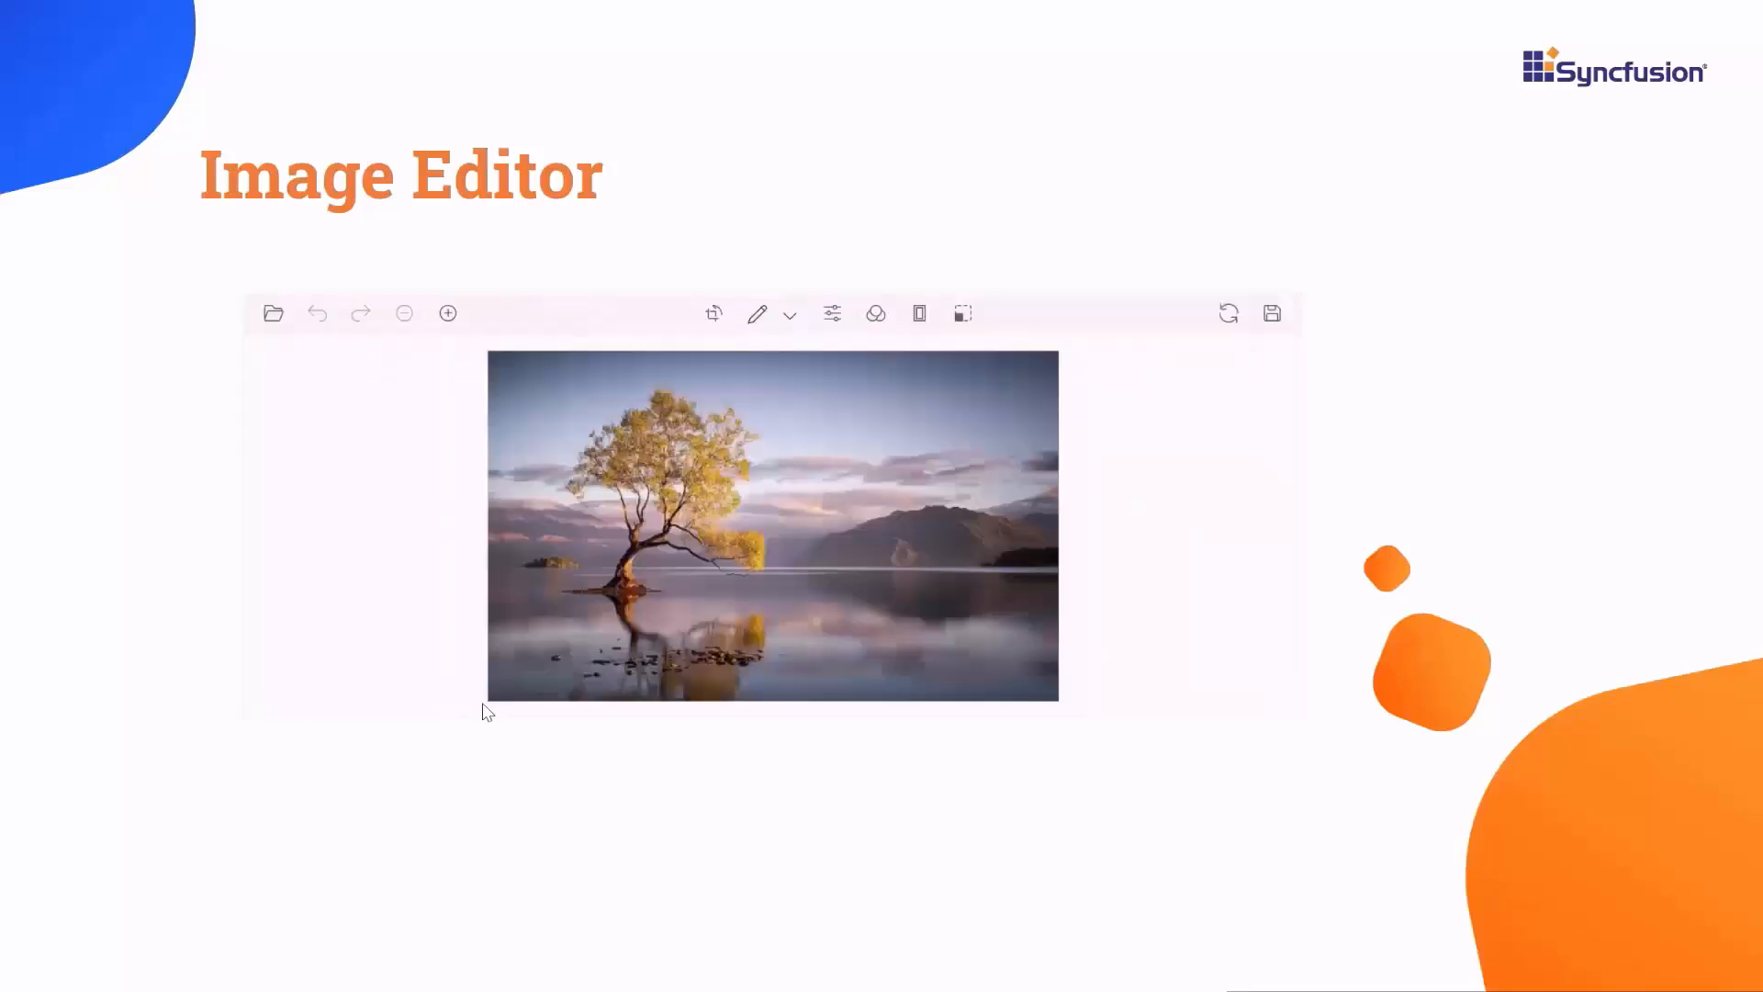
pyautogui.moveTo(553, 725)
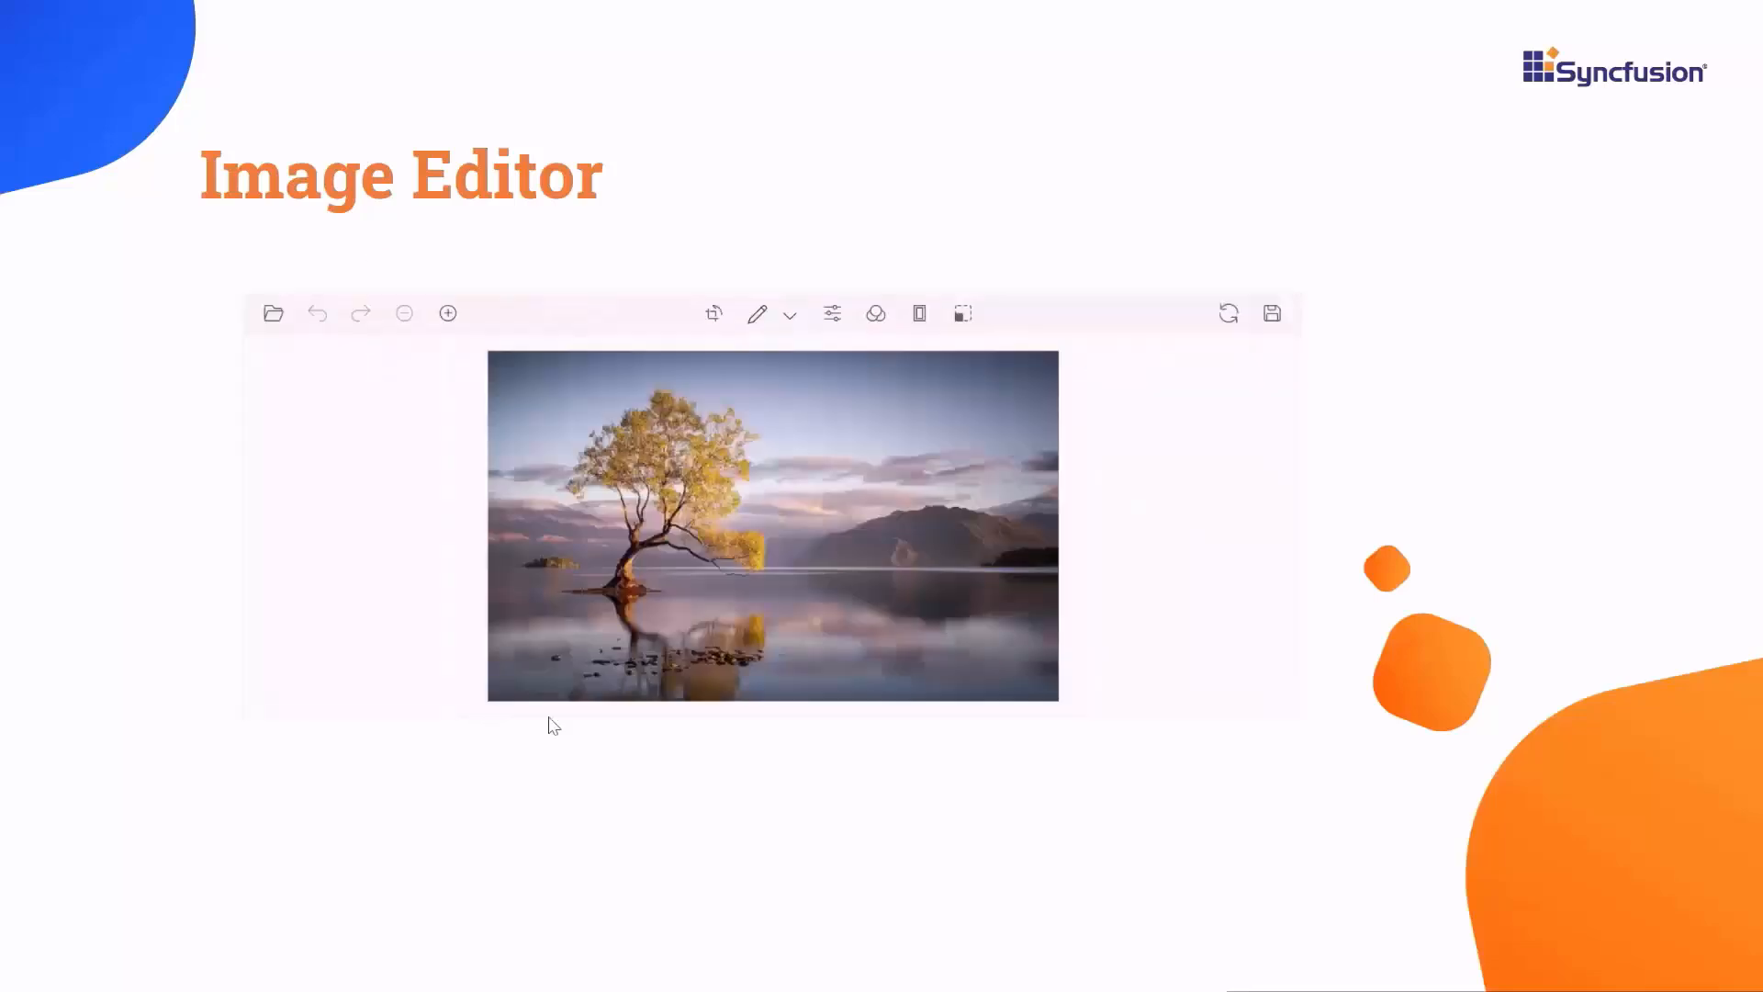
pyautogui.click(447, 312)
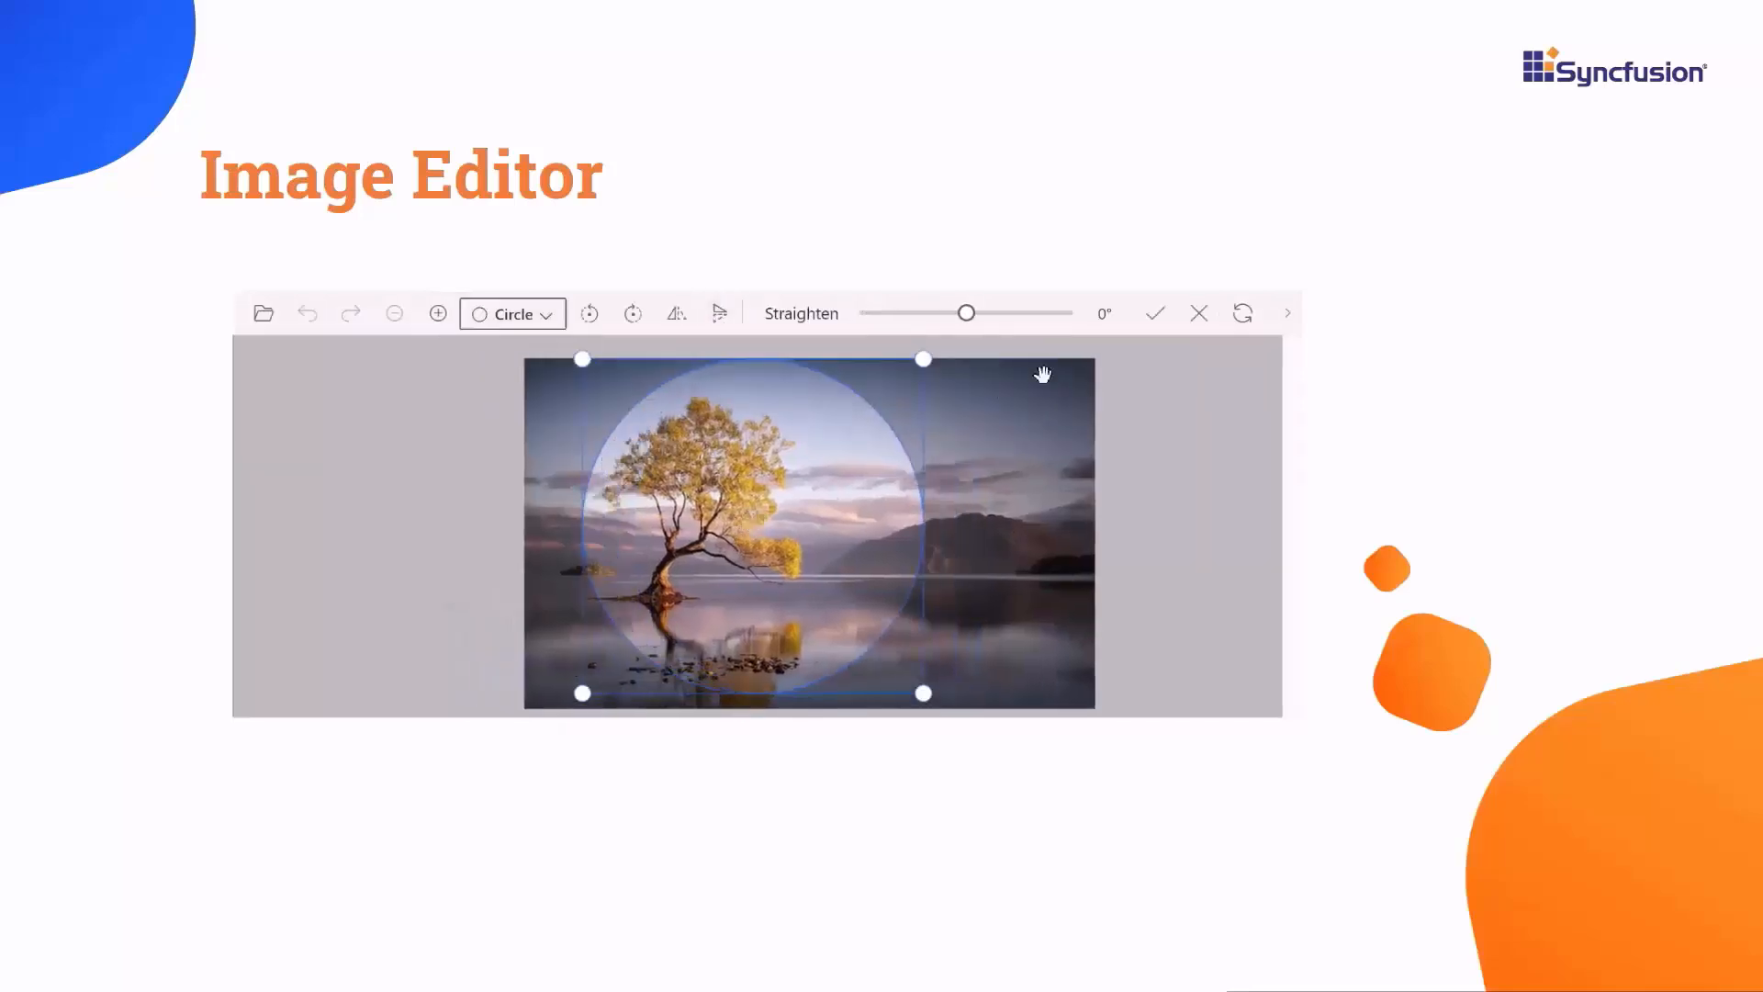
pyautogui.click(1155, 312)
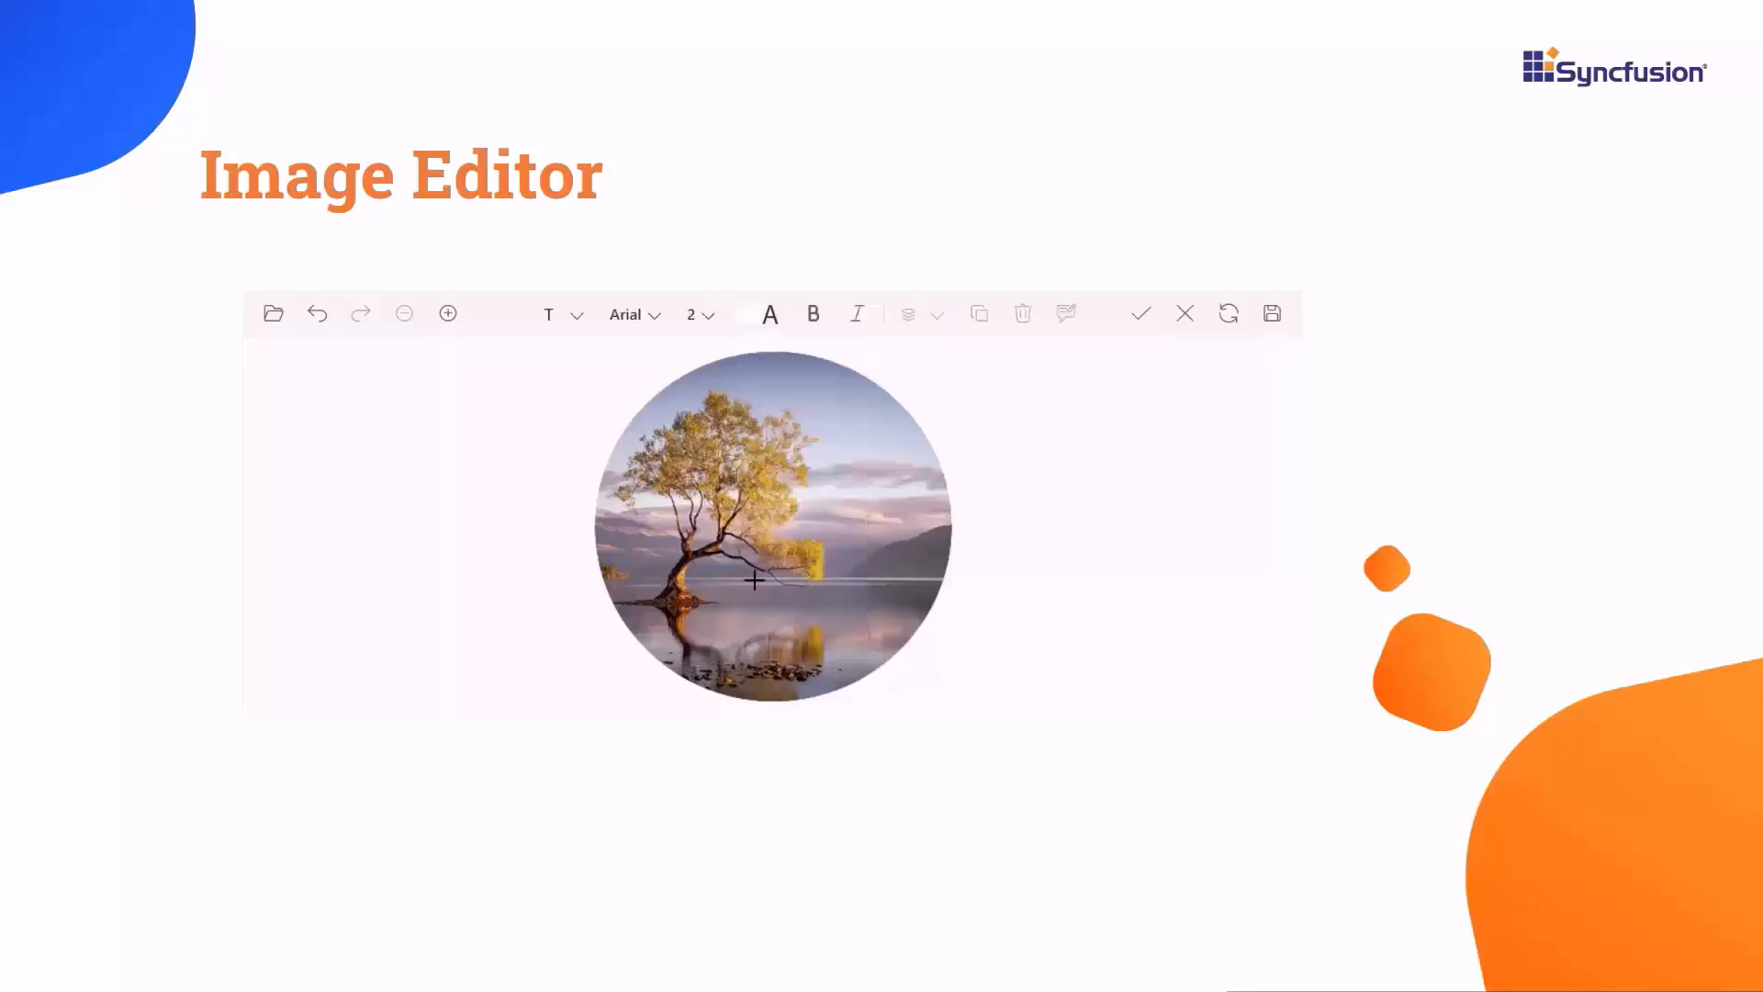
pyautogui.click(1140, 313)
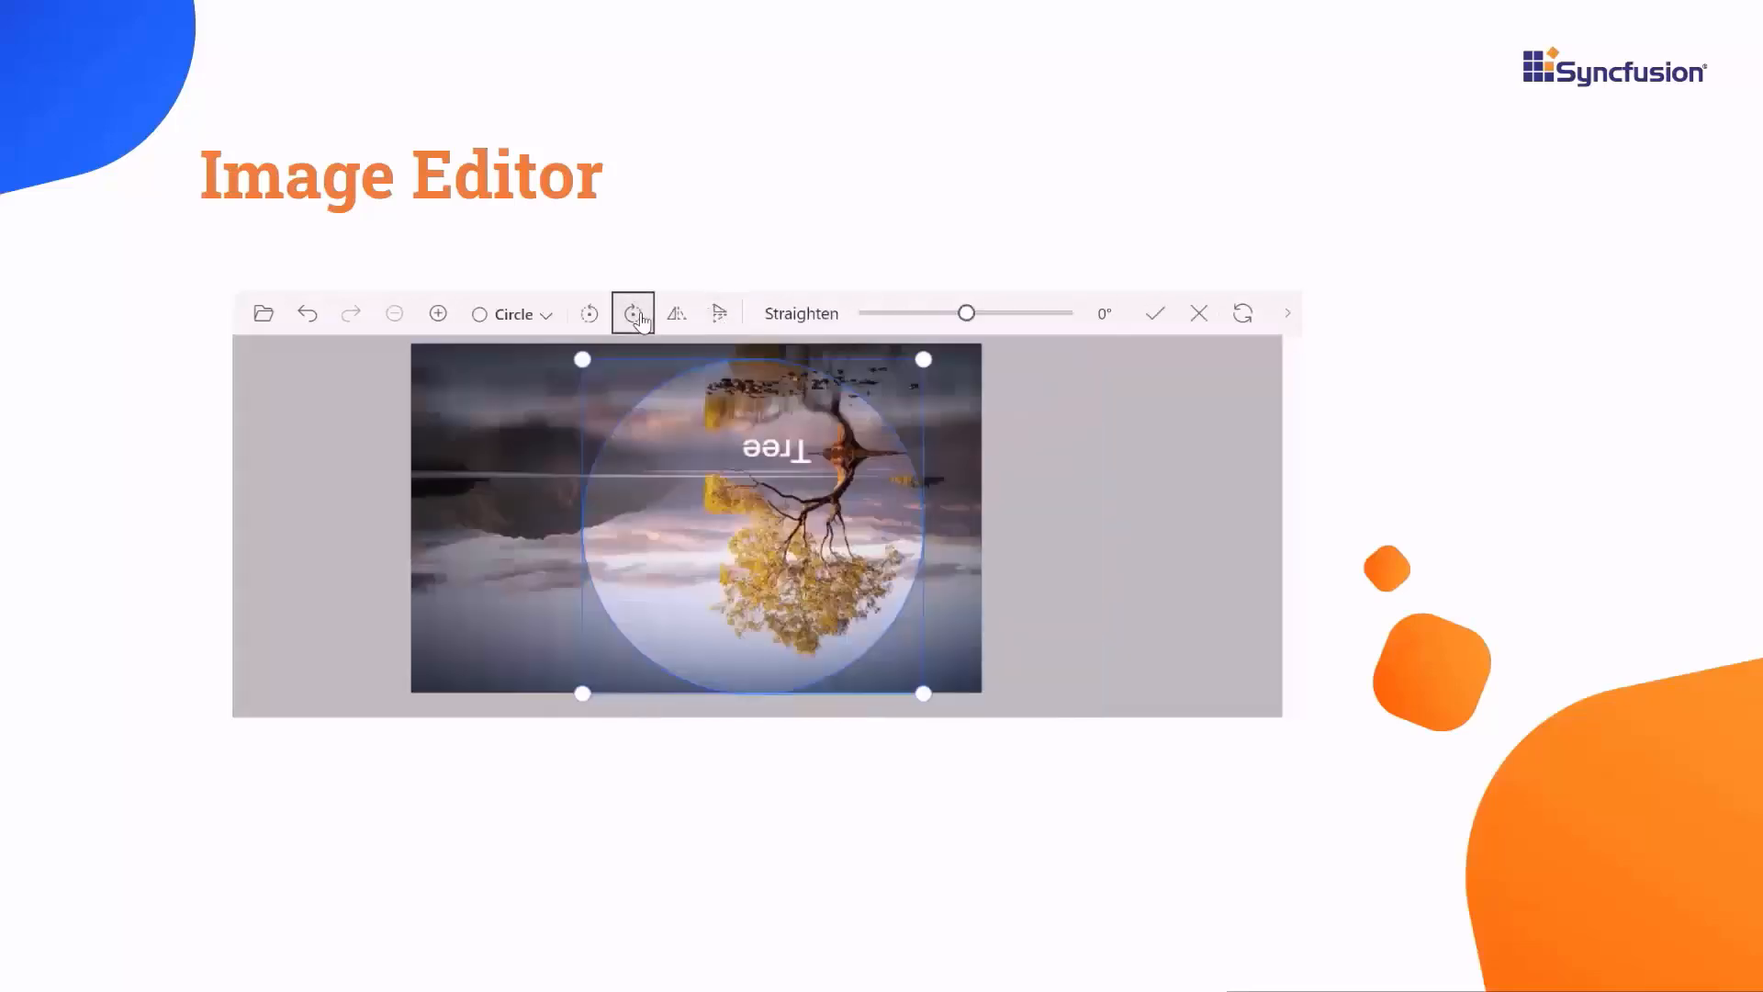
pyautogui.click(1155, 312)
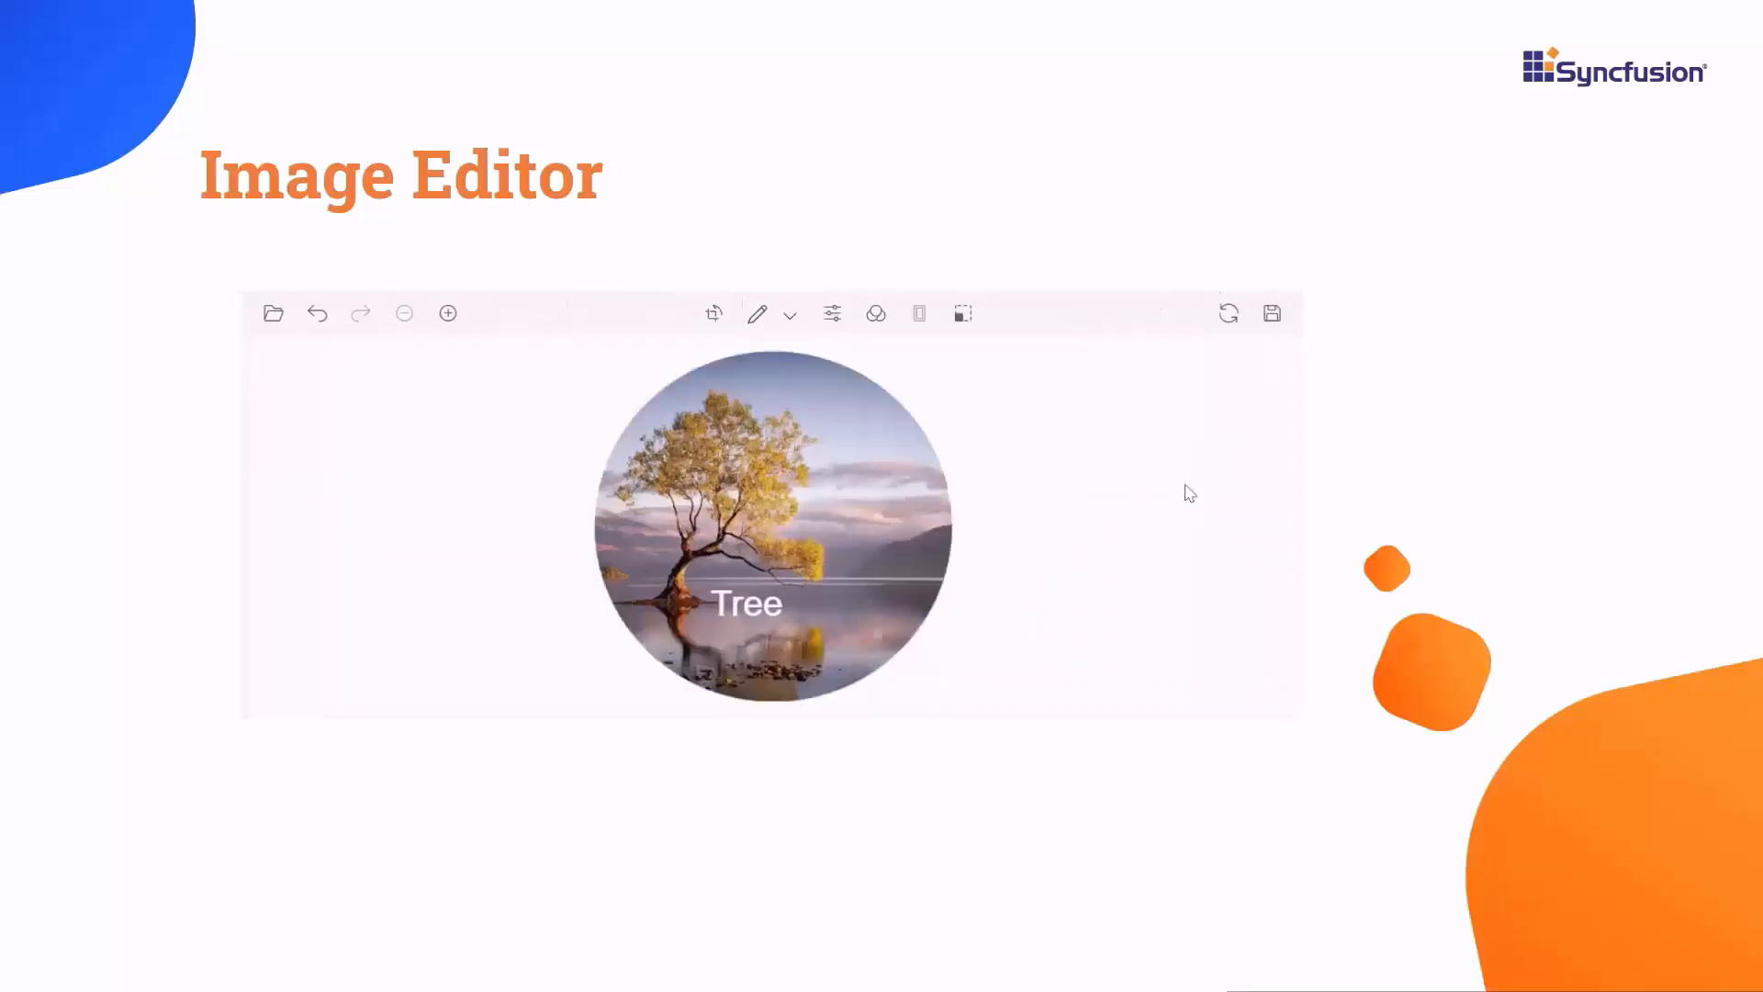
# Start saving the edited photo and review the available image formats
pyautogui.click(1271, 312)
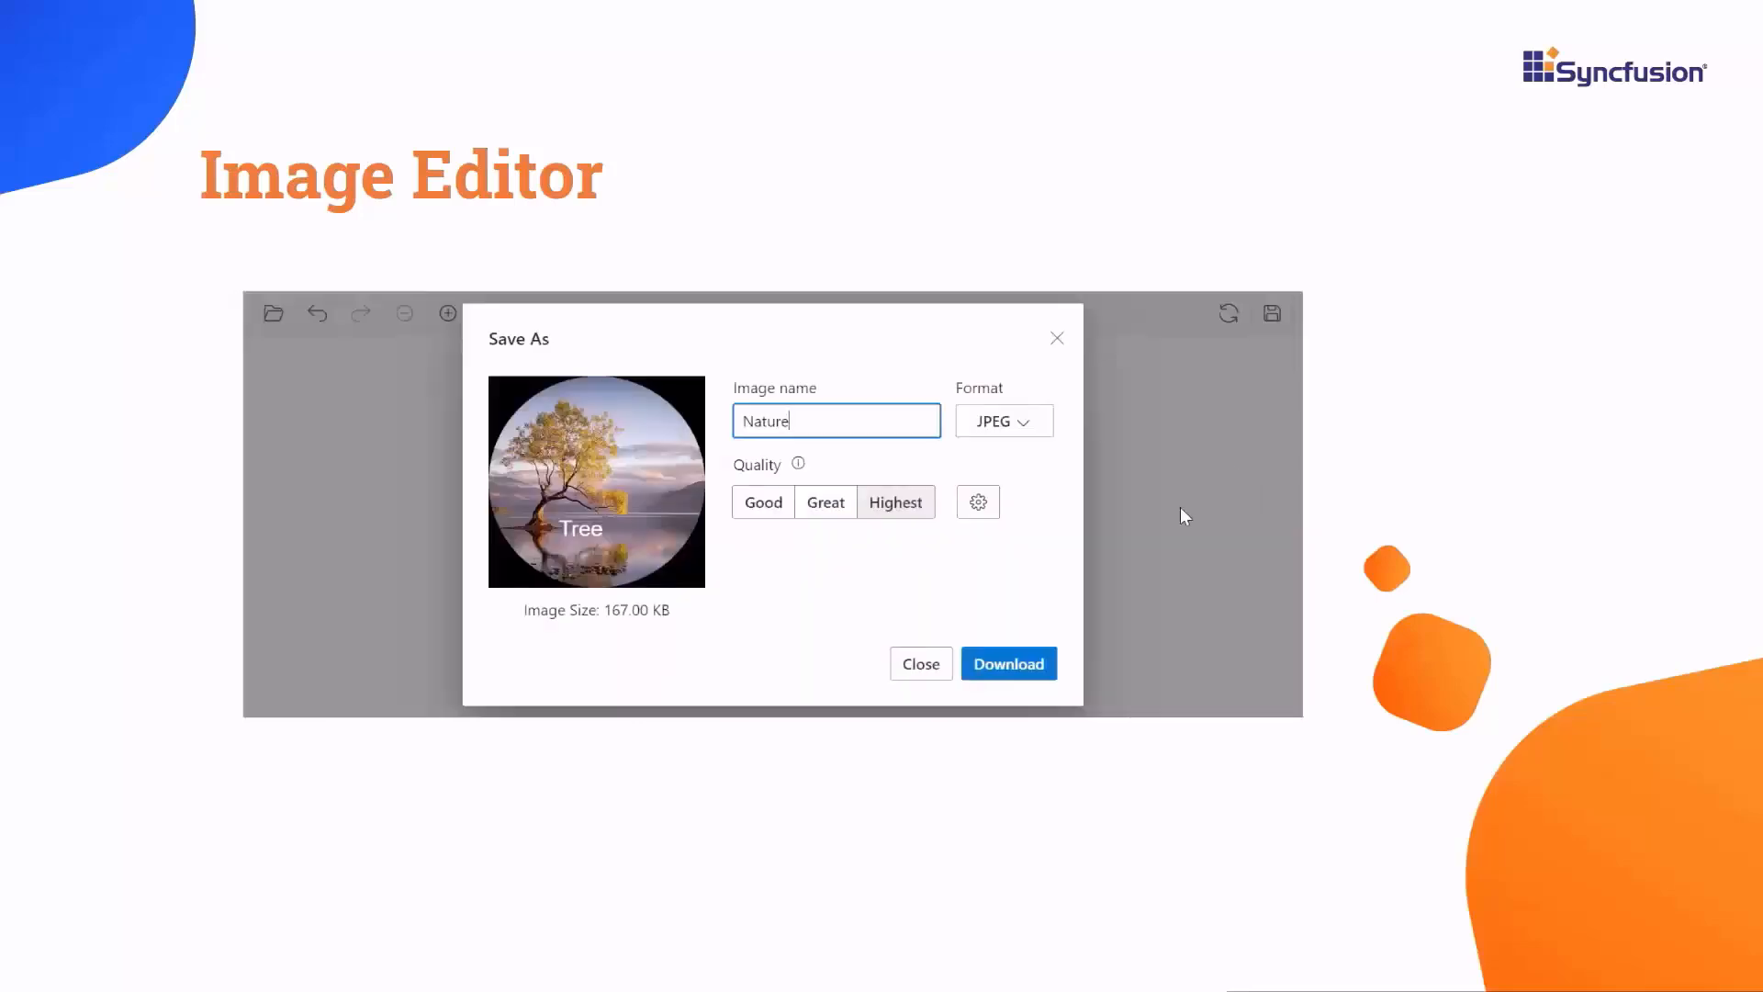
pyautogui.click(1002, 420)
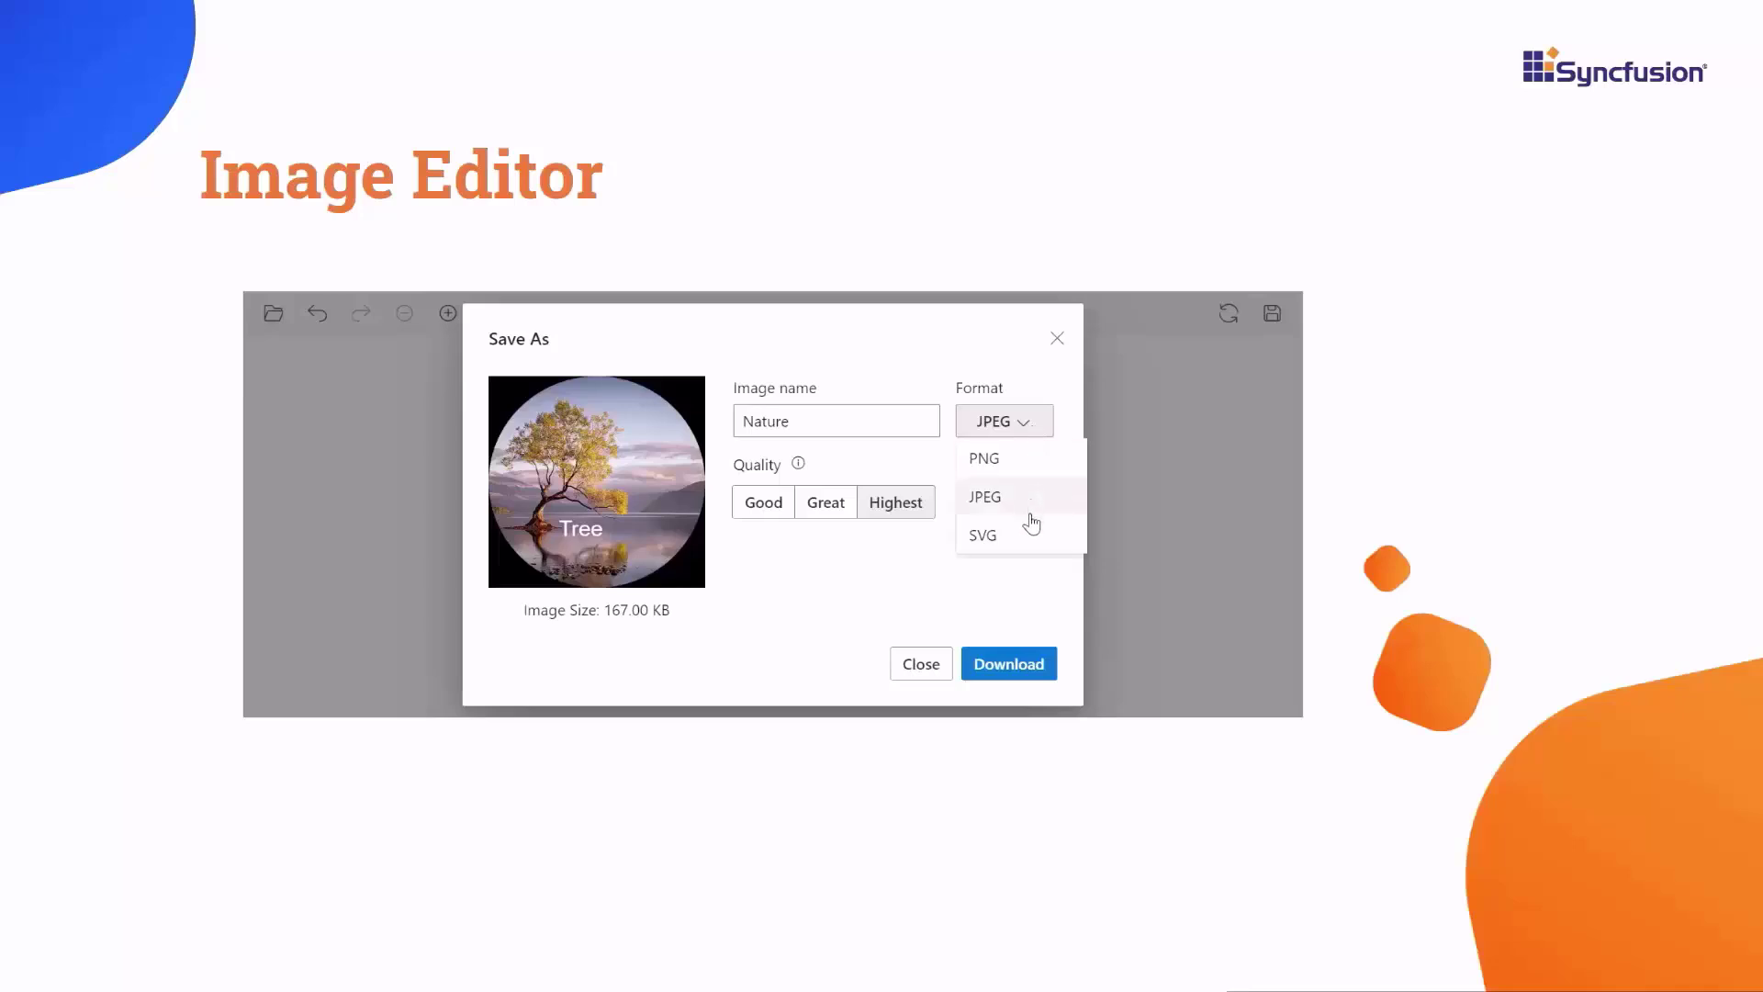
pyautogui.moveTo(1128, 415)
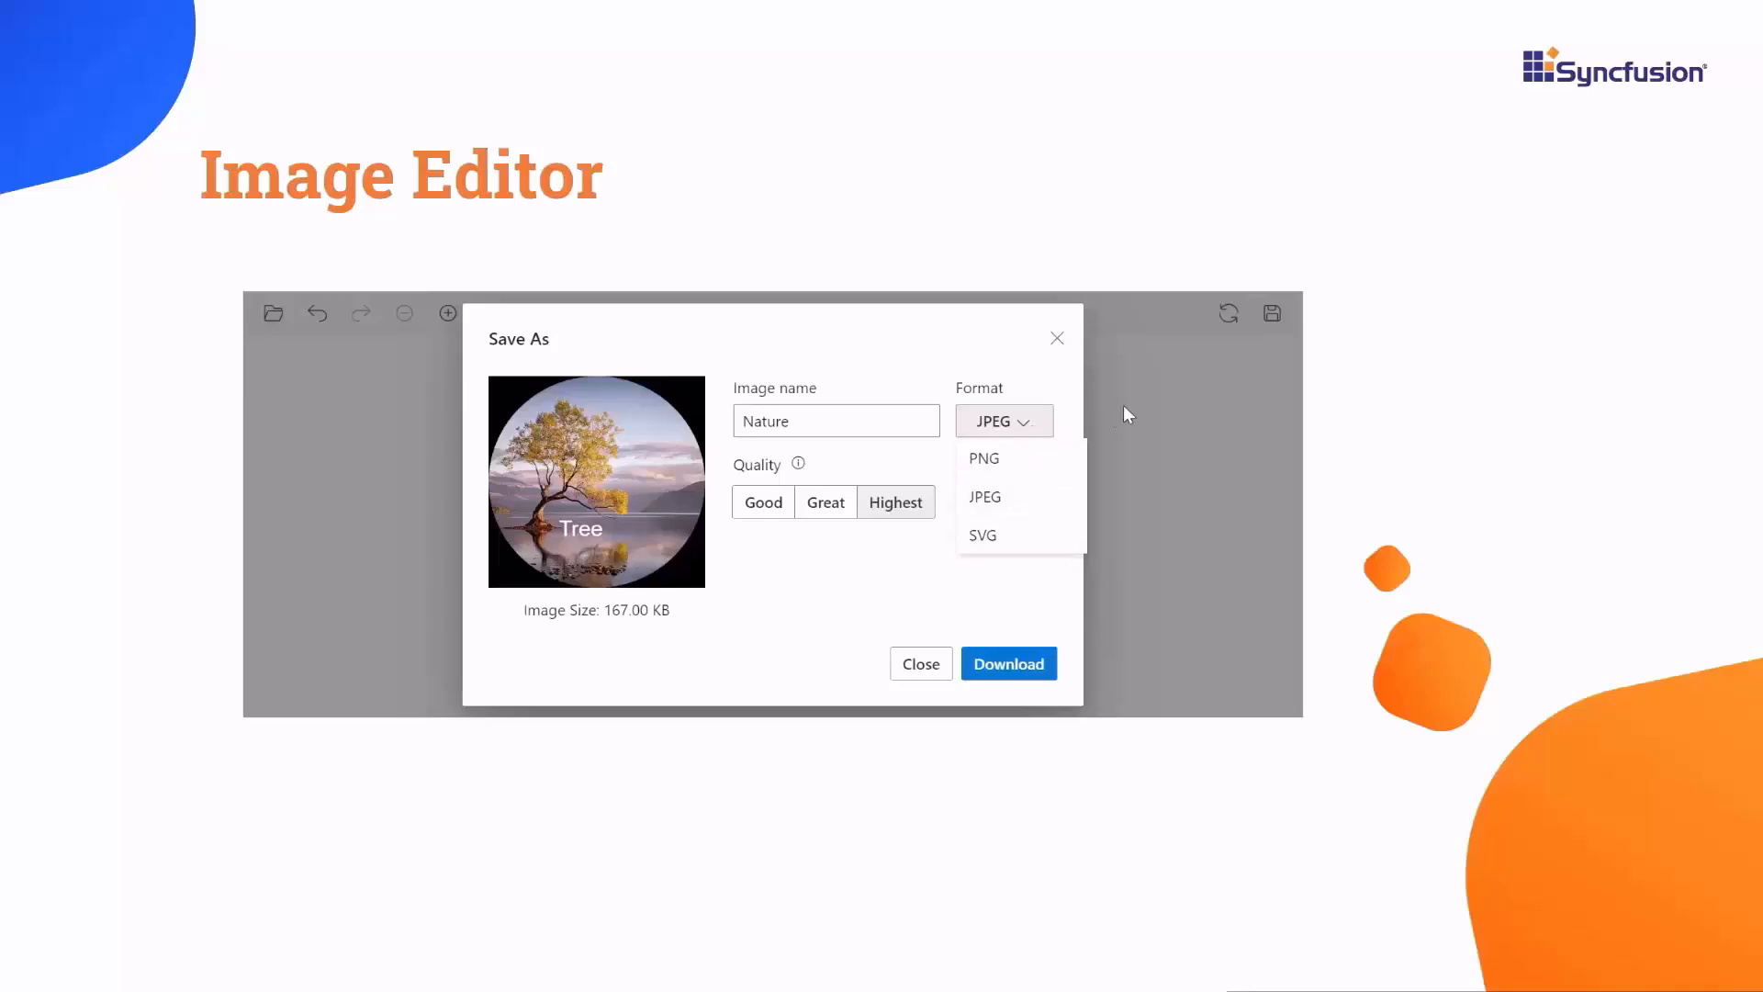
pyautogui.click(922, 665)
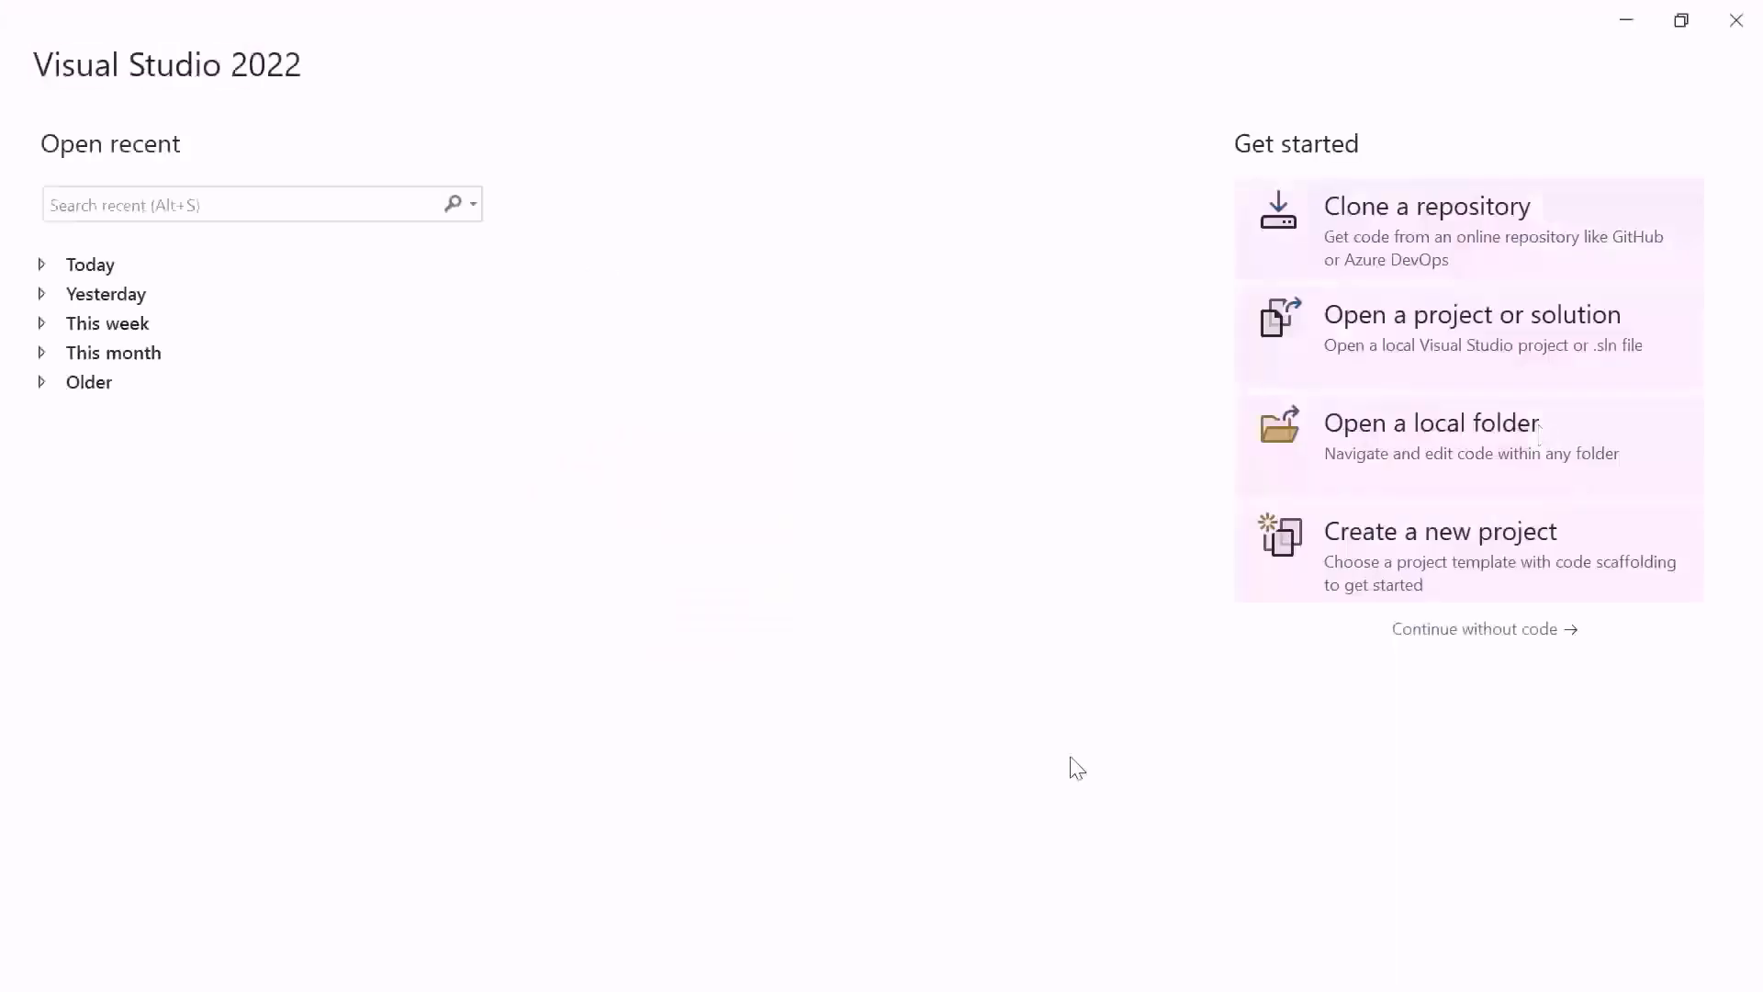
pyautogui.moveTo(1135, 642)
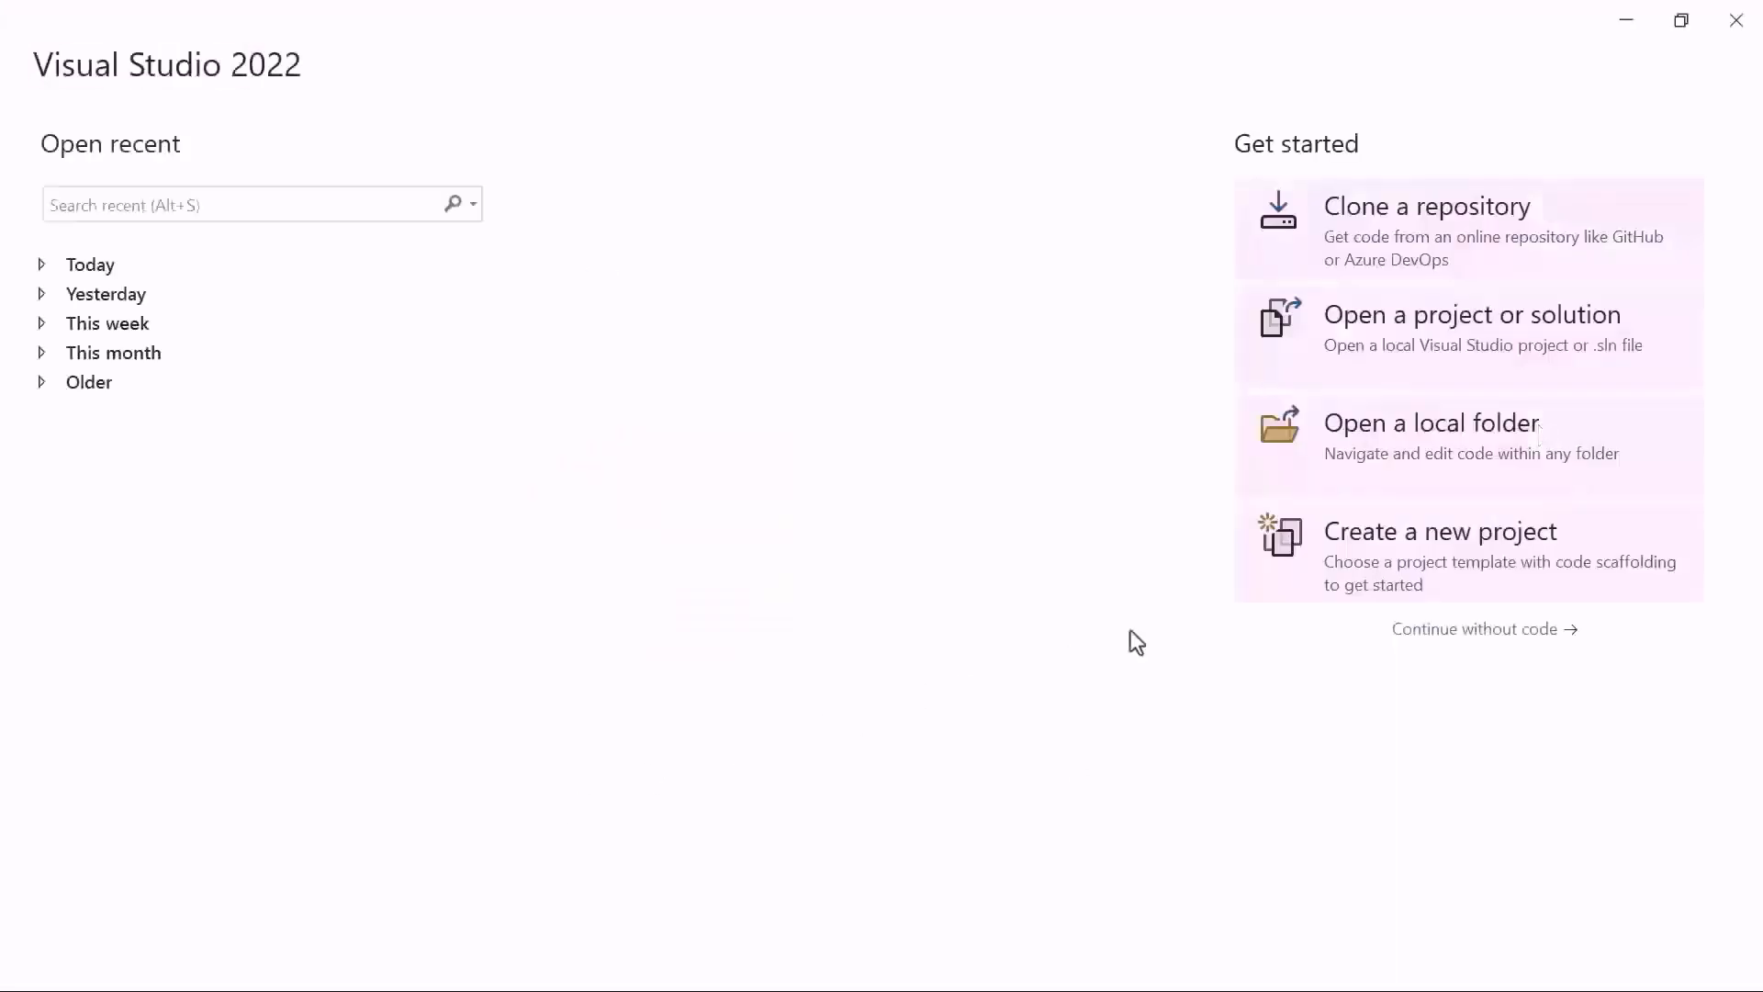
# Start creating a new project from the Visual Studio start window
pyautogui.click(1440, 558)
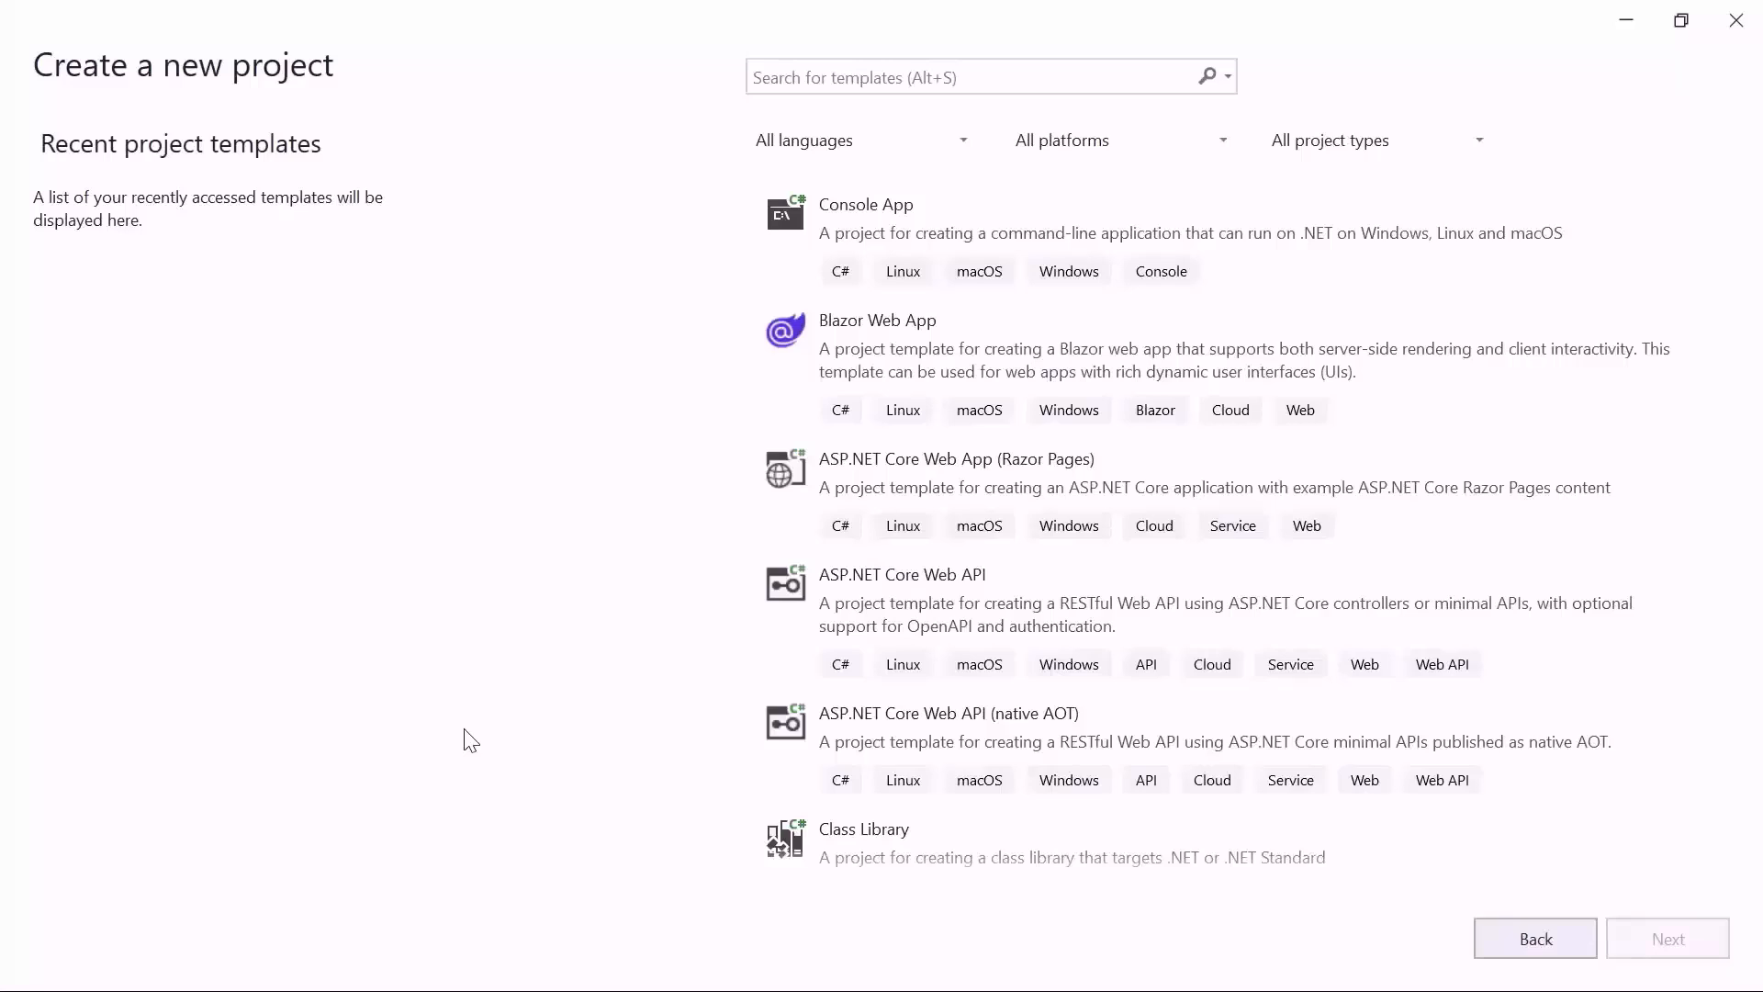
# Create Blazor Web App 'ImageEditor' on .NET 8.0 with Auto (Server and WebAssembly) render mode
pyautogui.click(1069, 356)
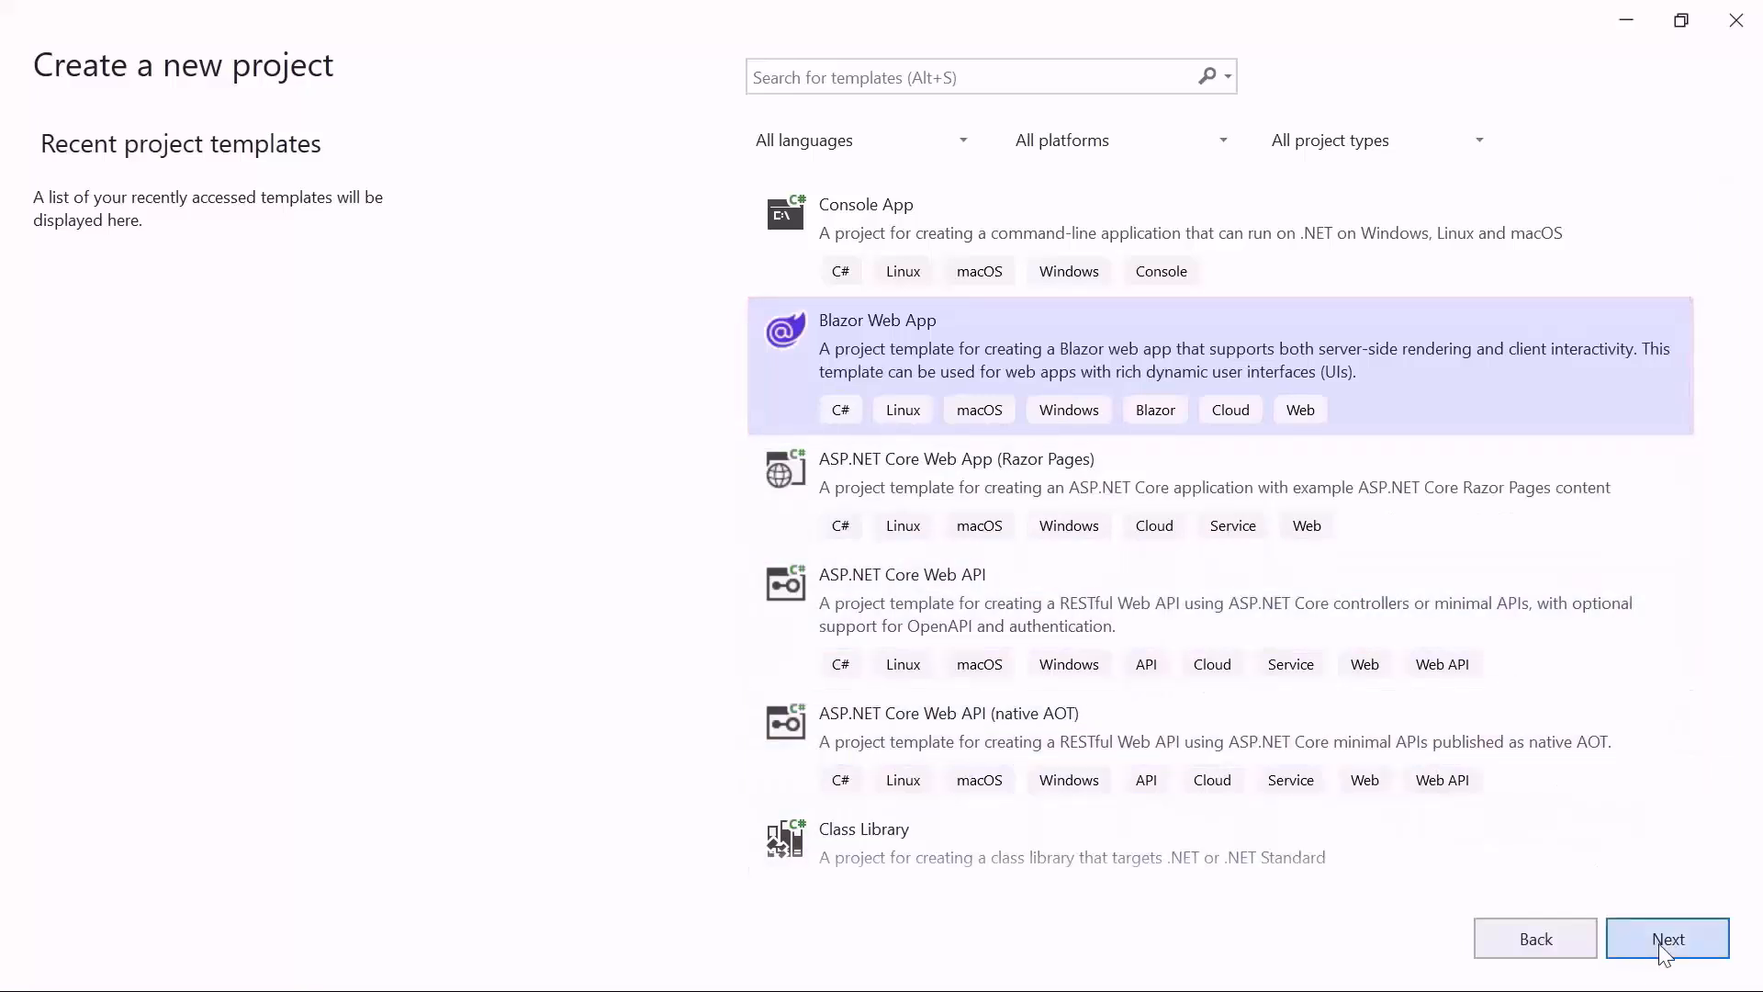
pyautogui.click(1669, 938)
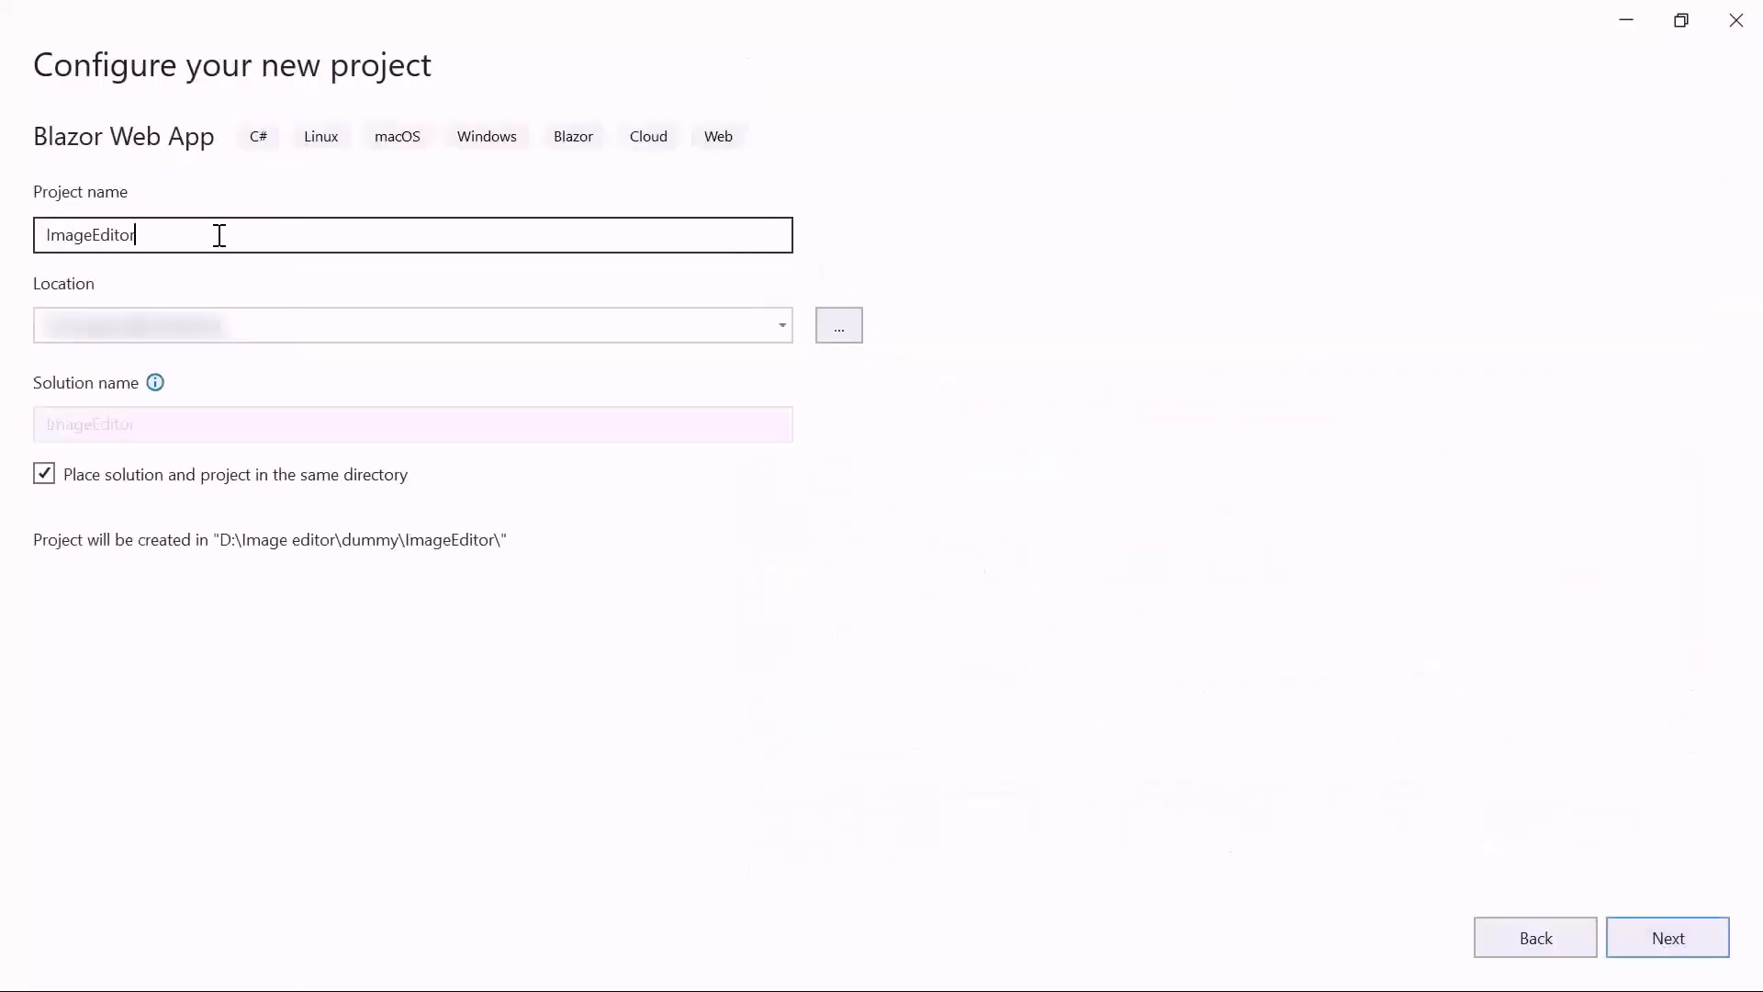
pyautogui.click(1667, 962)
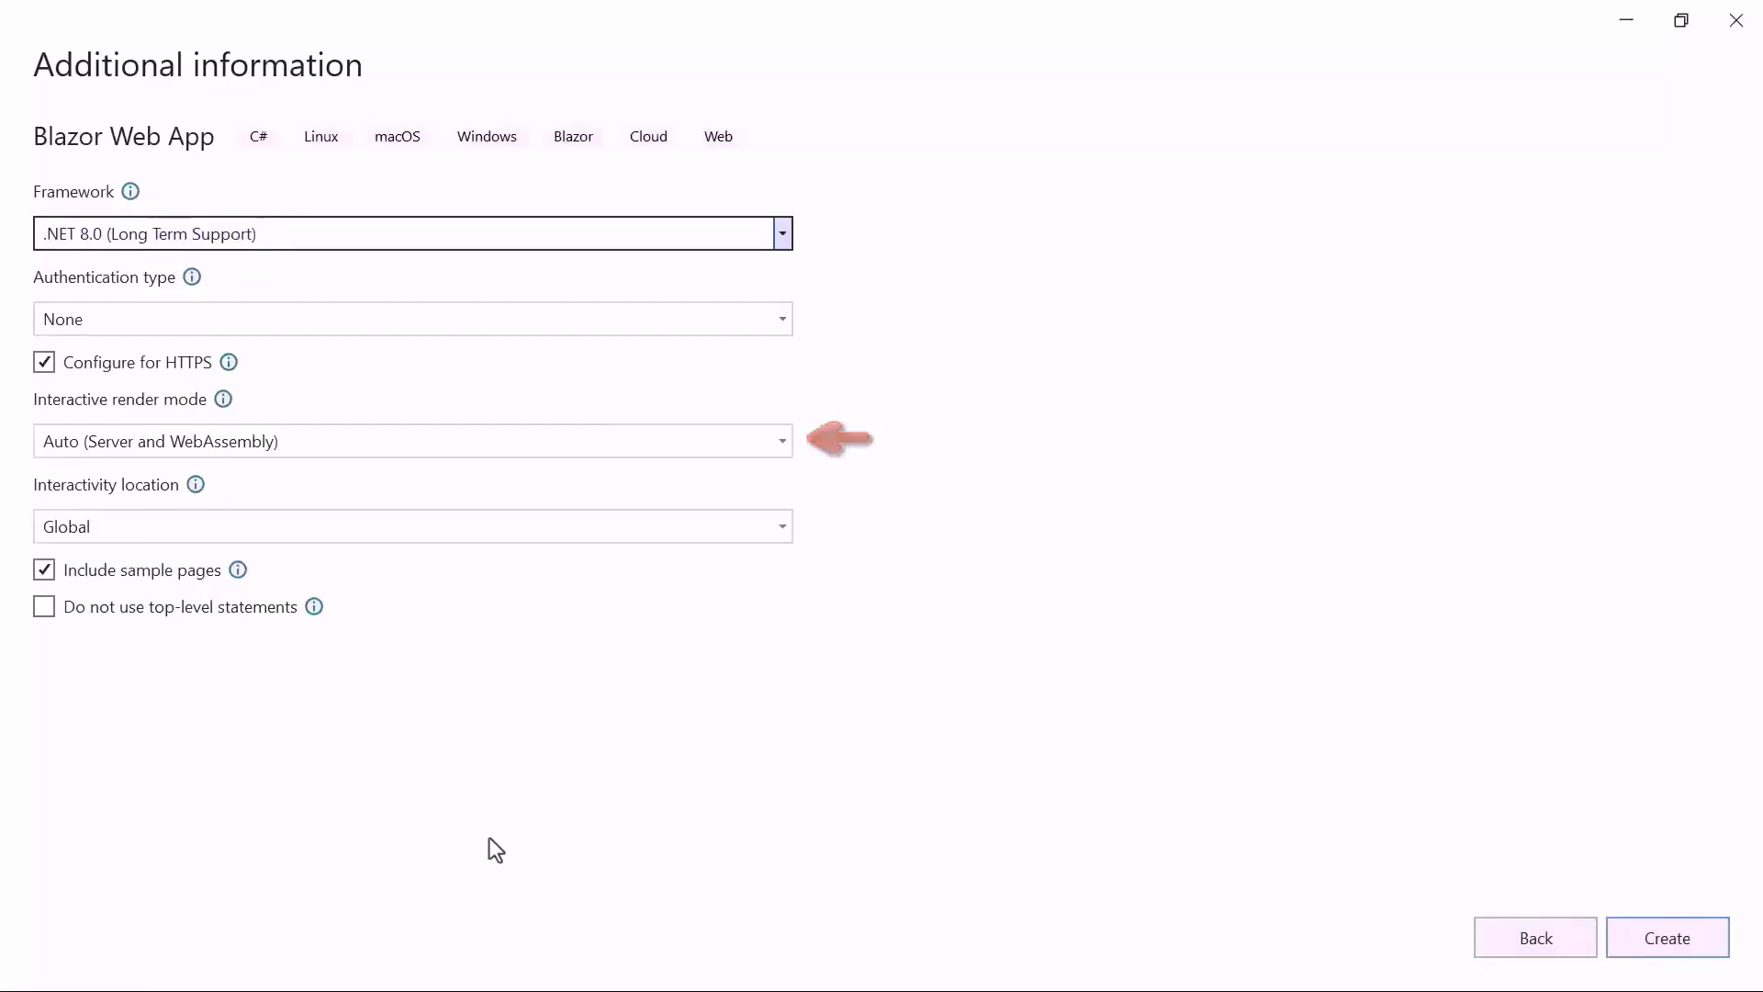
pyautogui.click(783, 440)
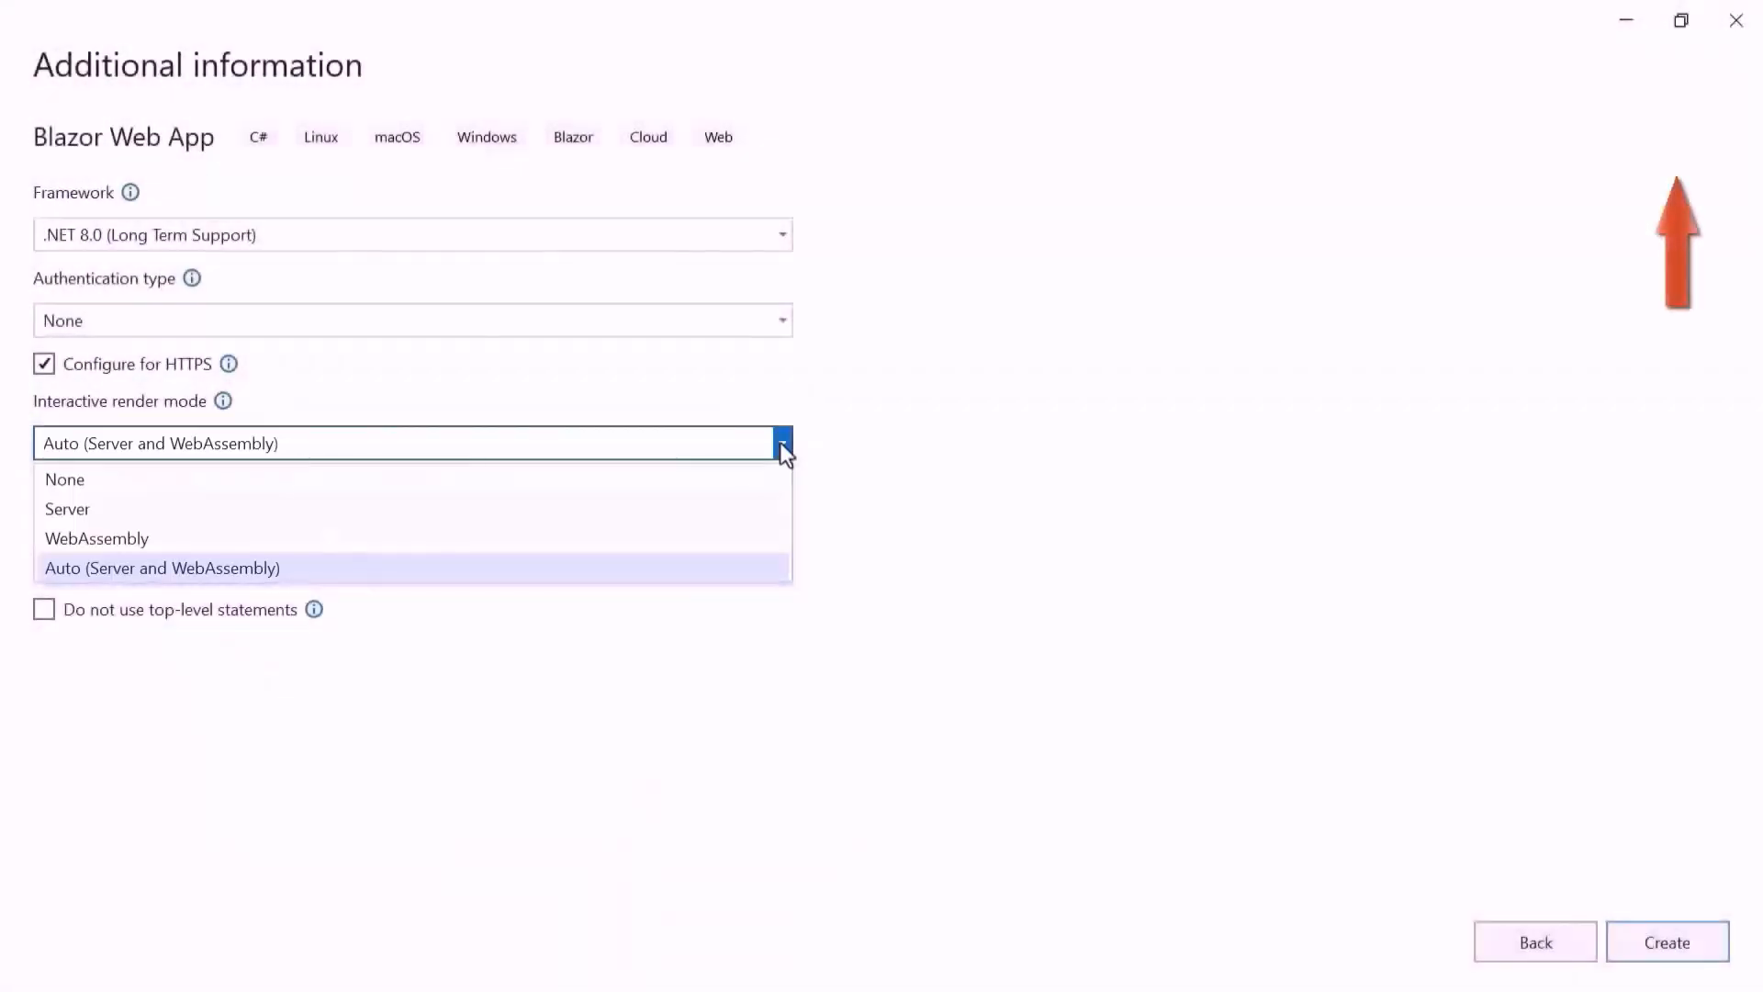
pyautogui.click(162, 567)
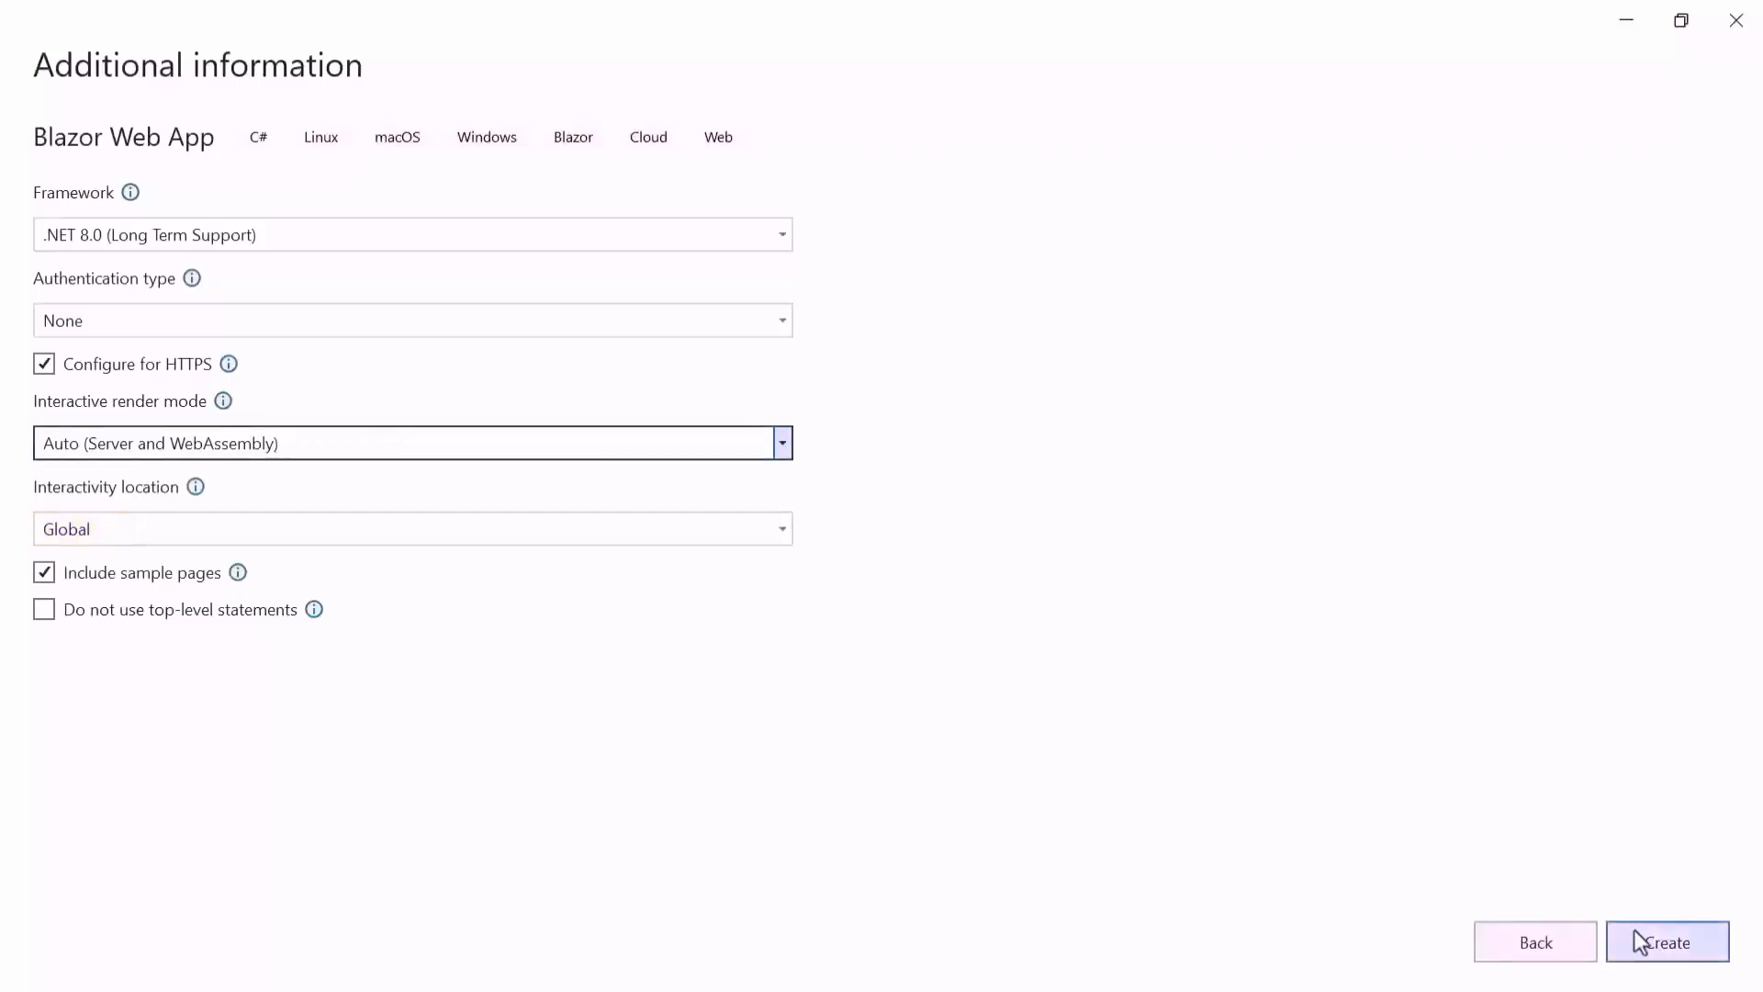
pyautogui.click(1663, 966)
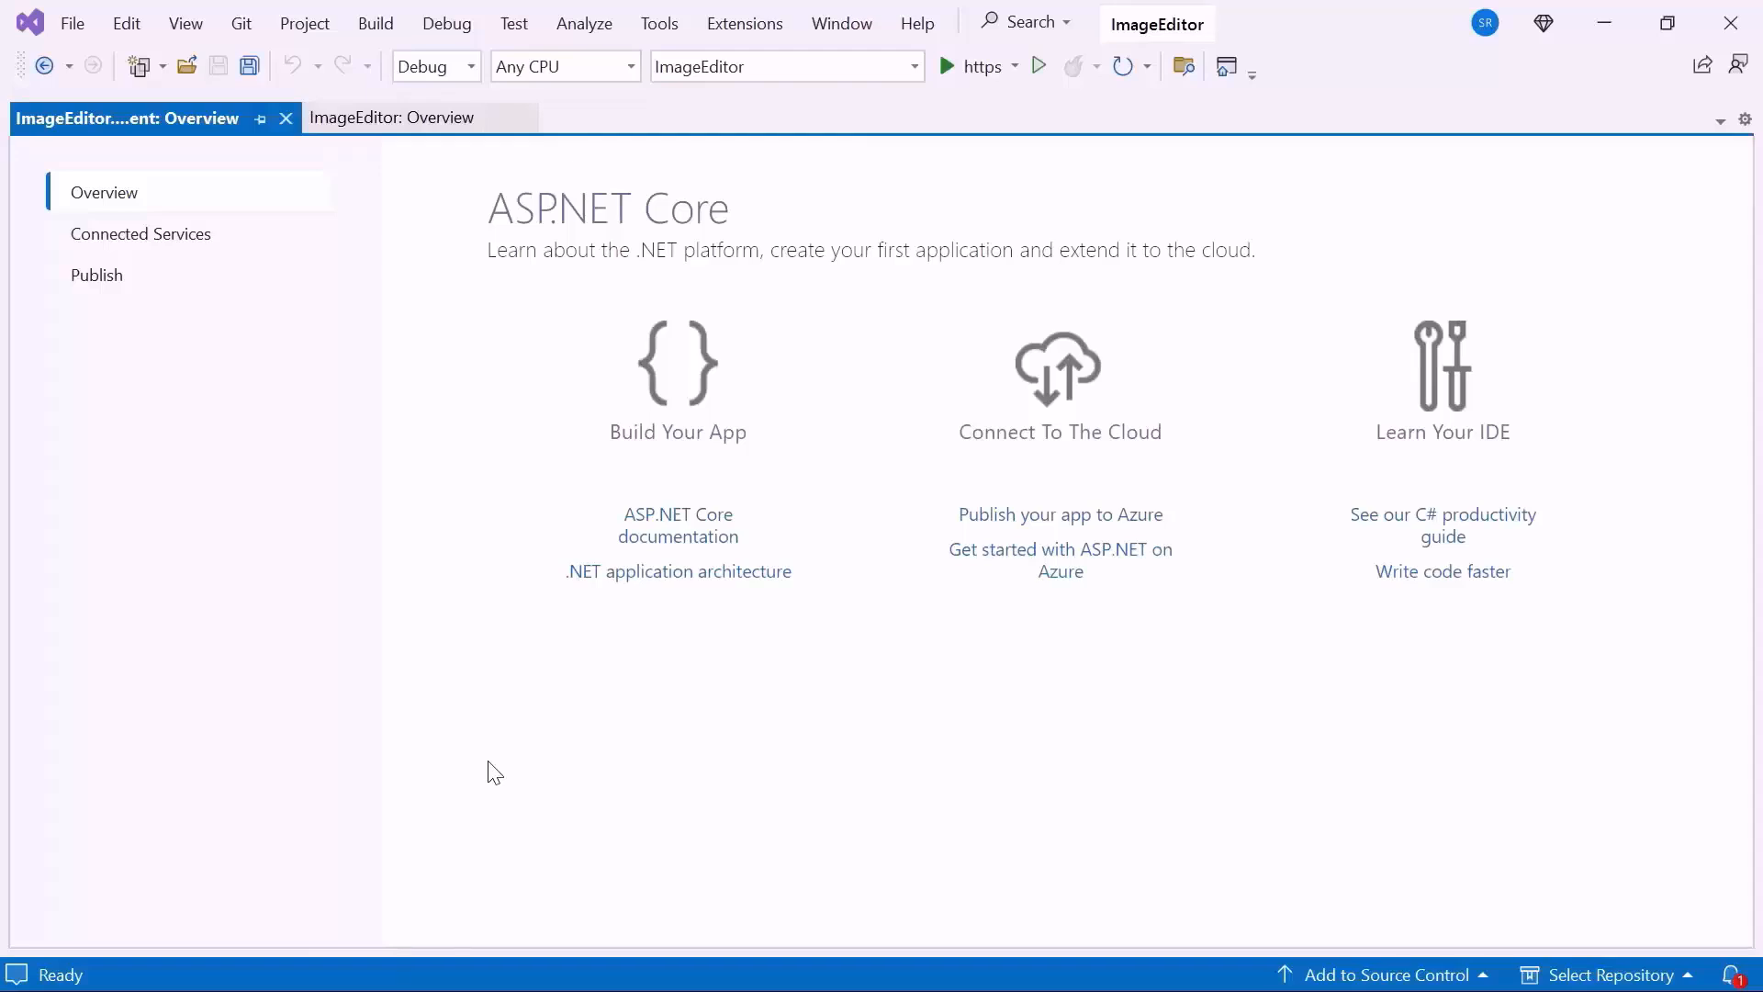
pyautogui.moveTo(501, 769)
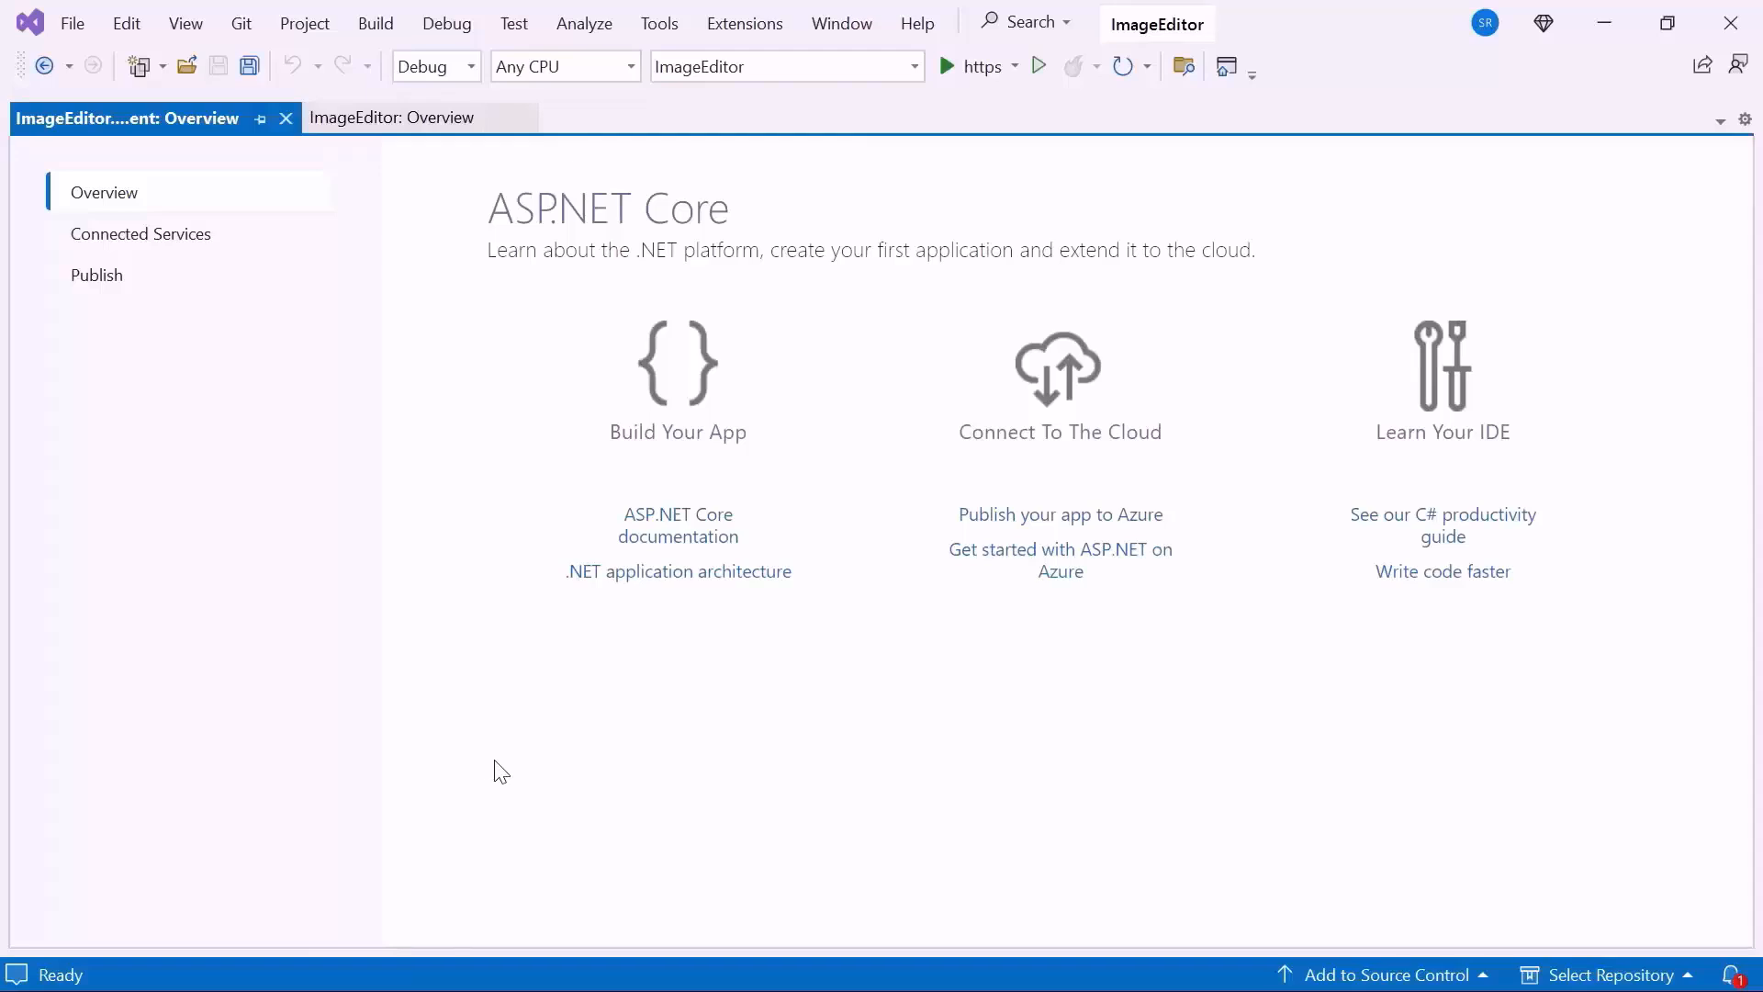
# Show Solution Explorer and bring up actions for ImageEditor.Client's Dependencies
pyautogui.click(183, 23)
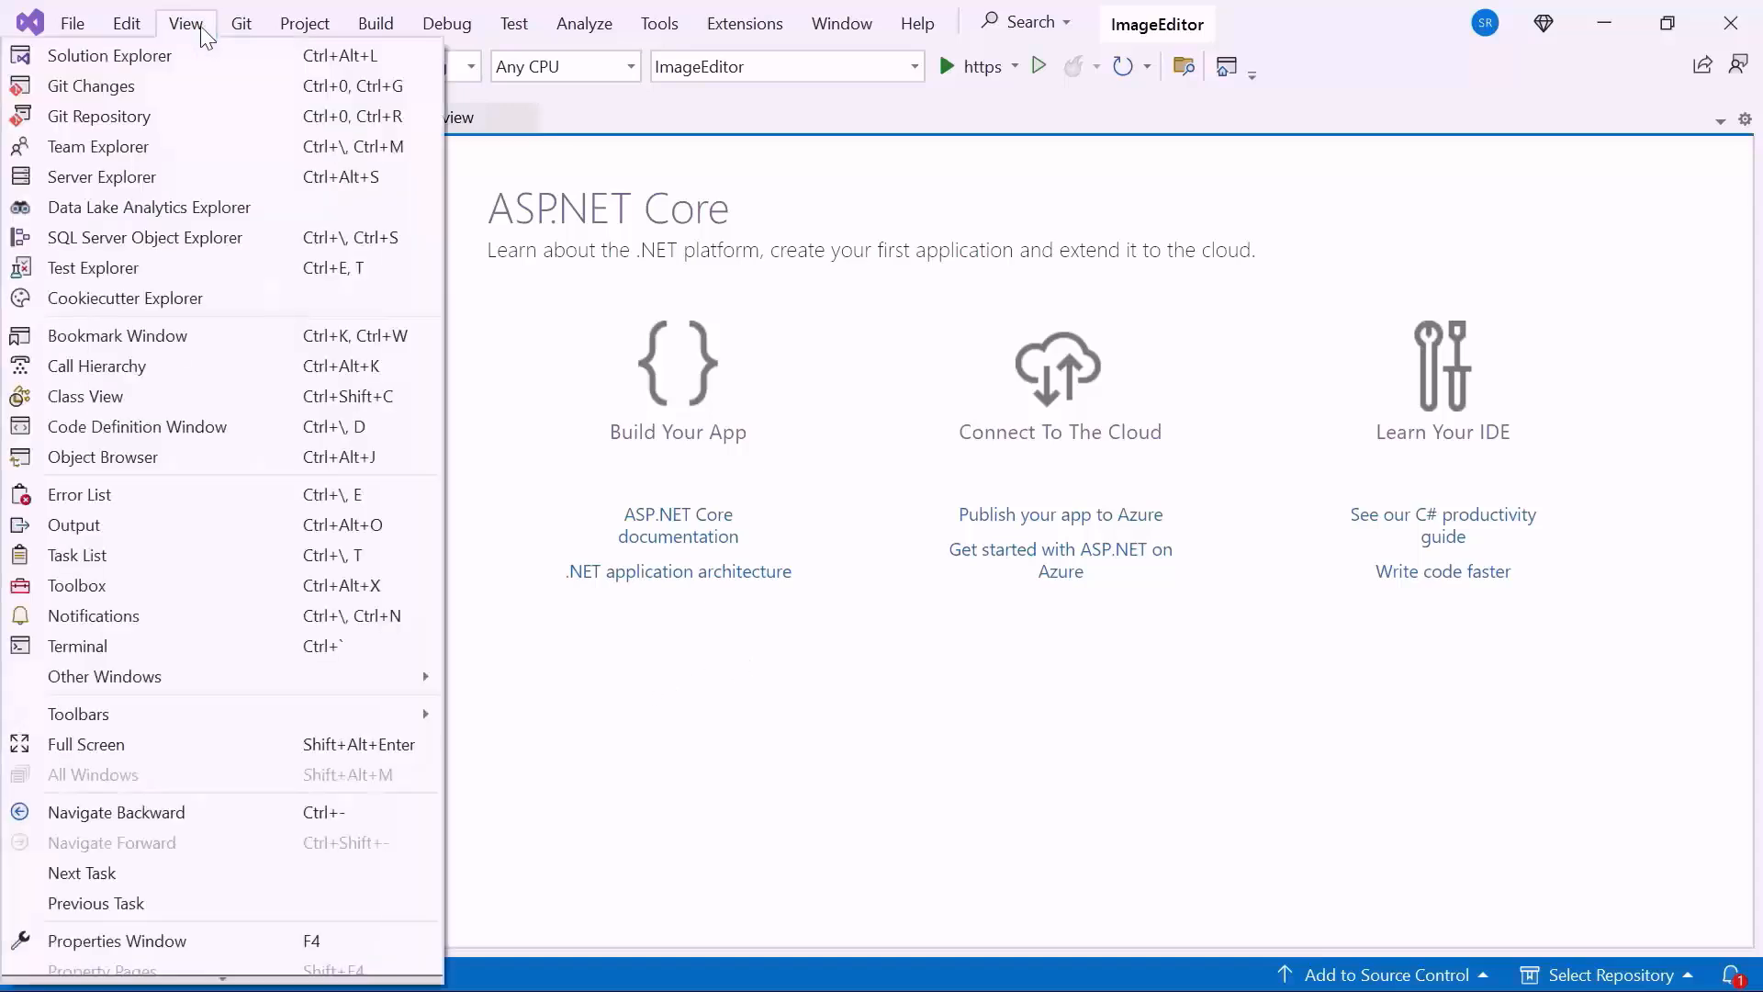
pyautogui.click(108, 56)
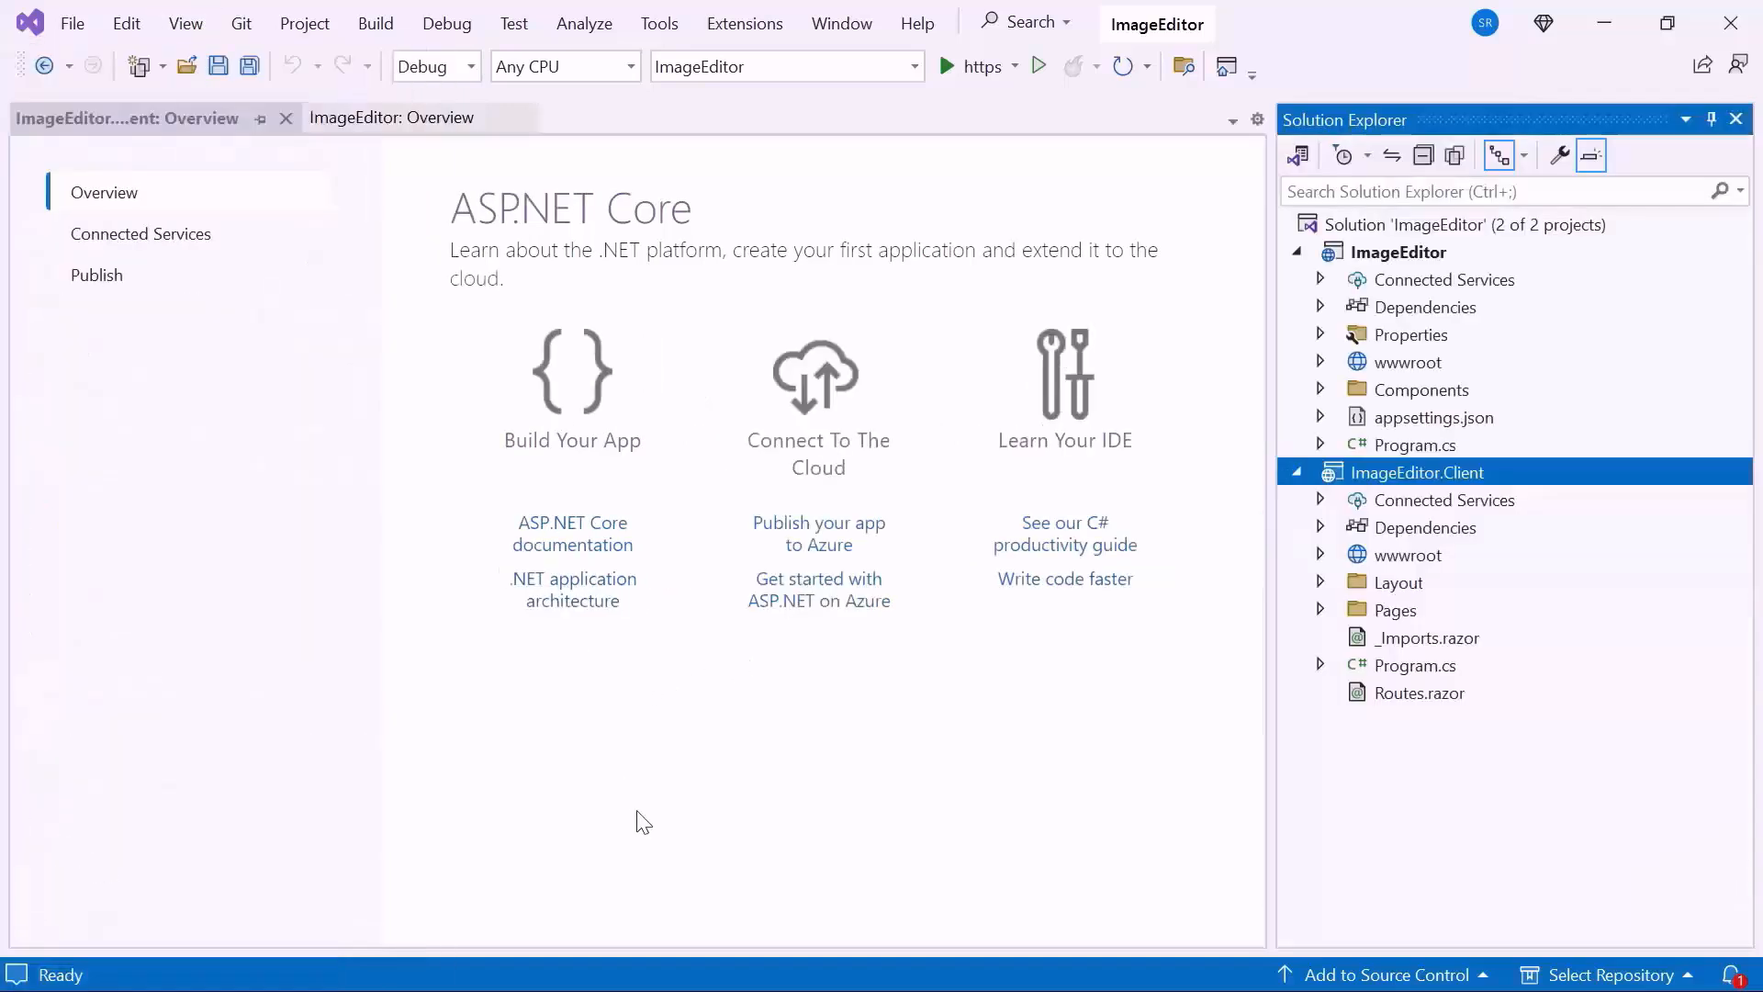
pyautogui.rightClick(1425, 527)
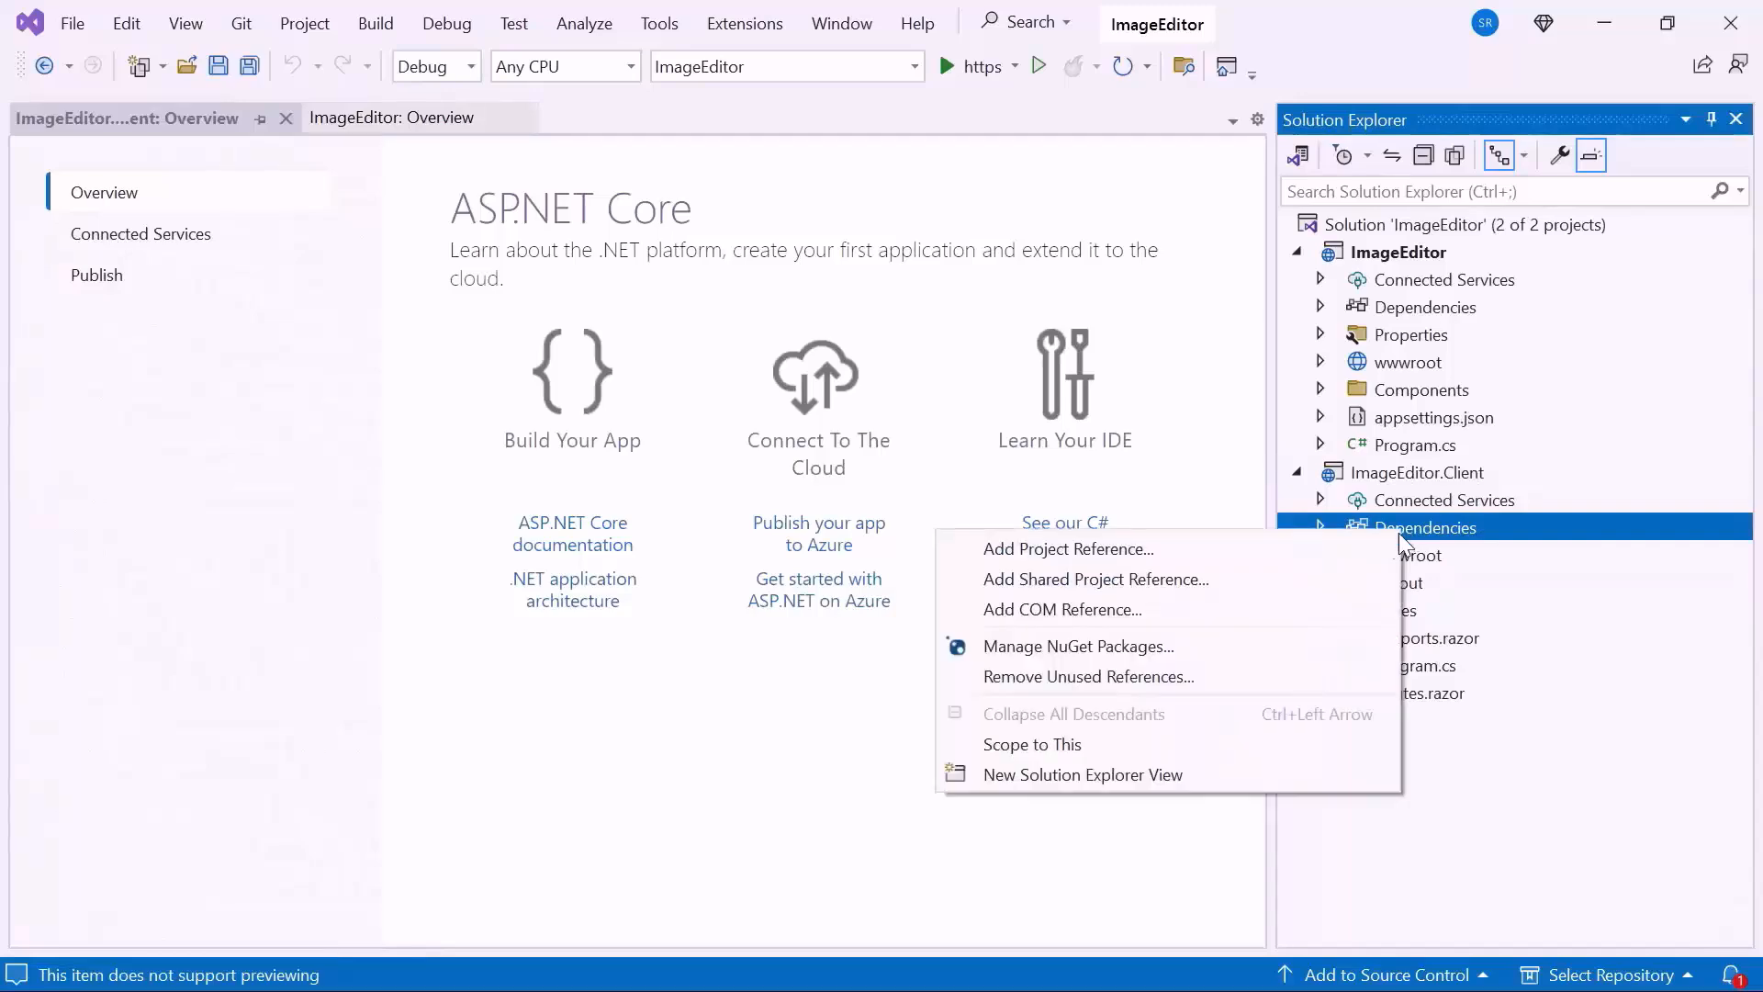
# Install Syncfusion.Blazor.ImageEditor and Syncfusion.Blazor.Themes 26.2.7 into ImageEditor.Client via NuGet
pyautogui.click(1076, 647)
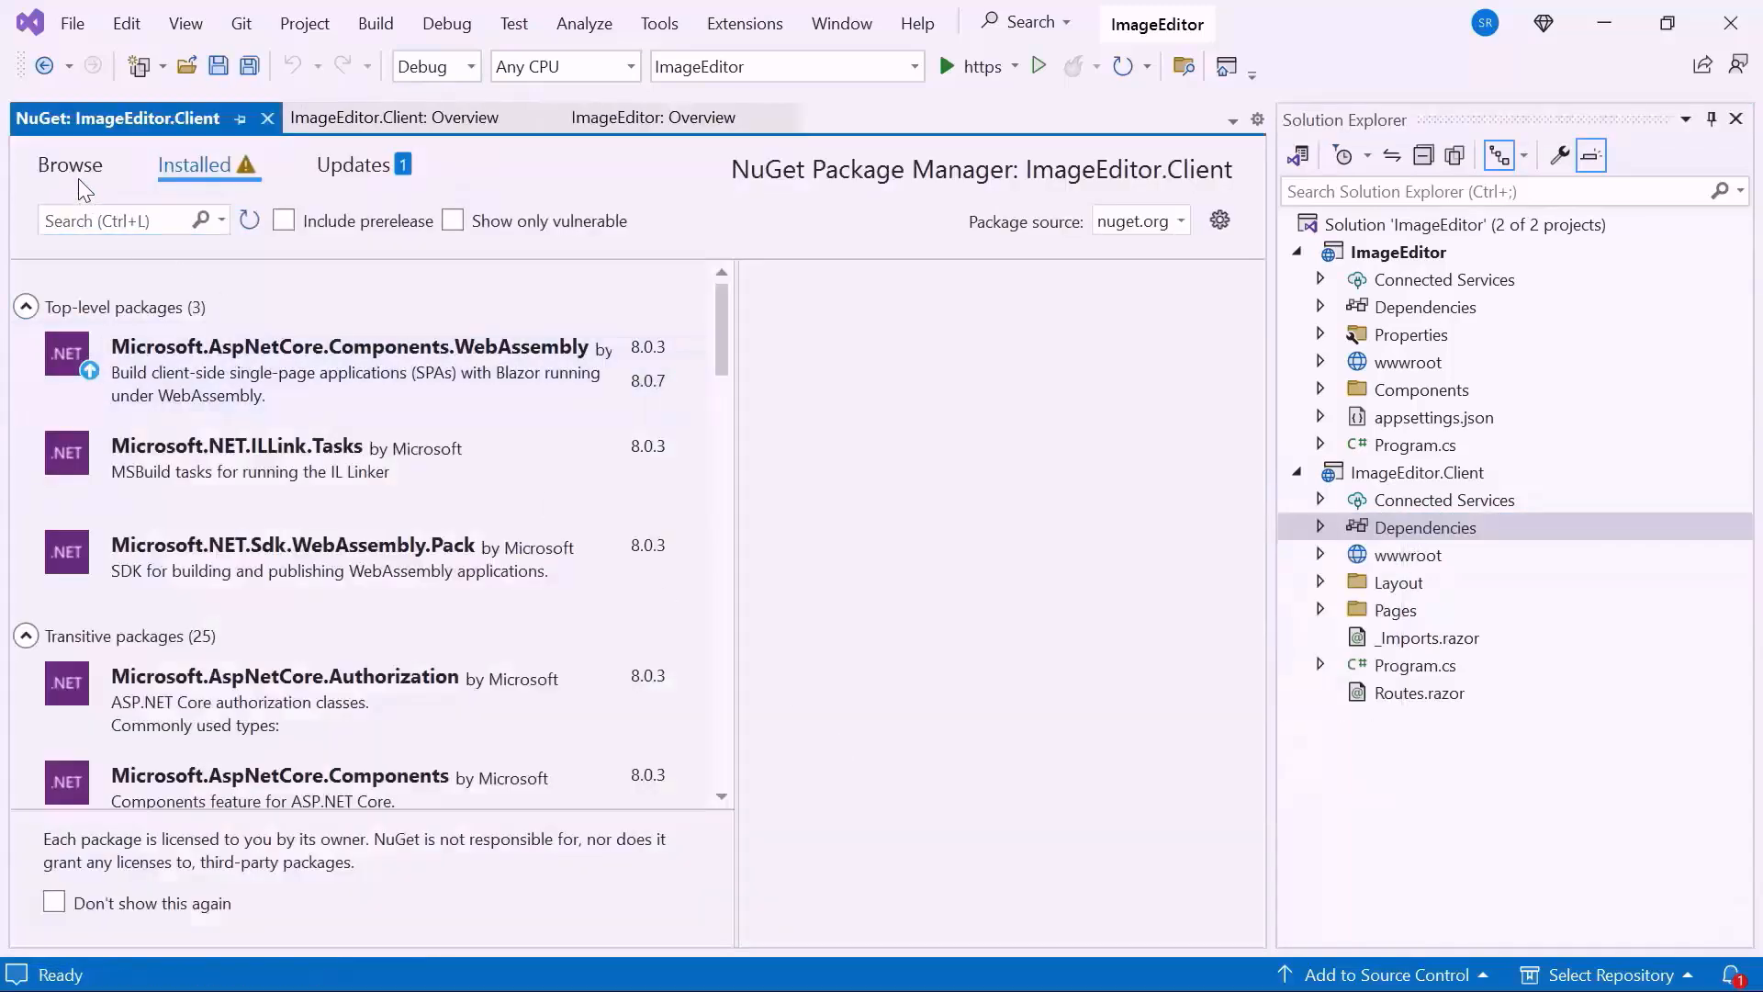
pyautogui.click(70, 165)
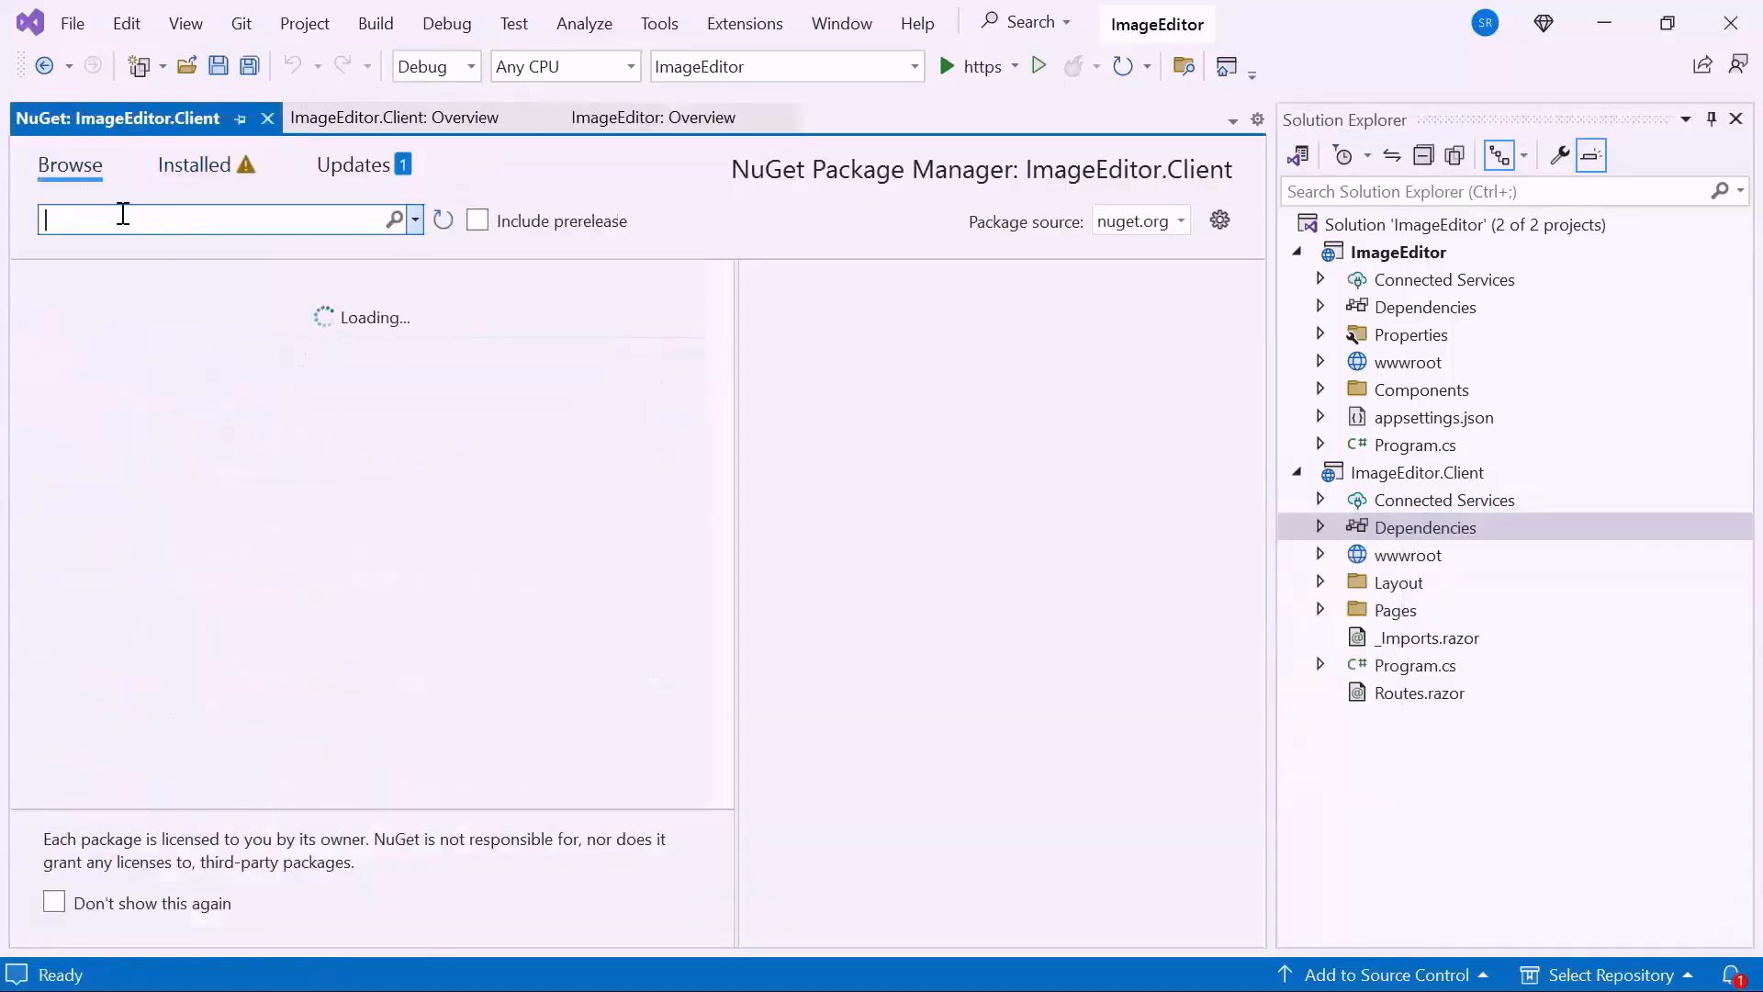
pyautogui.write('syncfusion.blazor.ima')
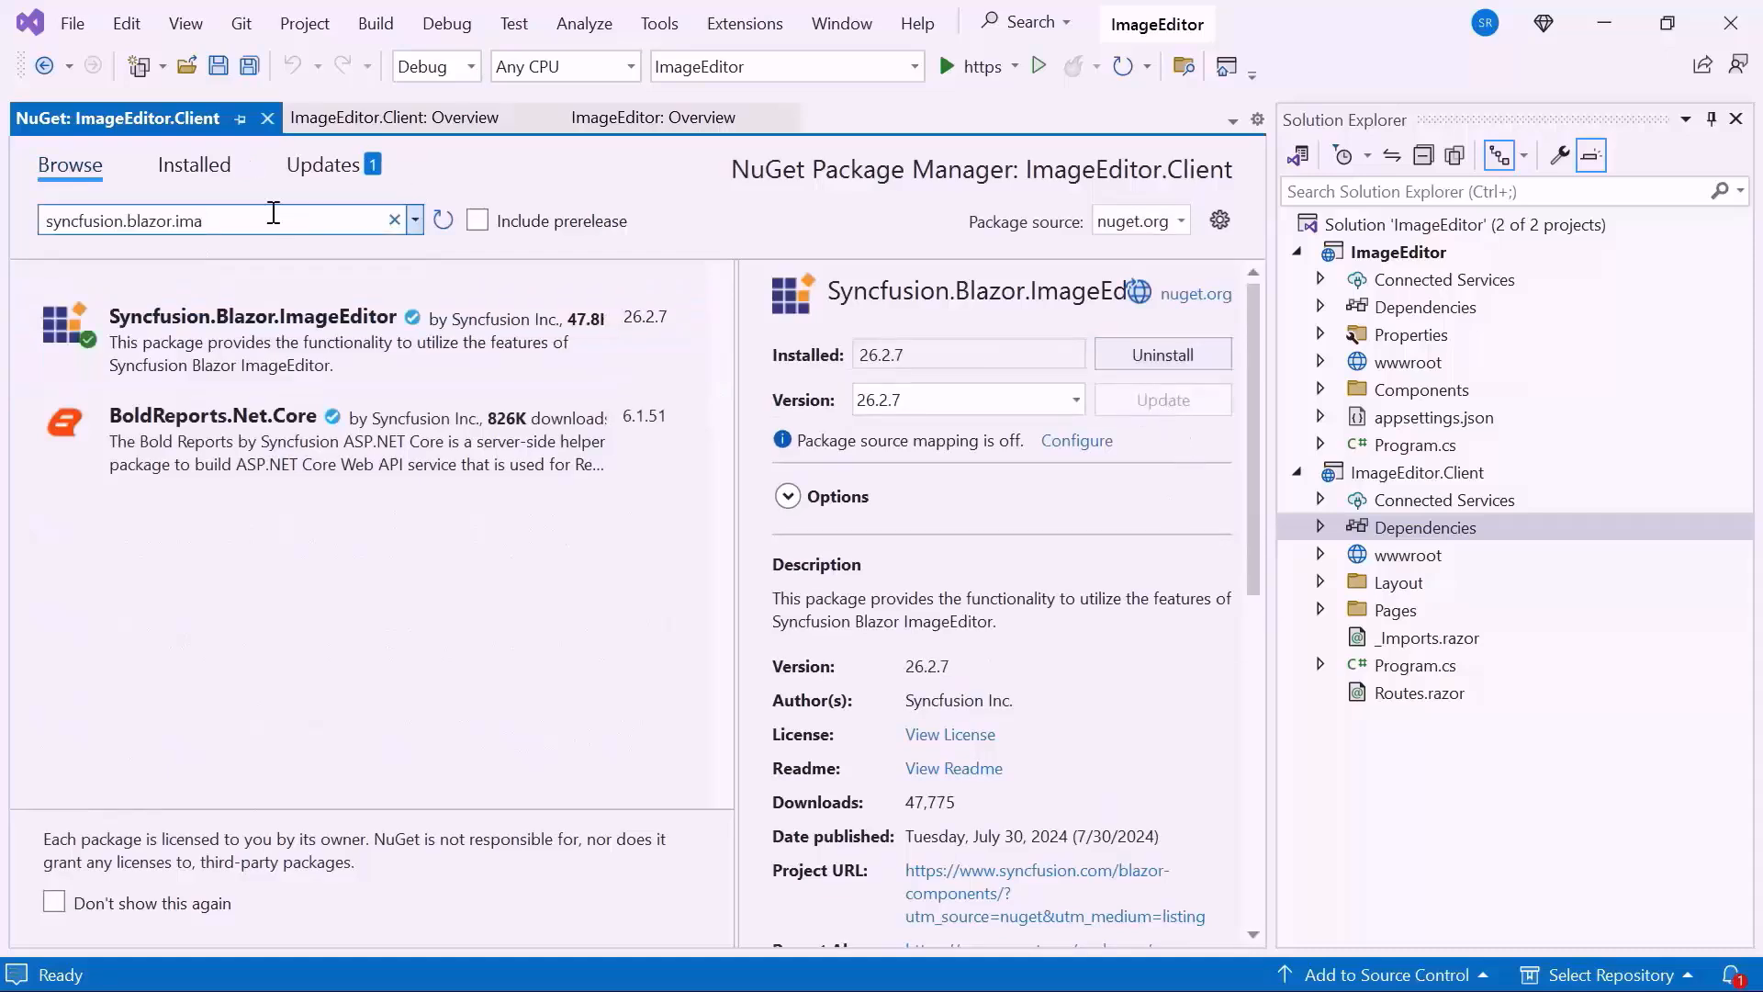
pyautogui.write('syncfusion.blazor.theme')
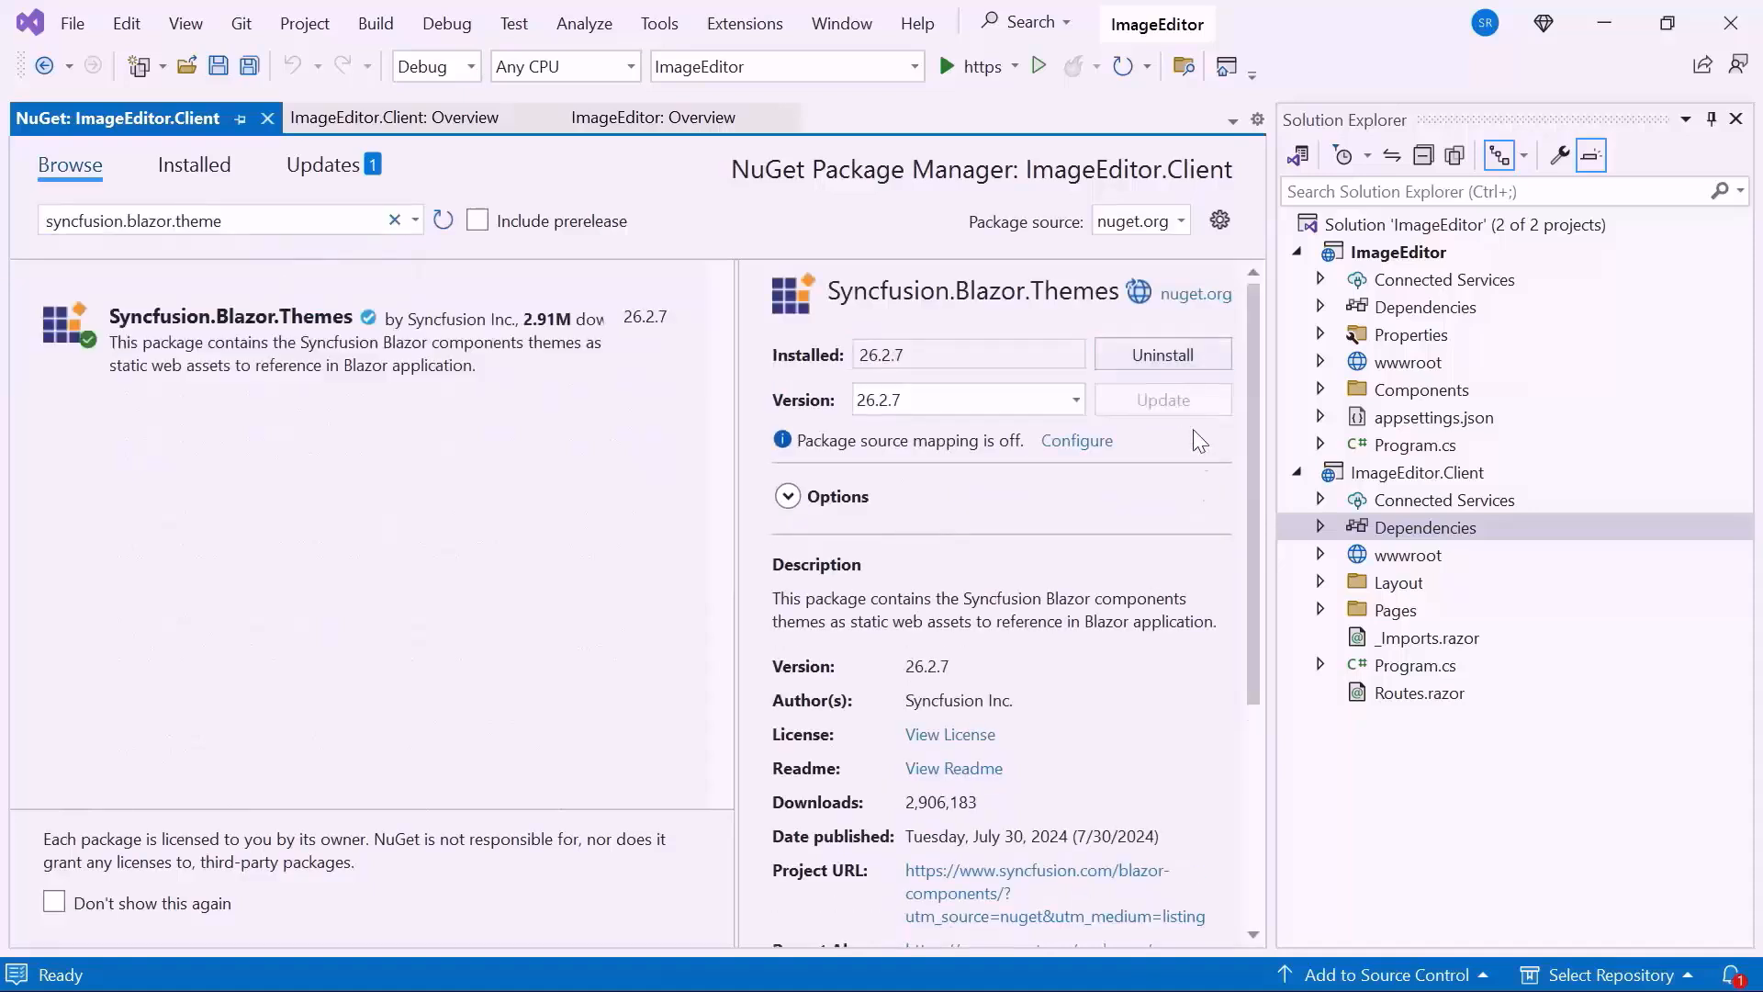
pyautogui.moveTo(1176, 514)
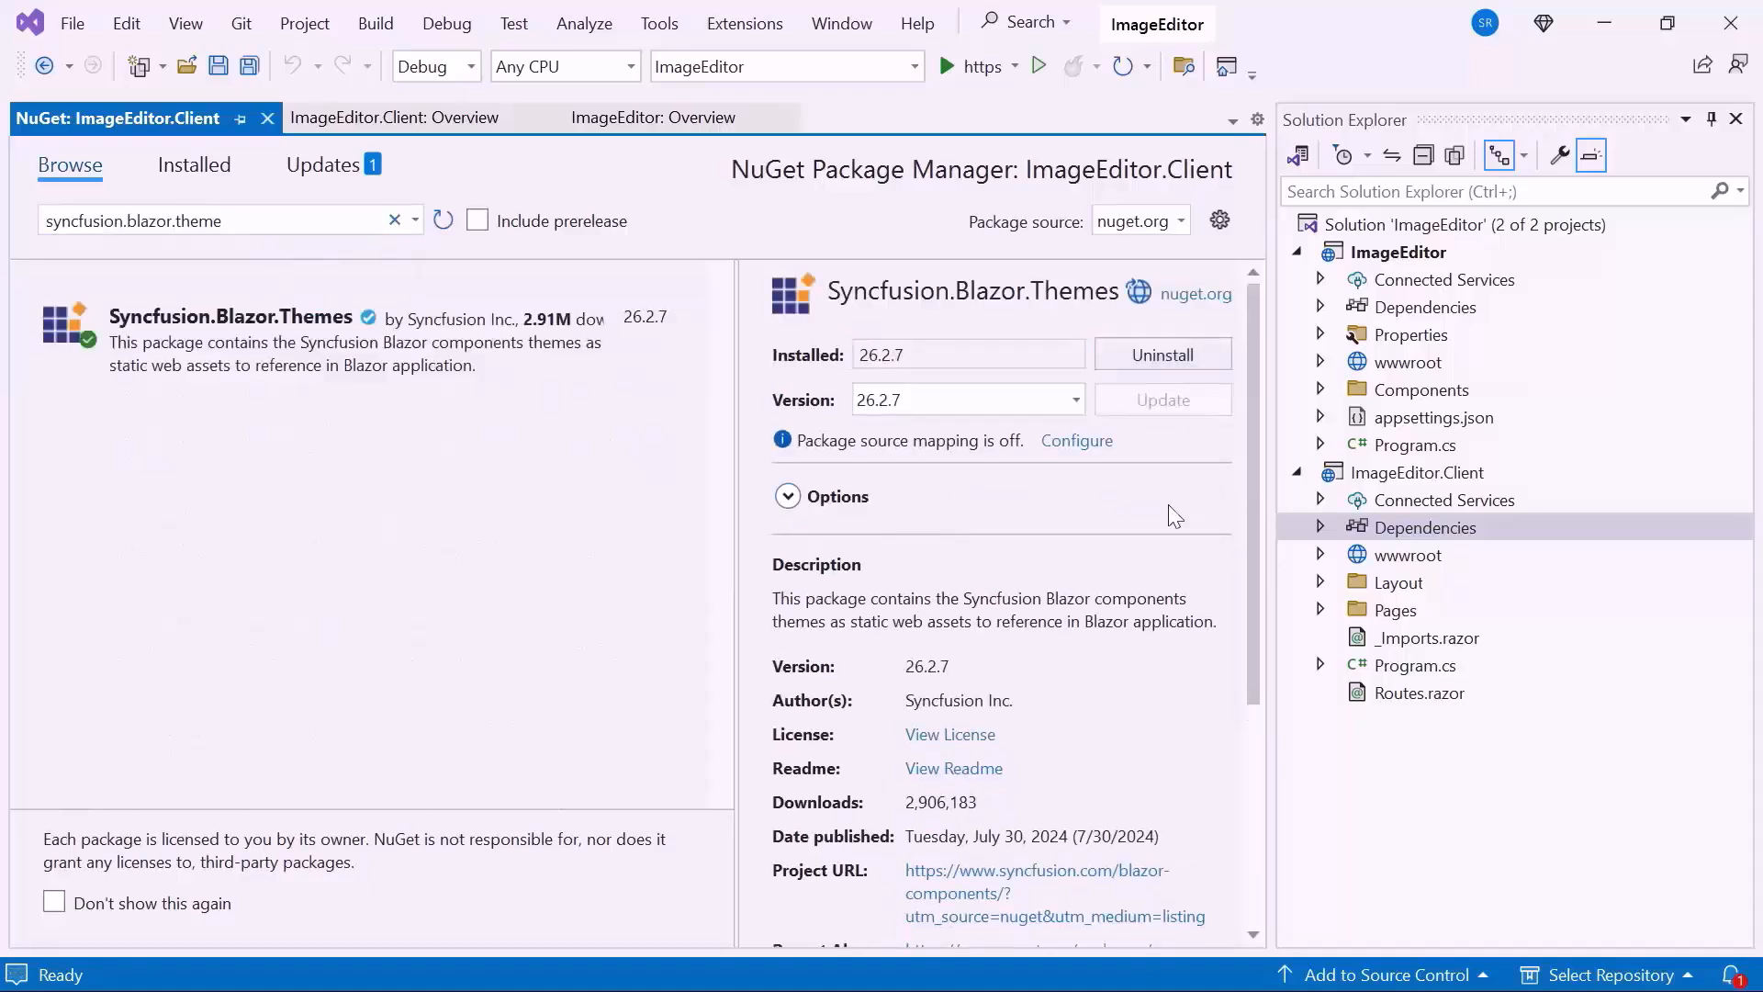
pyautogui.click(1425, 637)
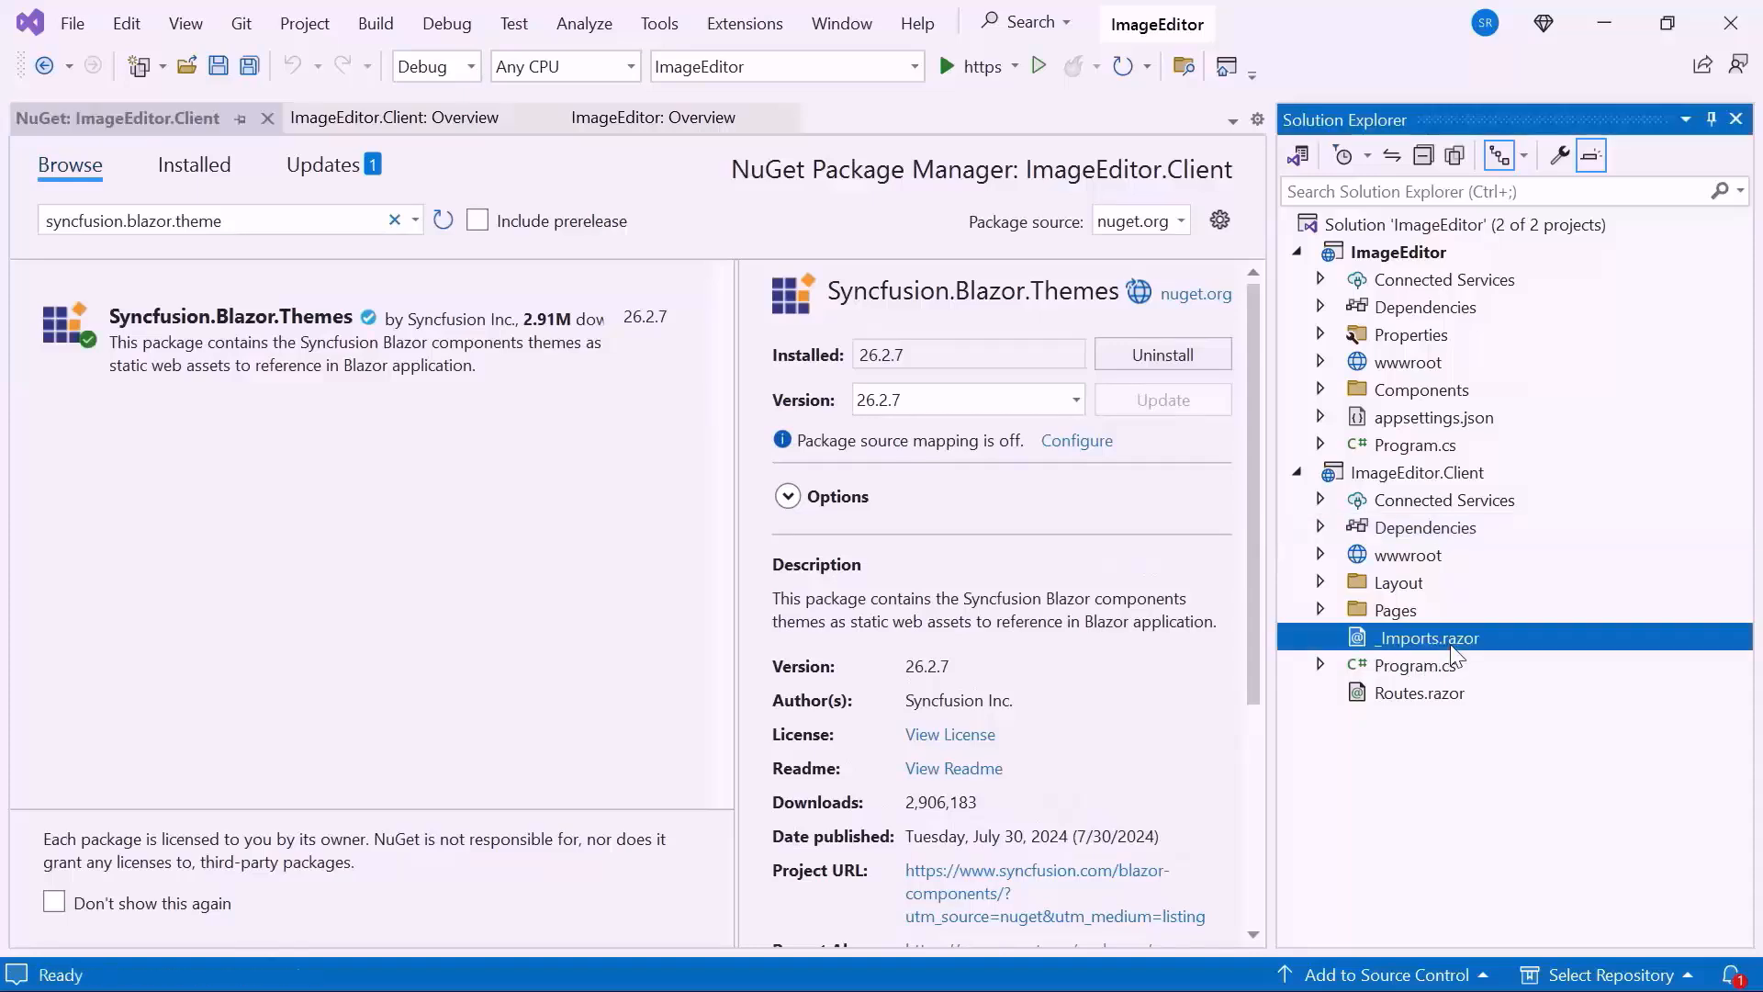
pyautogui.doubleClick(1427, 637)
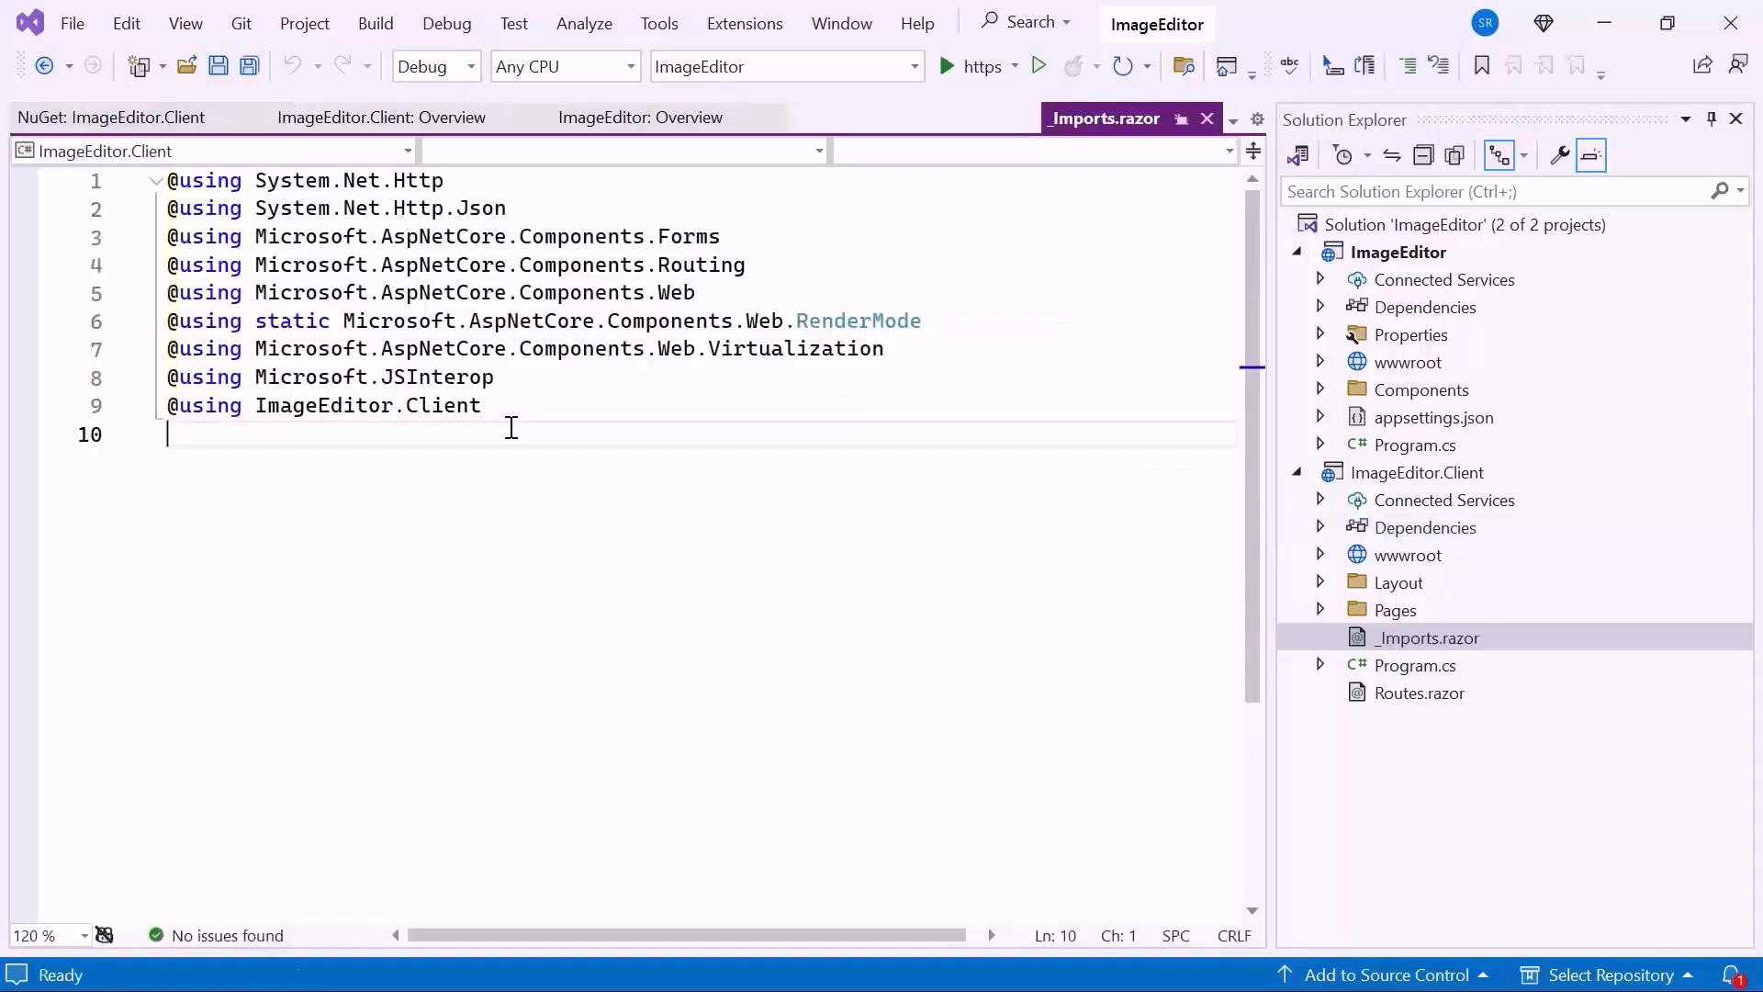
pyautogui.write('@using')
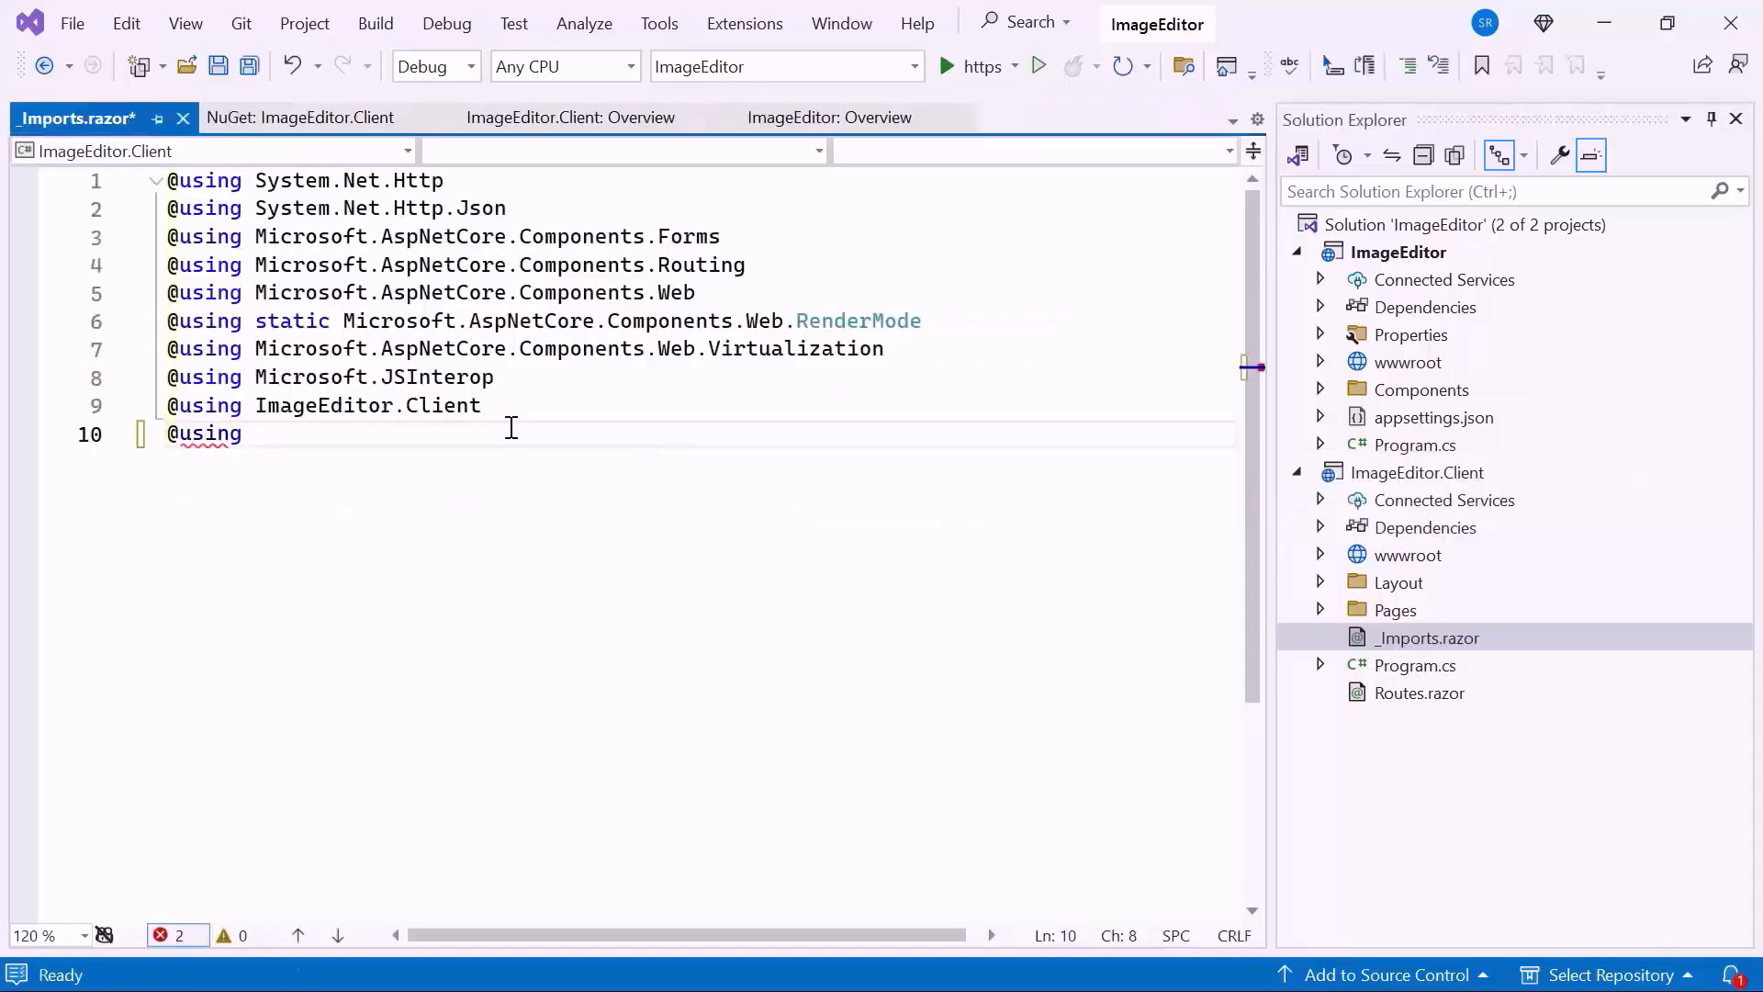
pyautogui.write('Syncfusion.Blazor.ImageEditor')
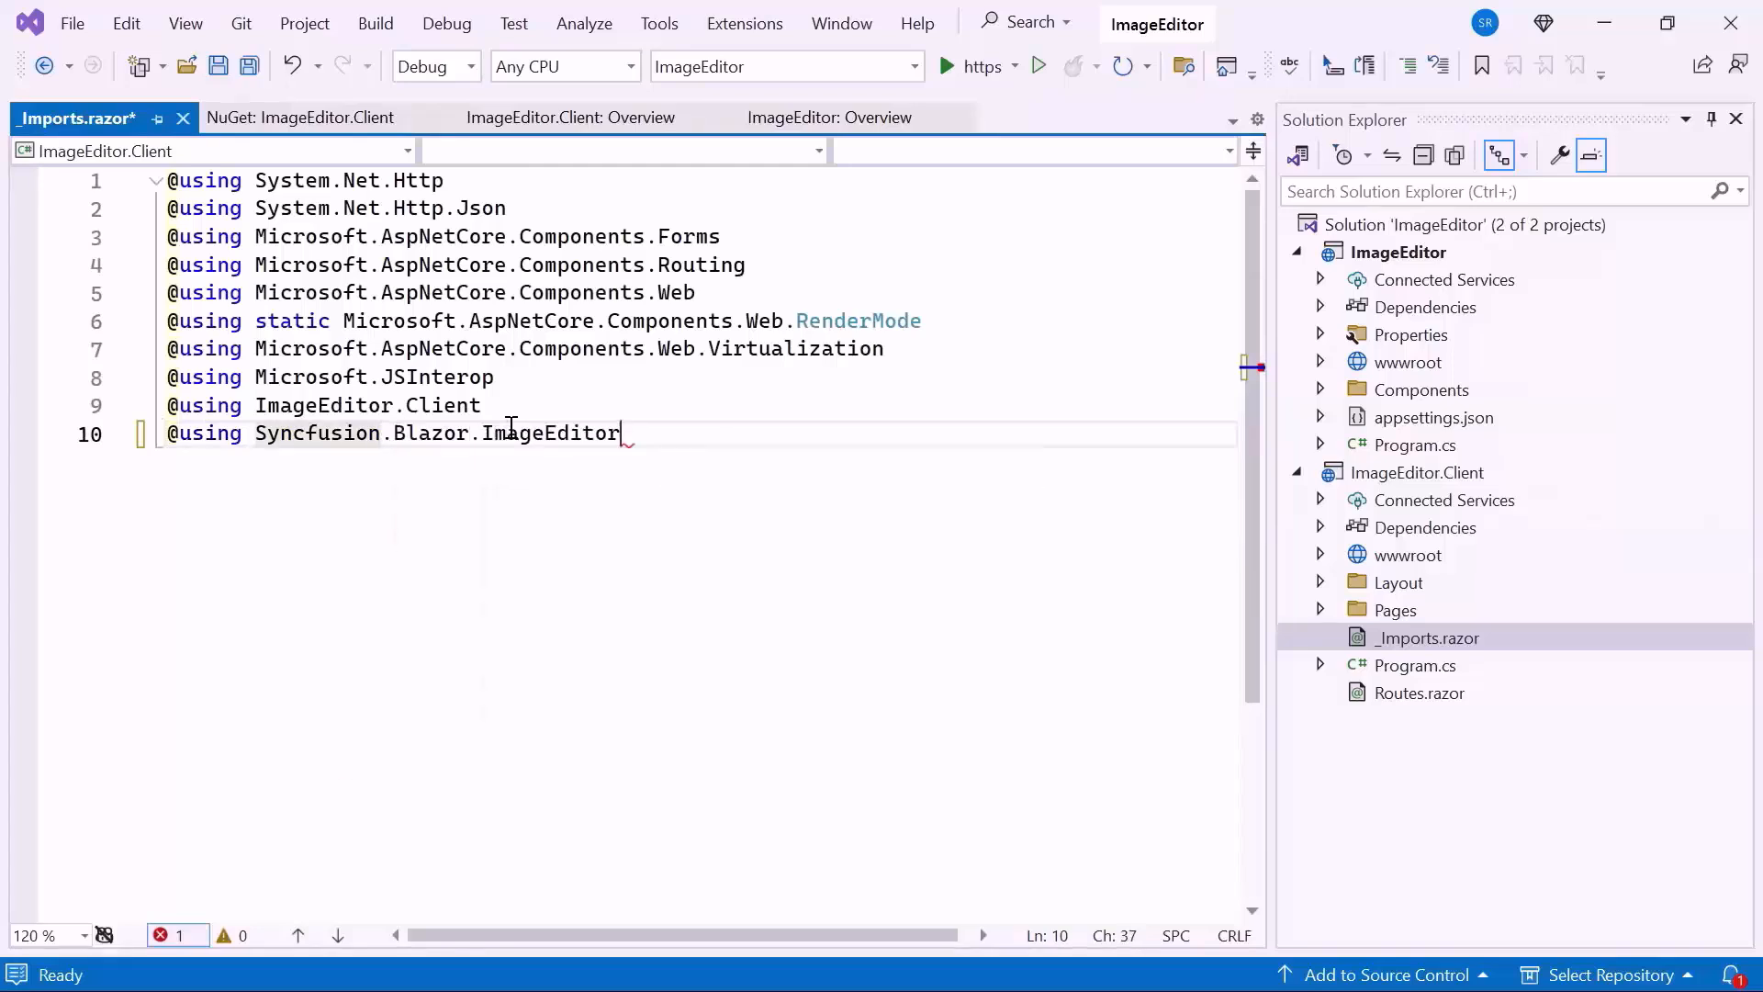
pyautogui.press('Ctrl+S')
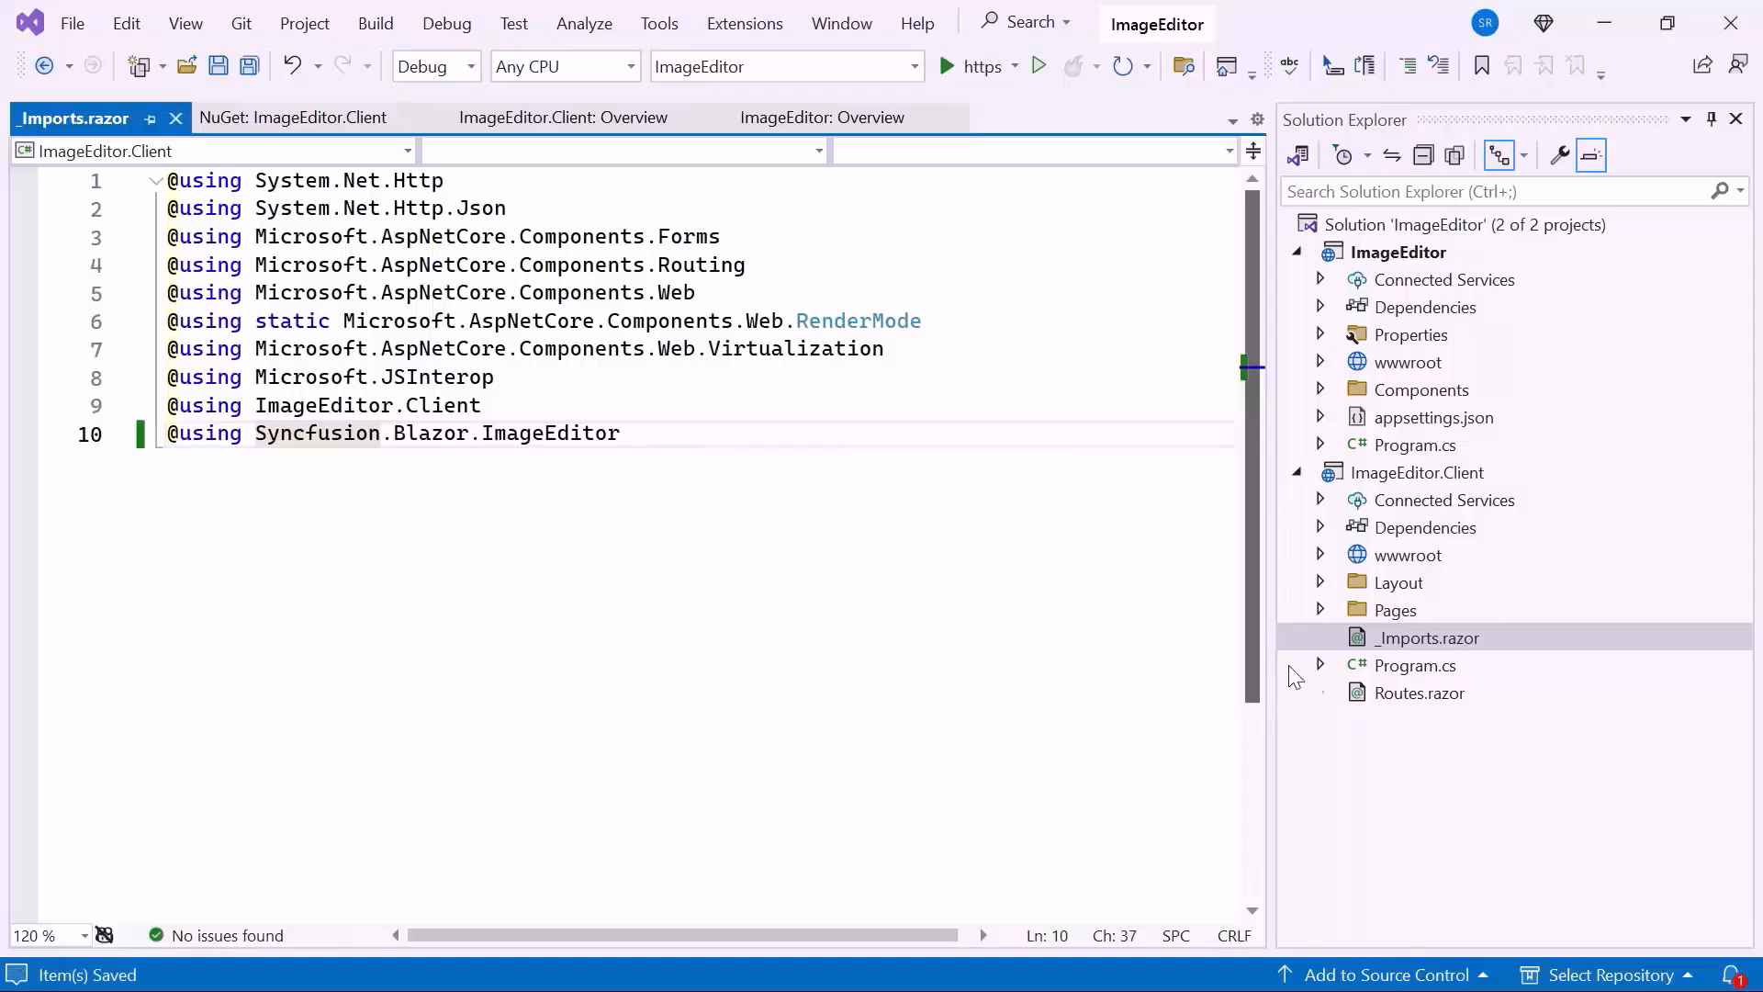
# Add using Syncfusion.Blazor and builder.Services.AddSyncfusionBlazor() to the client Program.cs
pyautogui.doubleClick(1414, 665)
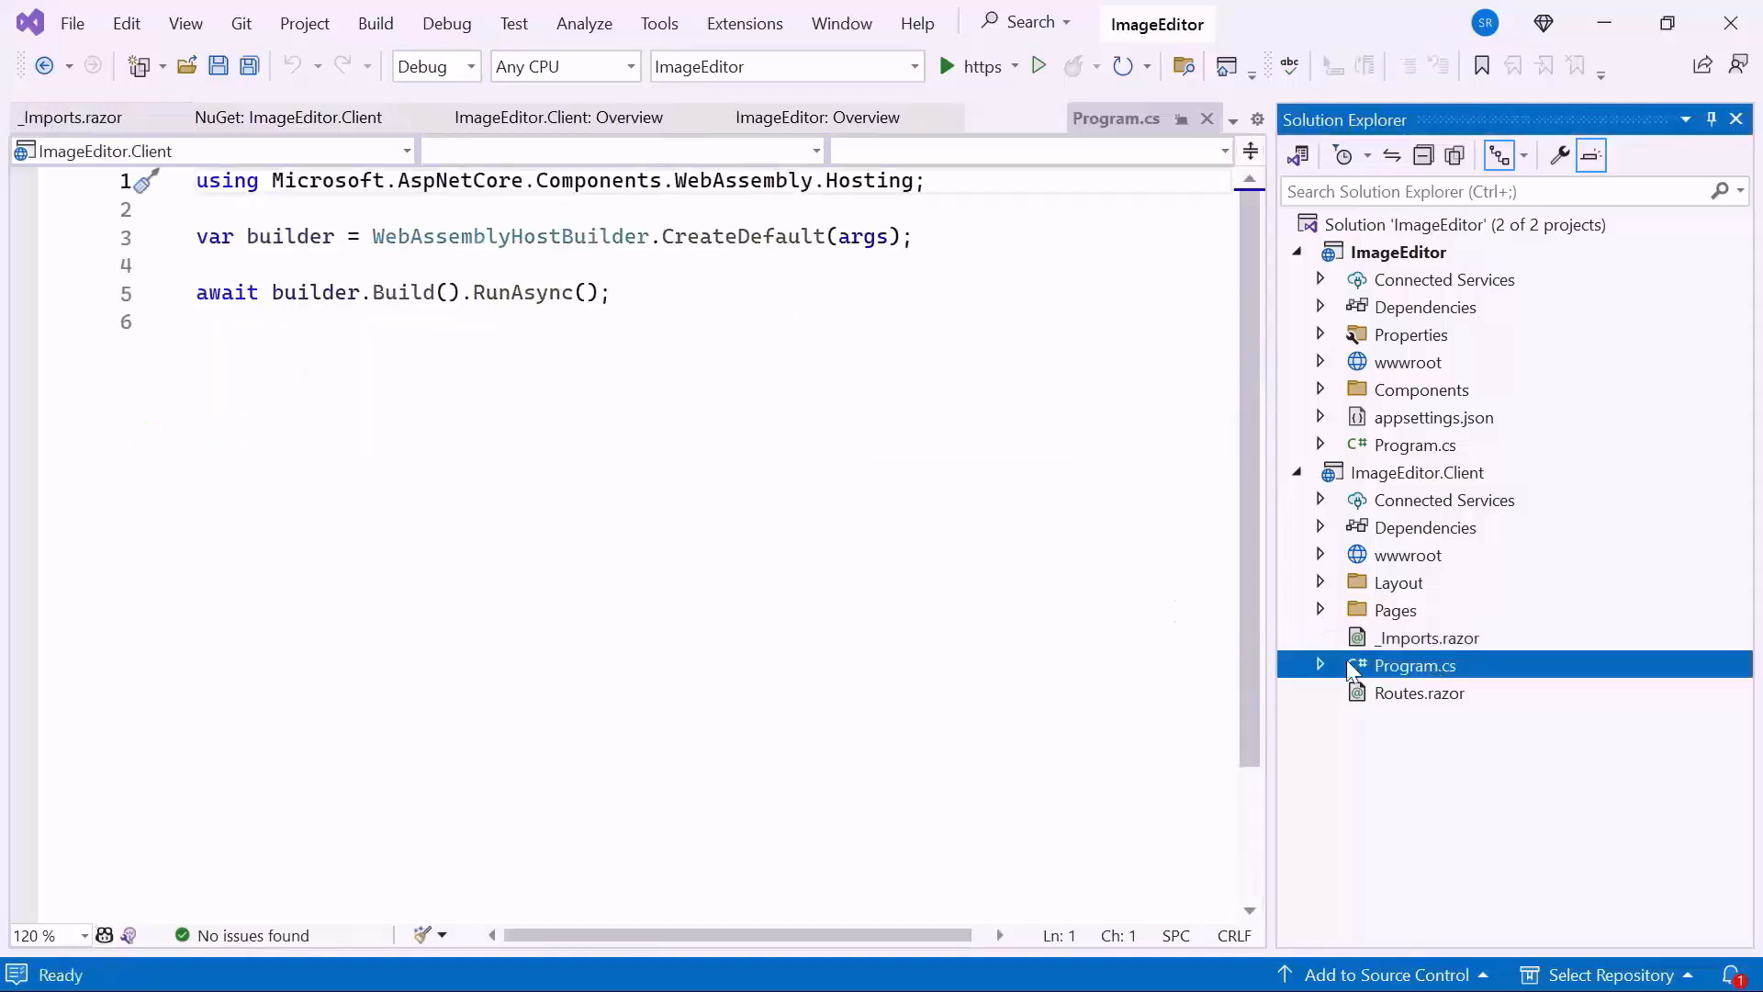
pyautogui.write('using sy')
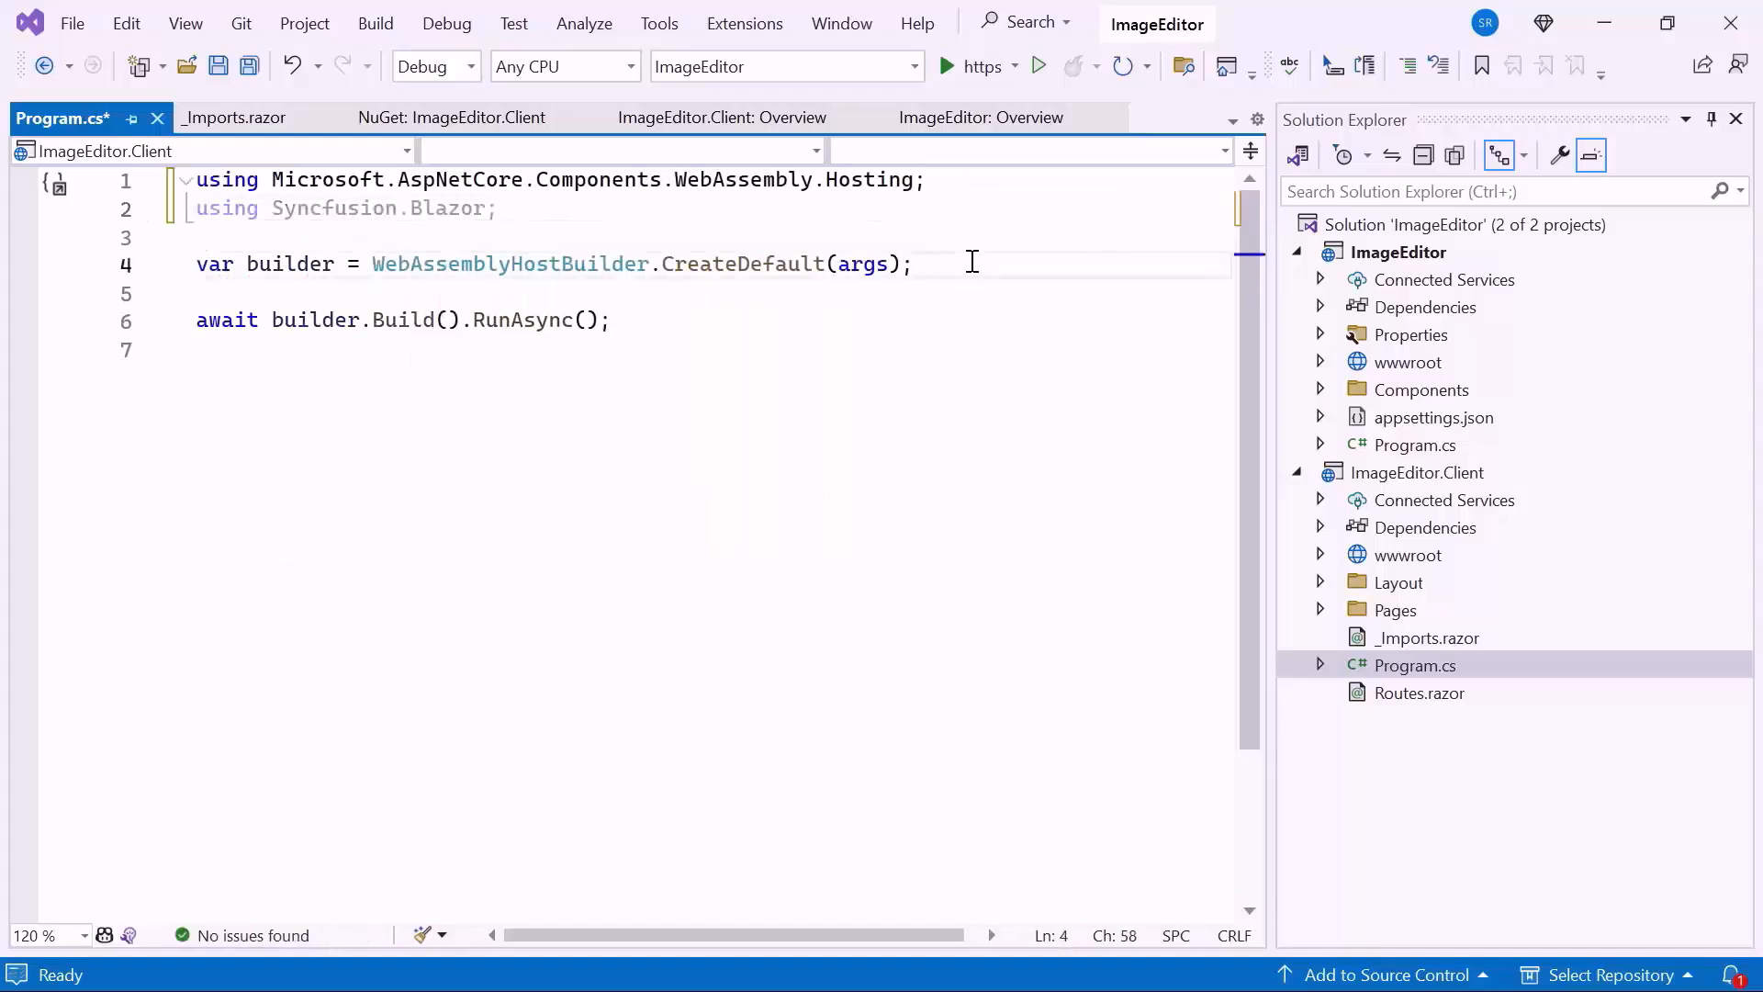
pyautogui.write('builder.Services.Ad')
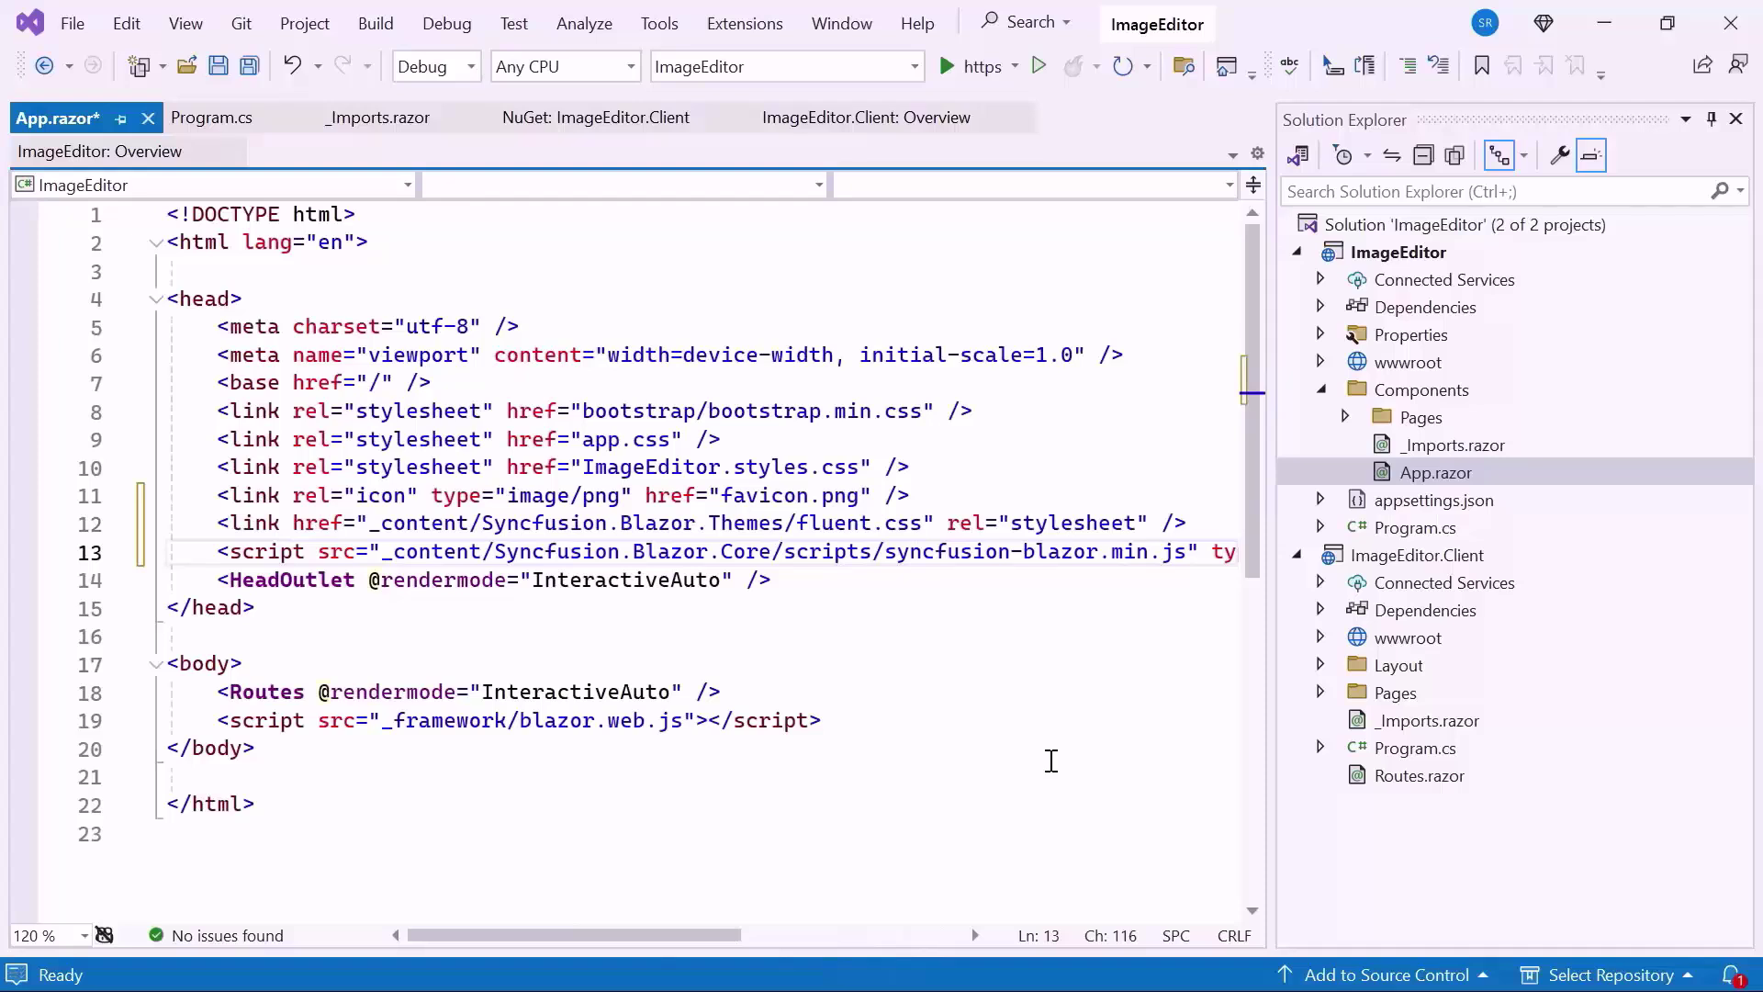
# Save App.razor with the fluent.css theme and syncfusion-blazor.min.js script
pyautogui.press('Ctrl+S')
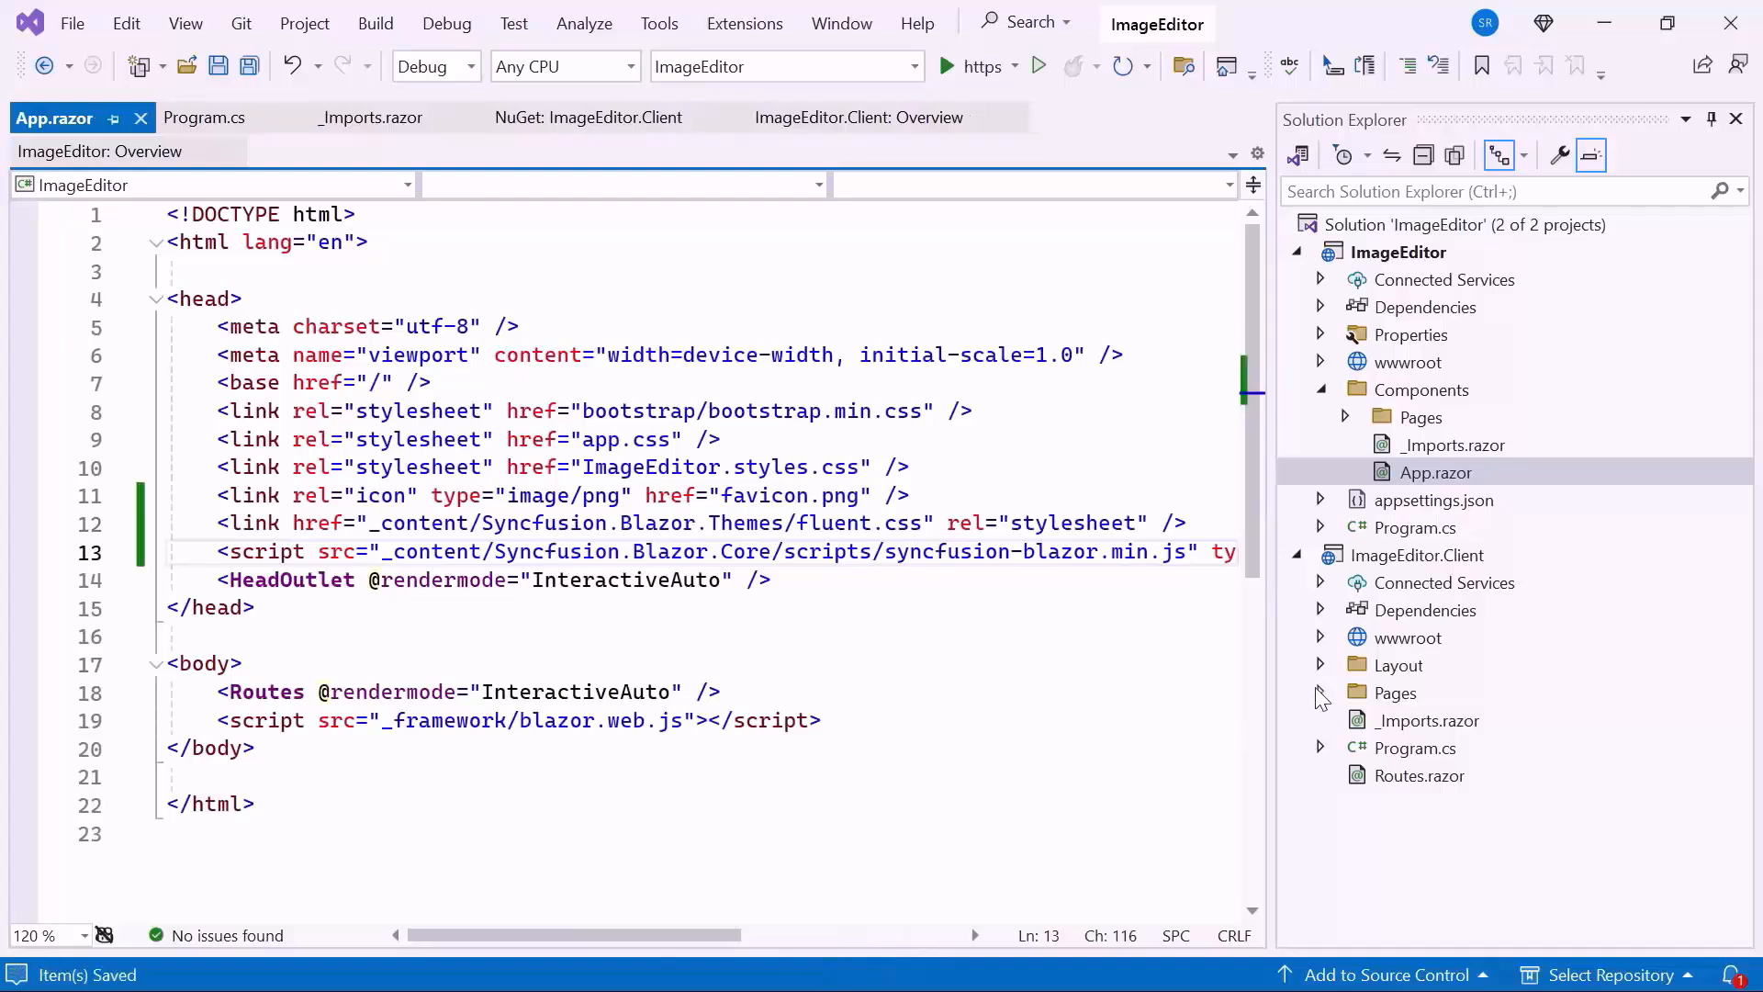
pyautogui.click(1318, 692)
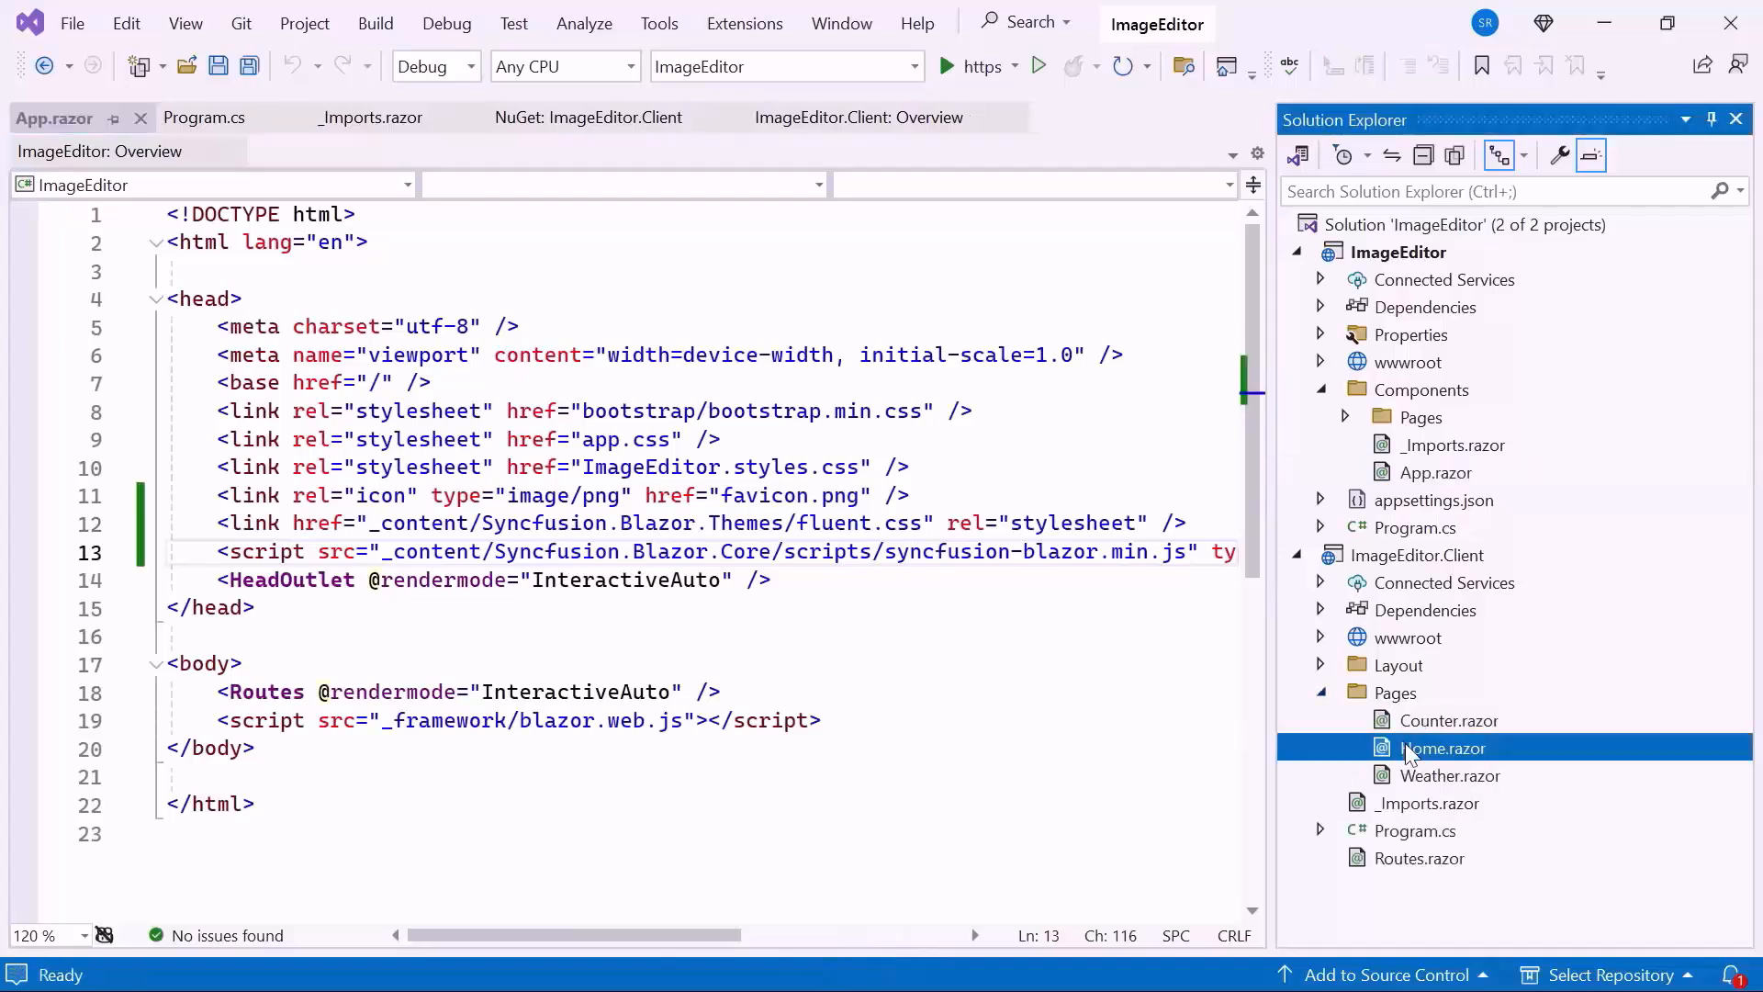
pyautogui.doubleClick(1442, 747)
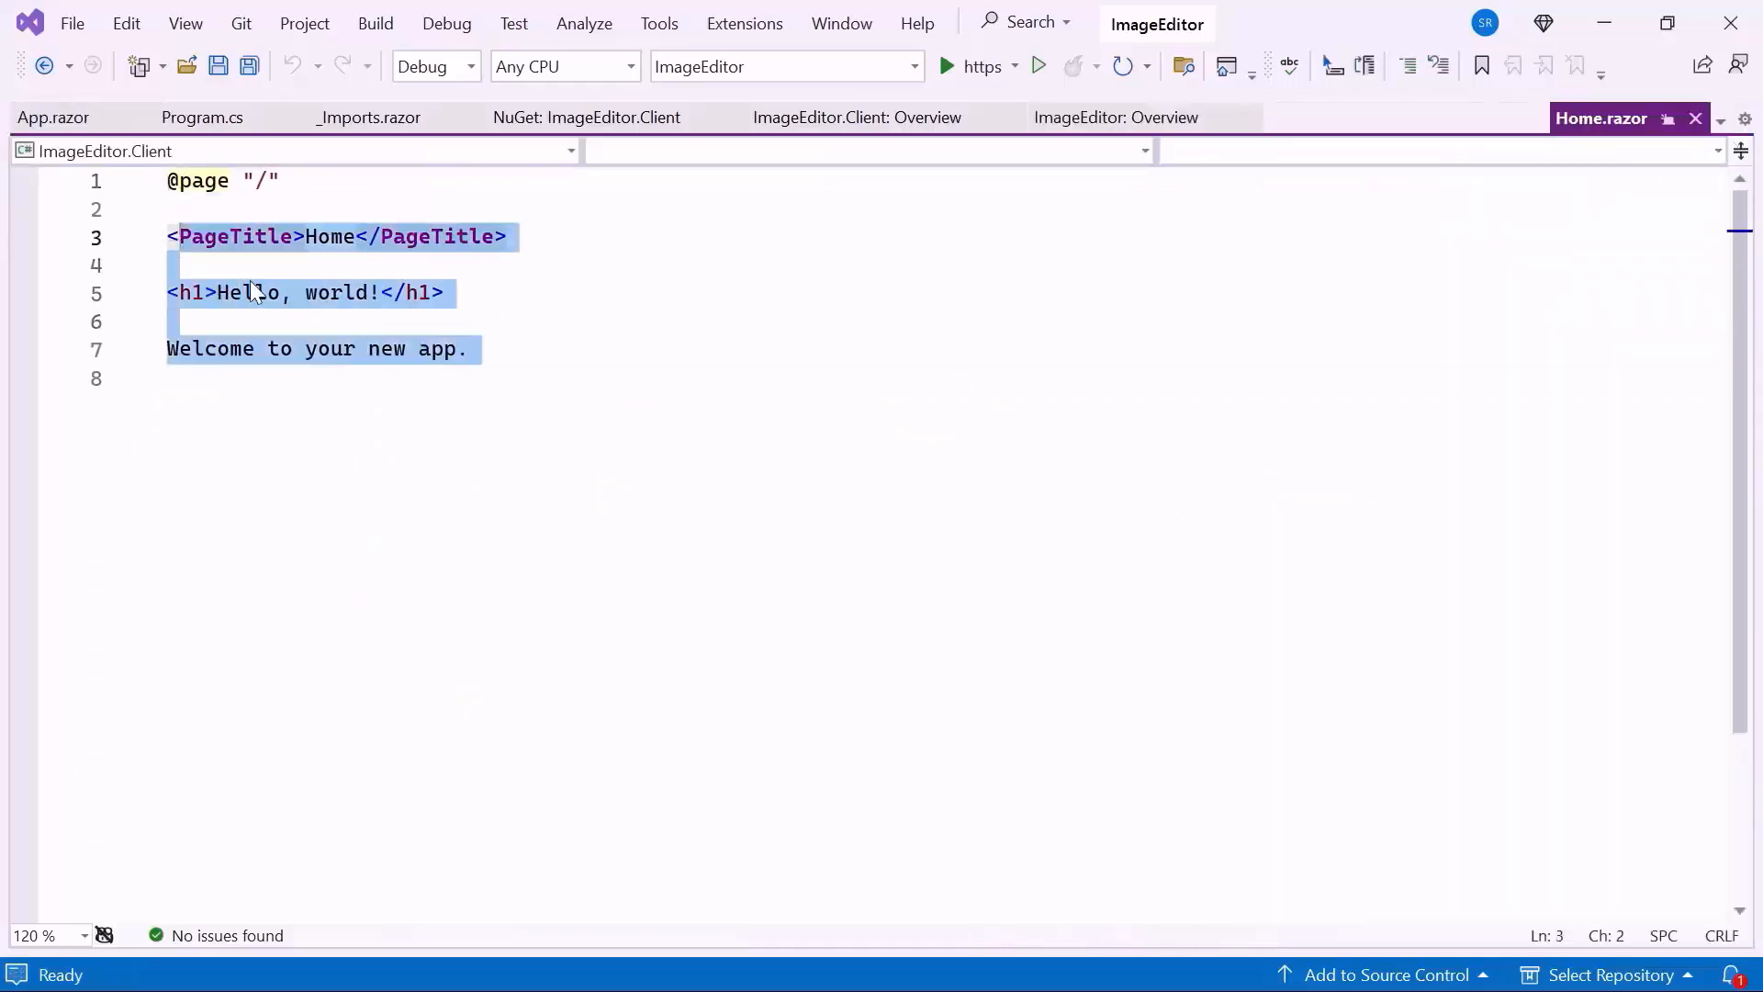
# Replace the Home.razor content with <SfImageEditor Height="400"> and save
pyautogui.write('<sf')
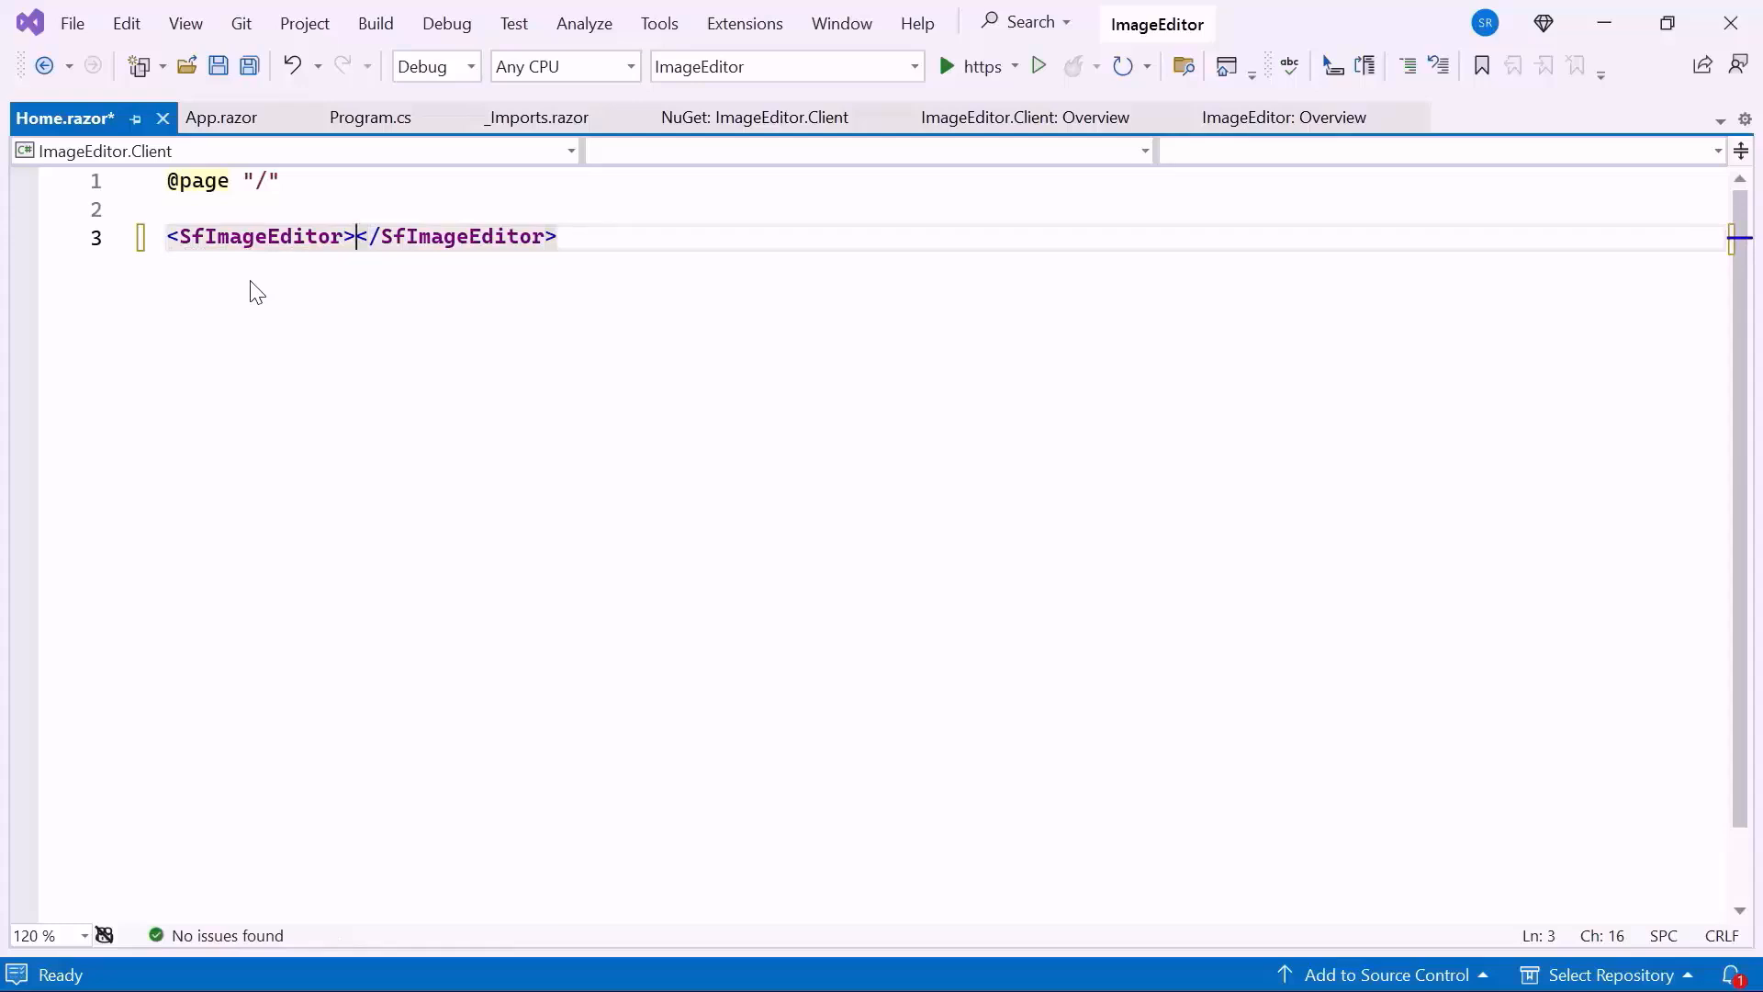
pyautogui.write('ht="400')
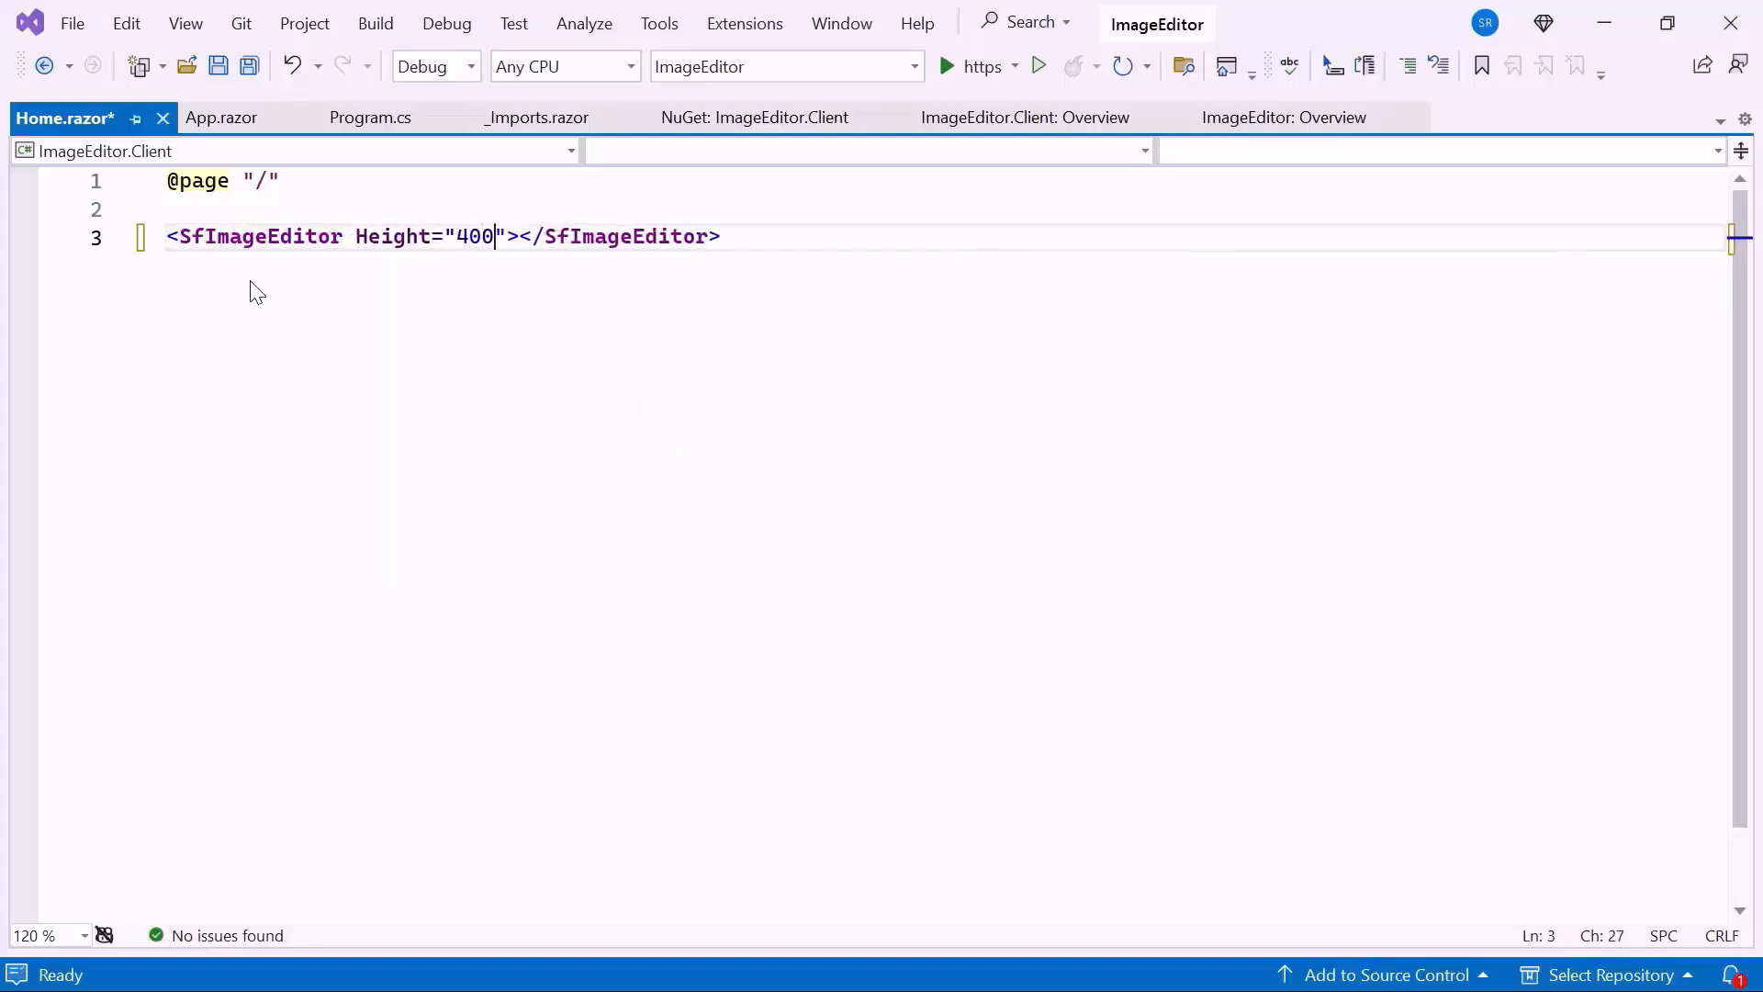
pyautogui.press('Ctrl+S')
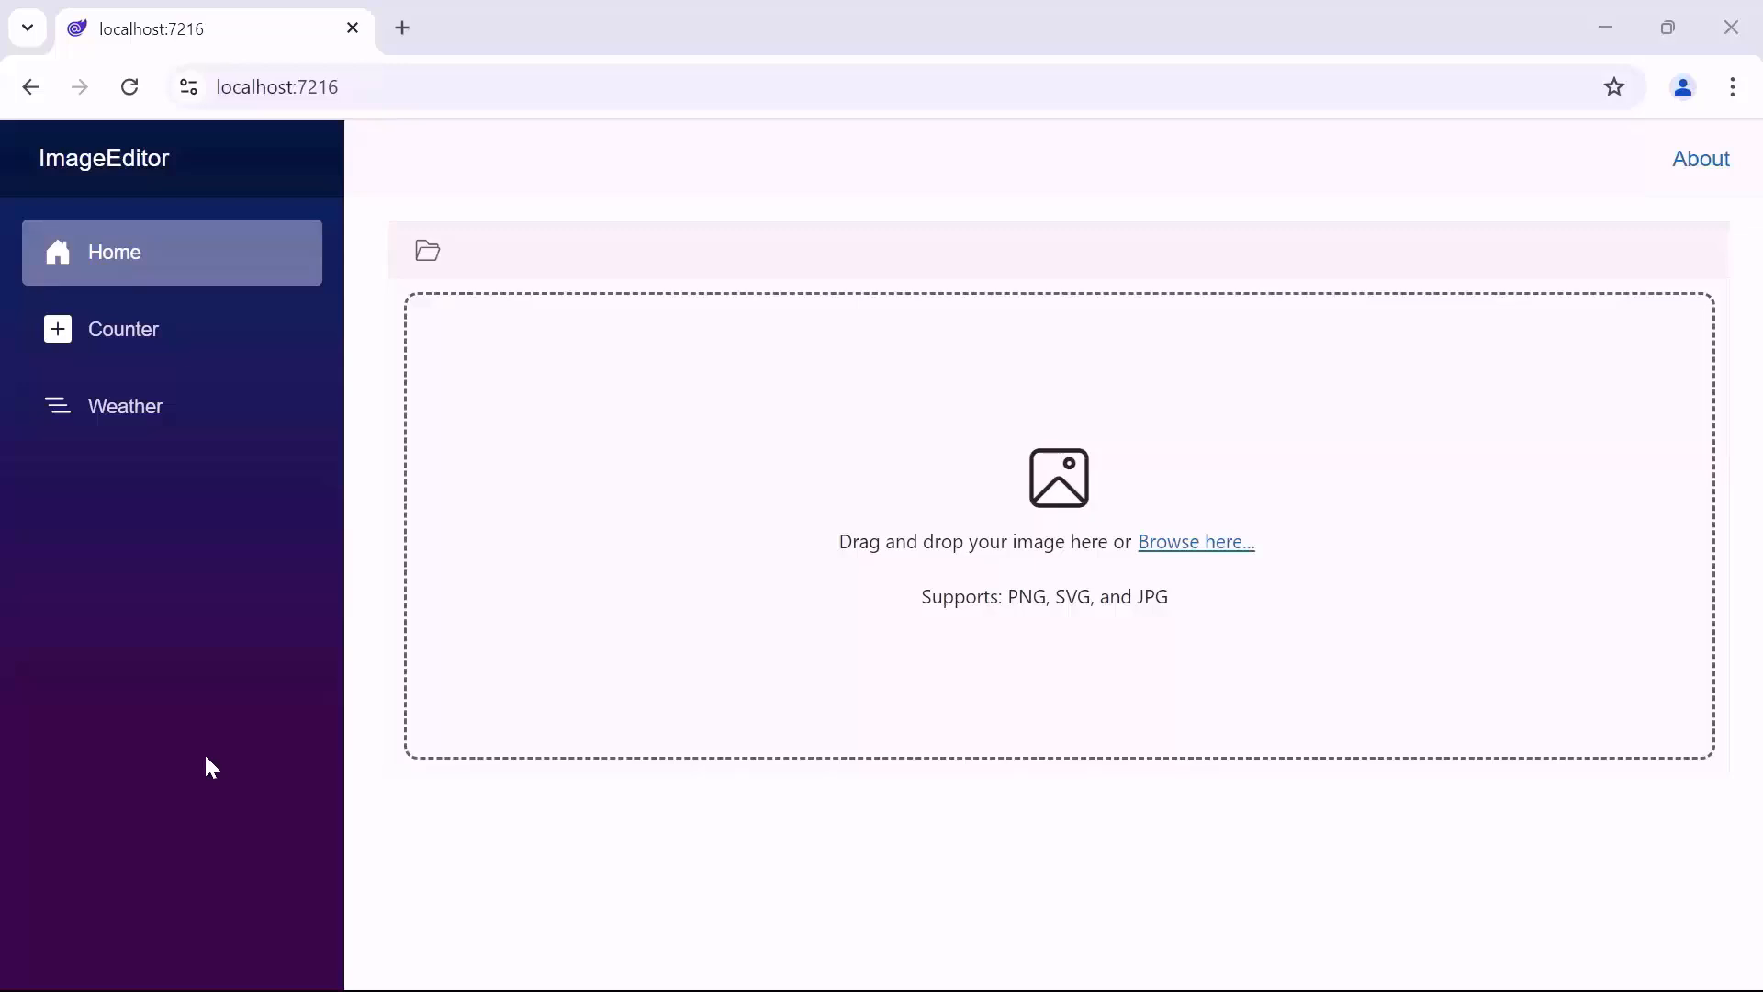
# Browse and load the Nature photo into the running app's Image Editor
pyautogui.click(1195, 539)
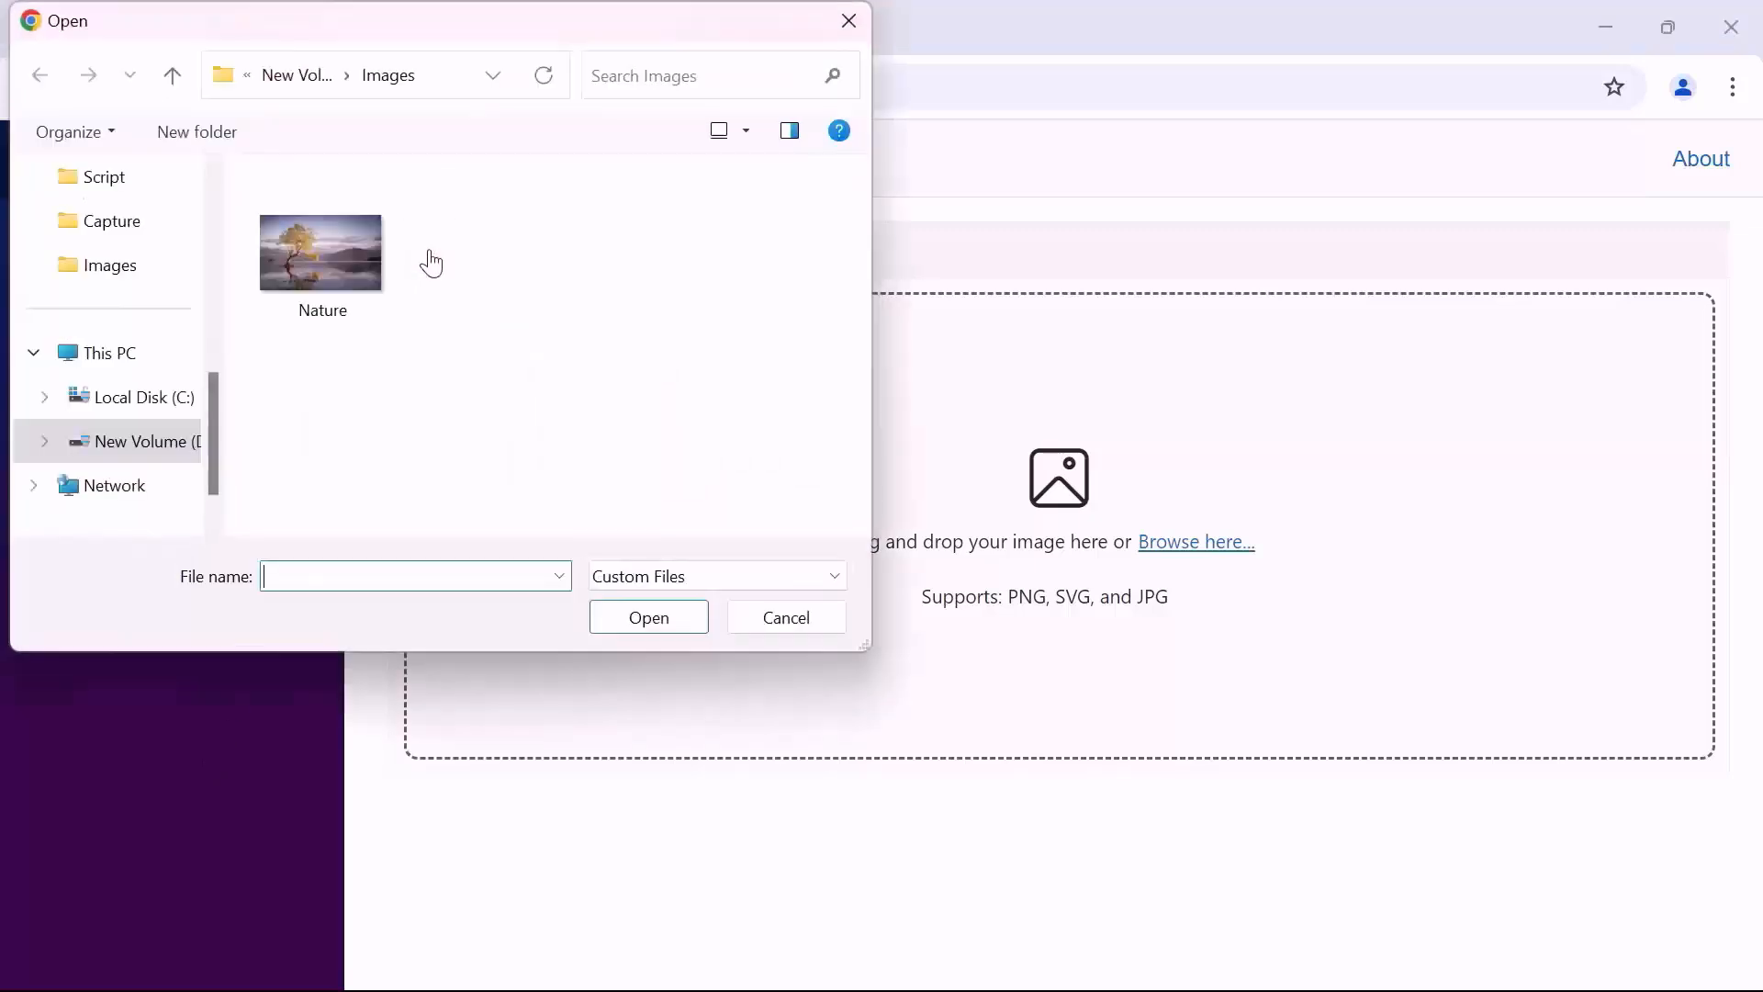
pyautogui.click(321, 253)
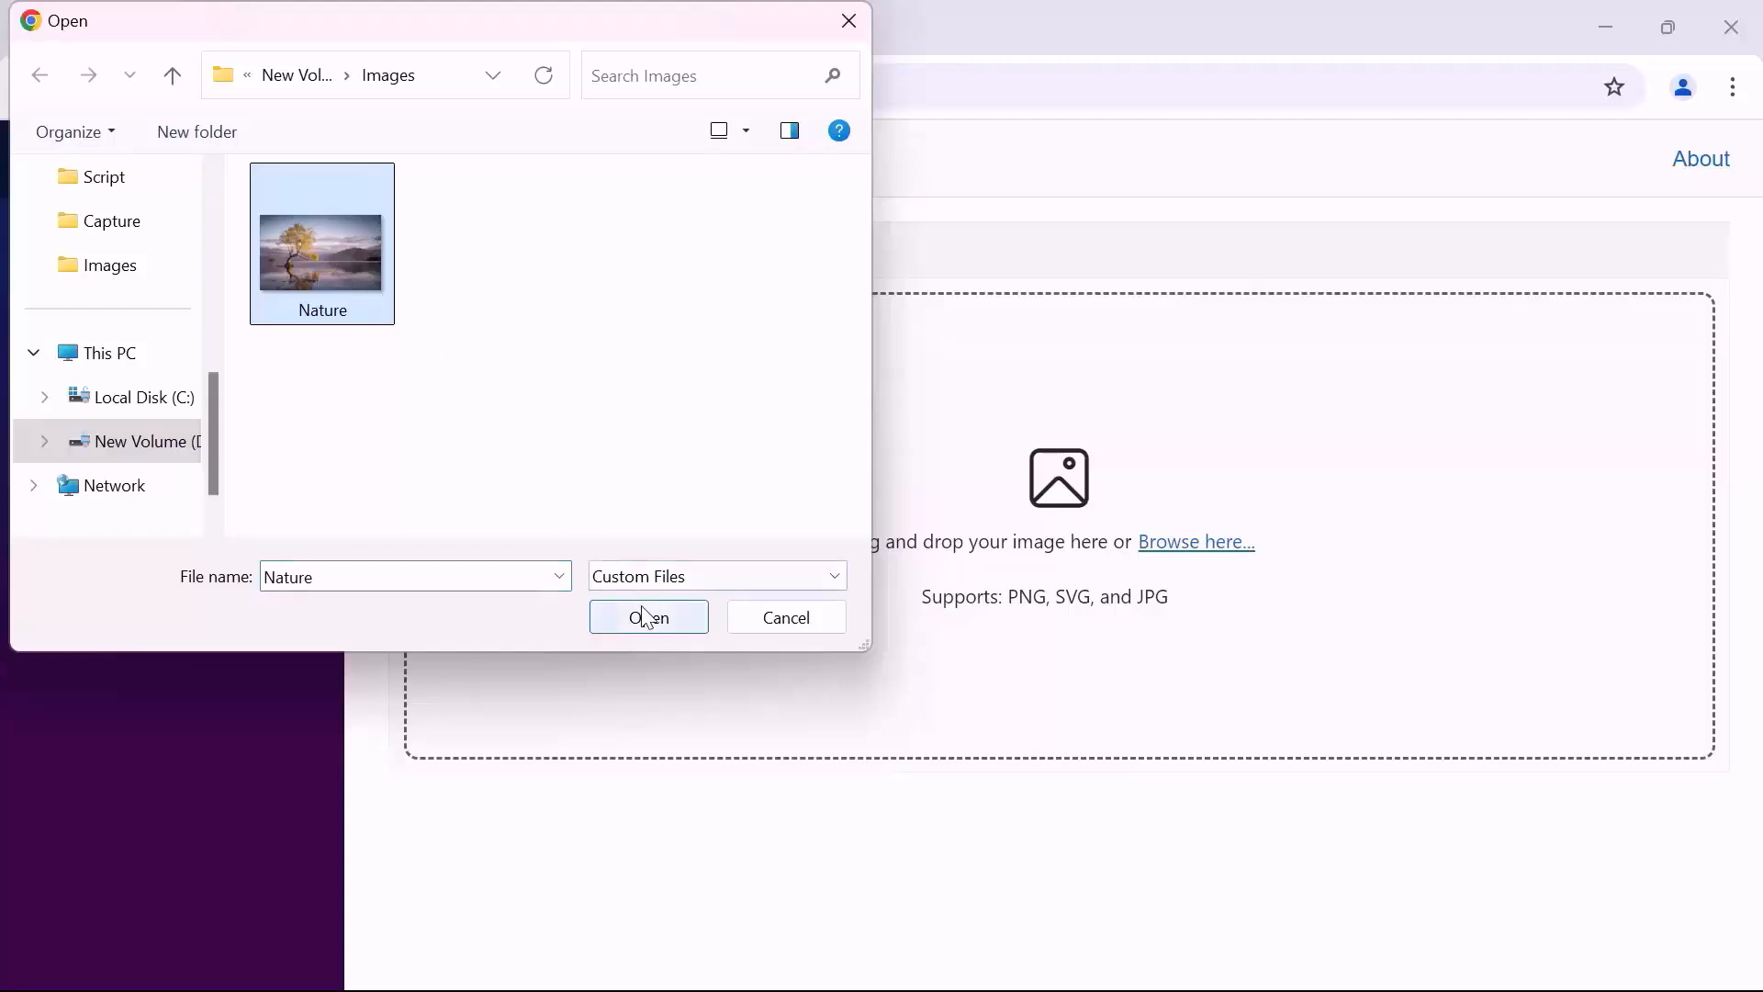
pyautogui.click(648, 617)
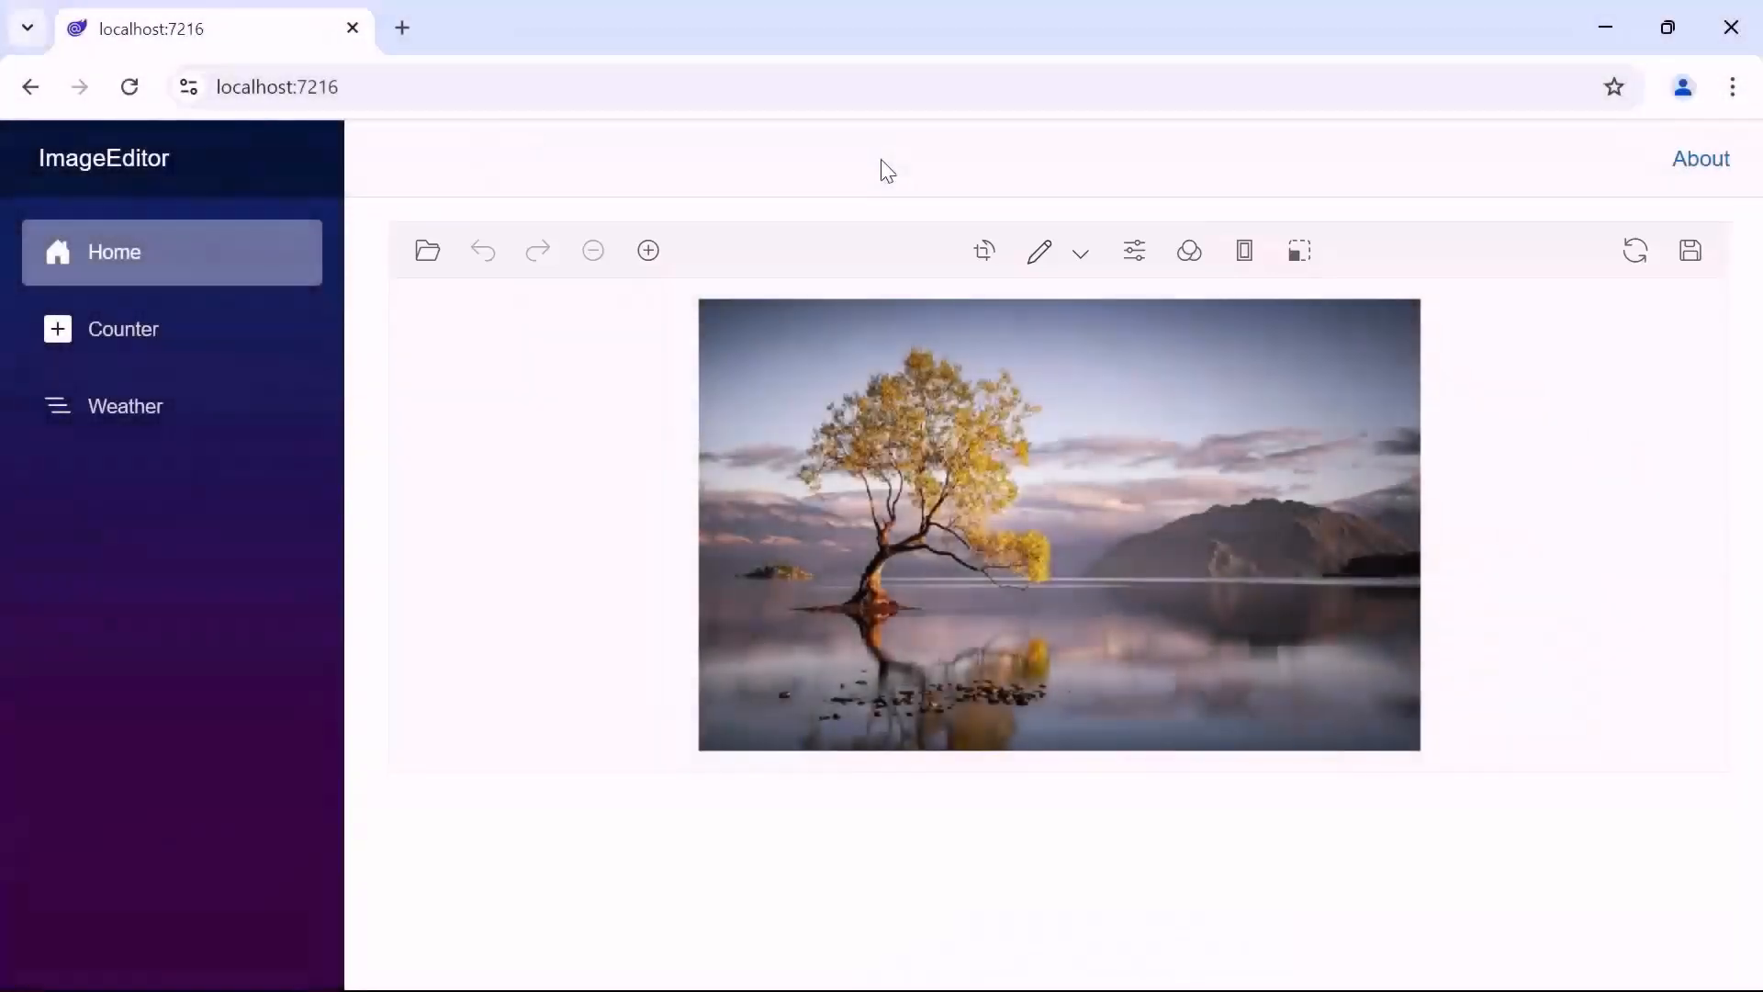
pyautogui.click(646, 250)
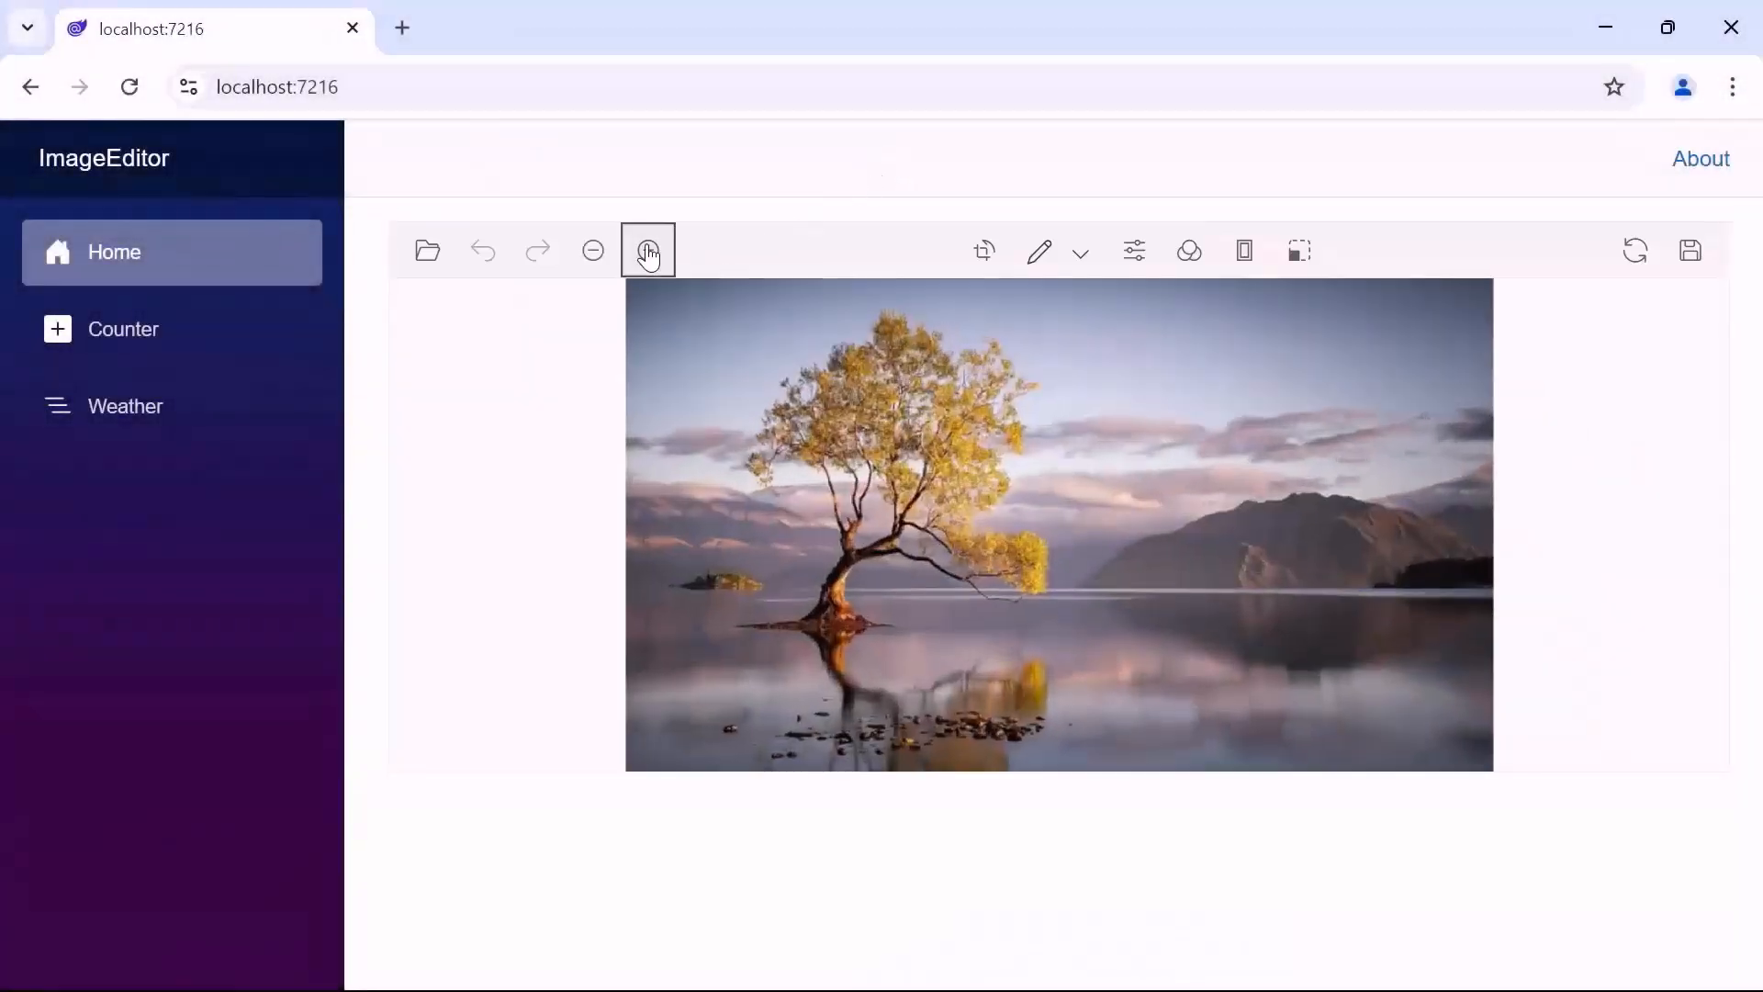
pyautogui.click(647, 250)
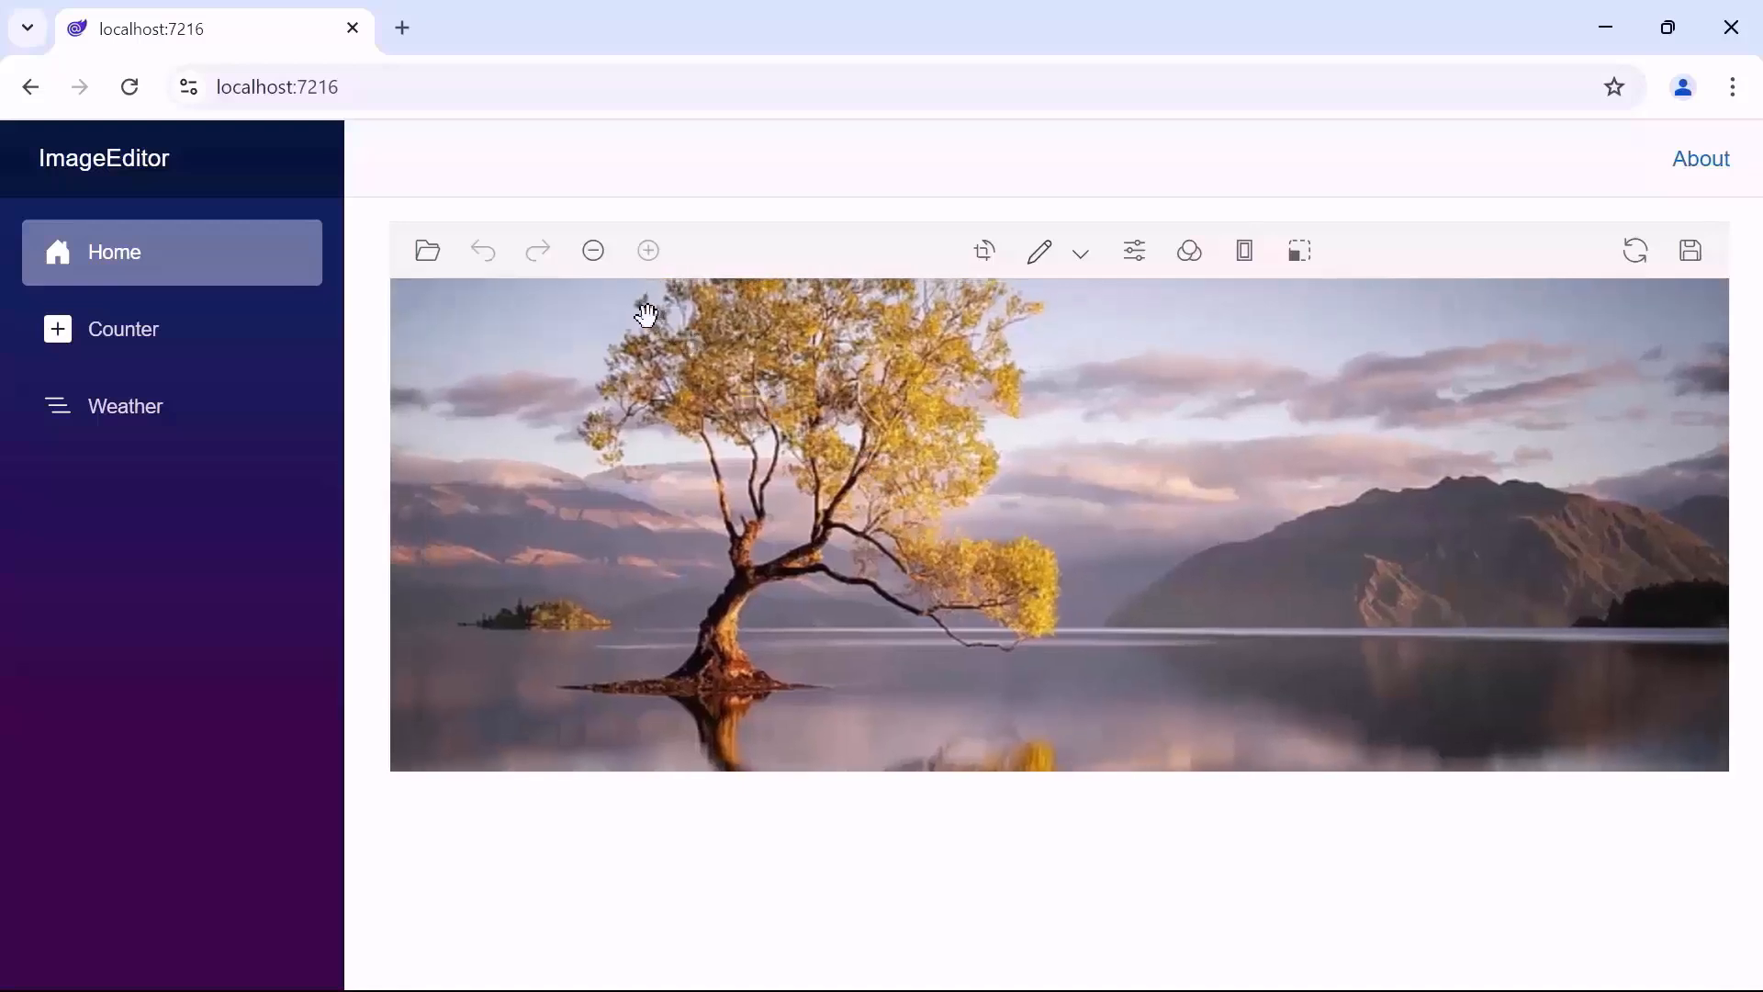
pyautogui.click(592, 250)
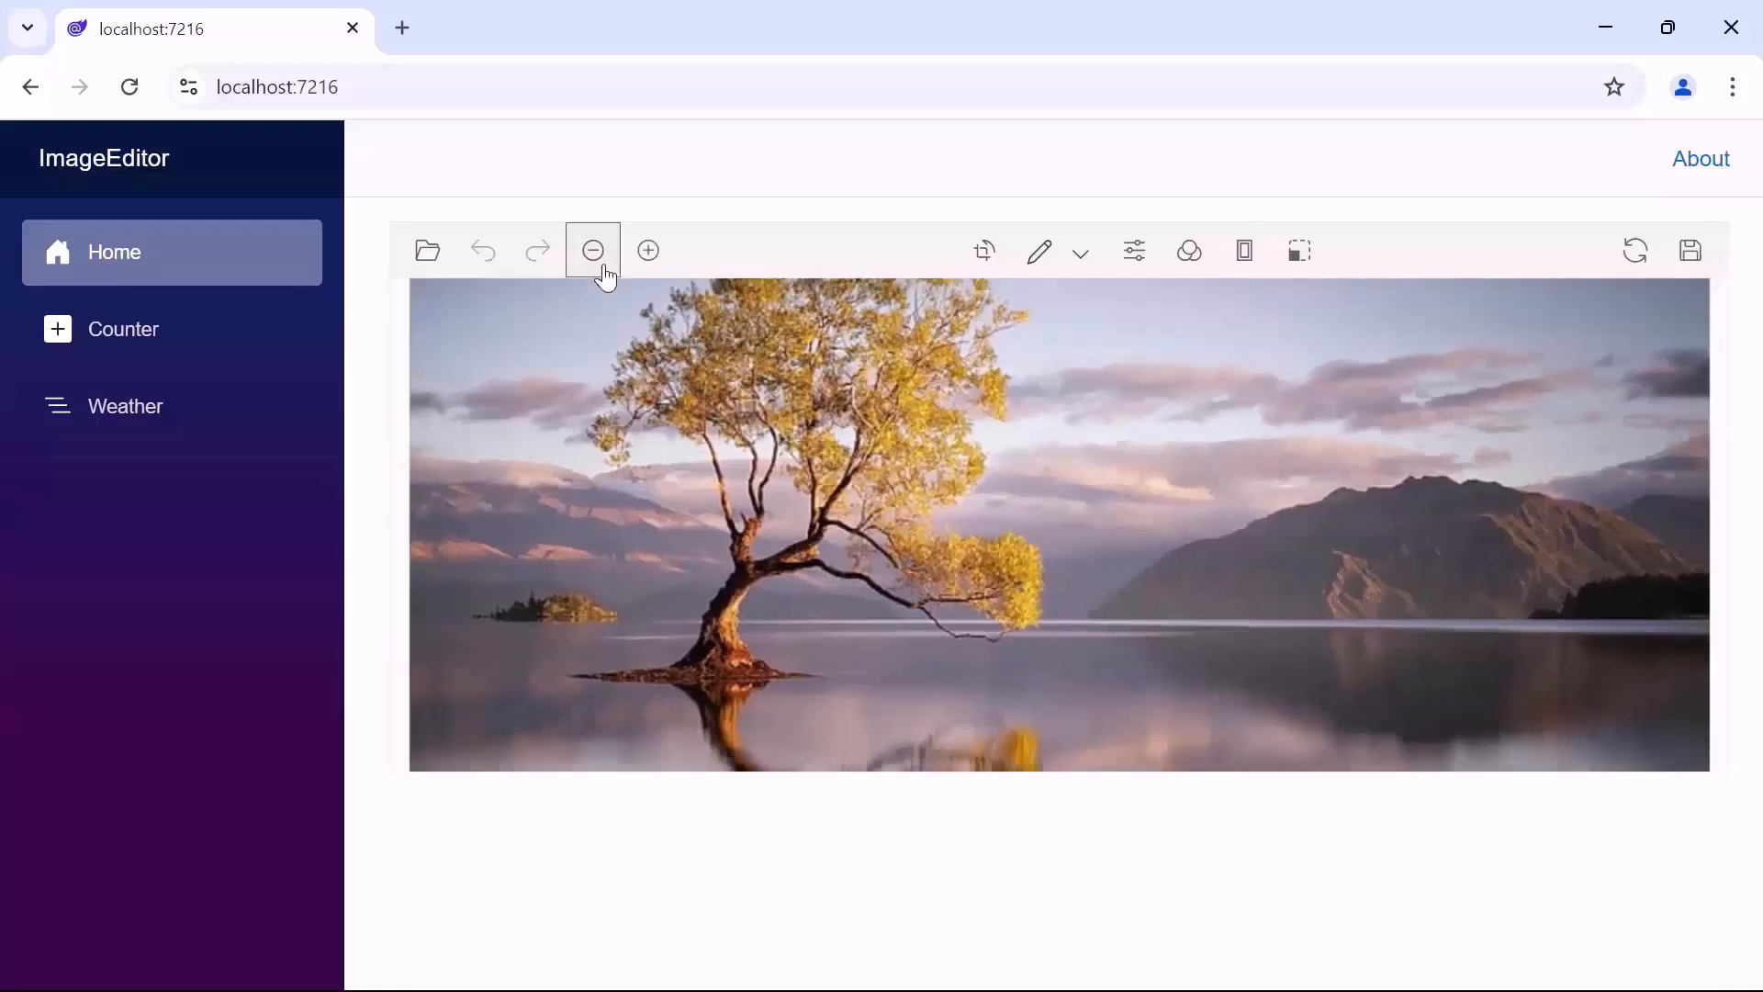
pyautogui.click(592, 250)
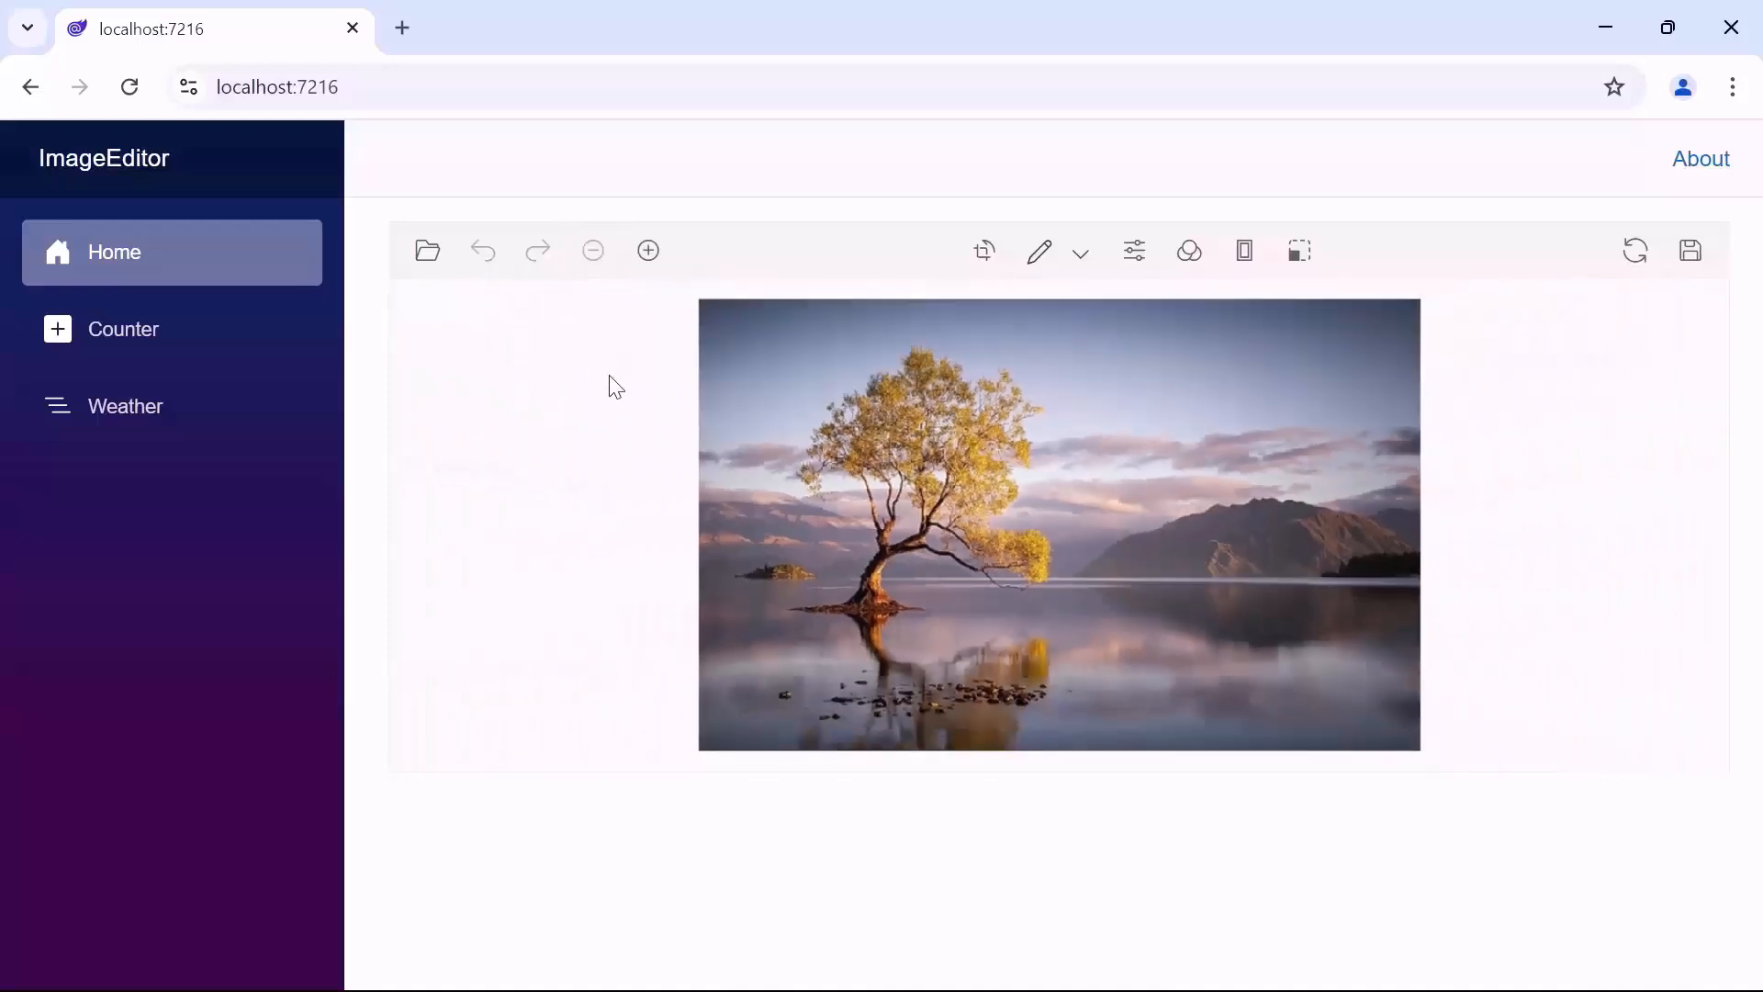
pyautogui.click(983, 250)
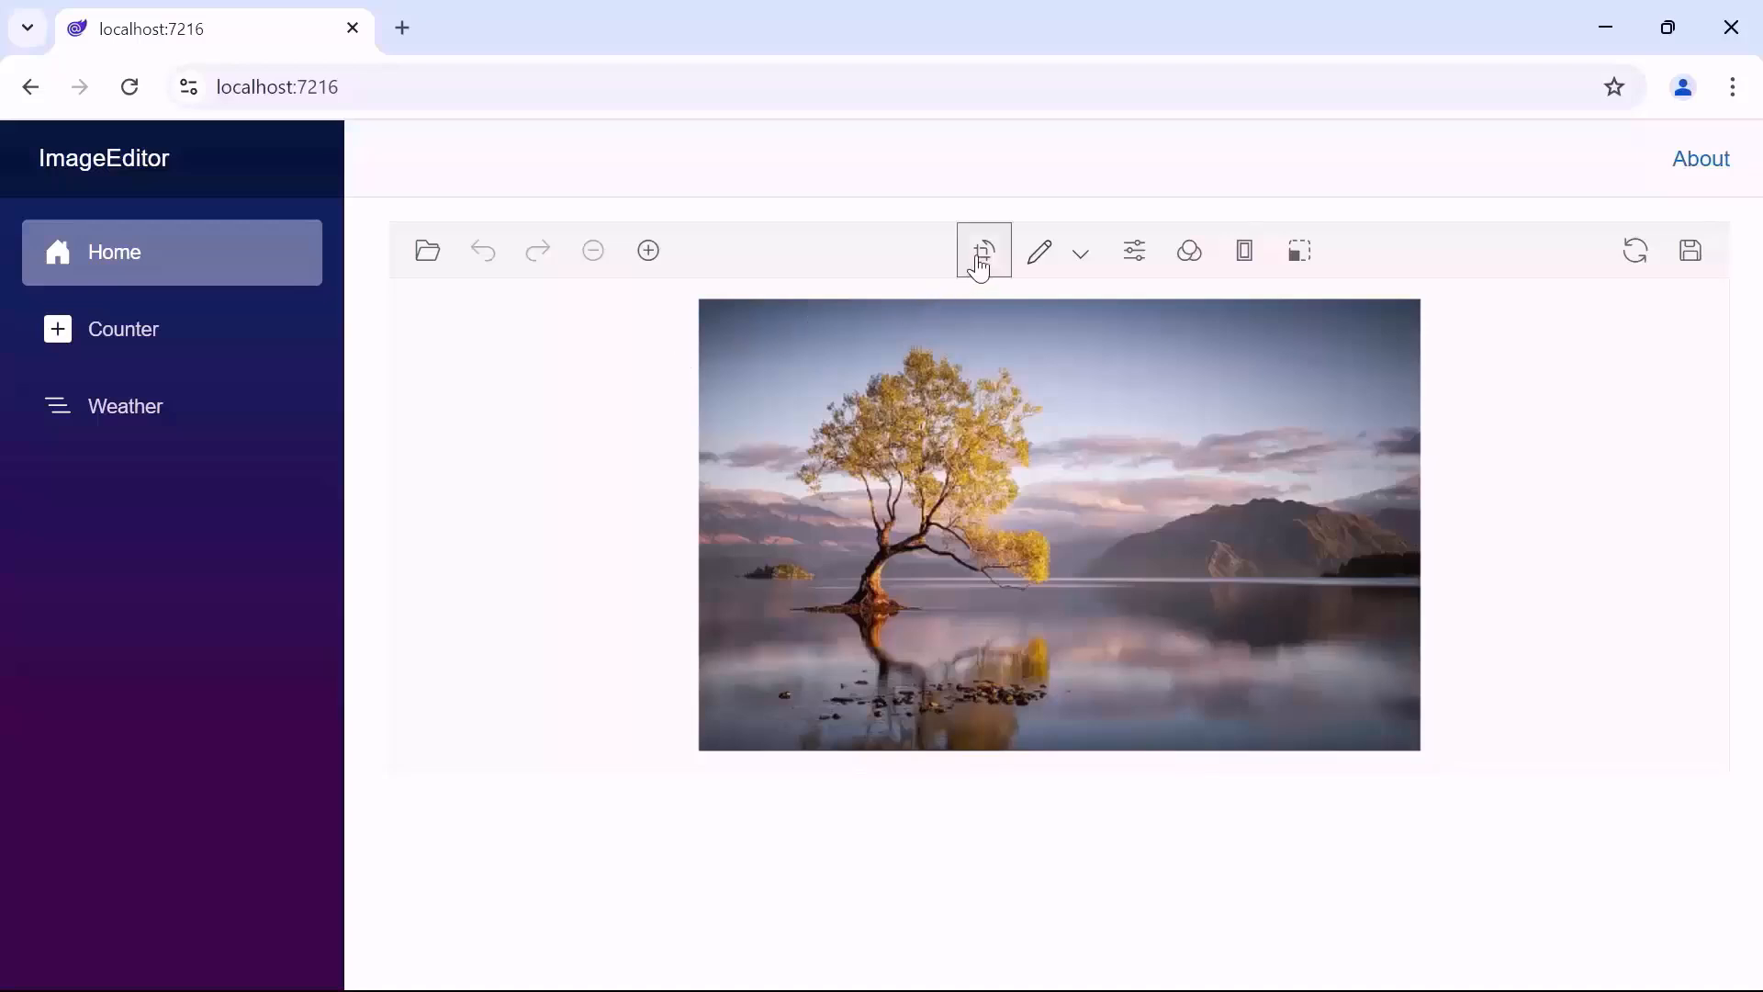
# Crop the Nature photo into a circle positioned over the tree and apply it
pyautogui.click(982, 250)
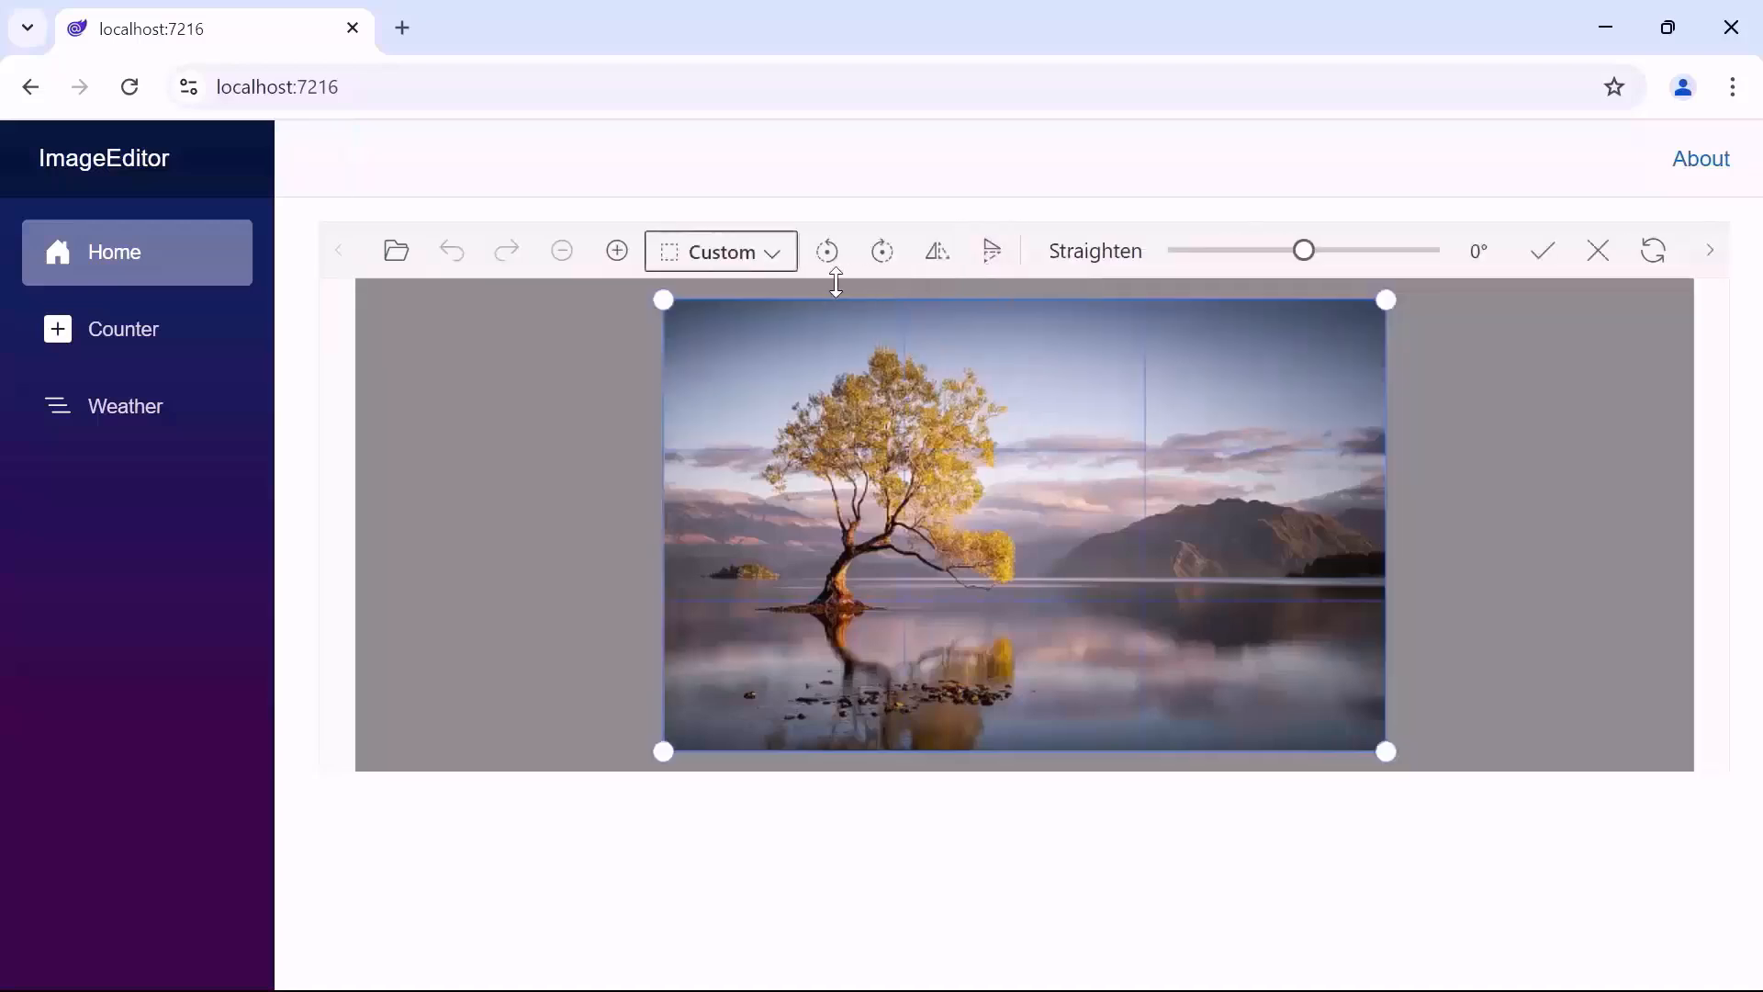
pyautogui.click(771, 251)
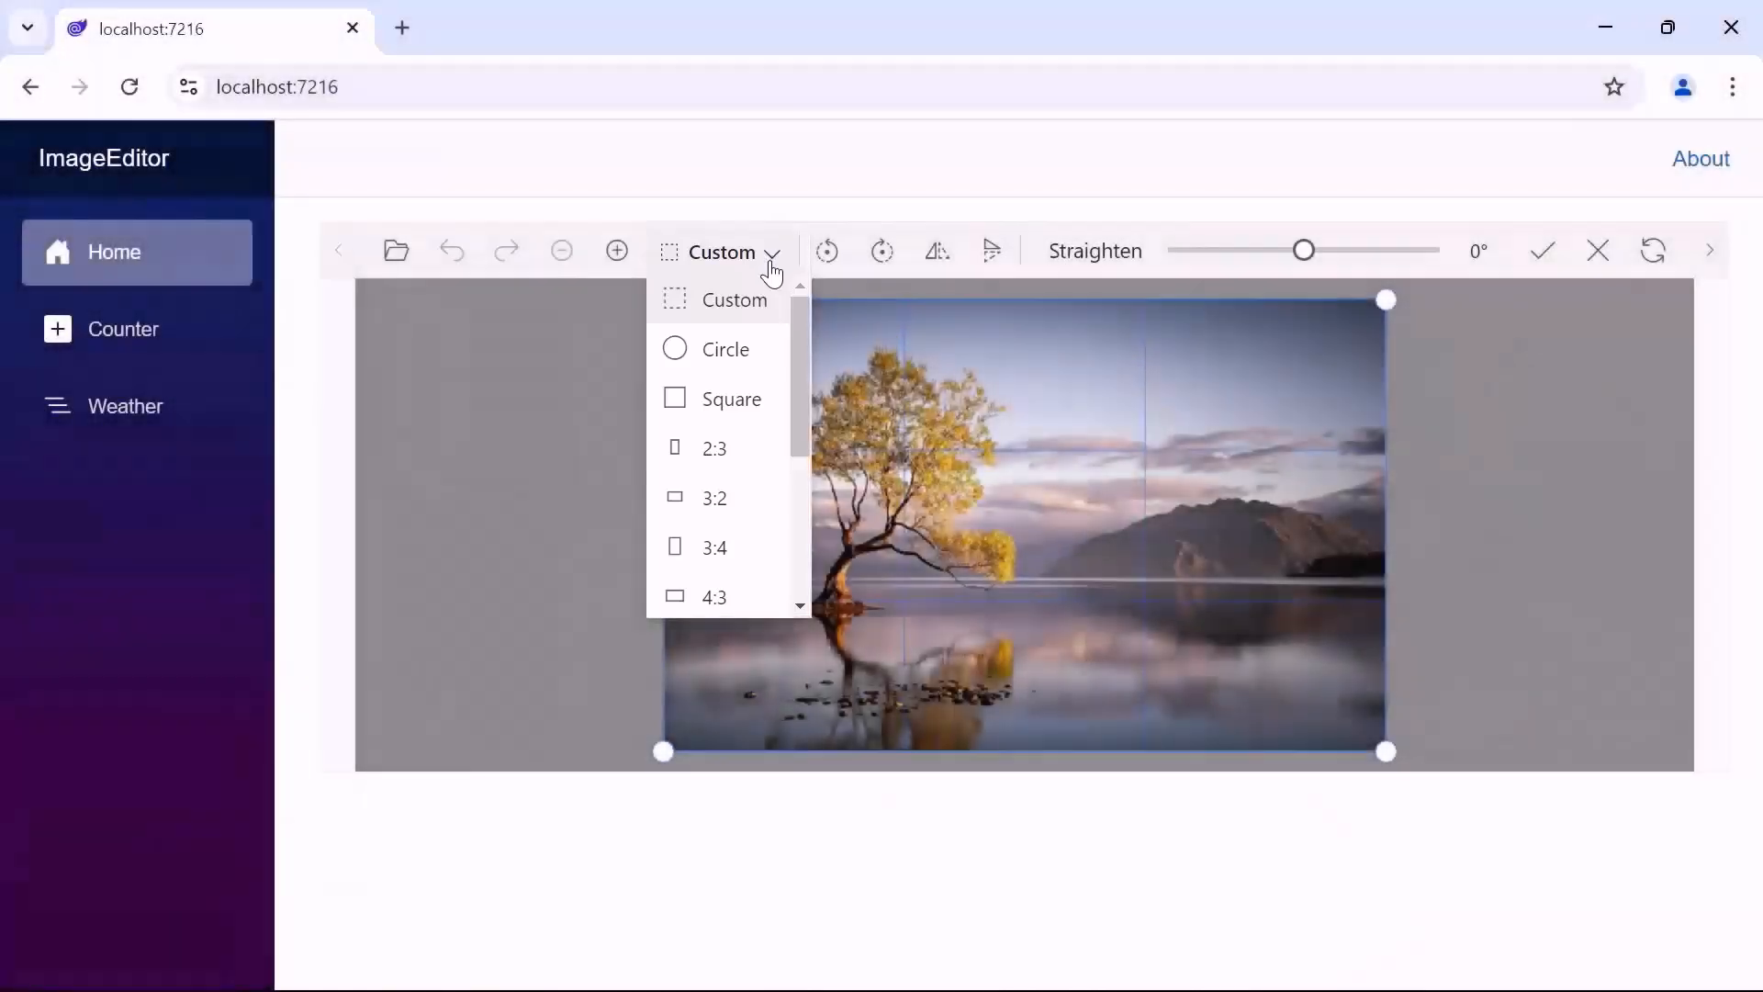
pyautogui.click(723, 349)
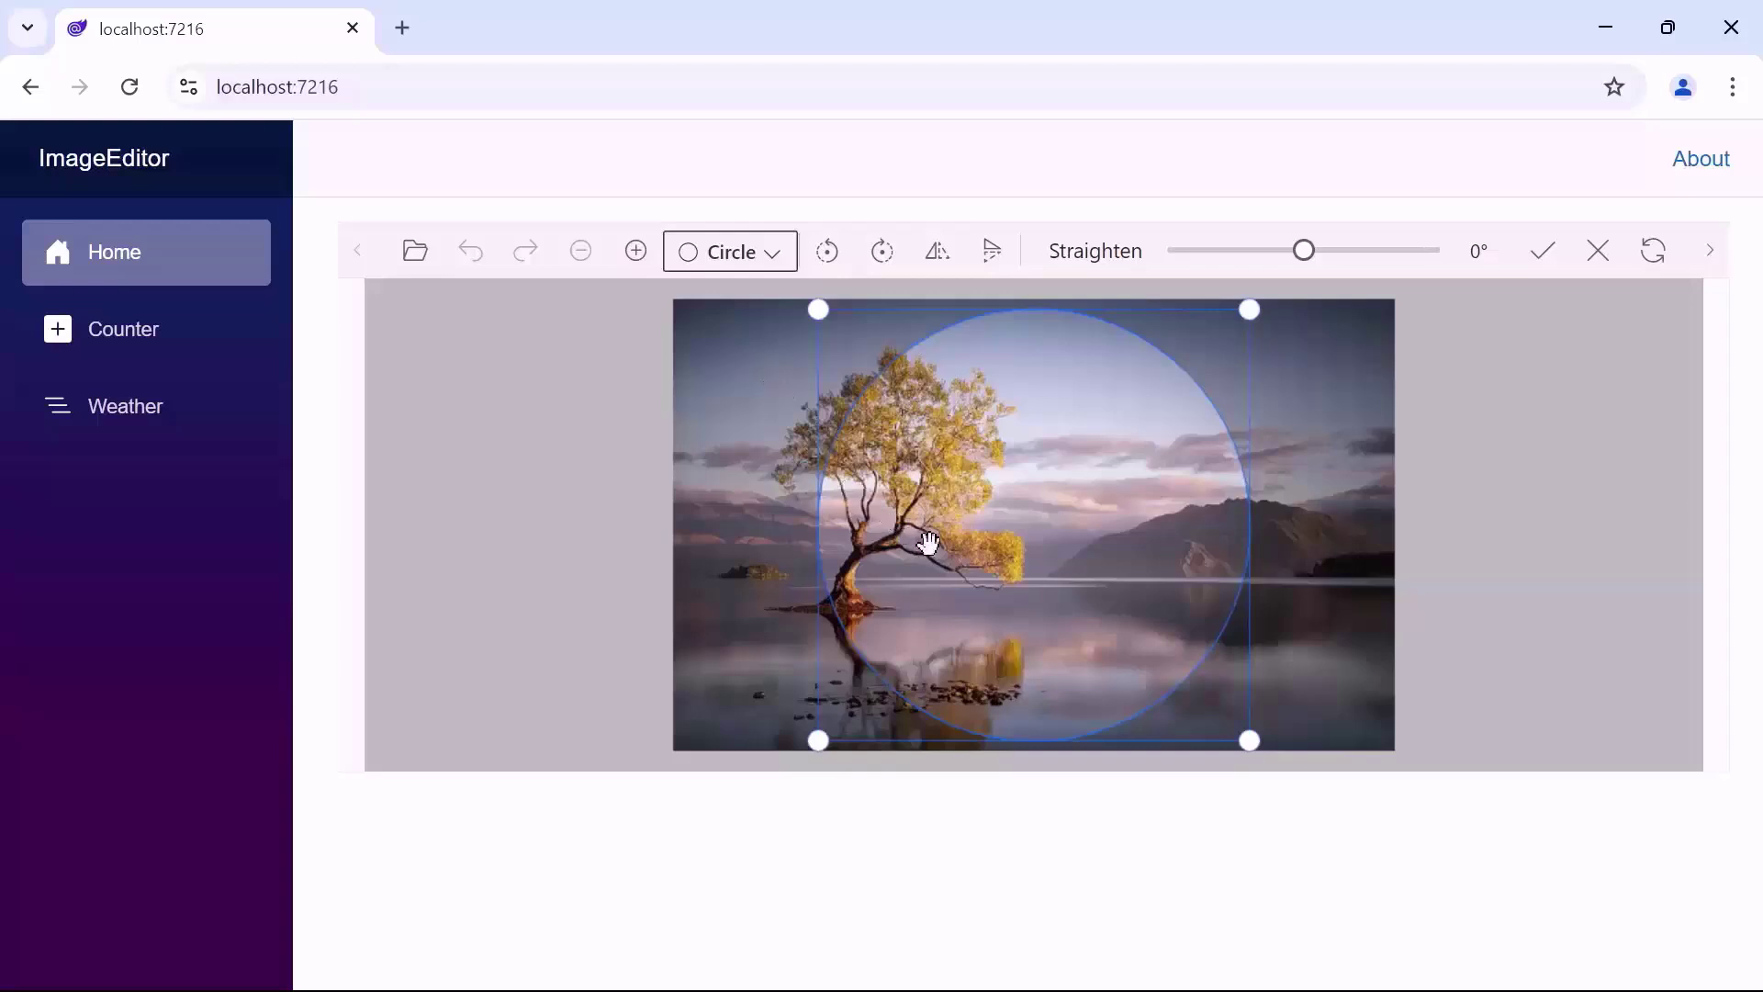
pyautogui.moveTo(927, 543); pyautogui.dragTo(1023, 560)
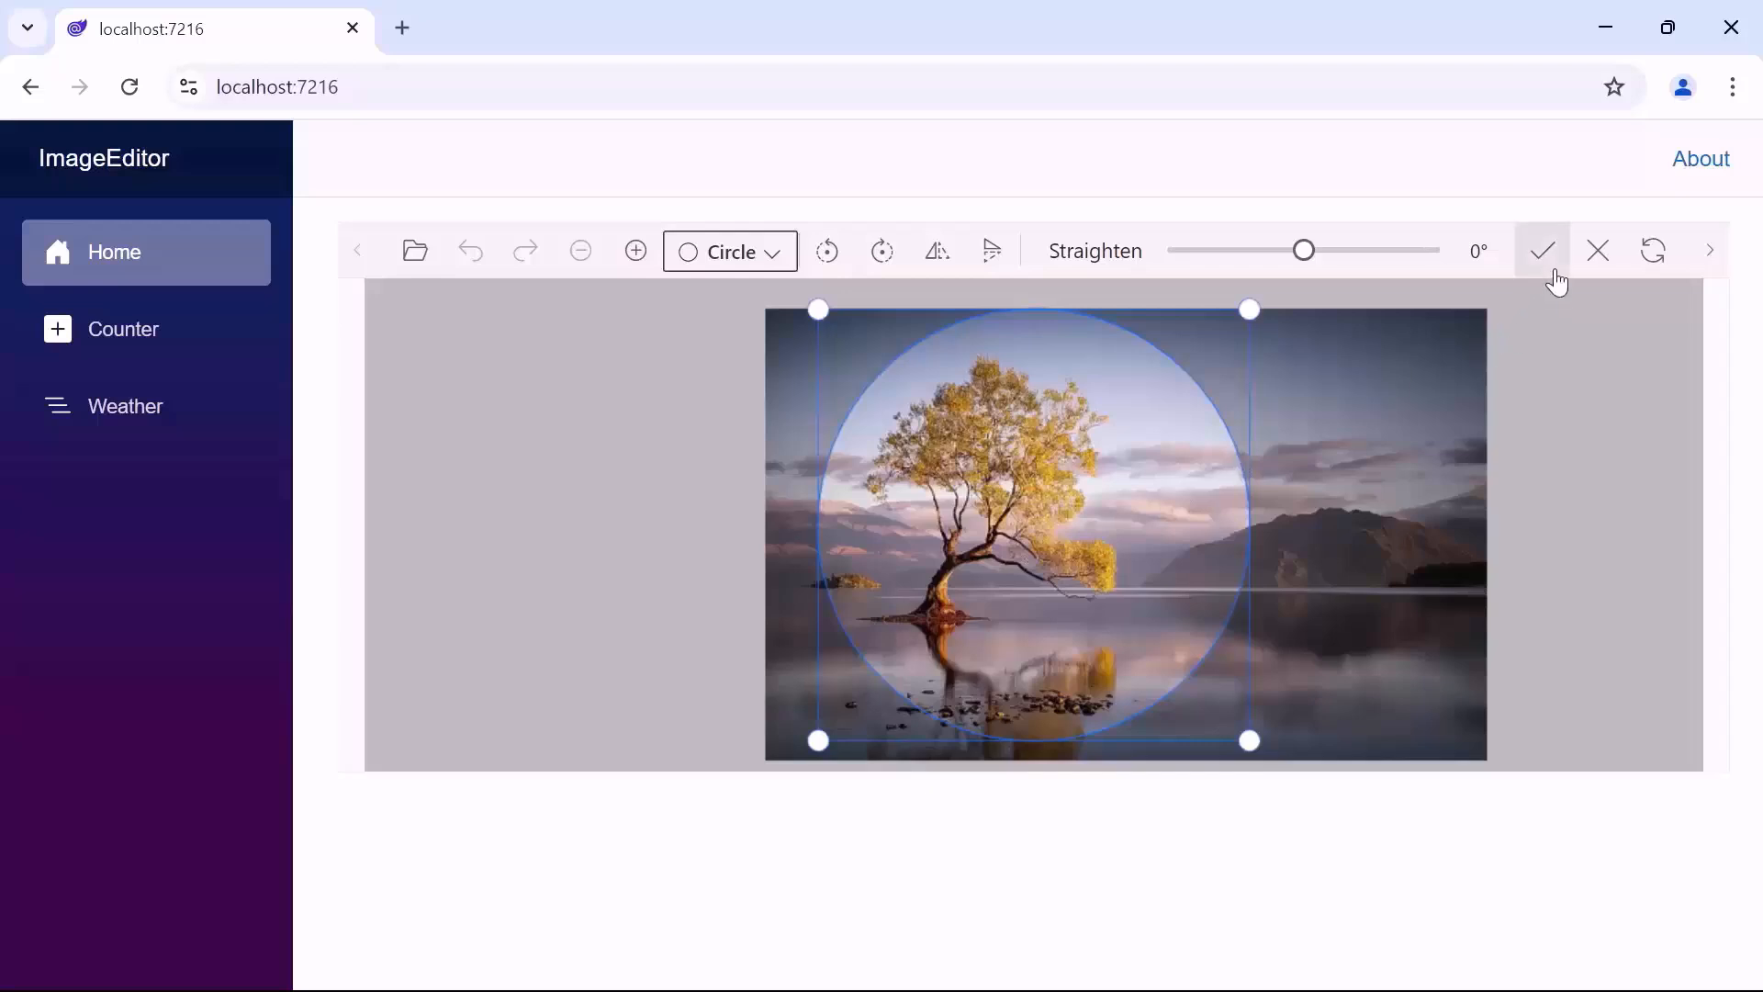
pyautogui.click(1543, 250)
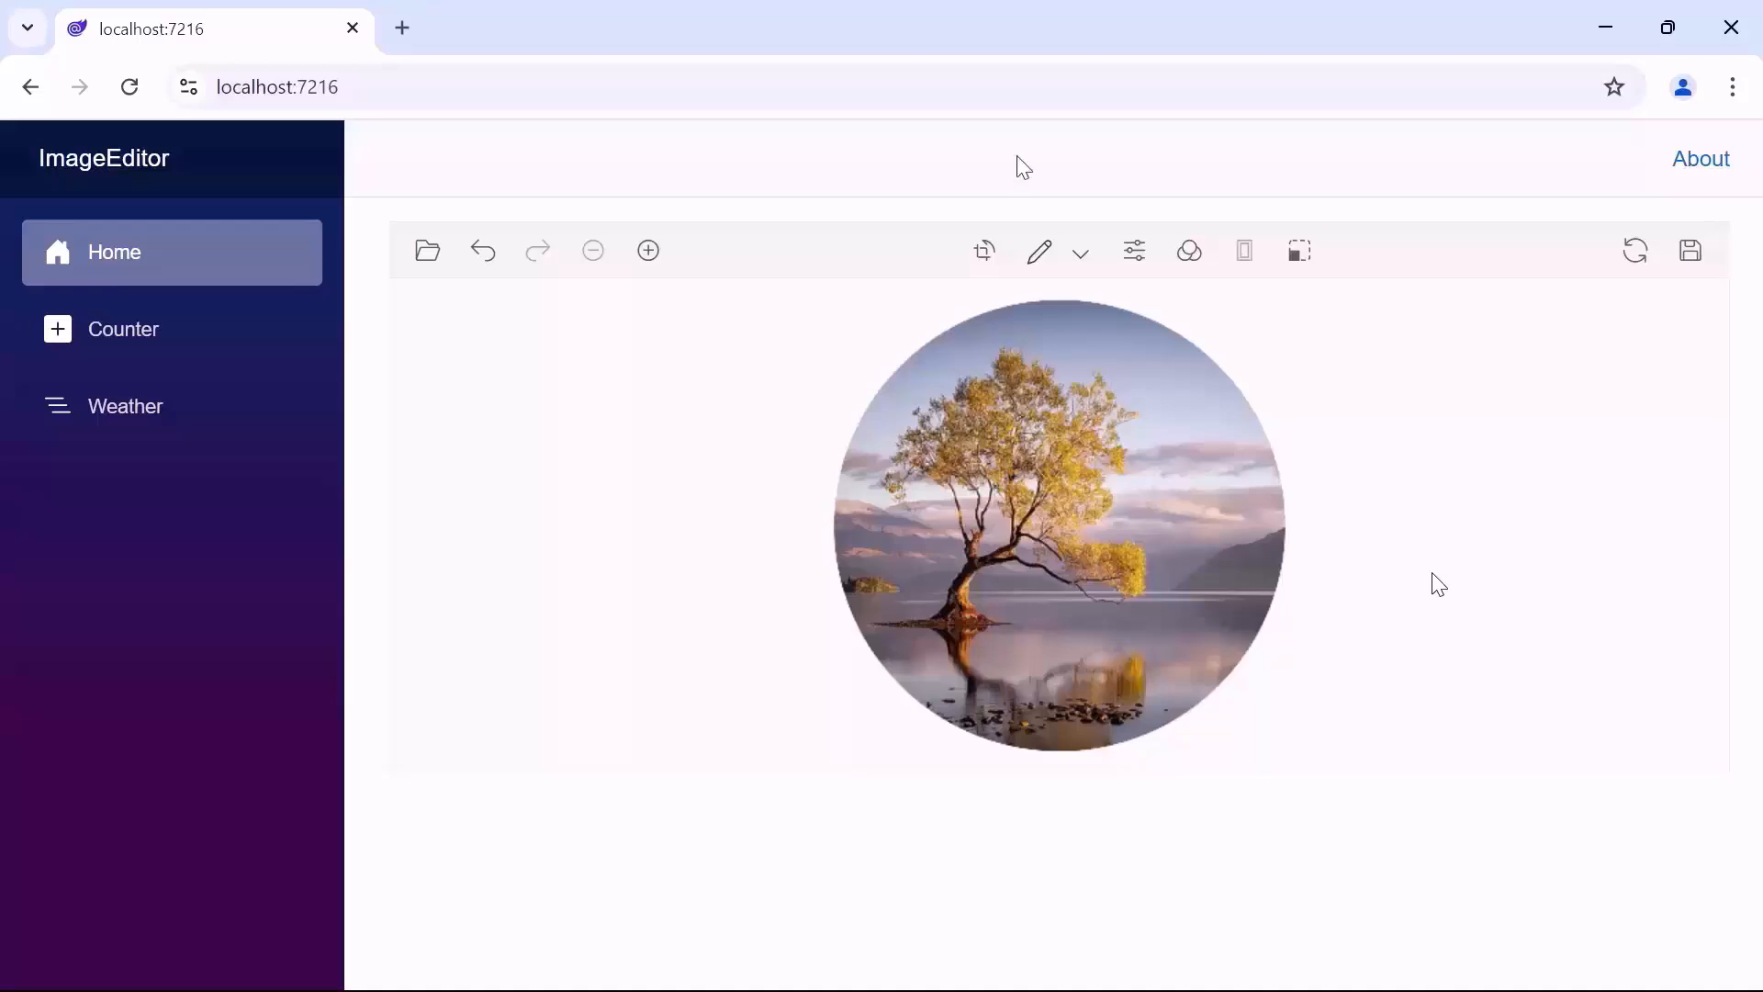
pyautogui.click(481, 249)
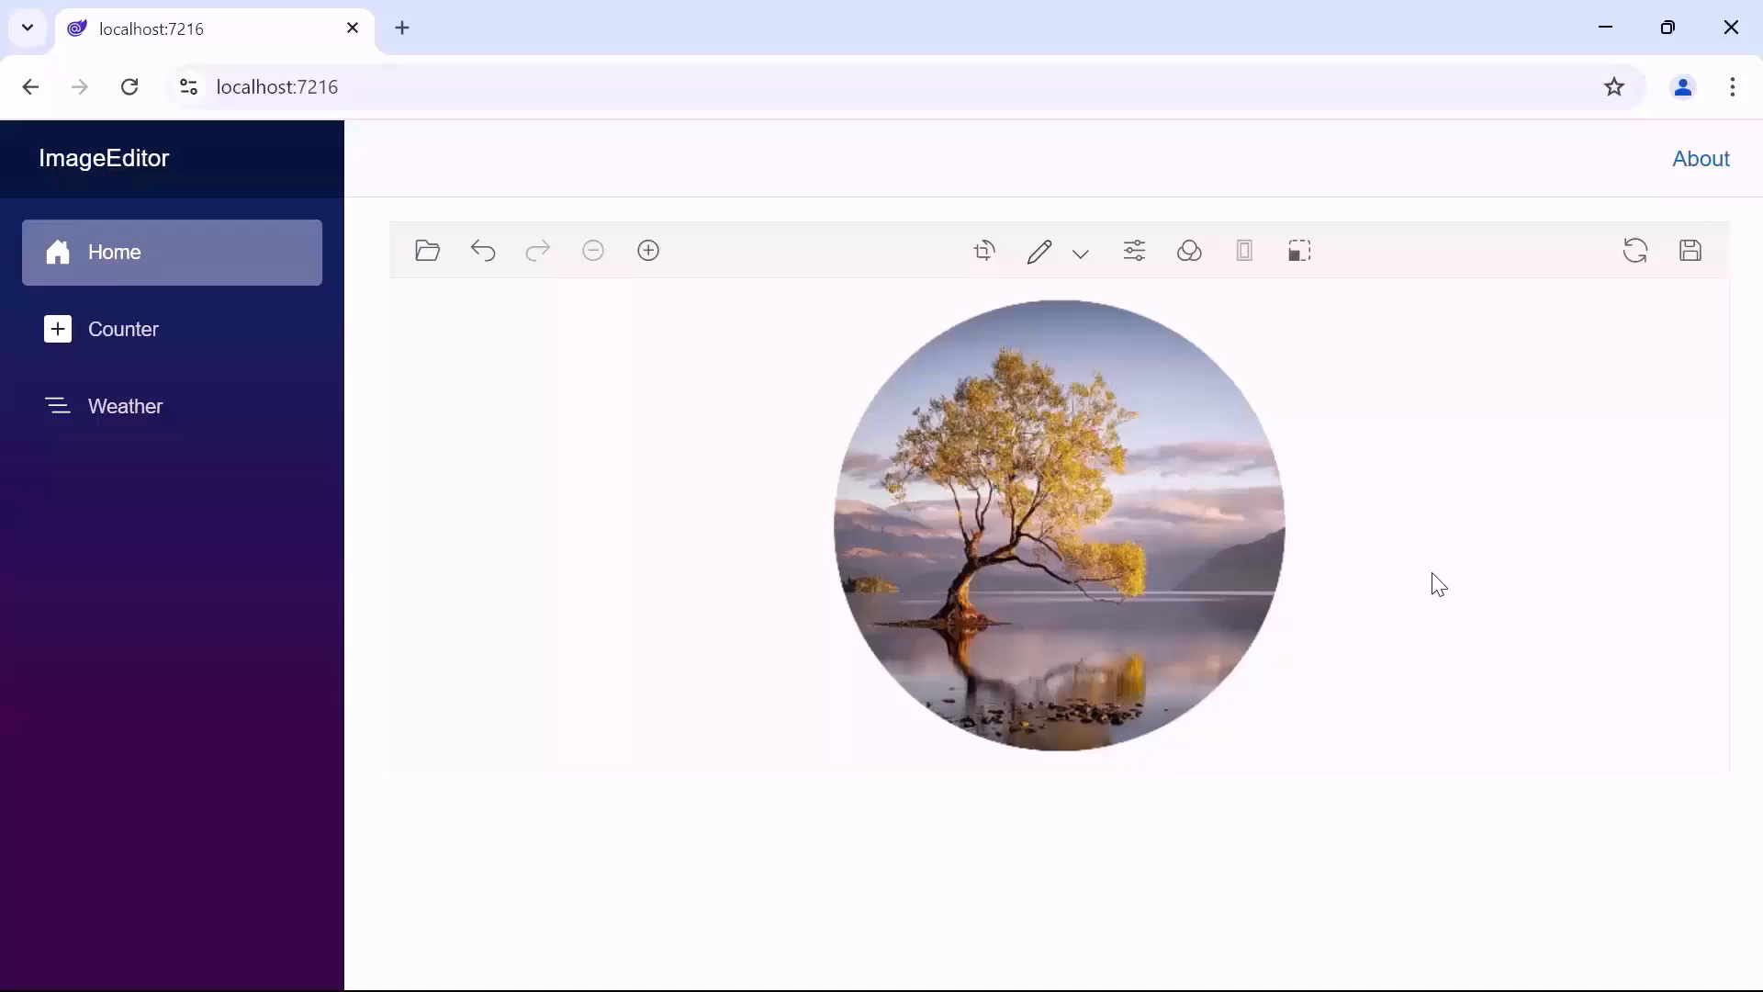
pyautogui.moveTo(1081, 275)
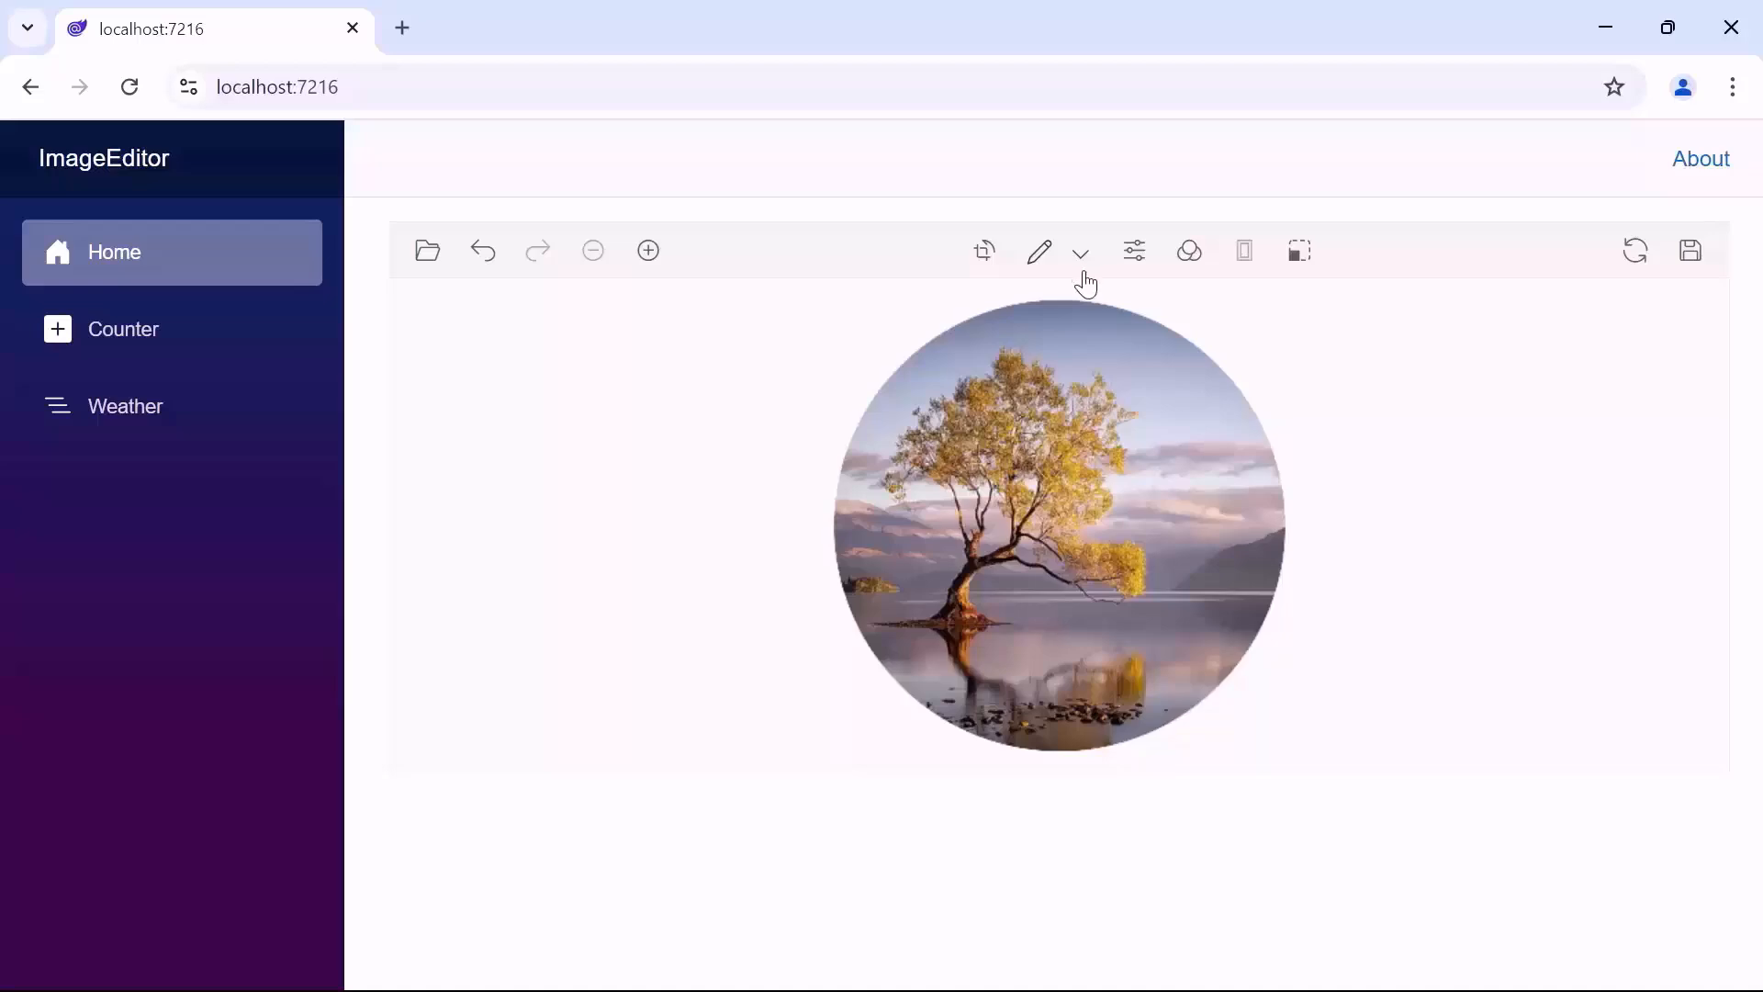
# Add a text annotation reading 'Tree' onto the circular photo and confirm it
pyautogui.click(1080, 251)
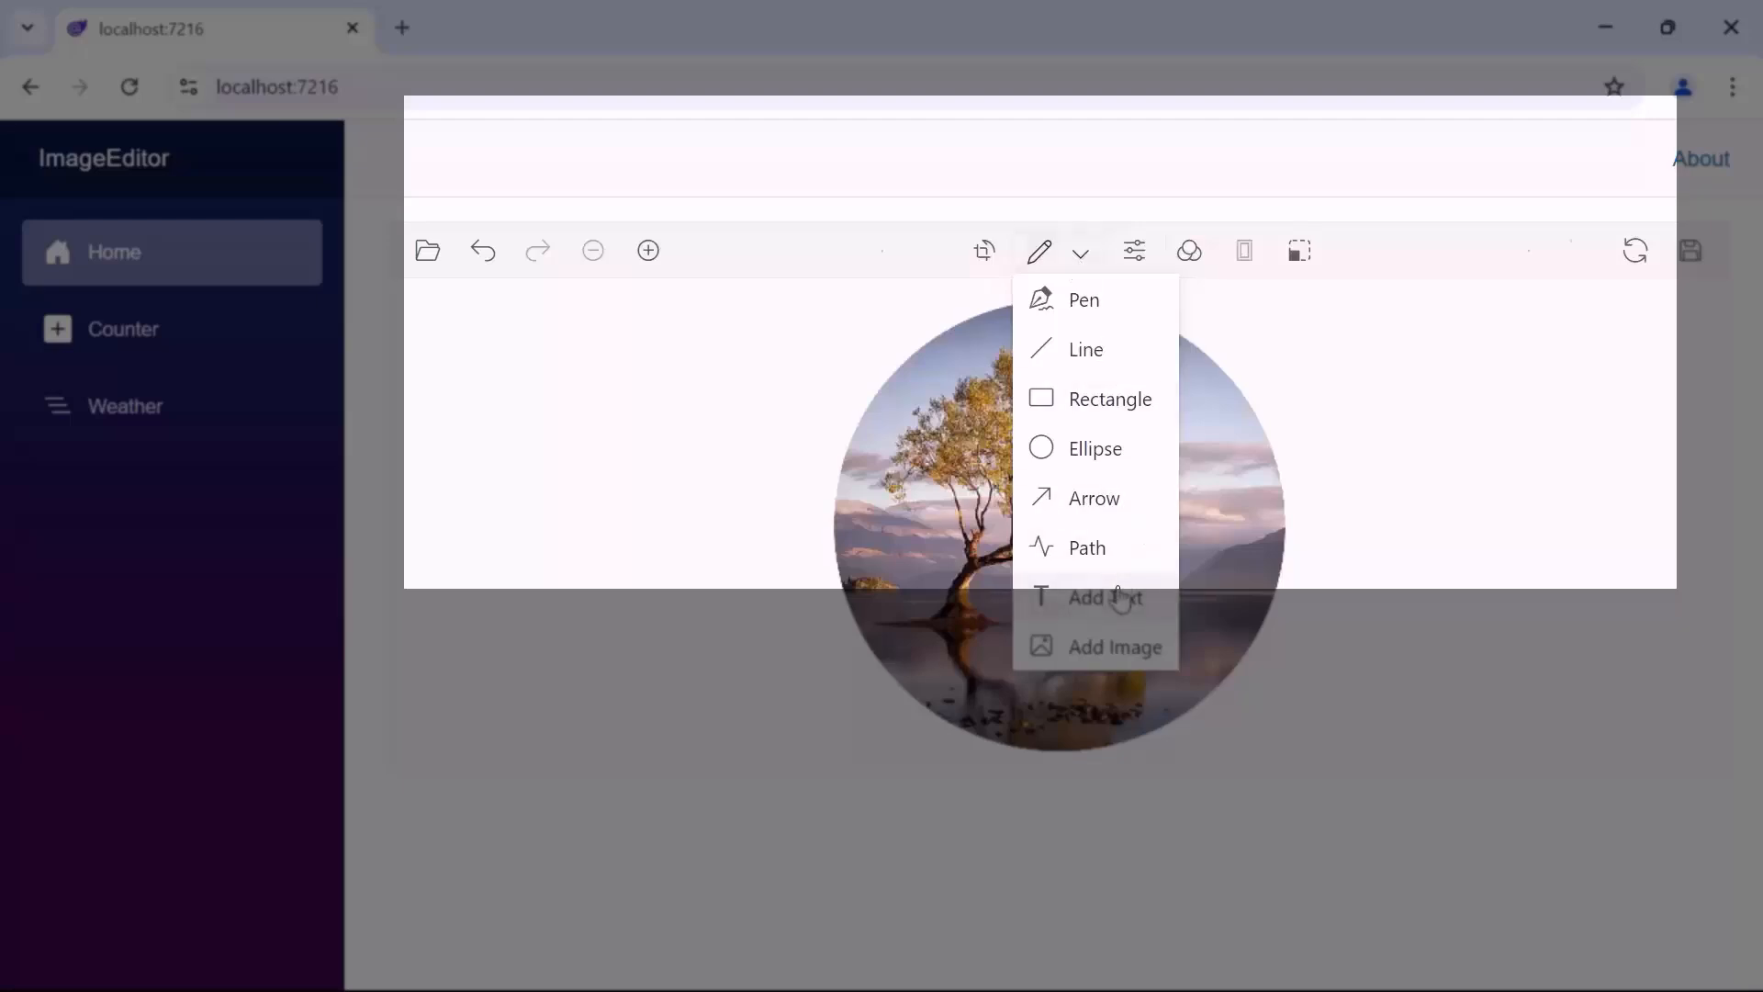
pyautogui.click(1103, 598)
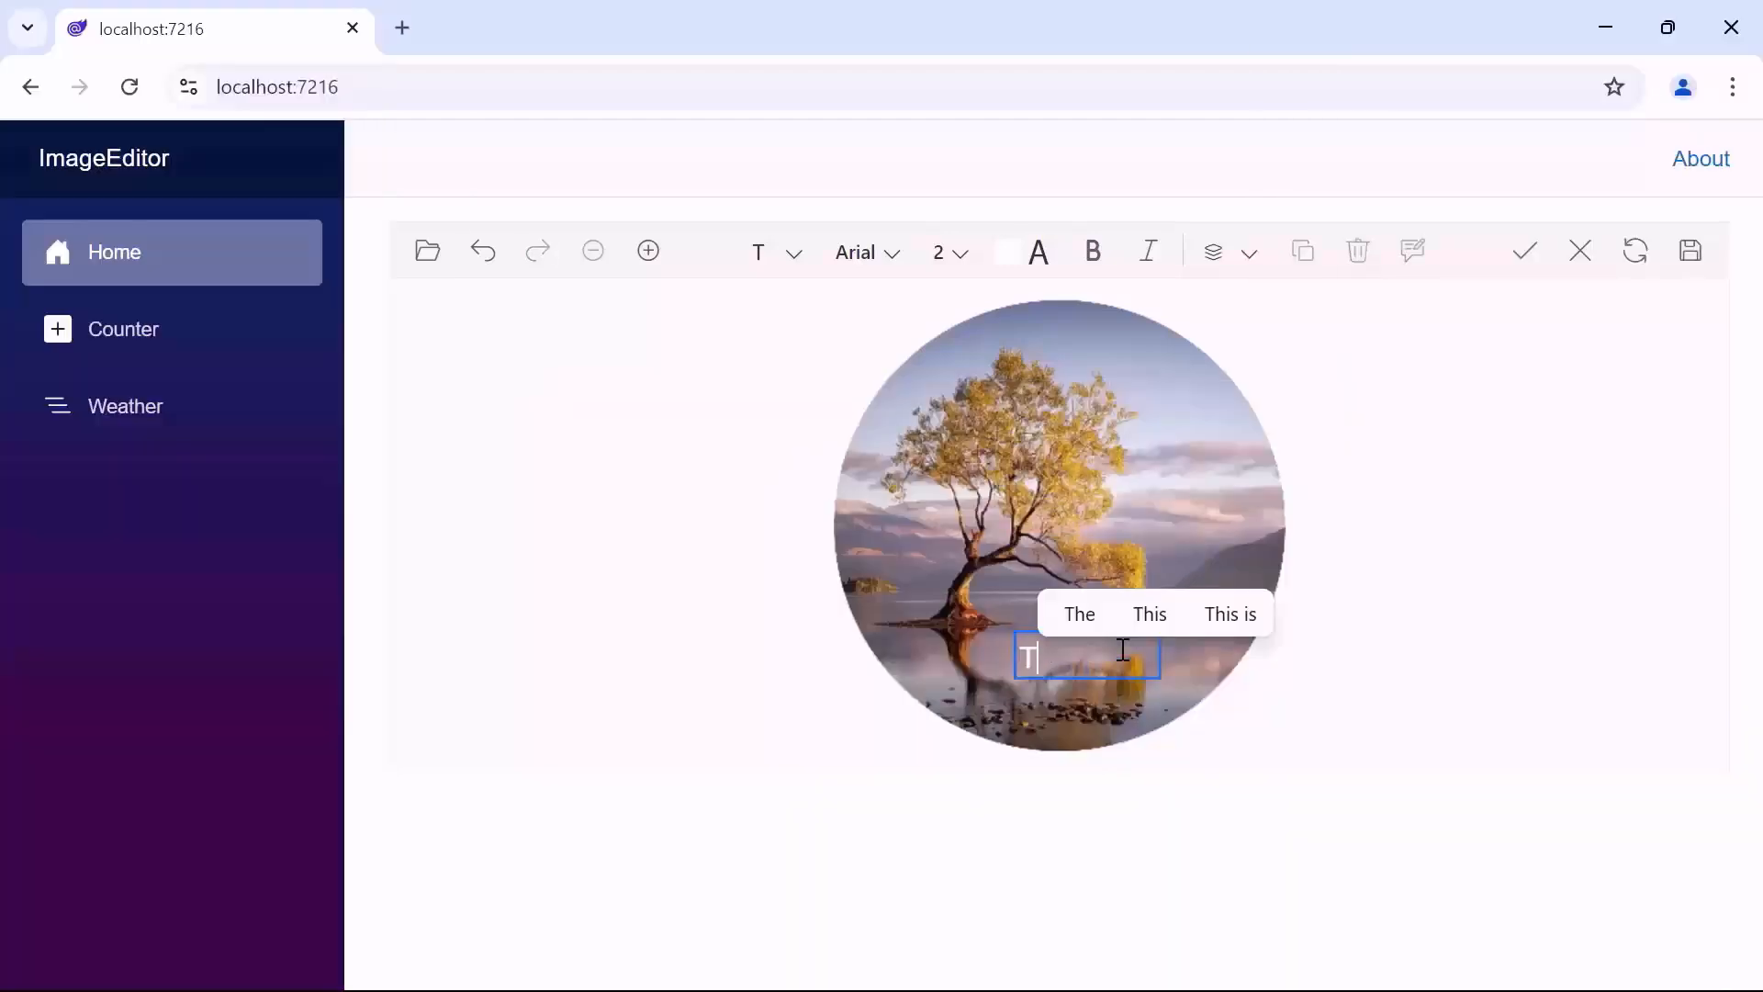
pyautogui.write('Tree')
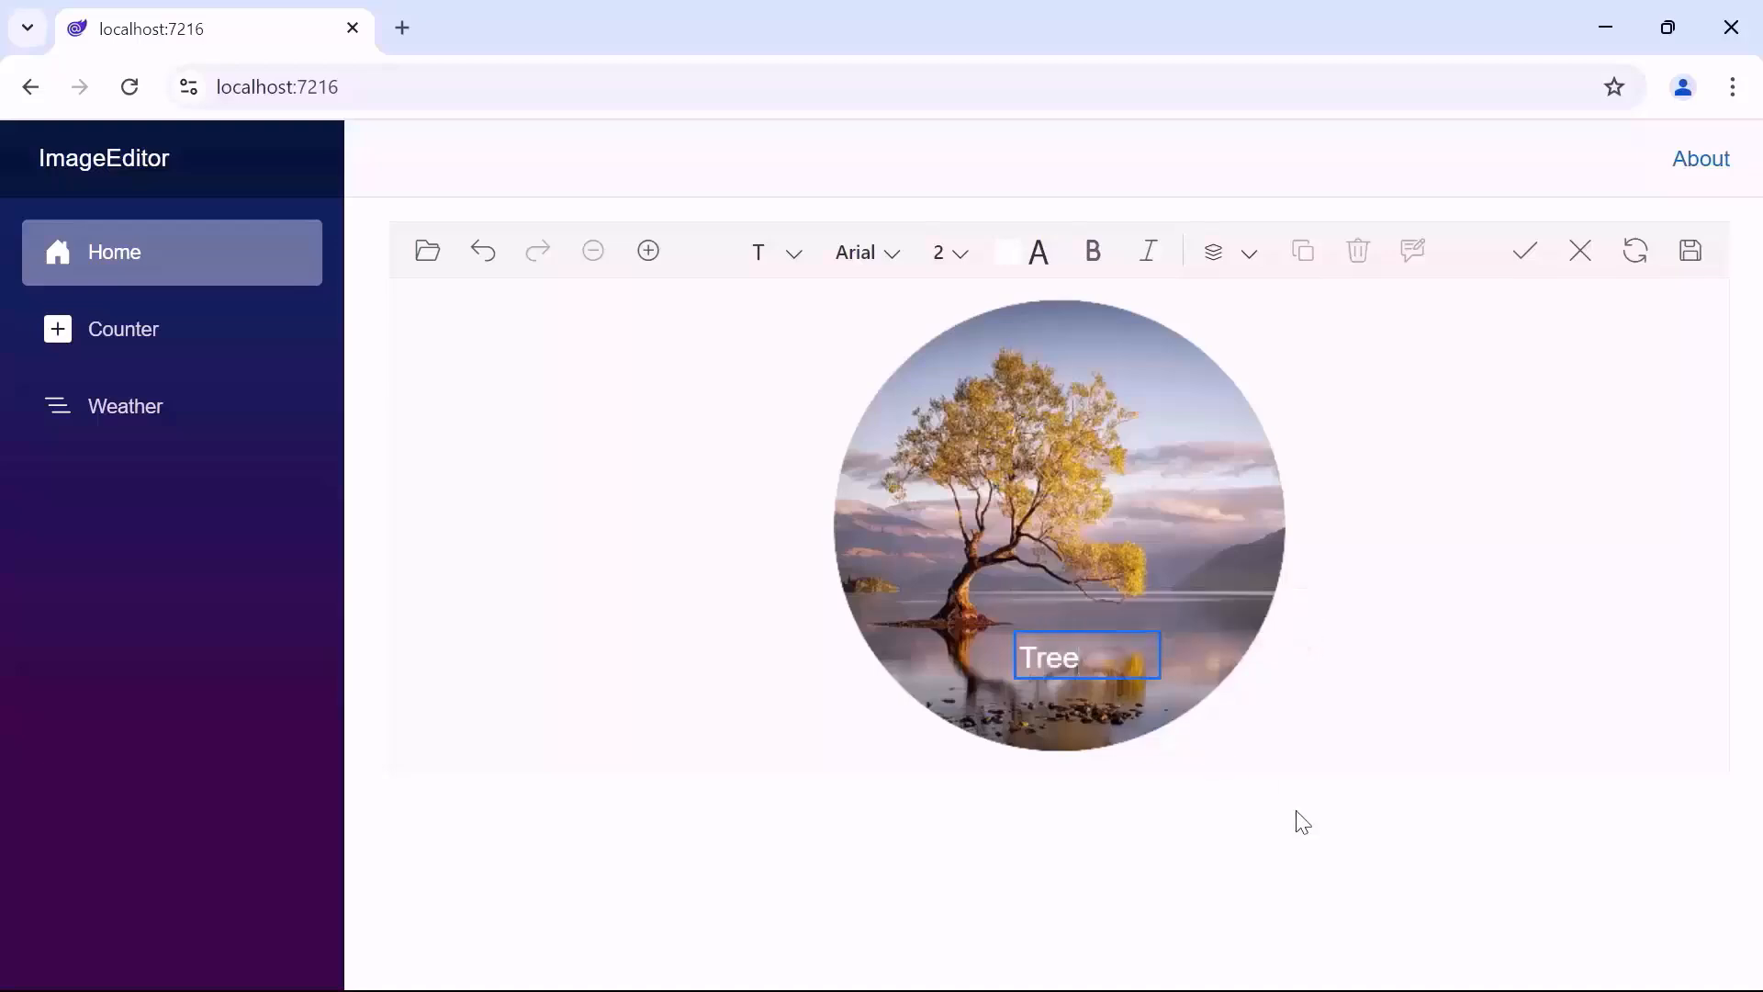
pyautogui.click(1525, 249)
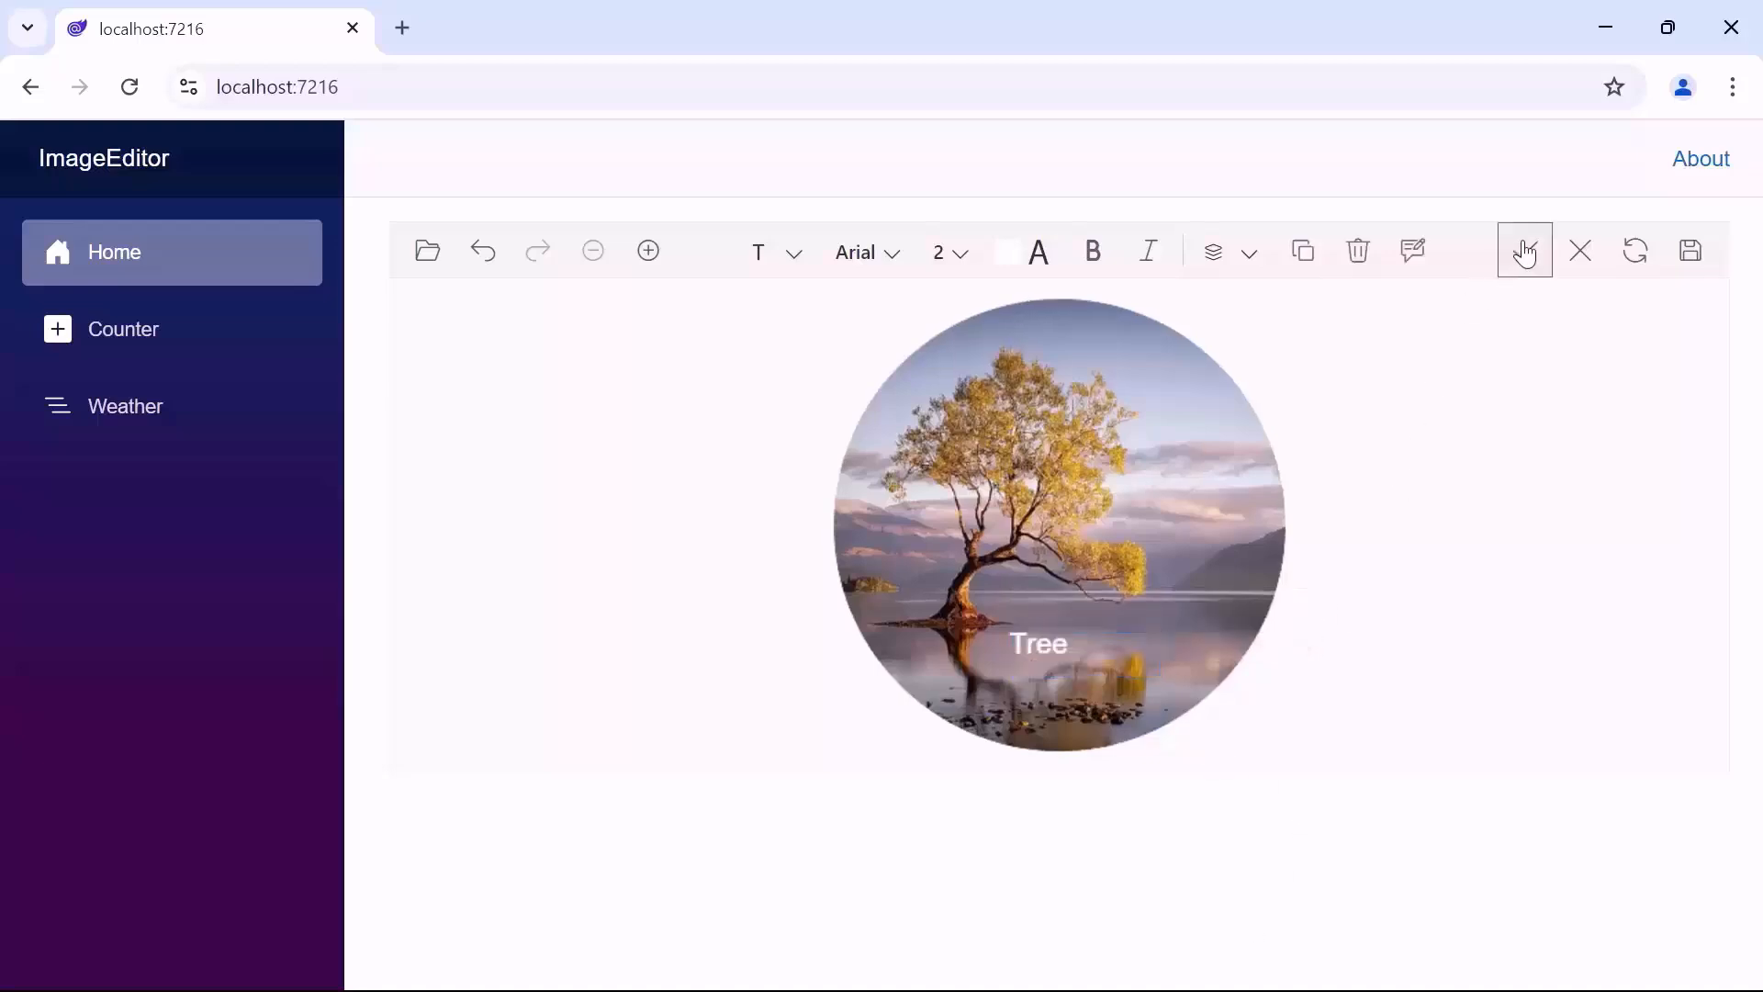
pyautogui.click(1524, 250)
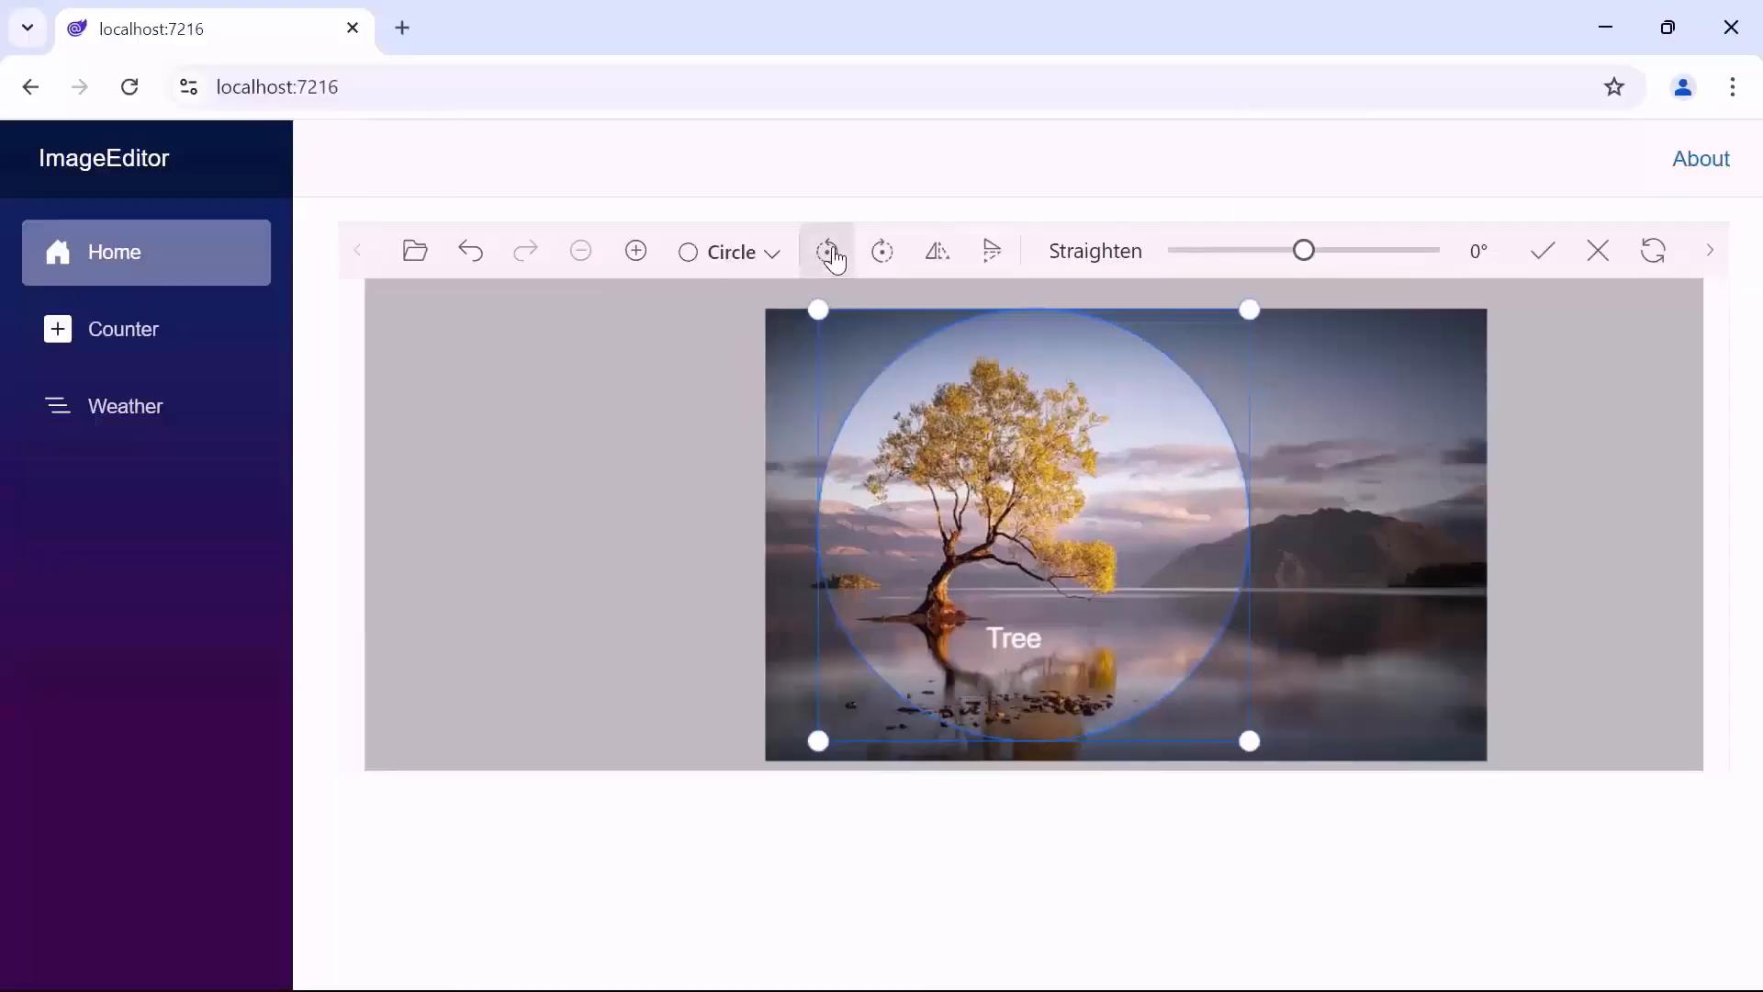
pyautogui.click(826, 250)
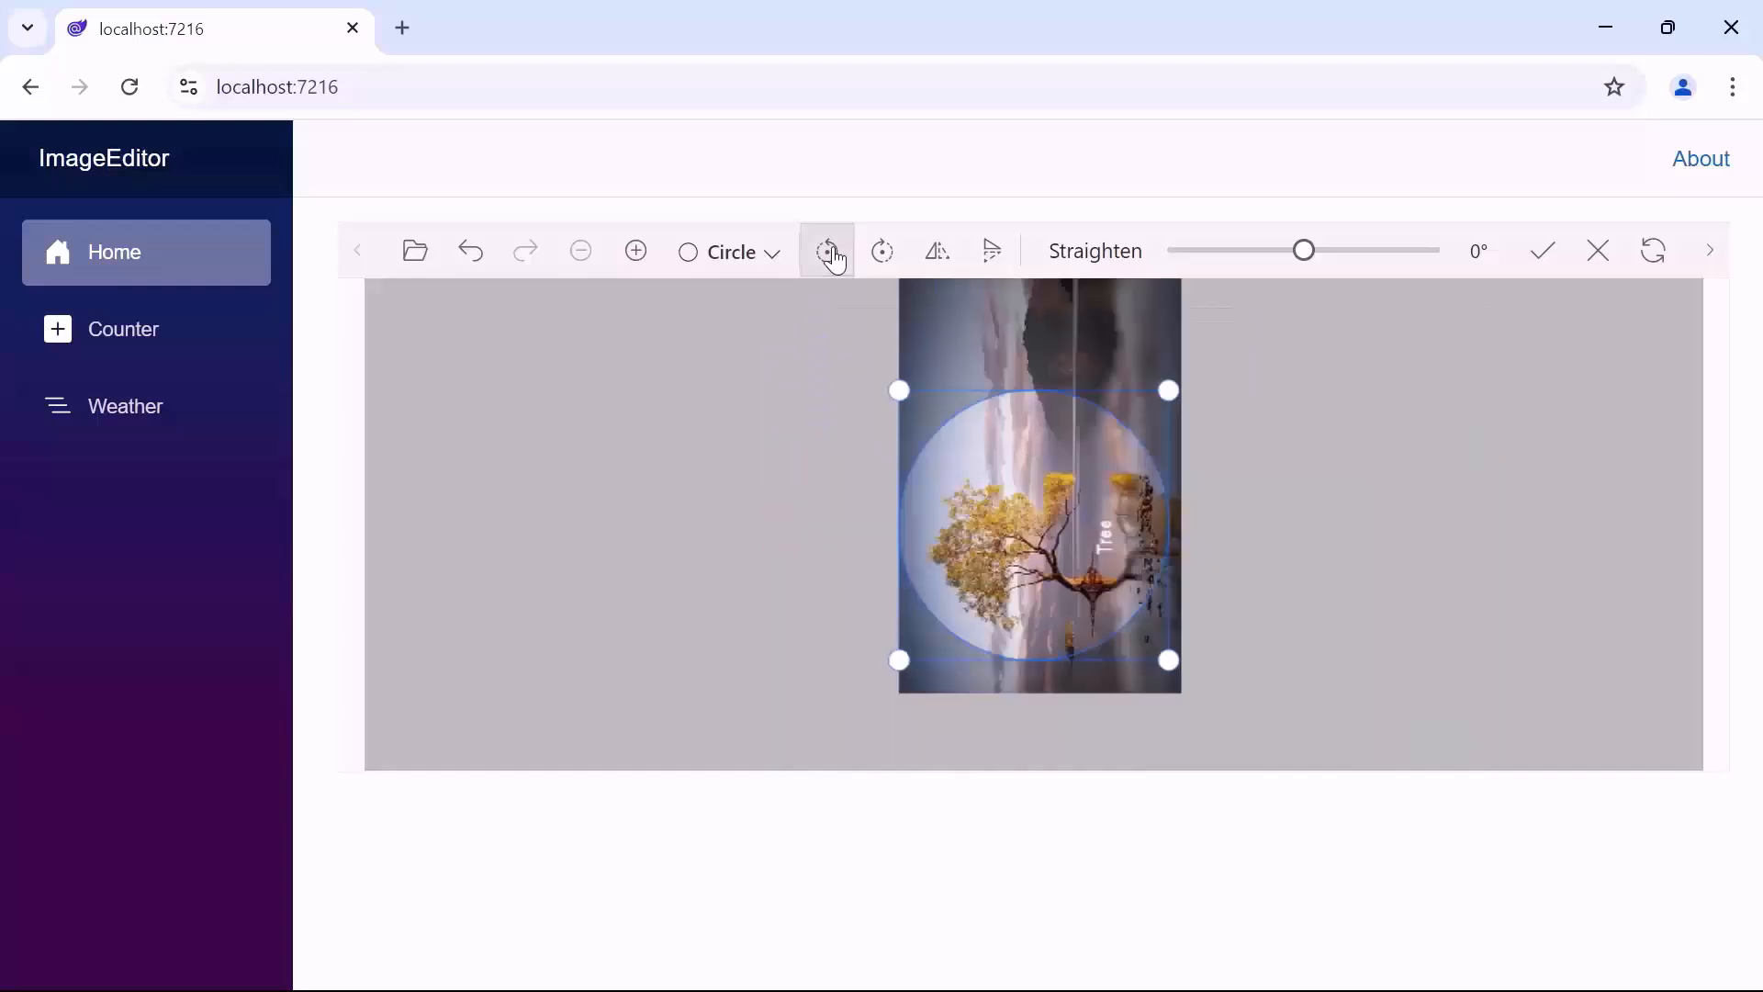
pyautogui.moveTo(852, 217)
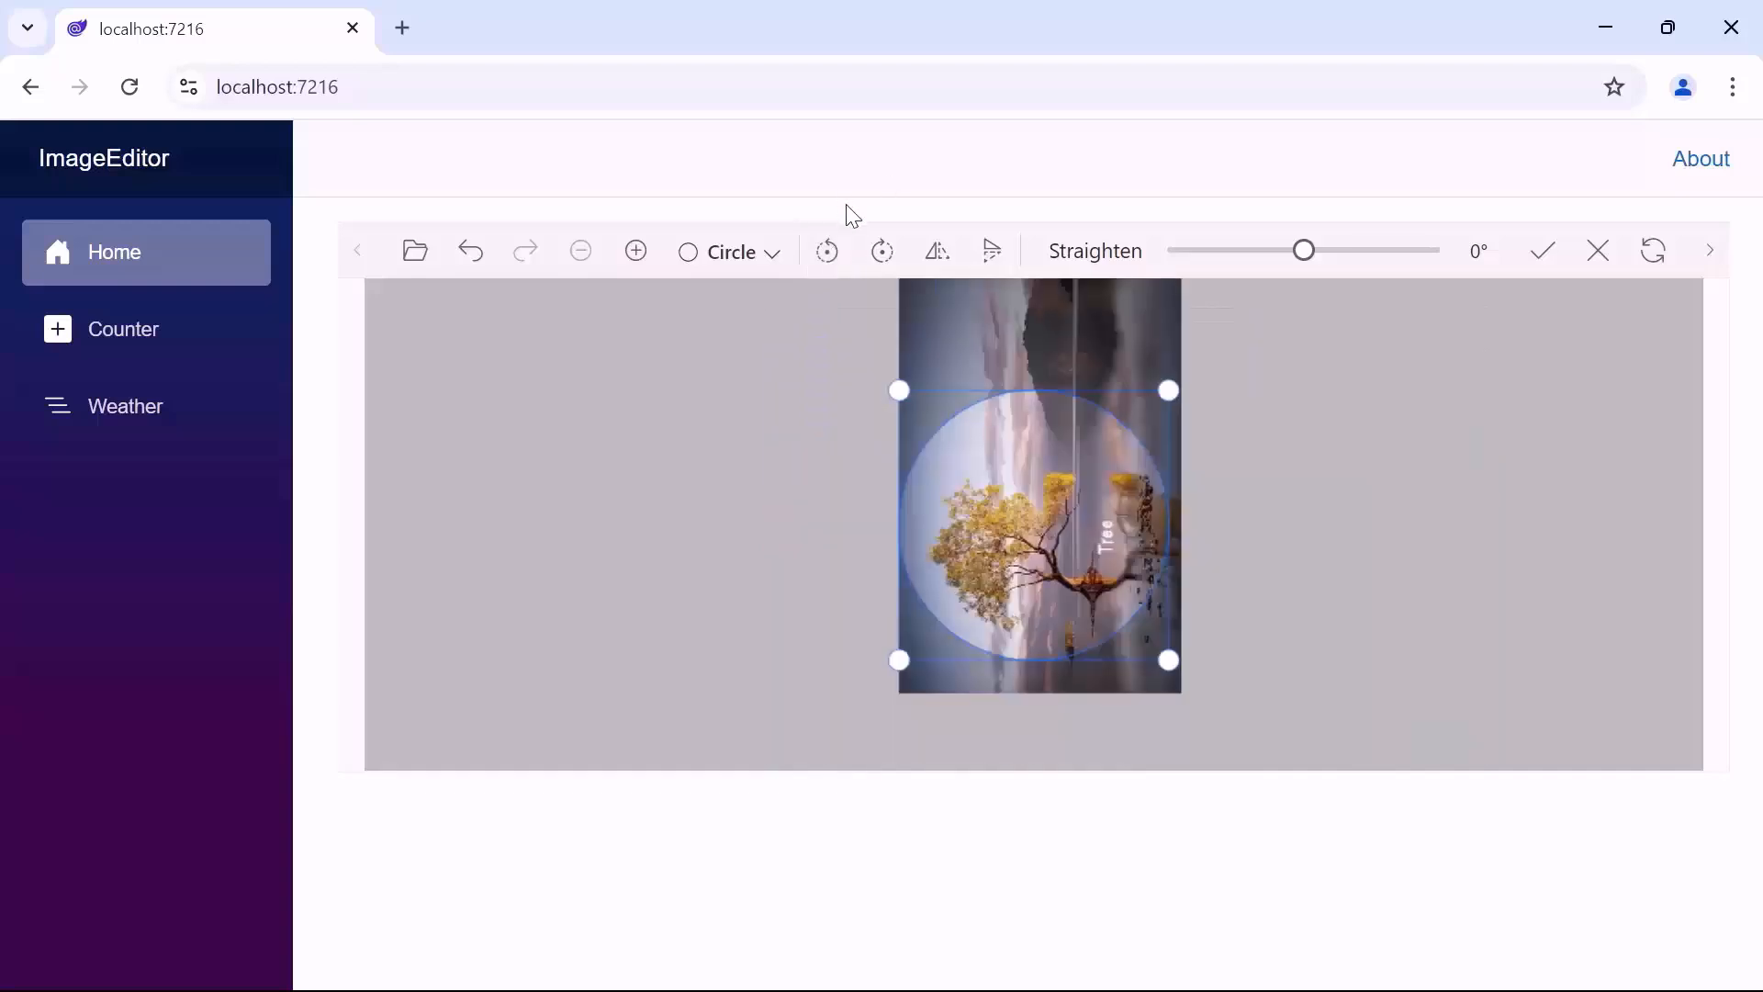
pyautogui.click(881, 250)
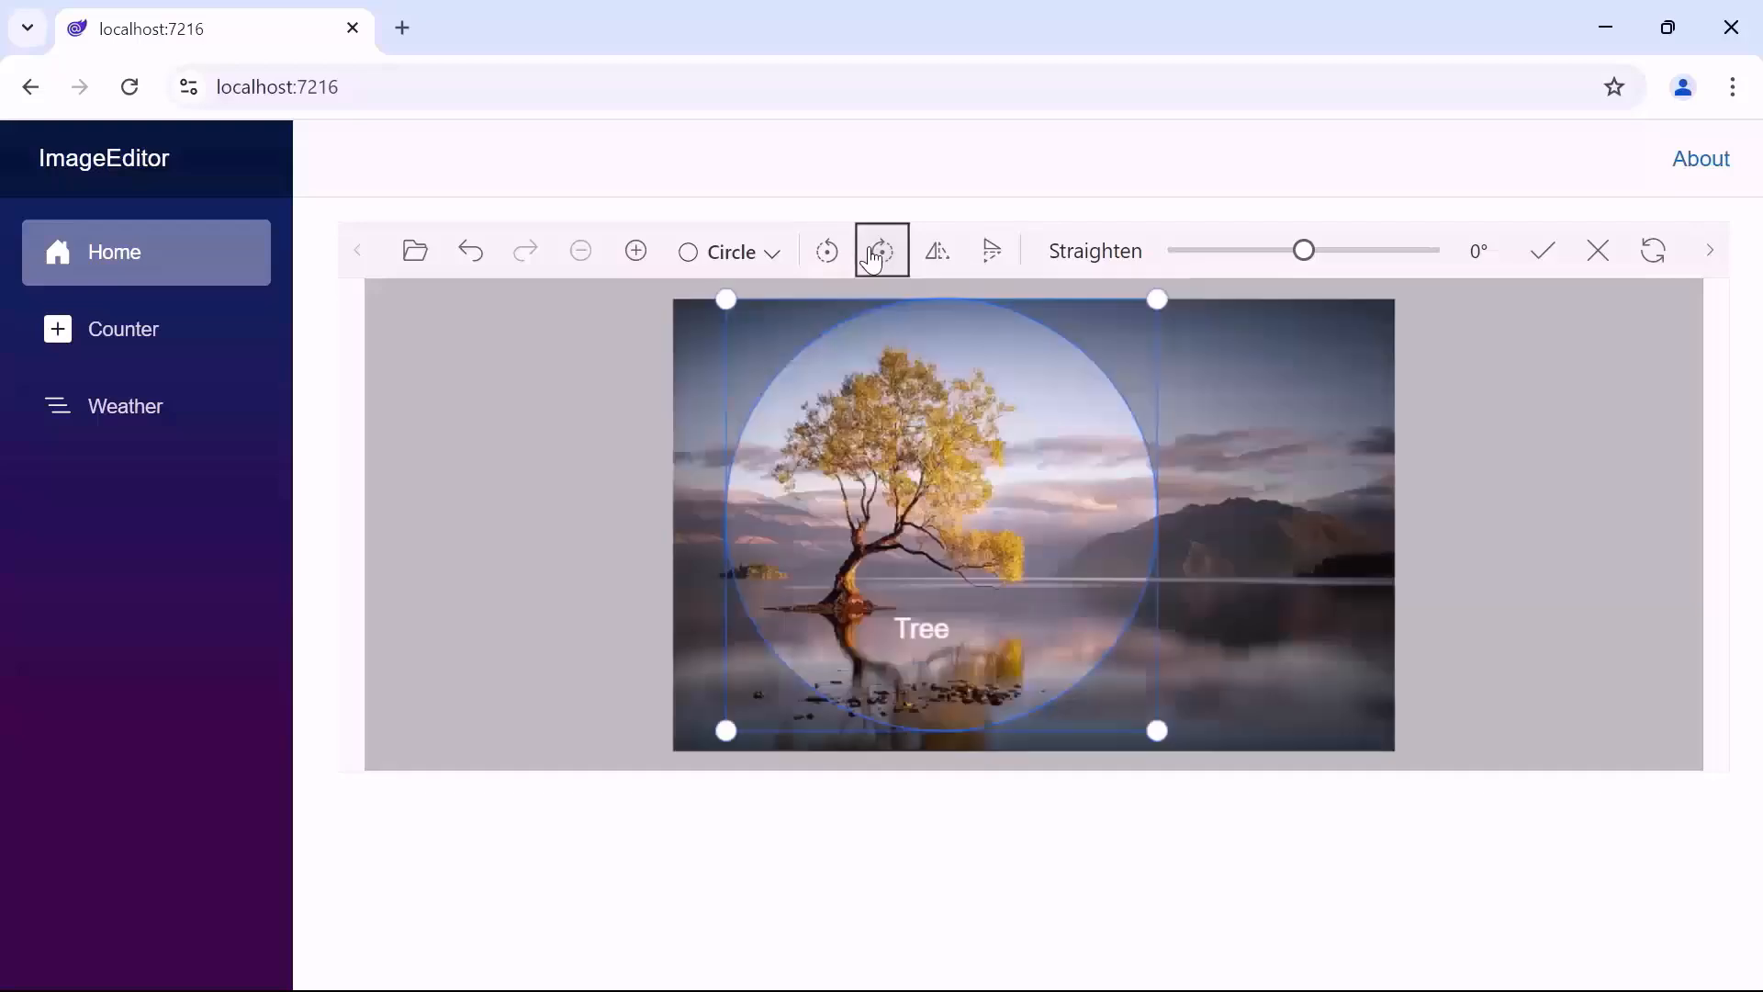
pyautogui.moveTo(924, 194)
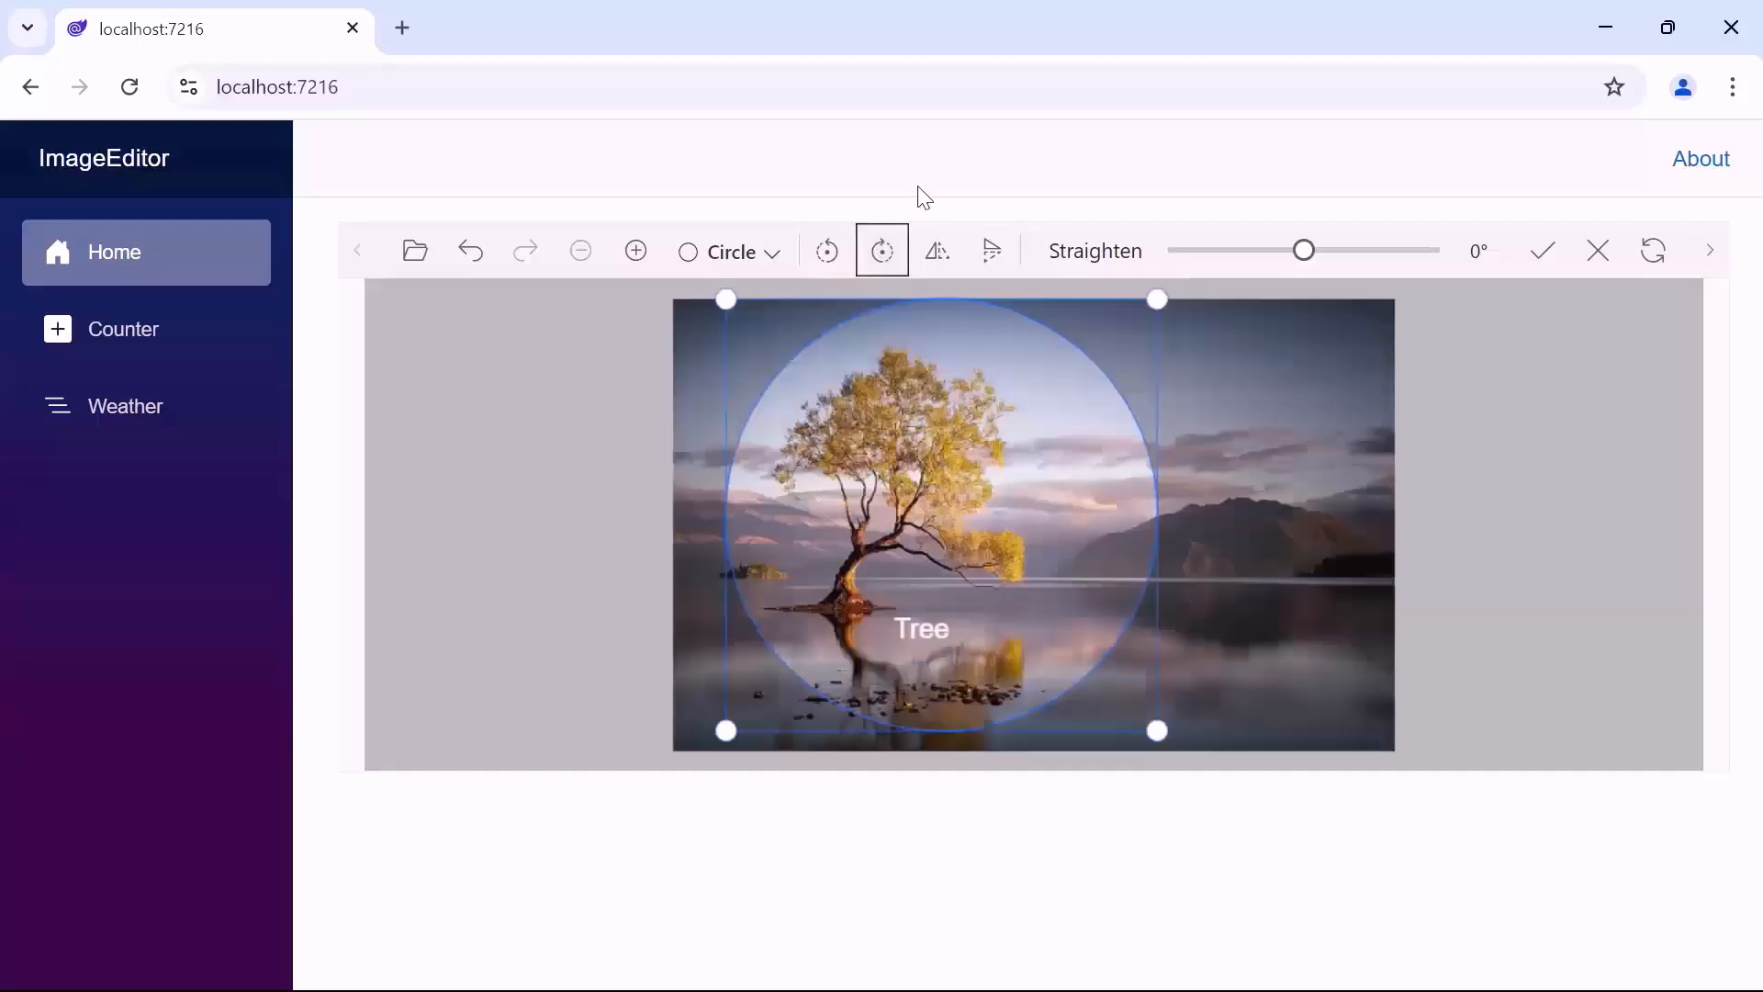
pyautogui.click(936, 250)
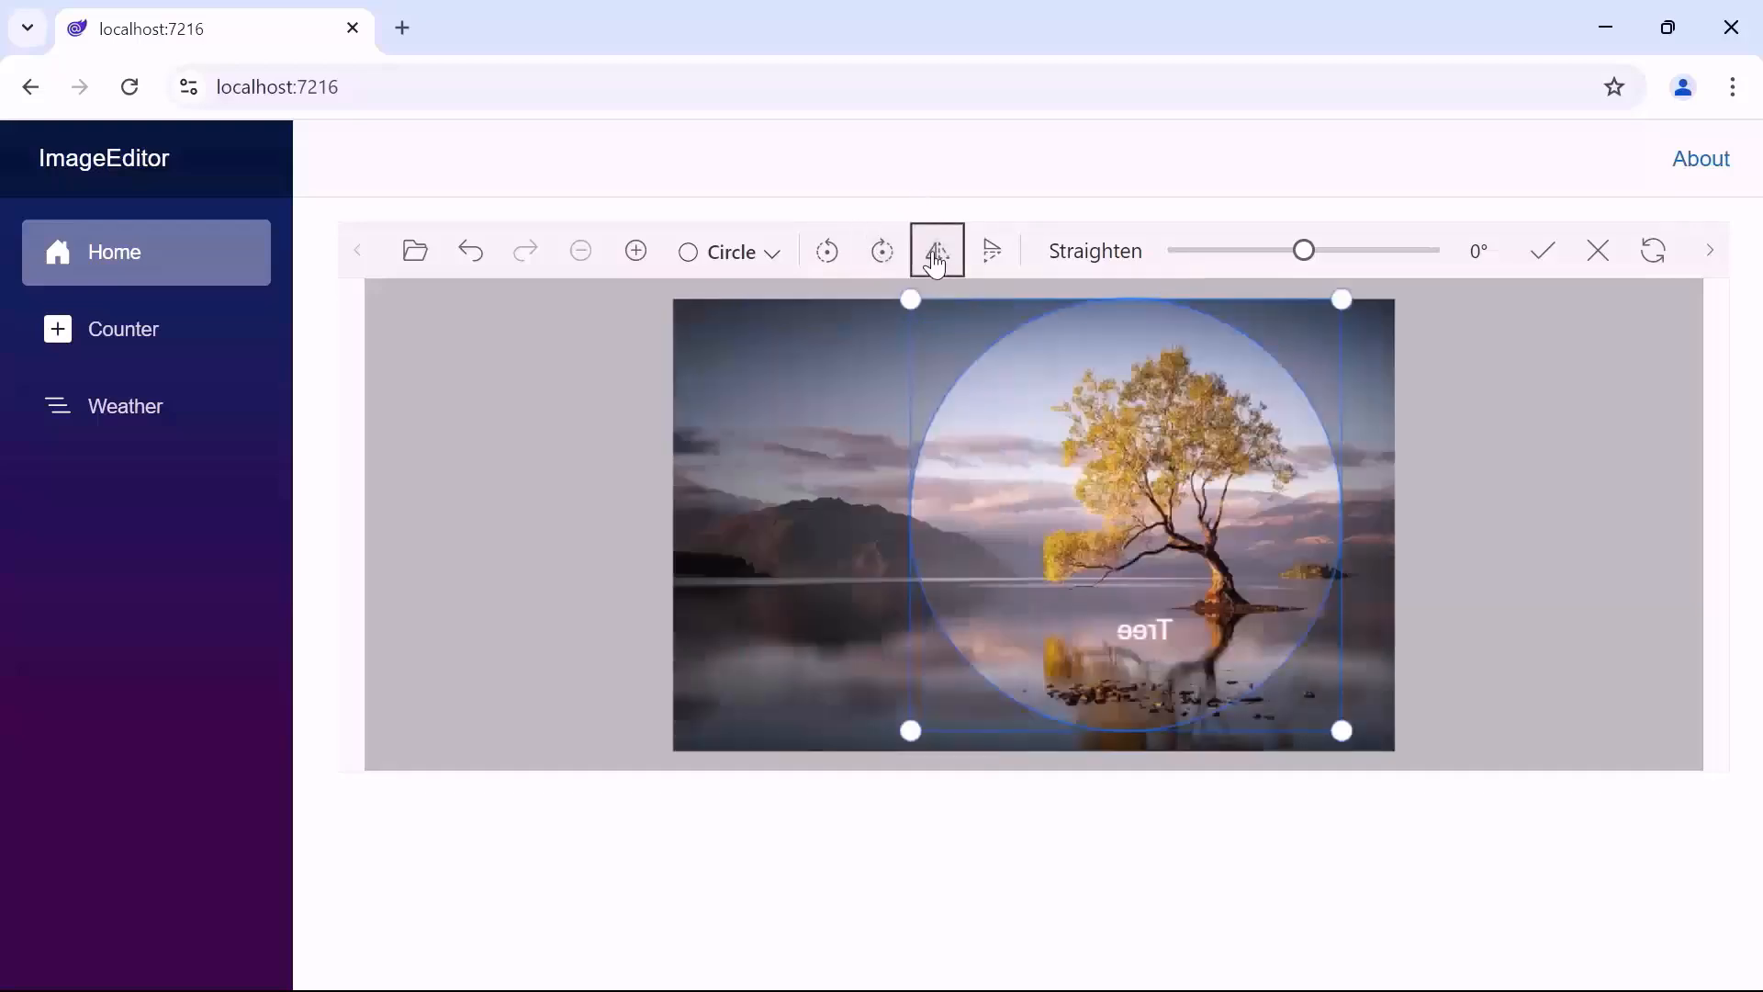
pyautogui.click(936, 250)
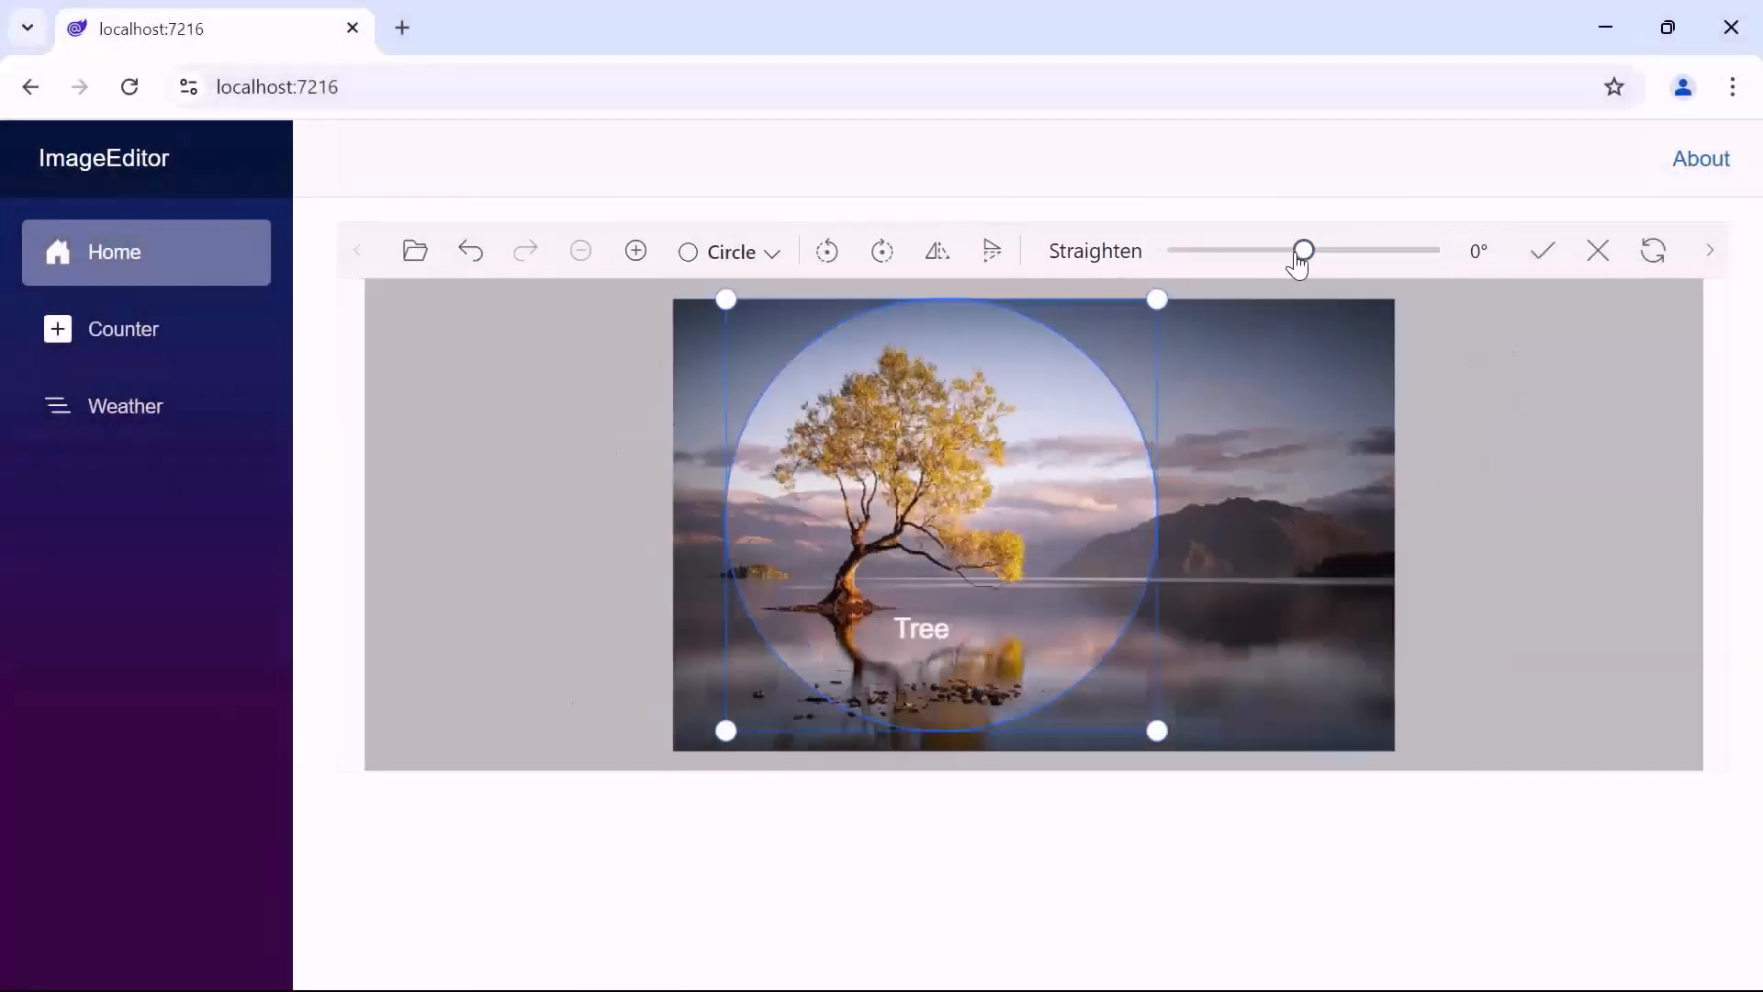
pyautogui.click(1542, 250)
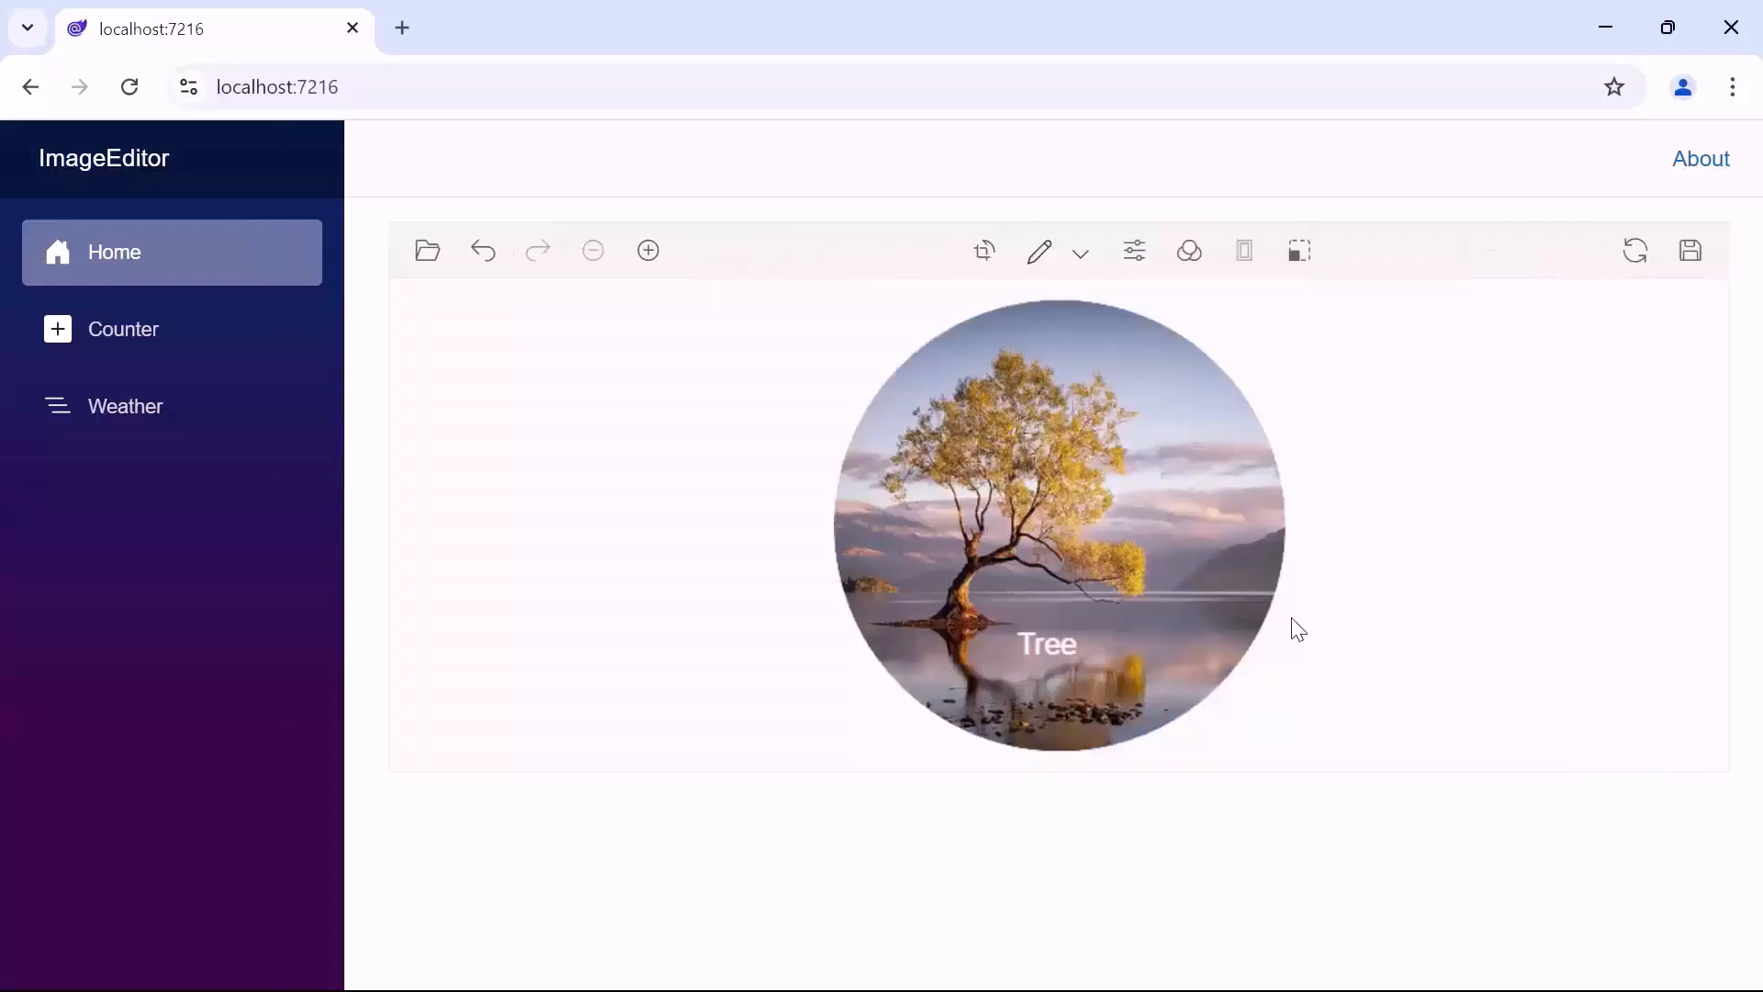
# Use Finetune's Contrast slider to boost the photo's contrast to 40 and apply it
pyautogui.click(1133, 249)
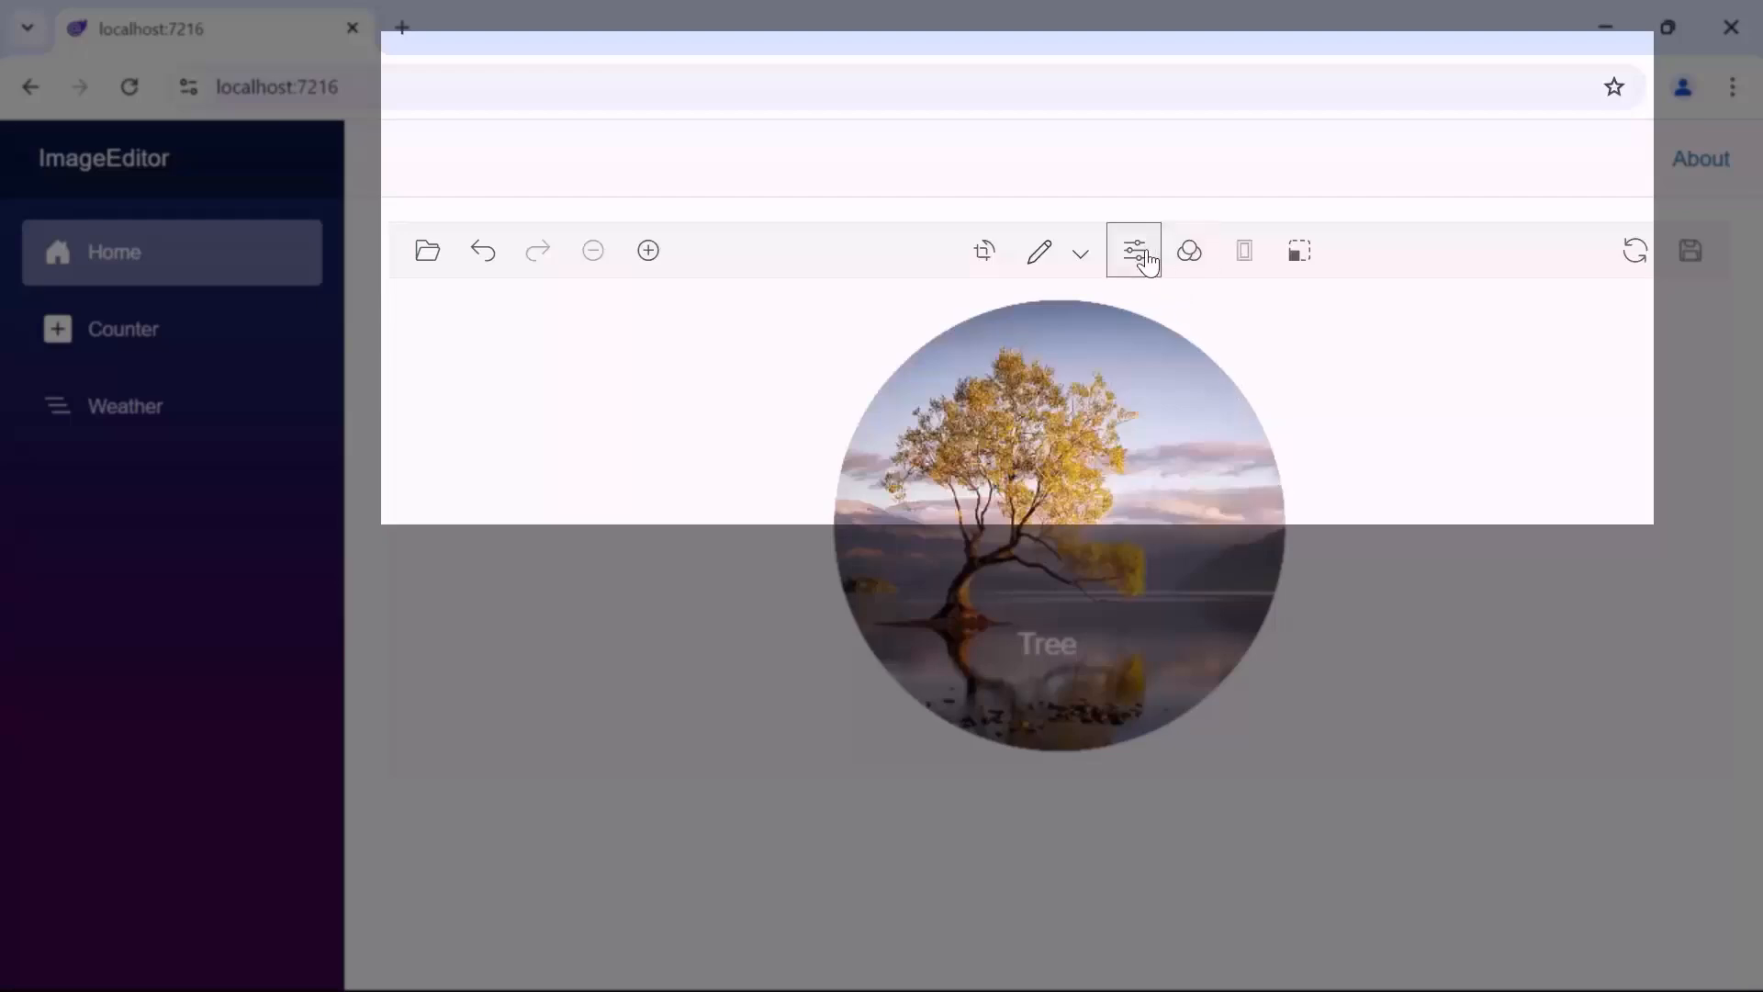
pyautogui.click(1133, 249)
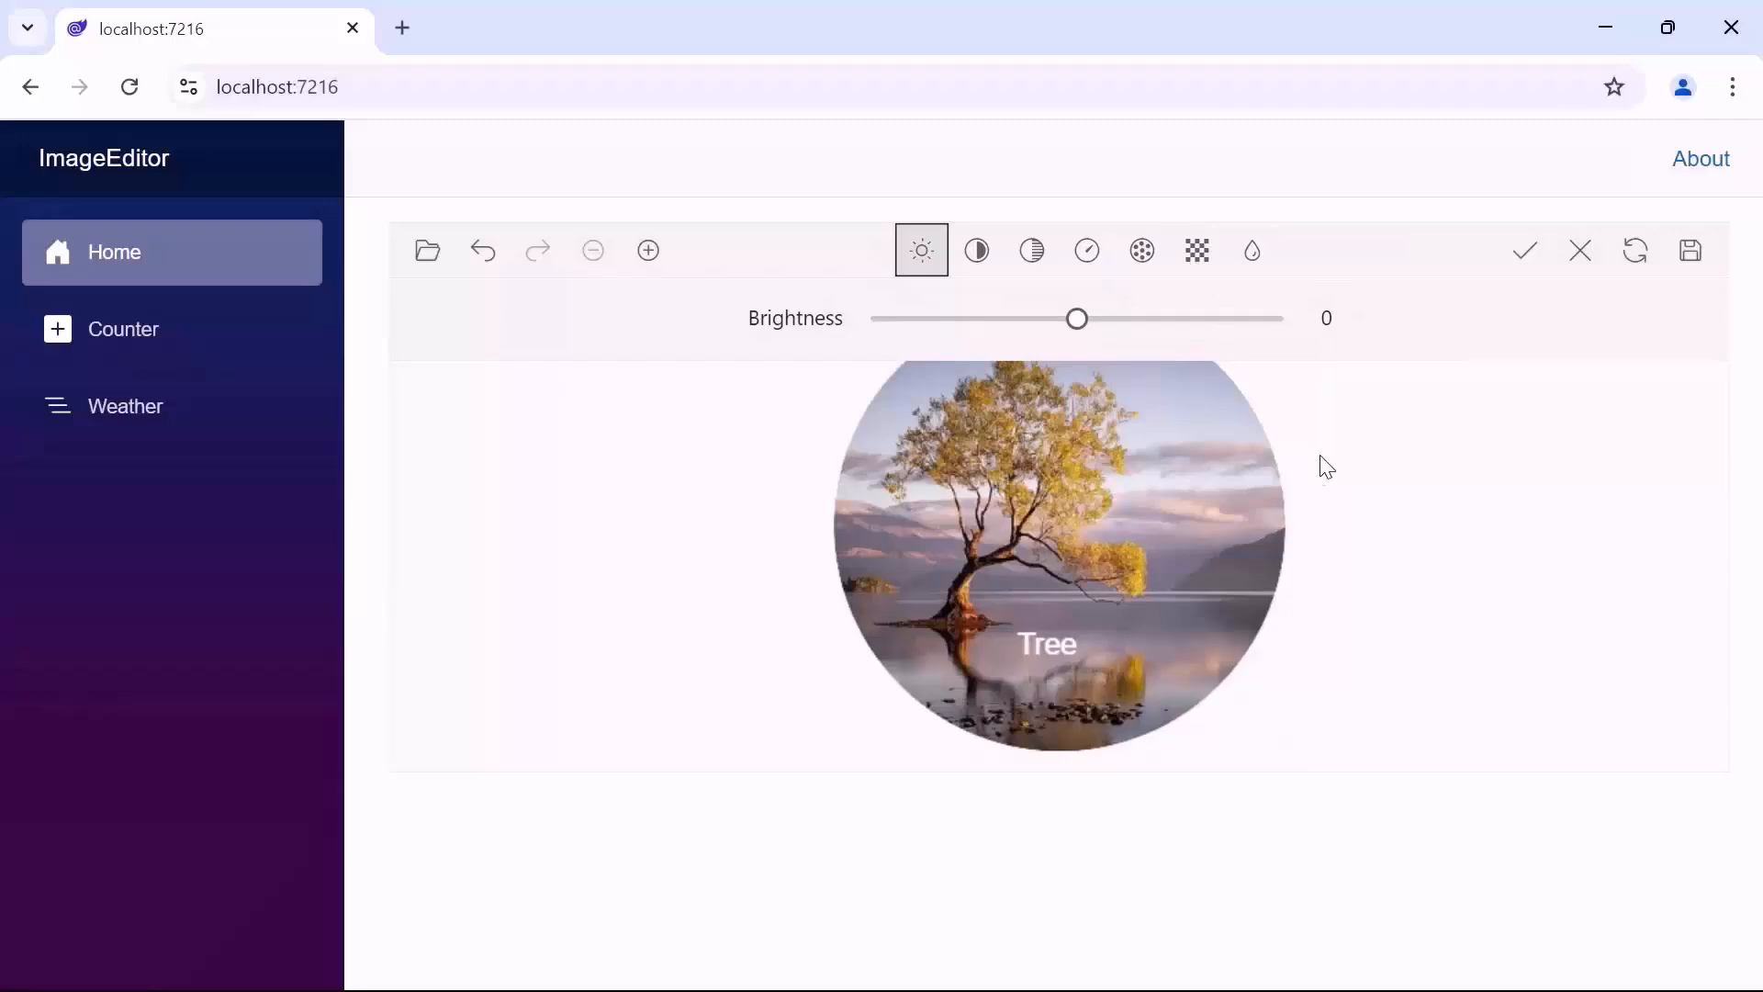
pyautogui.click(977, 250)
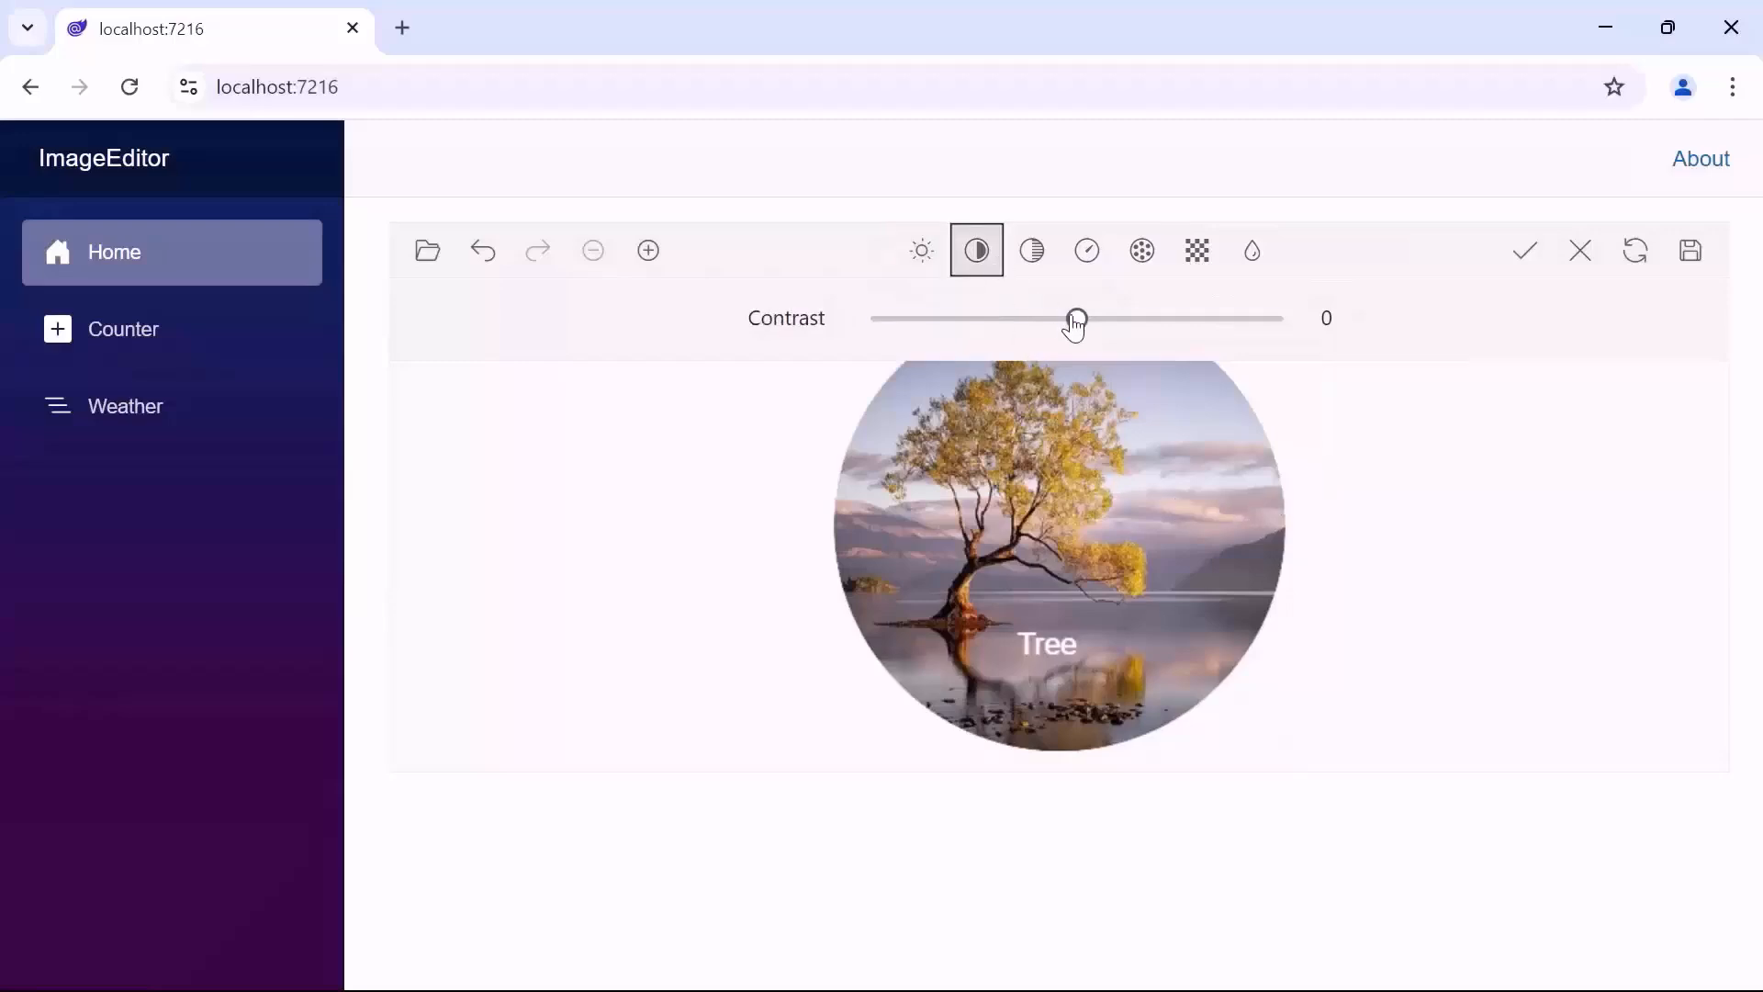
pyautogui.moveTo(1072, 318); pyautogui.dragTo(1159, 318)
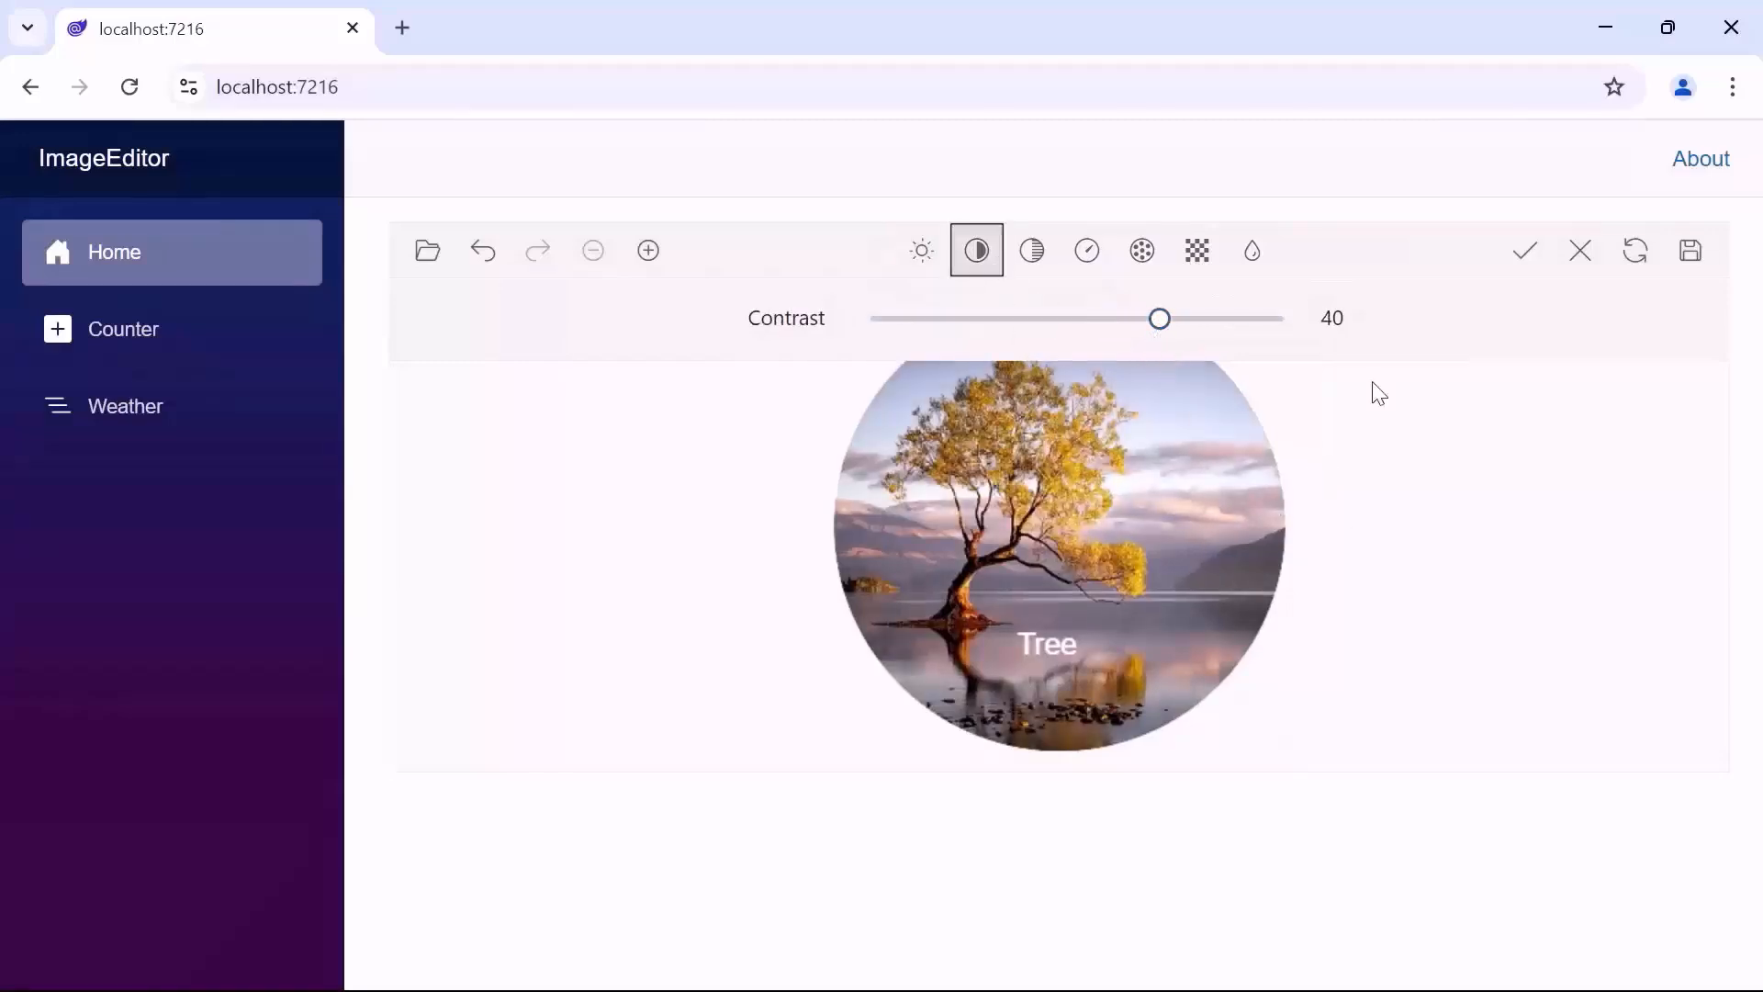
pyautogui.click(1524, 250)
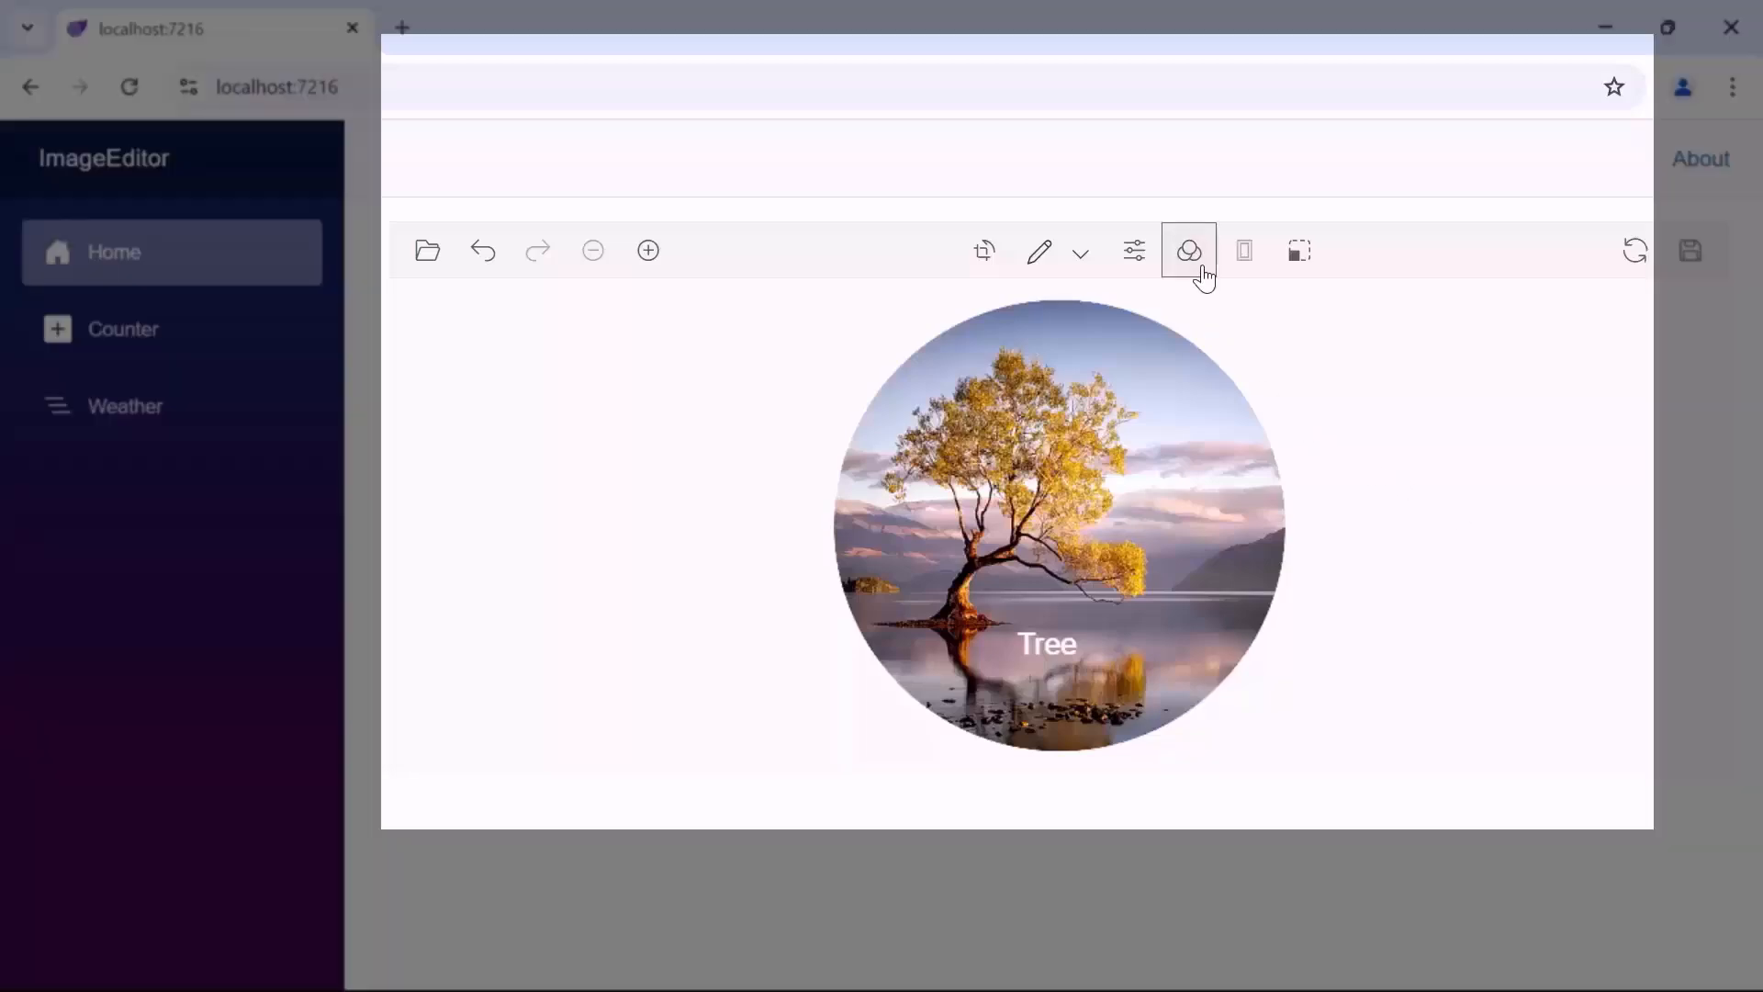
# Bring up the colour filter presets to pick a warm, vivid filter
pyautogui.click(1190, 250)
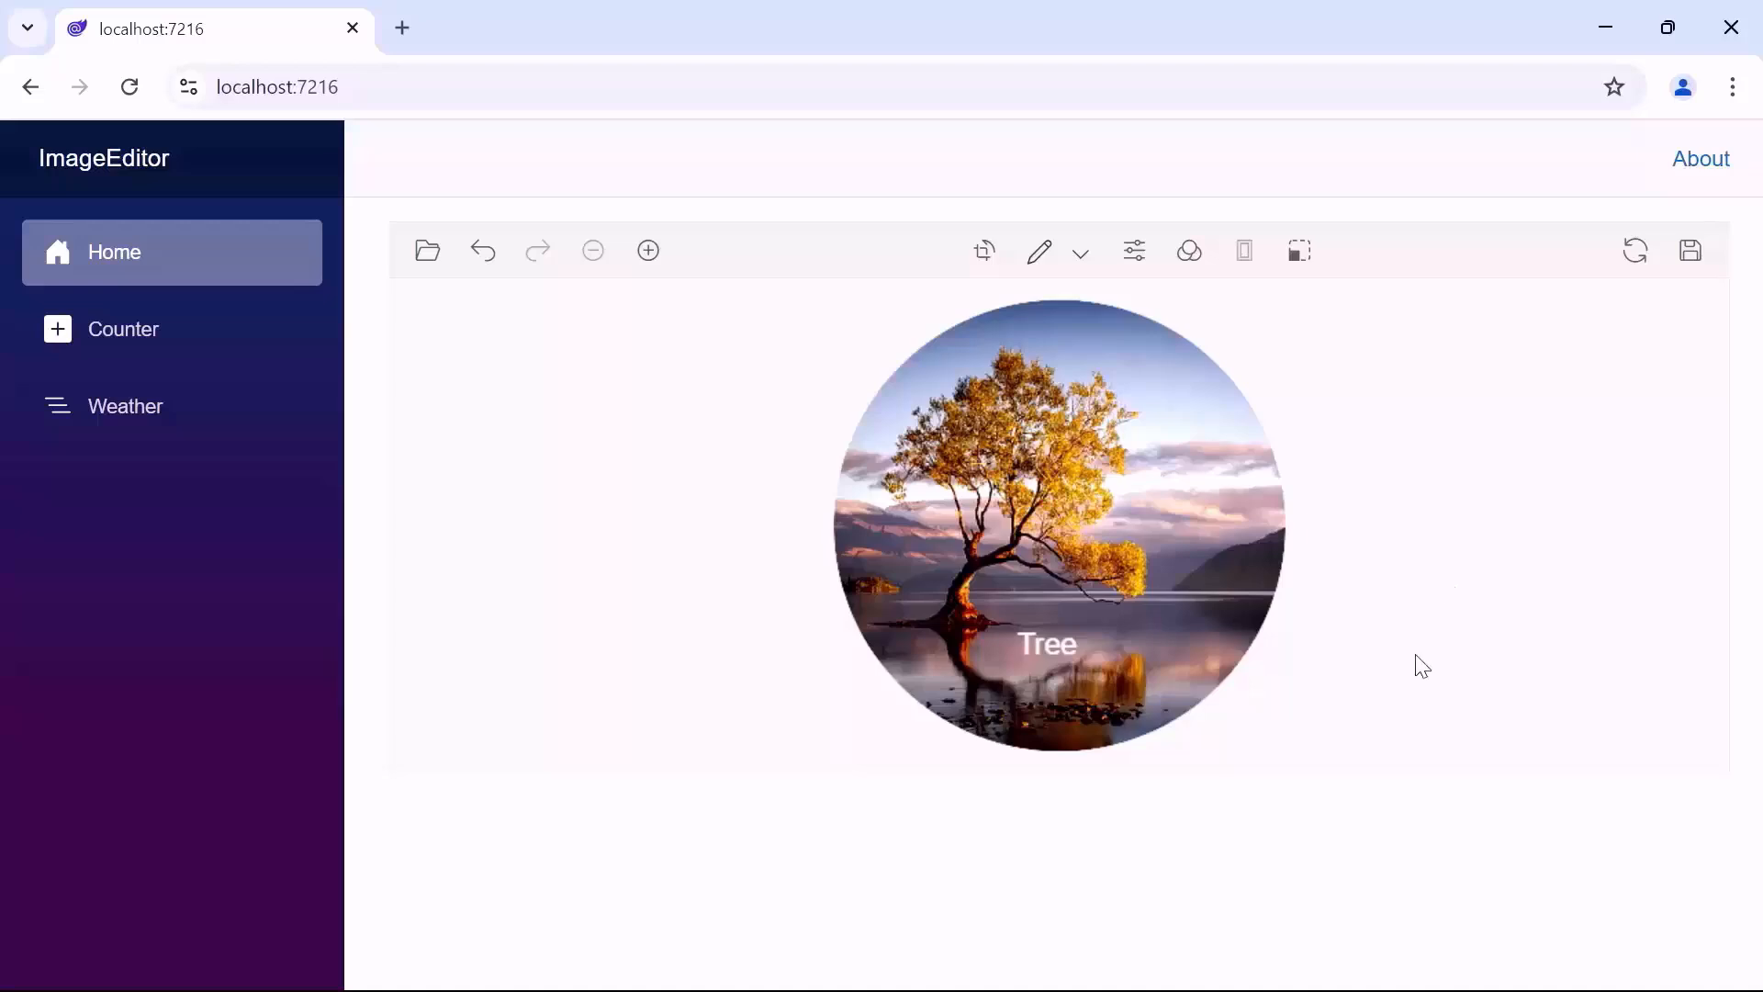
pyautogui.moveTo(1415, 529)
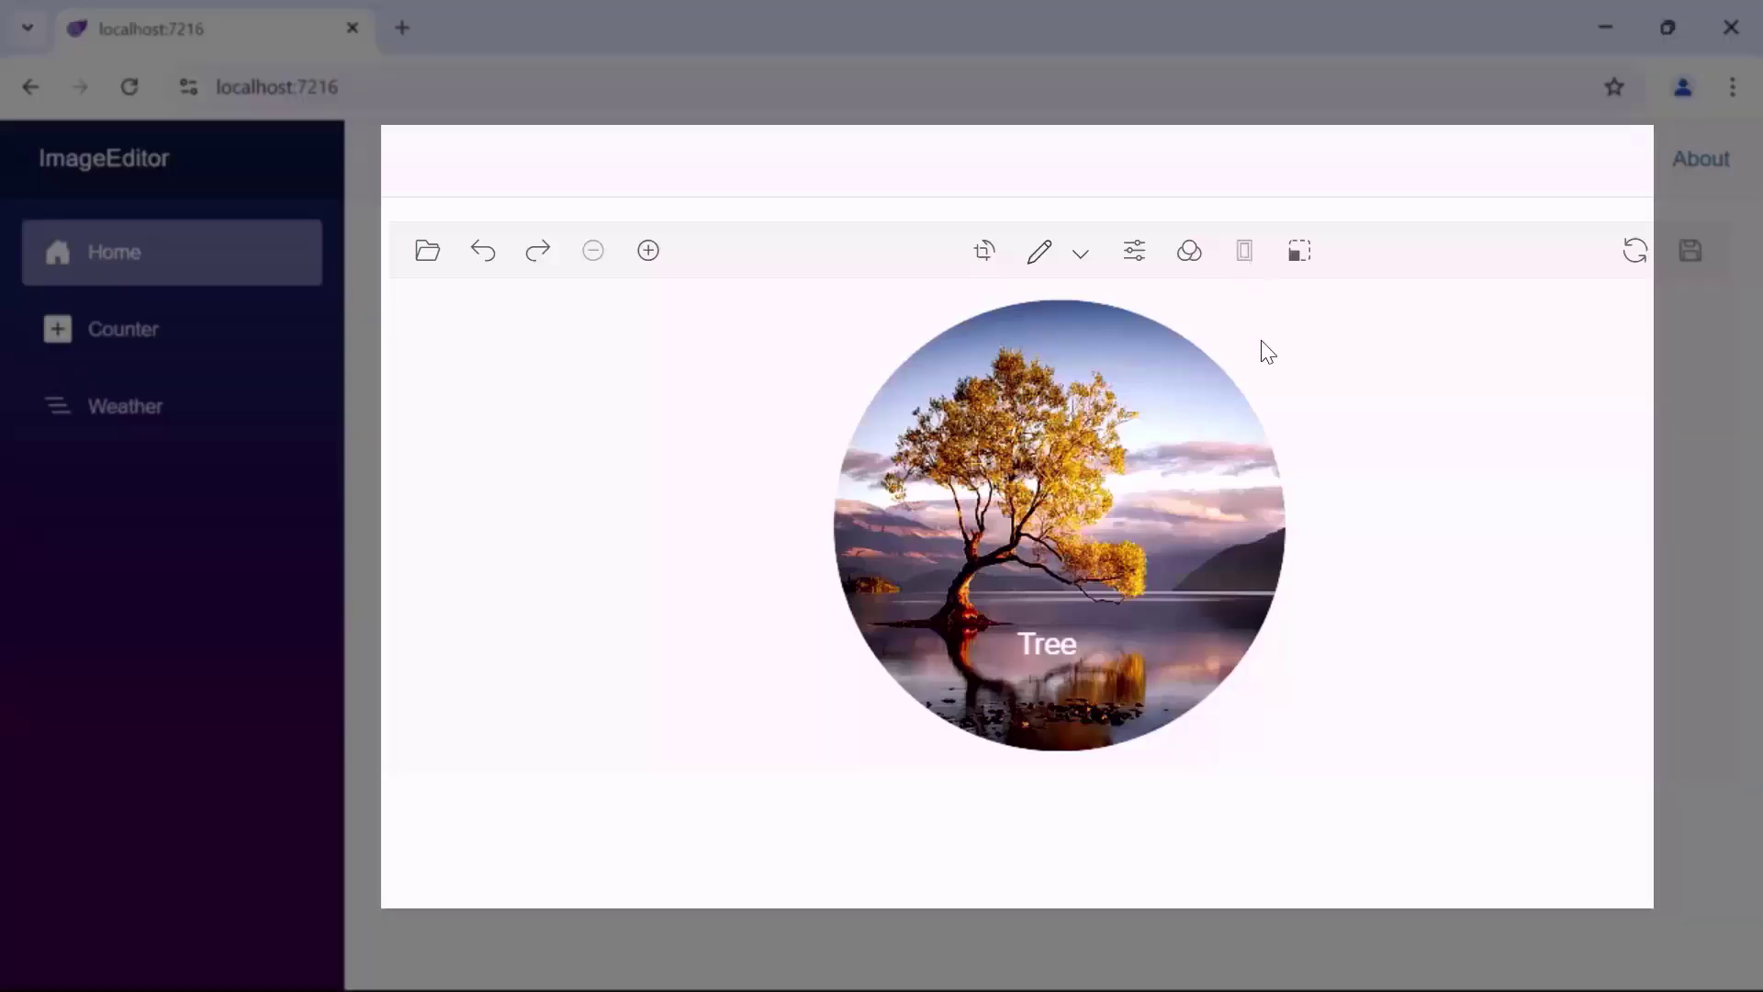
pyautogui.moveTo(1274, 374)
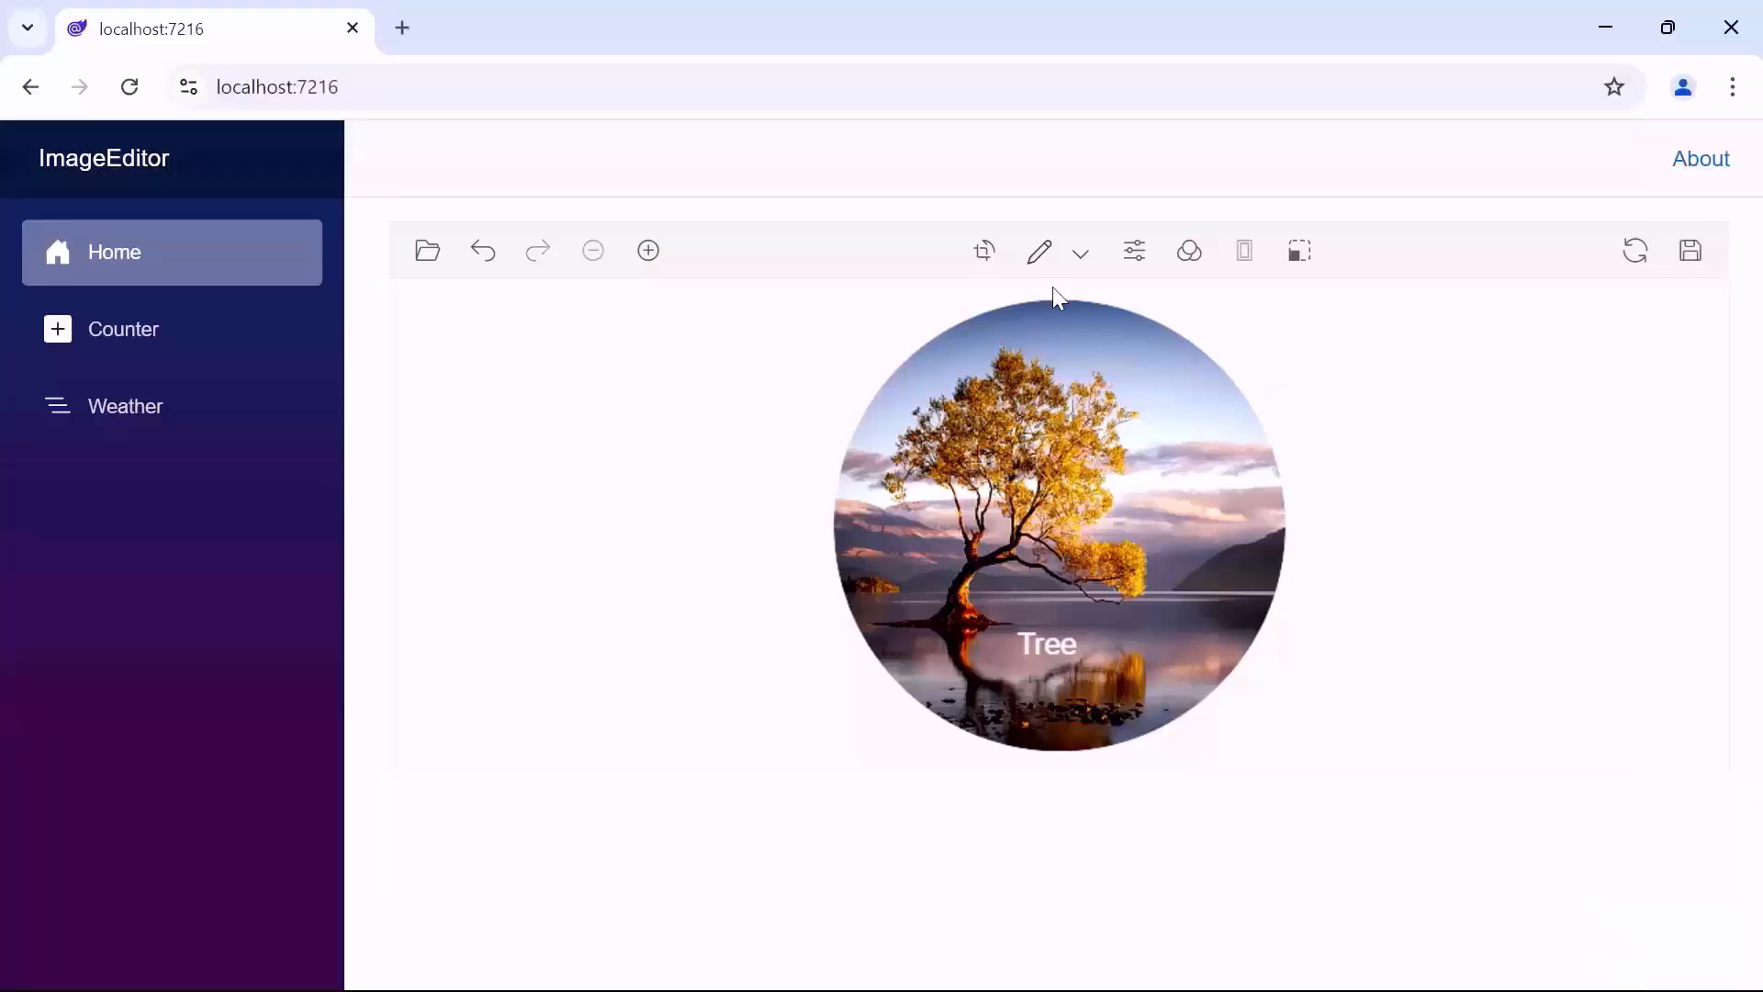
# Crop the 'Tree' photo to a square selection and apply the crop
pyautogui.click(984, 250)
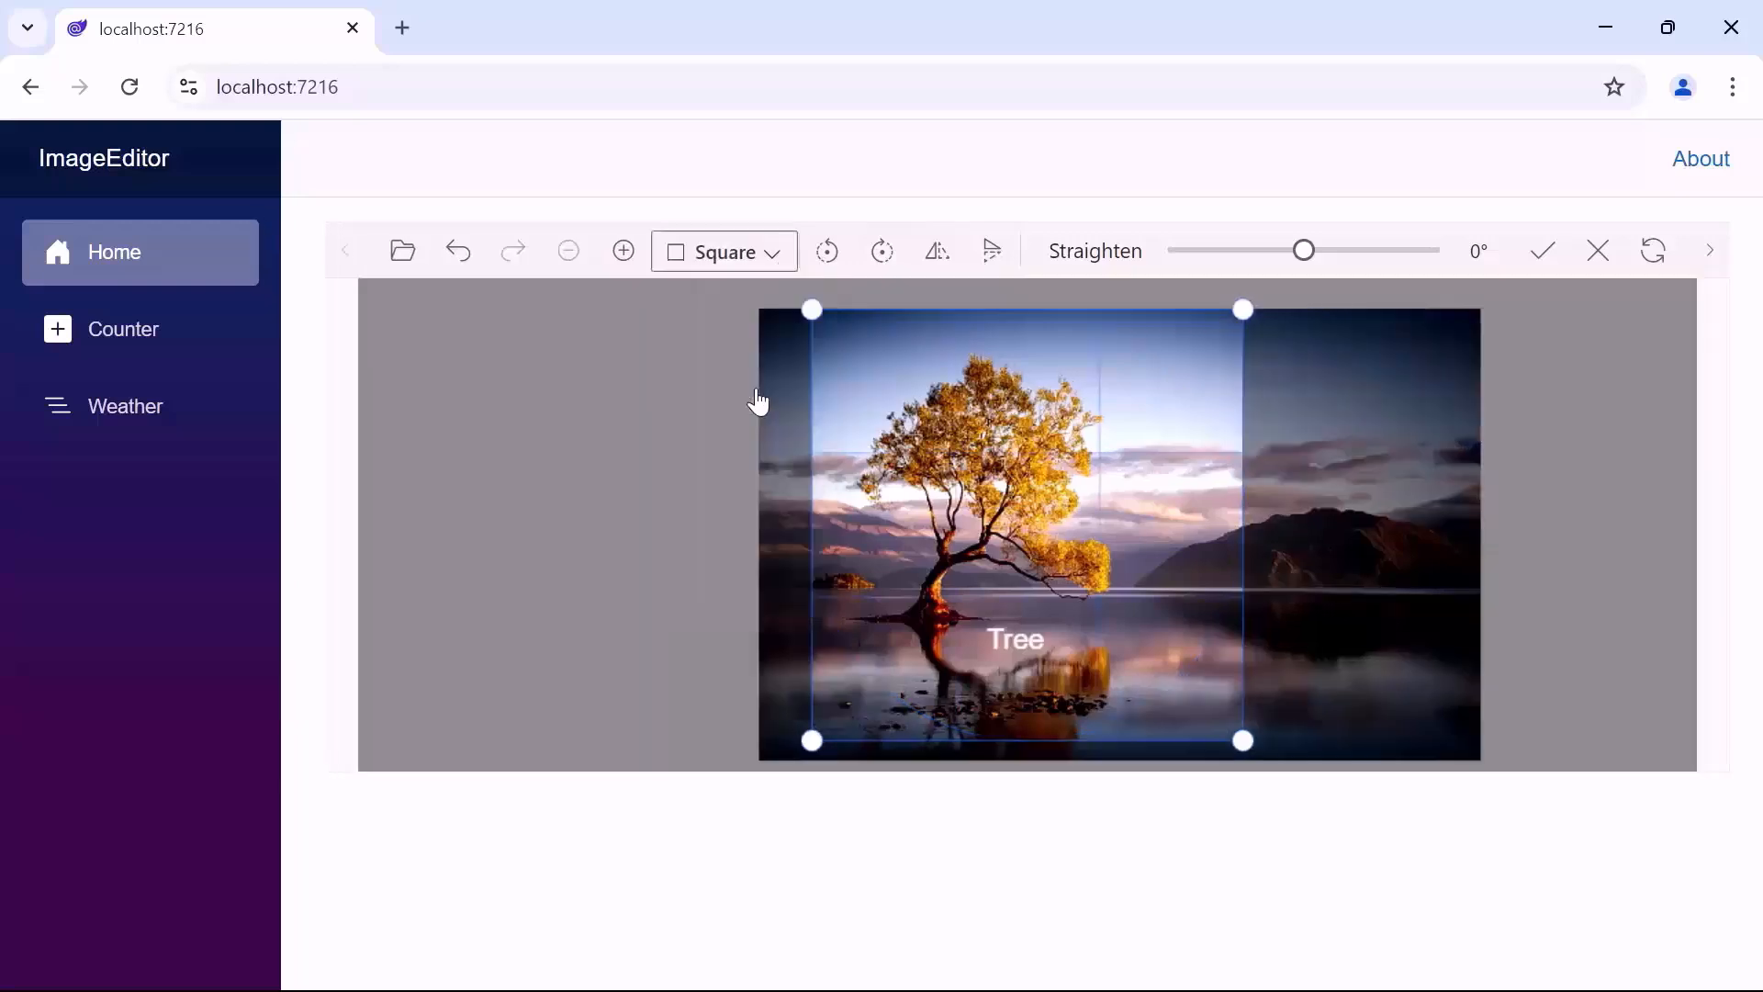
pyautogui.click(1543, 250)
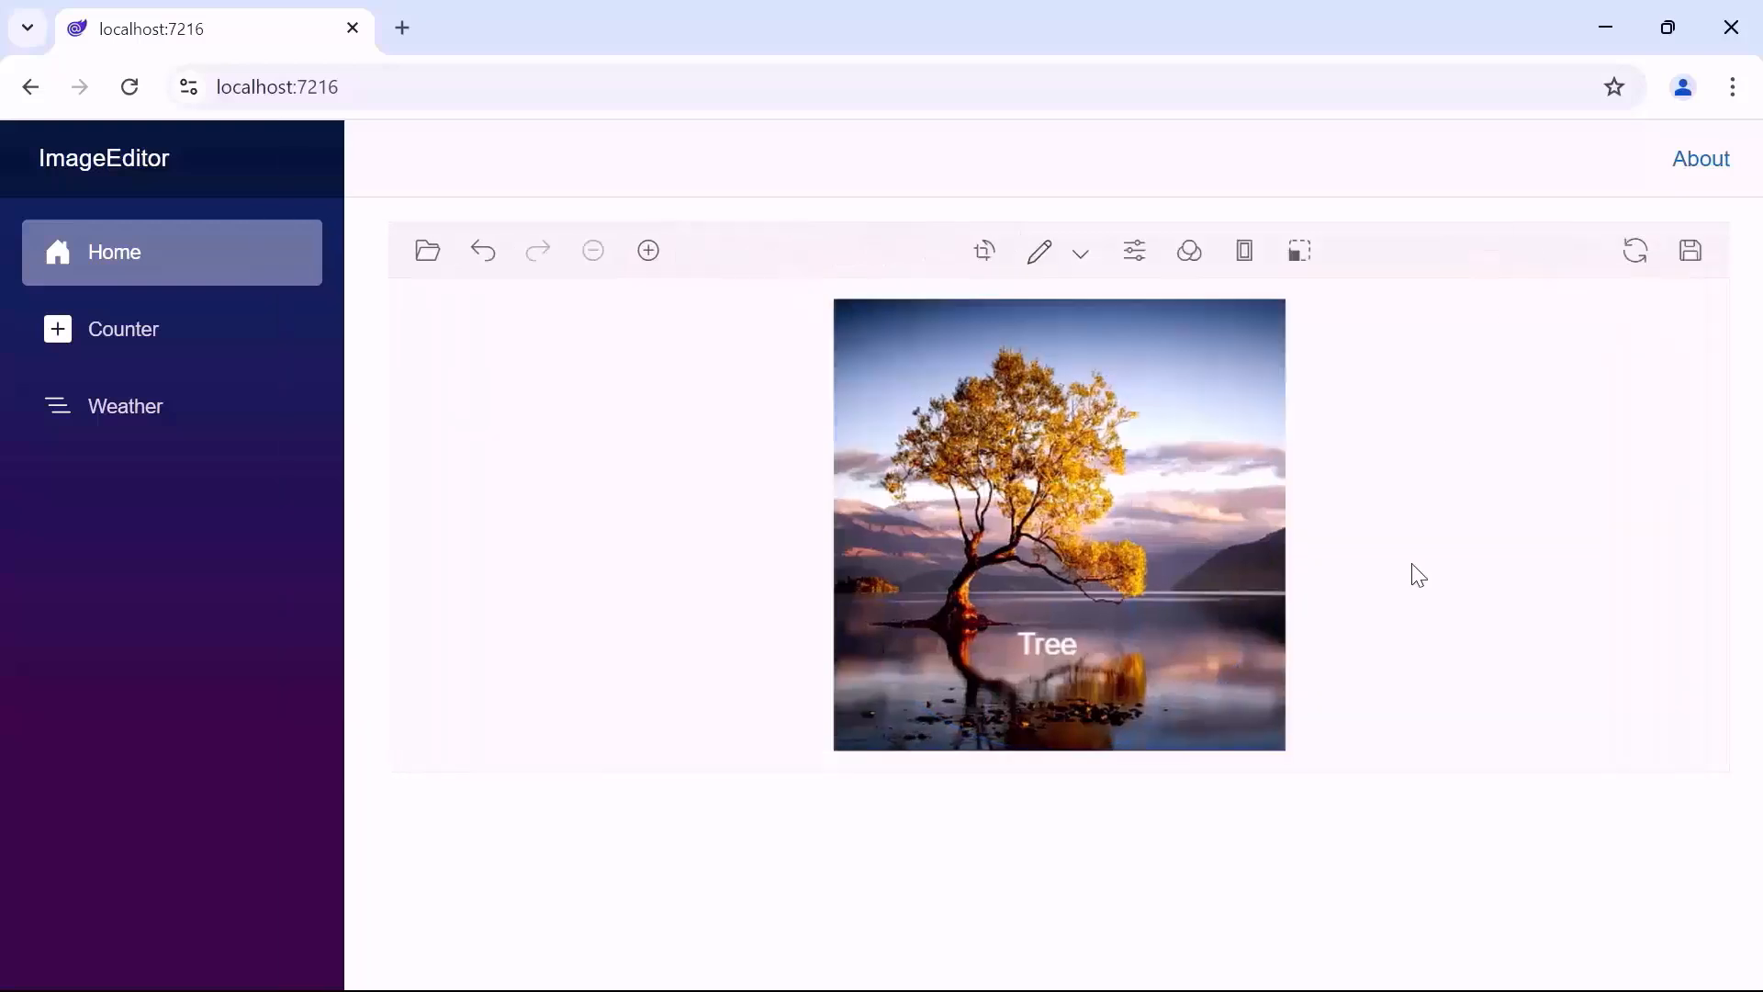
pyautogui.moveTo(1245, 250)
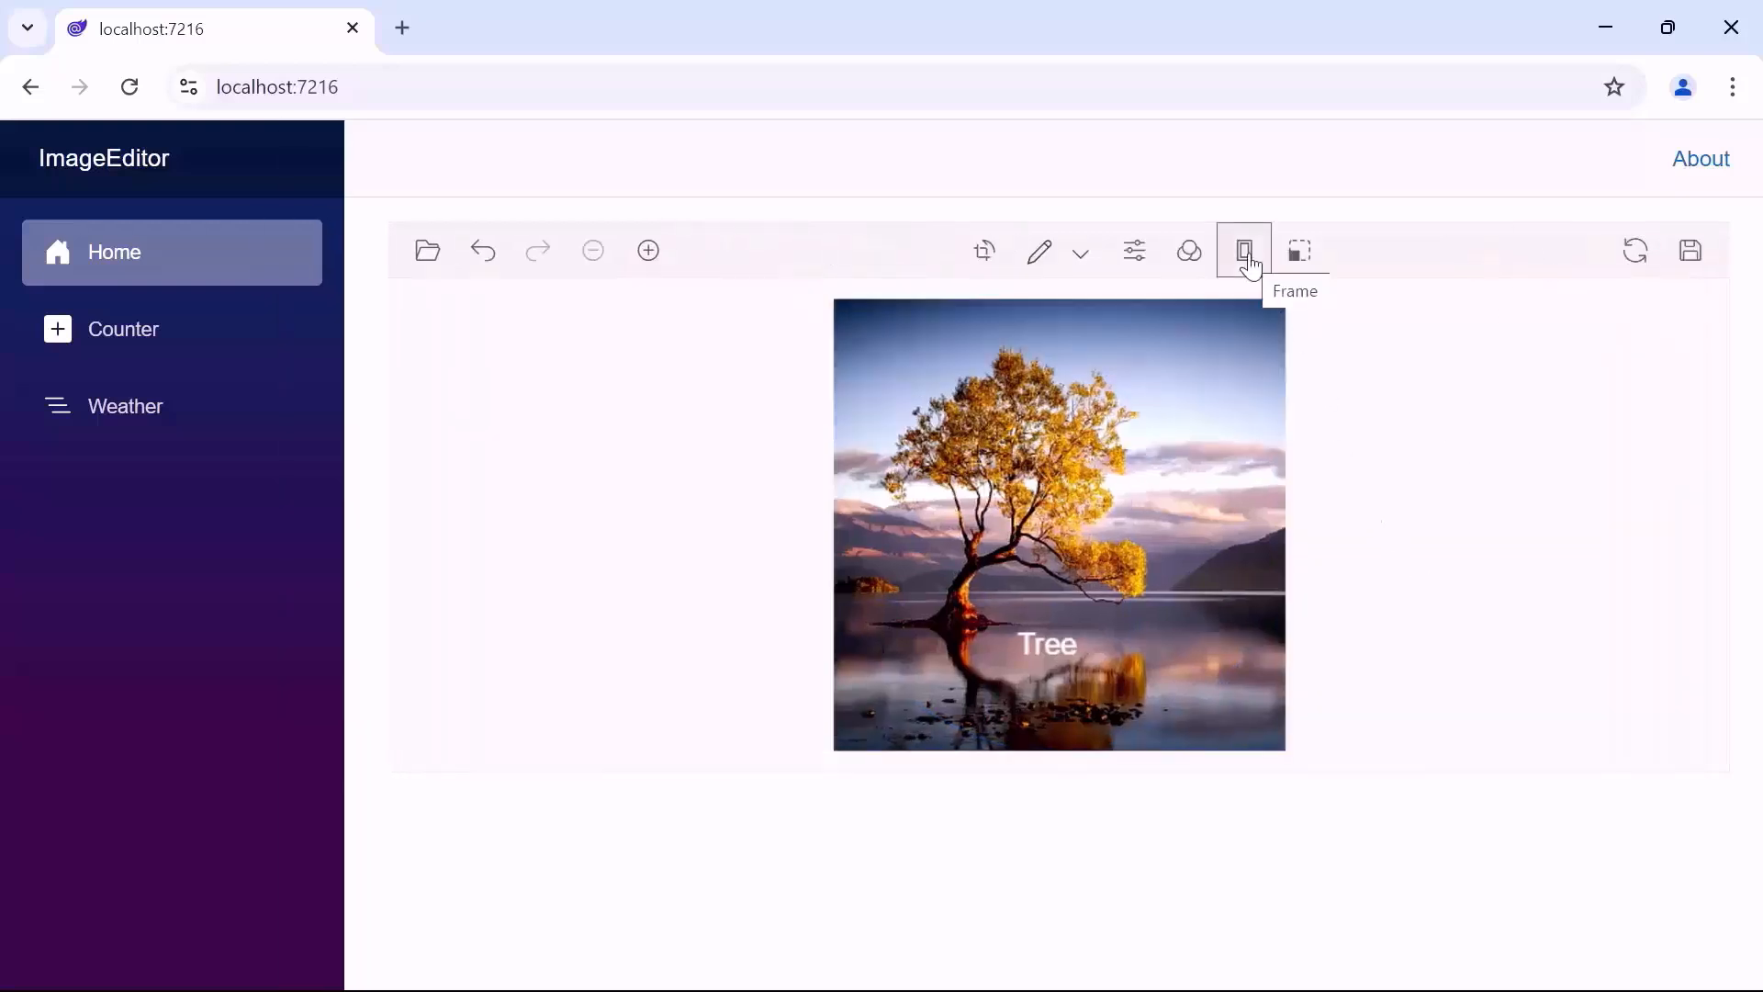
# Frame the photo with a rounded dark-to-orange gradient border, then dismiss the Resize toolbar
pyautogui.click(1243, 249)
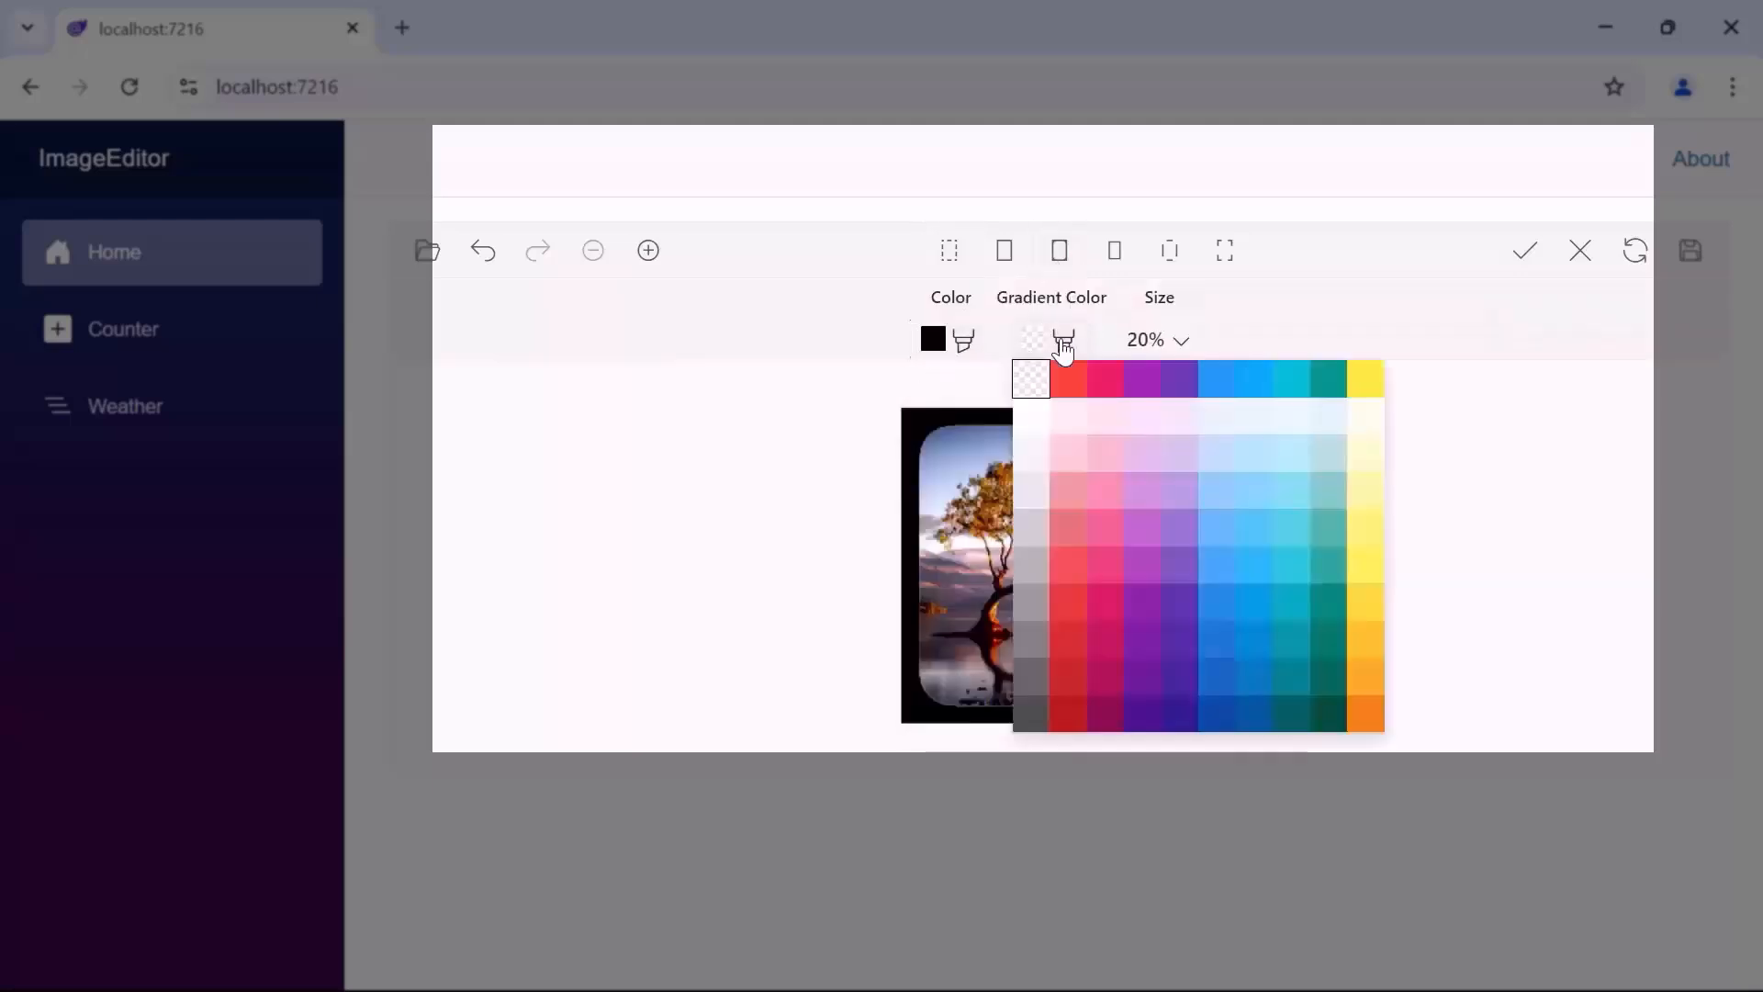
pyautogui.click(1157, 340)
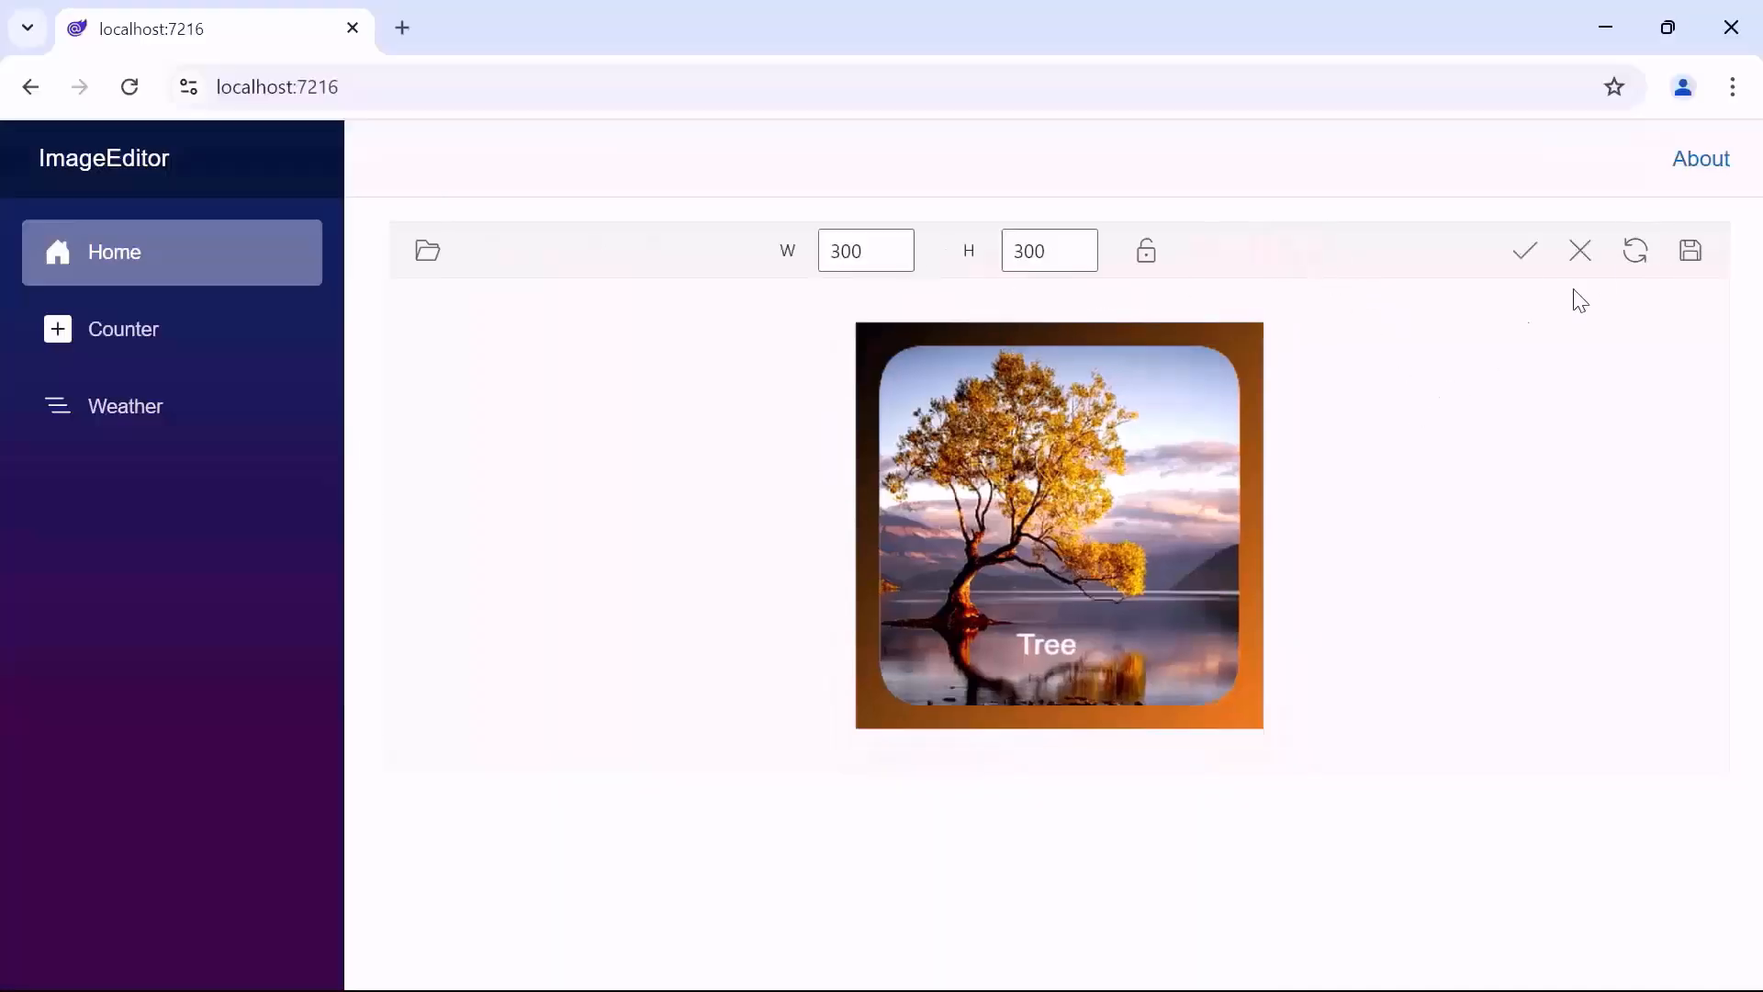
pyautogui.click(1524, 250)
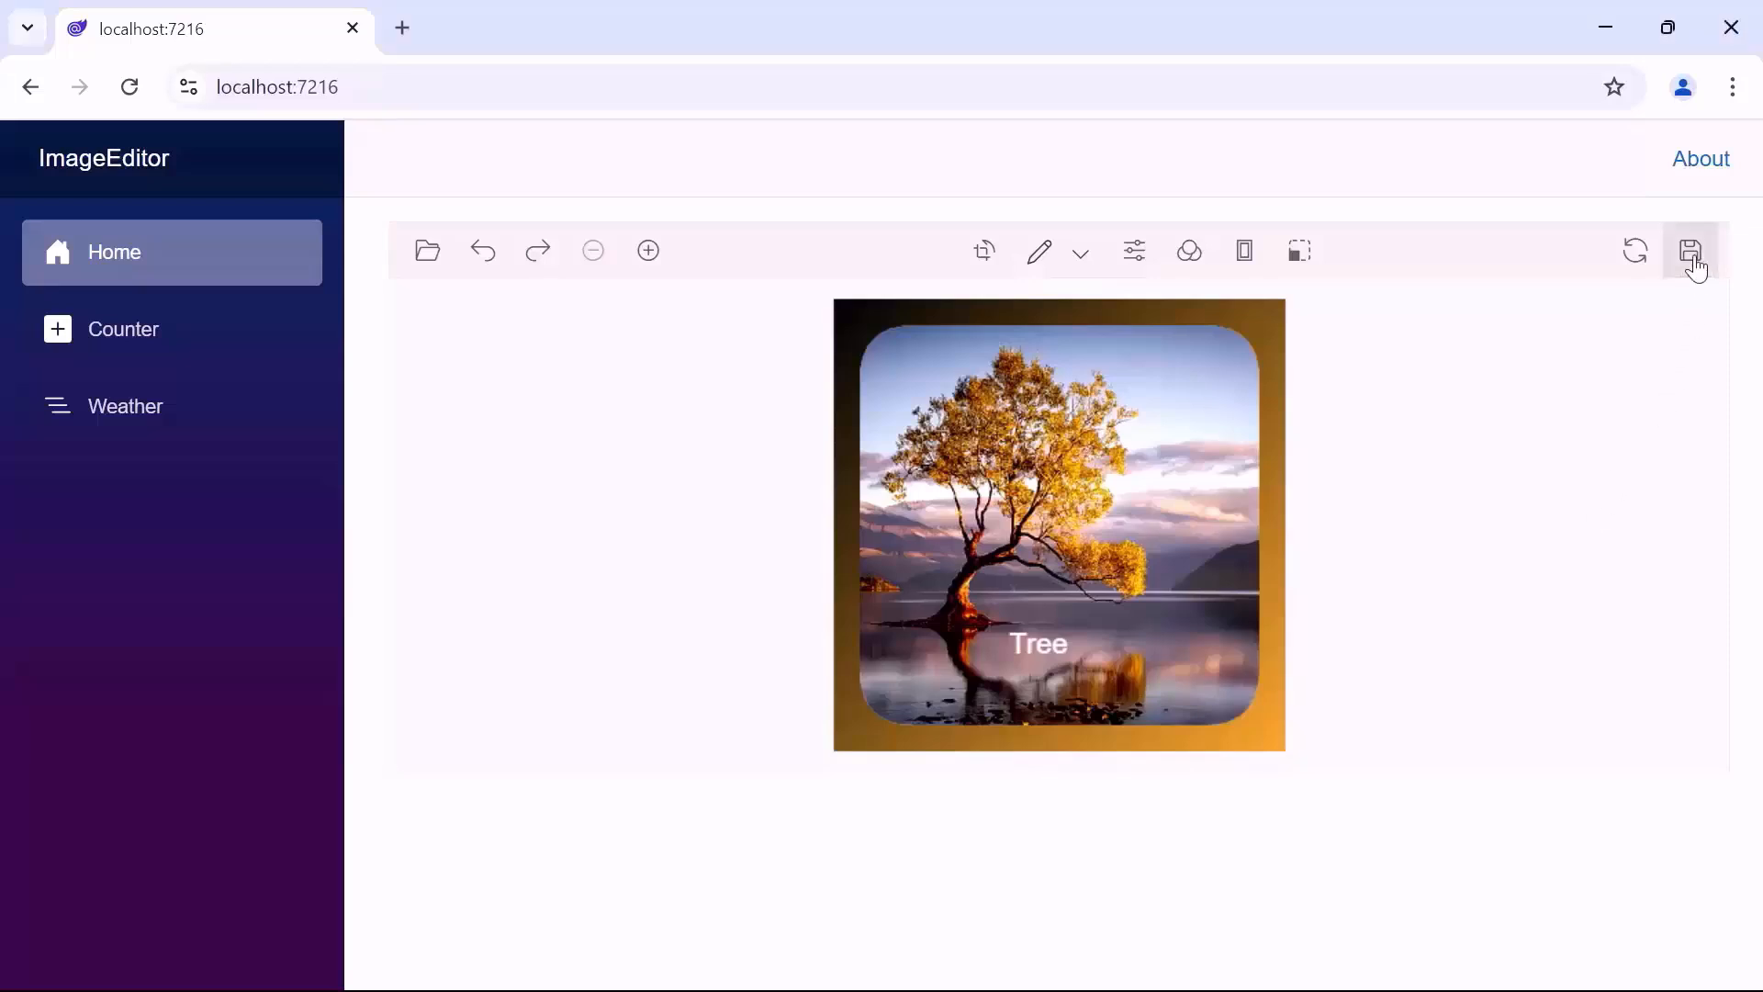
# In Save As, name the file 'Image Editor' and keep JPEG as the format
pyautogui.click(1690, 250)
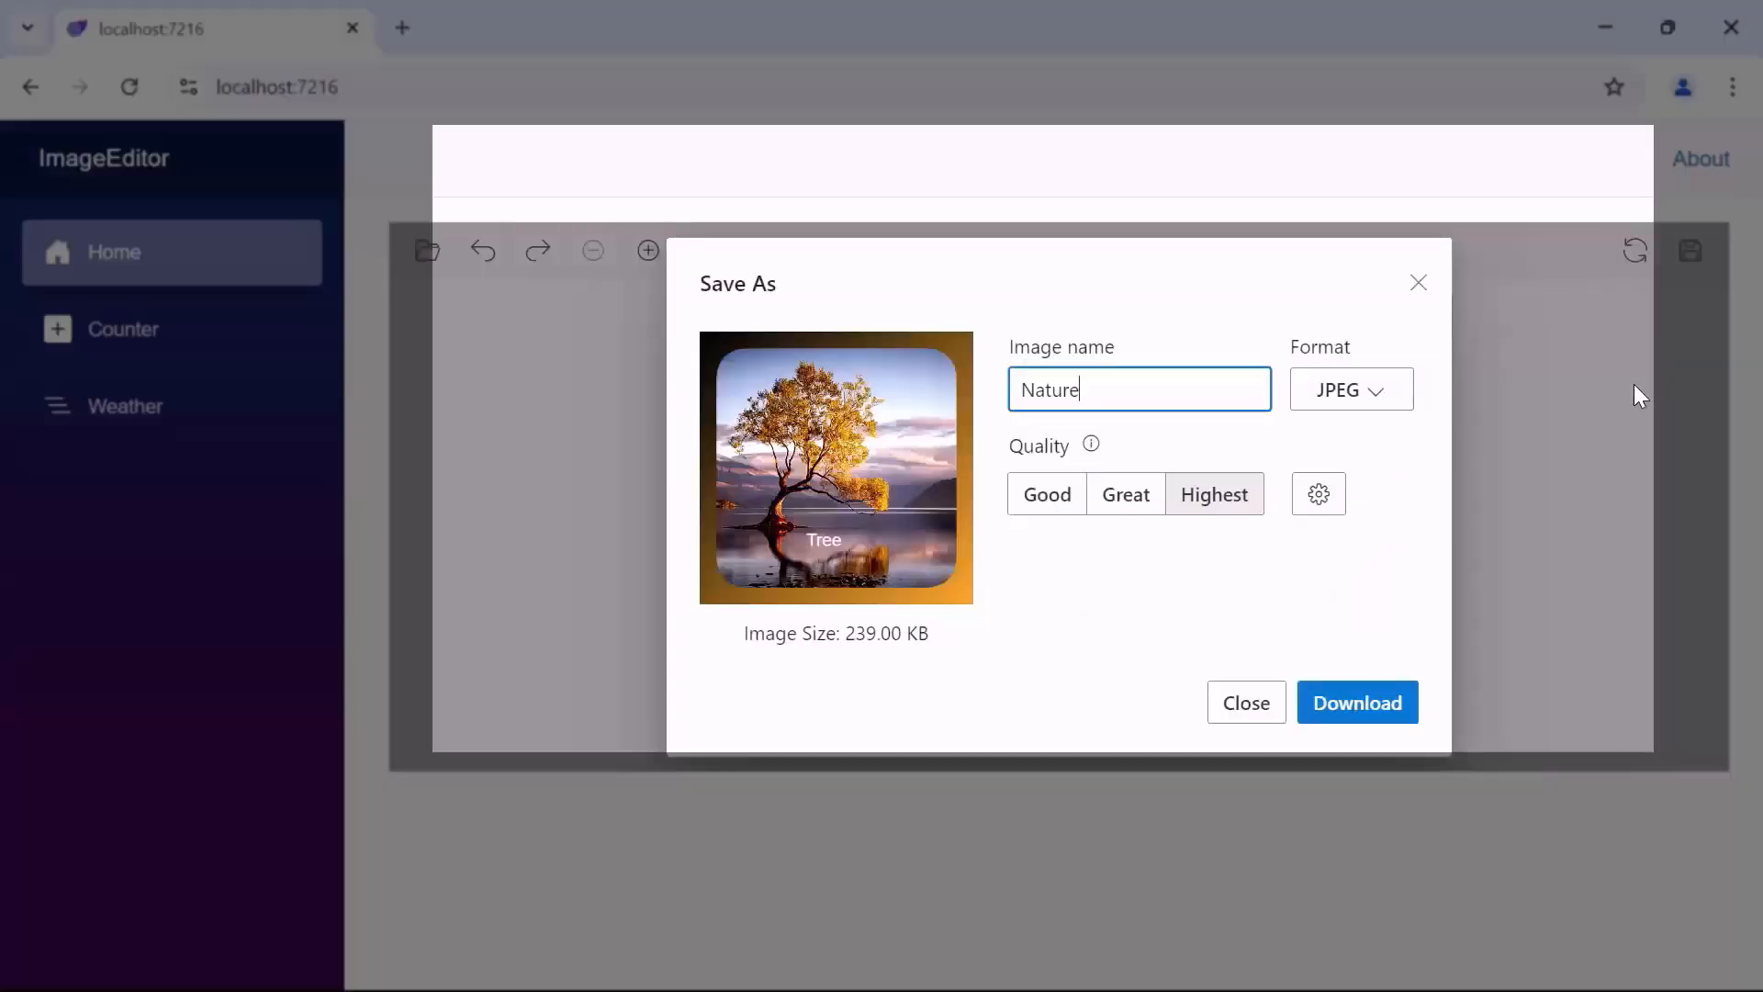
pyautogui.moveTo(1520, 472)
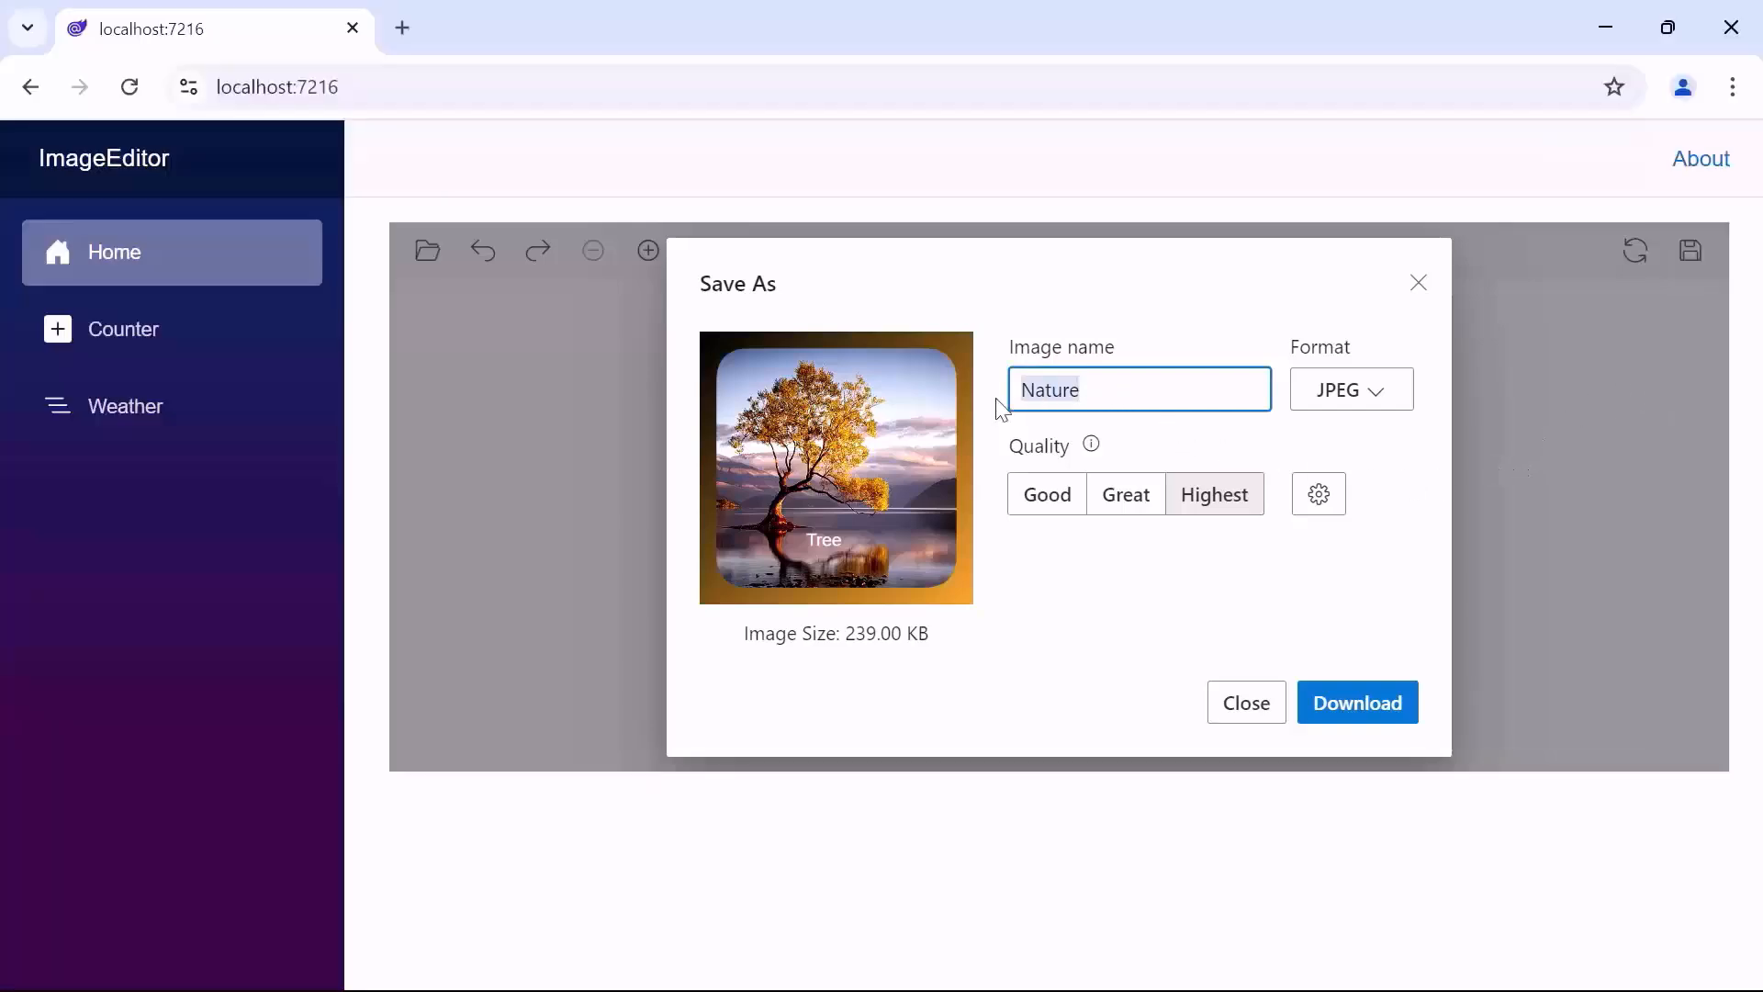
pyautogui.write('Image Editor')
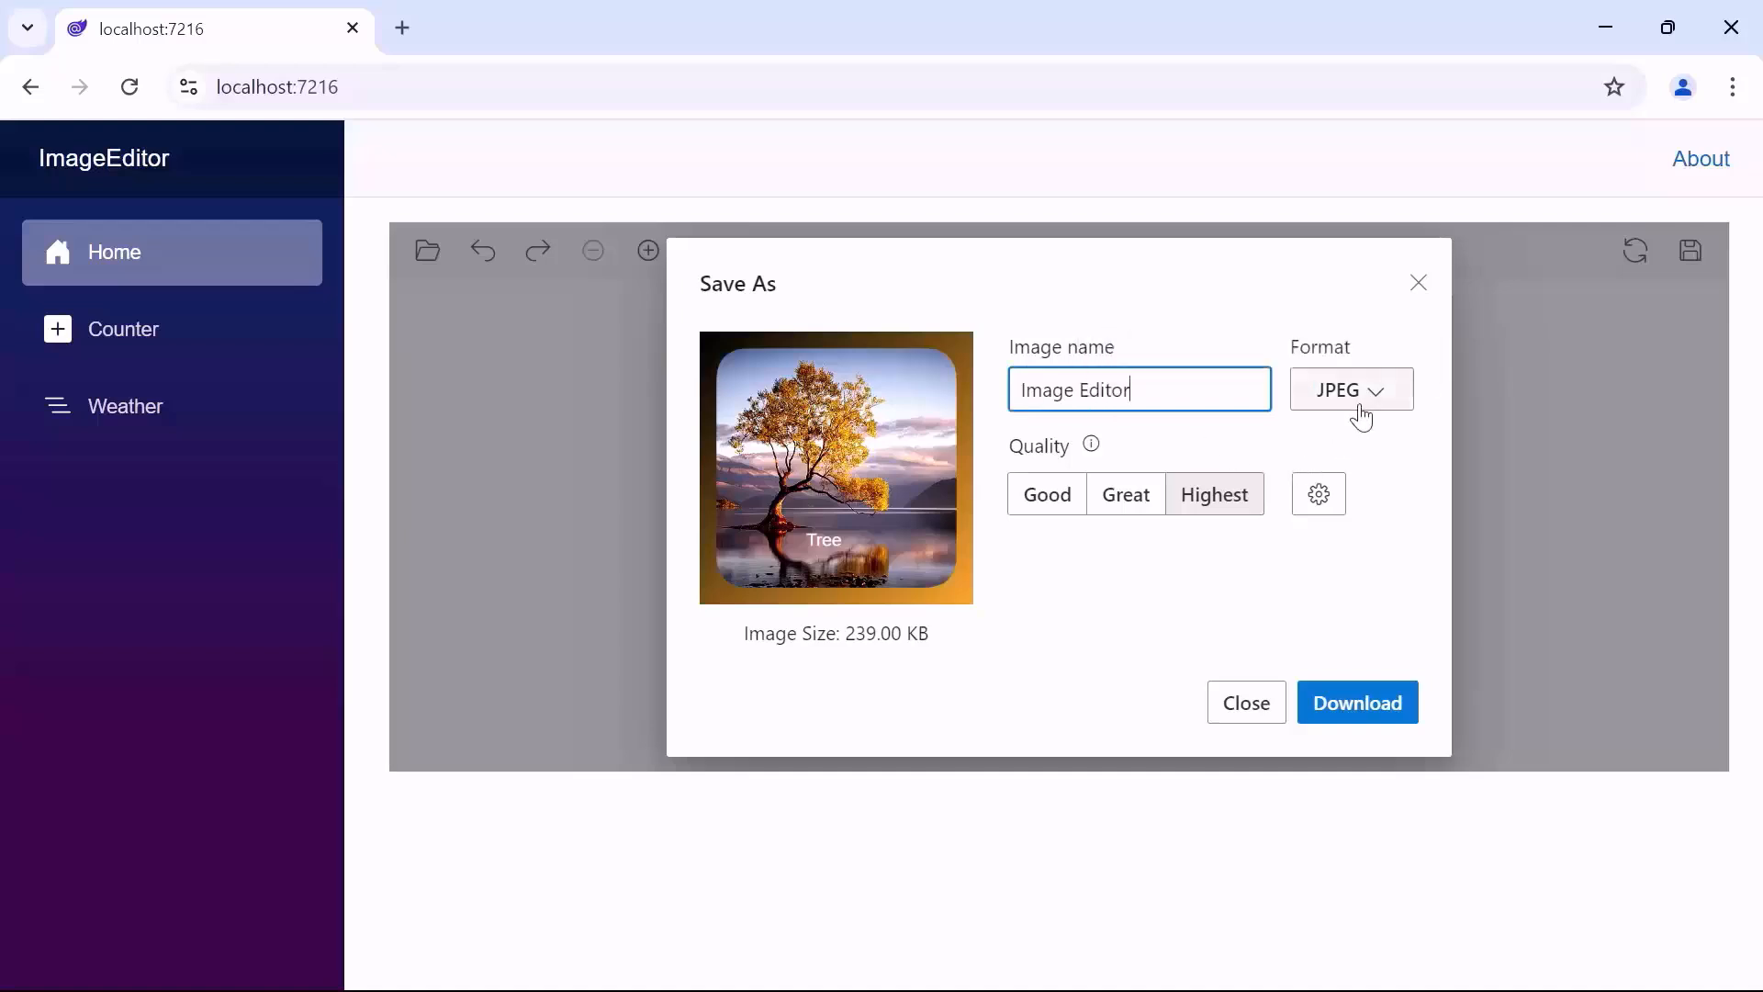
pyautogui.click(1351, 390)
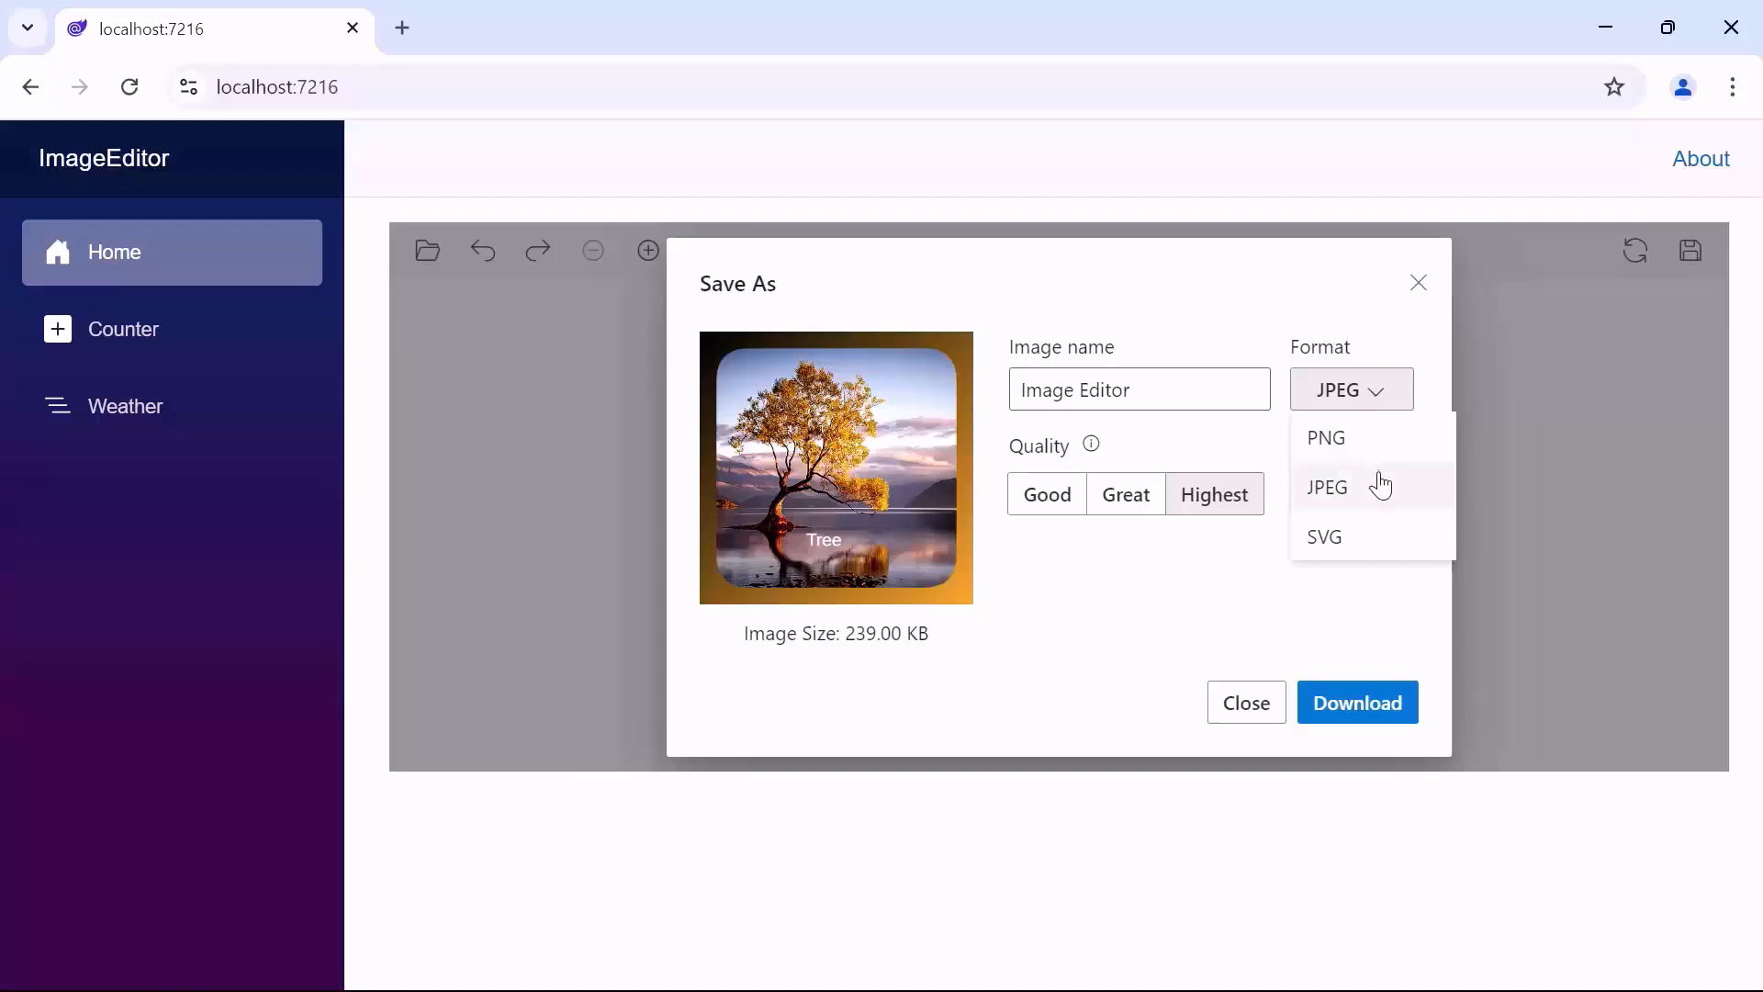
pyautogui.moveTo(1383, 534)
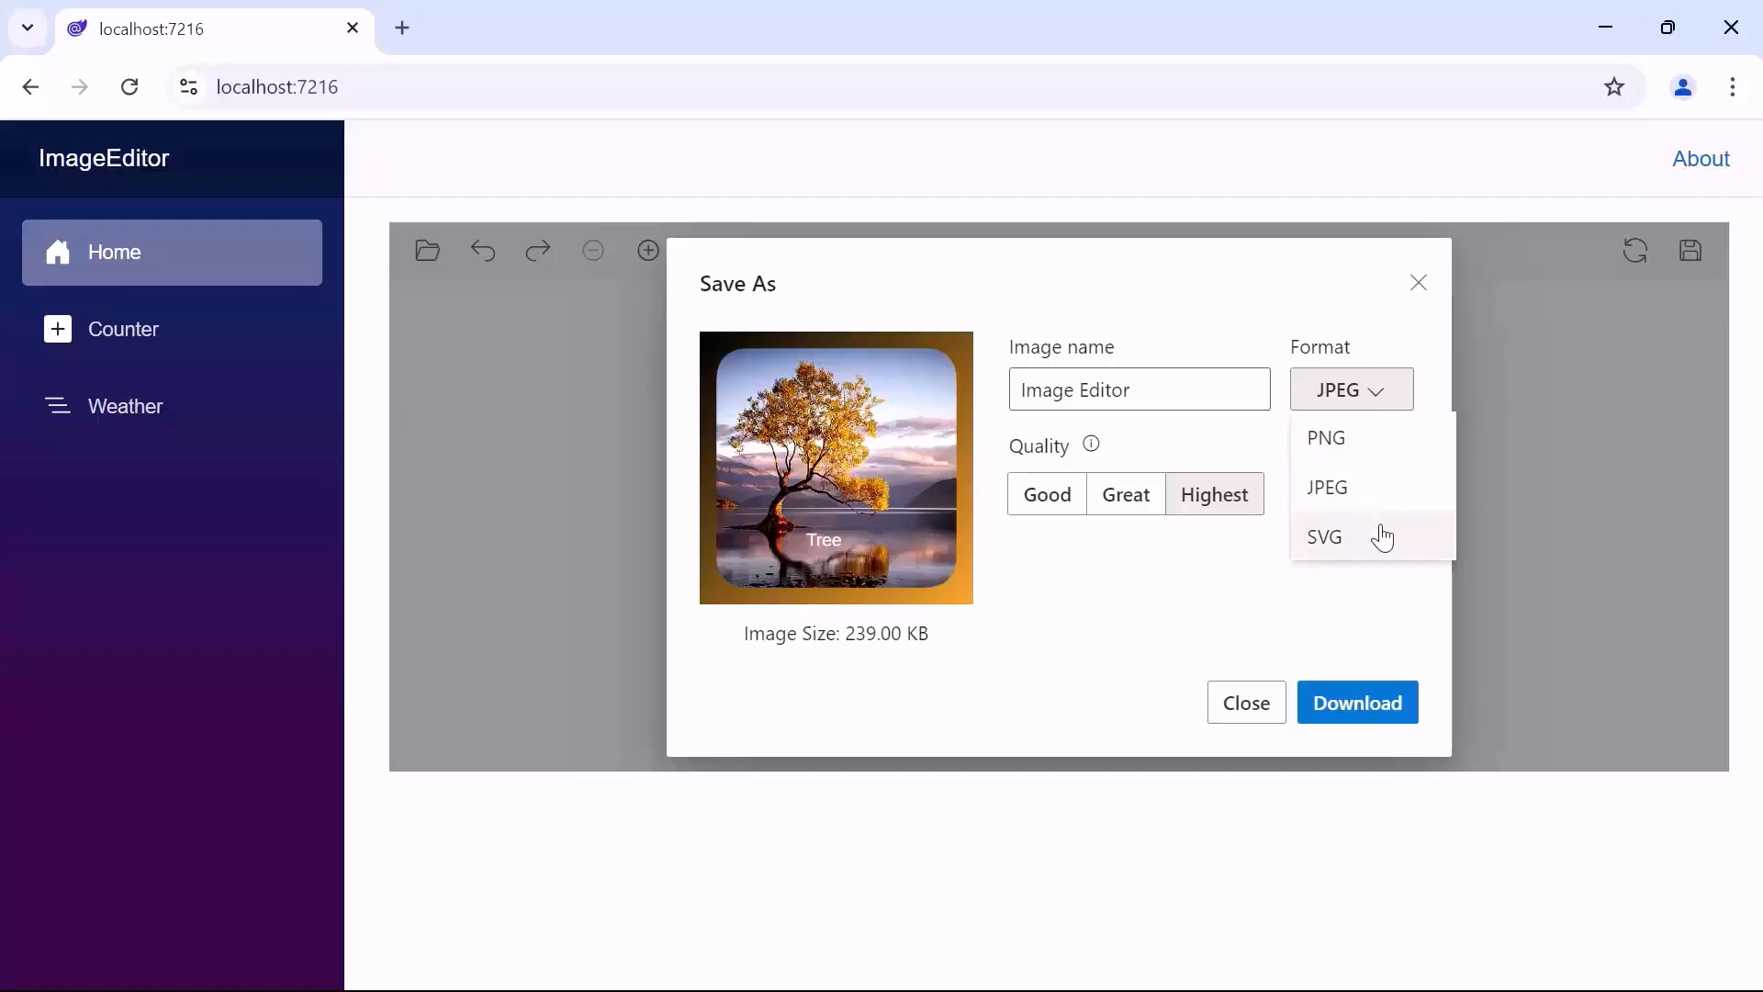
pyautogui.moveTo(1384, 507)
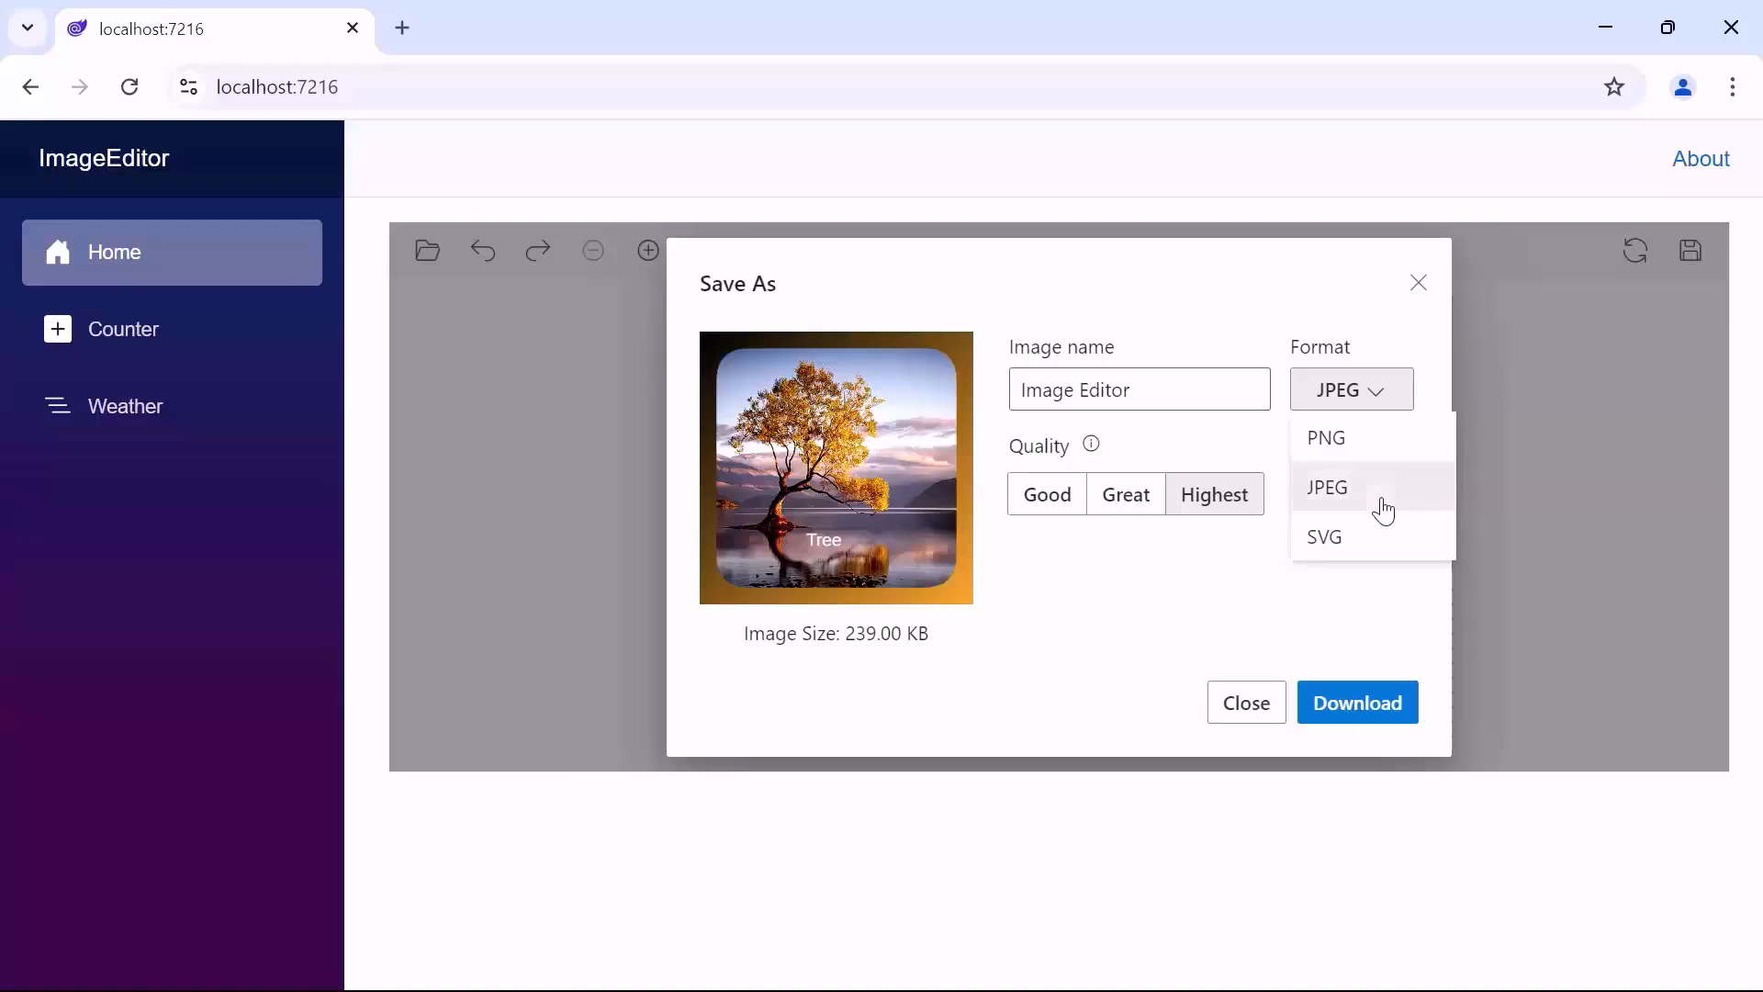
pyautogui.click(1326, 487)
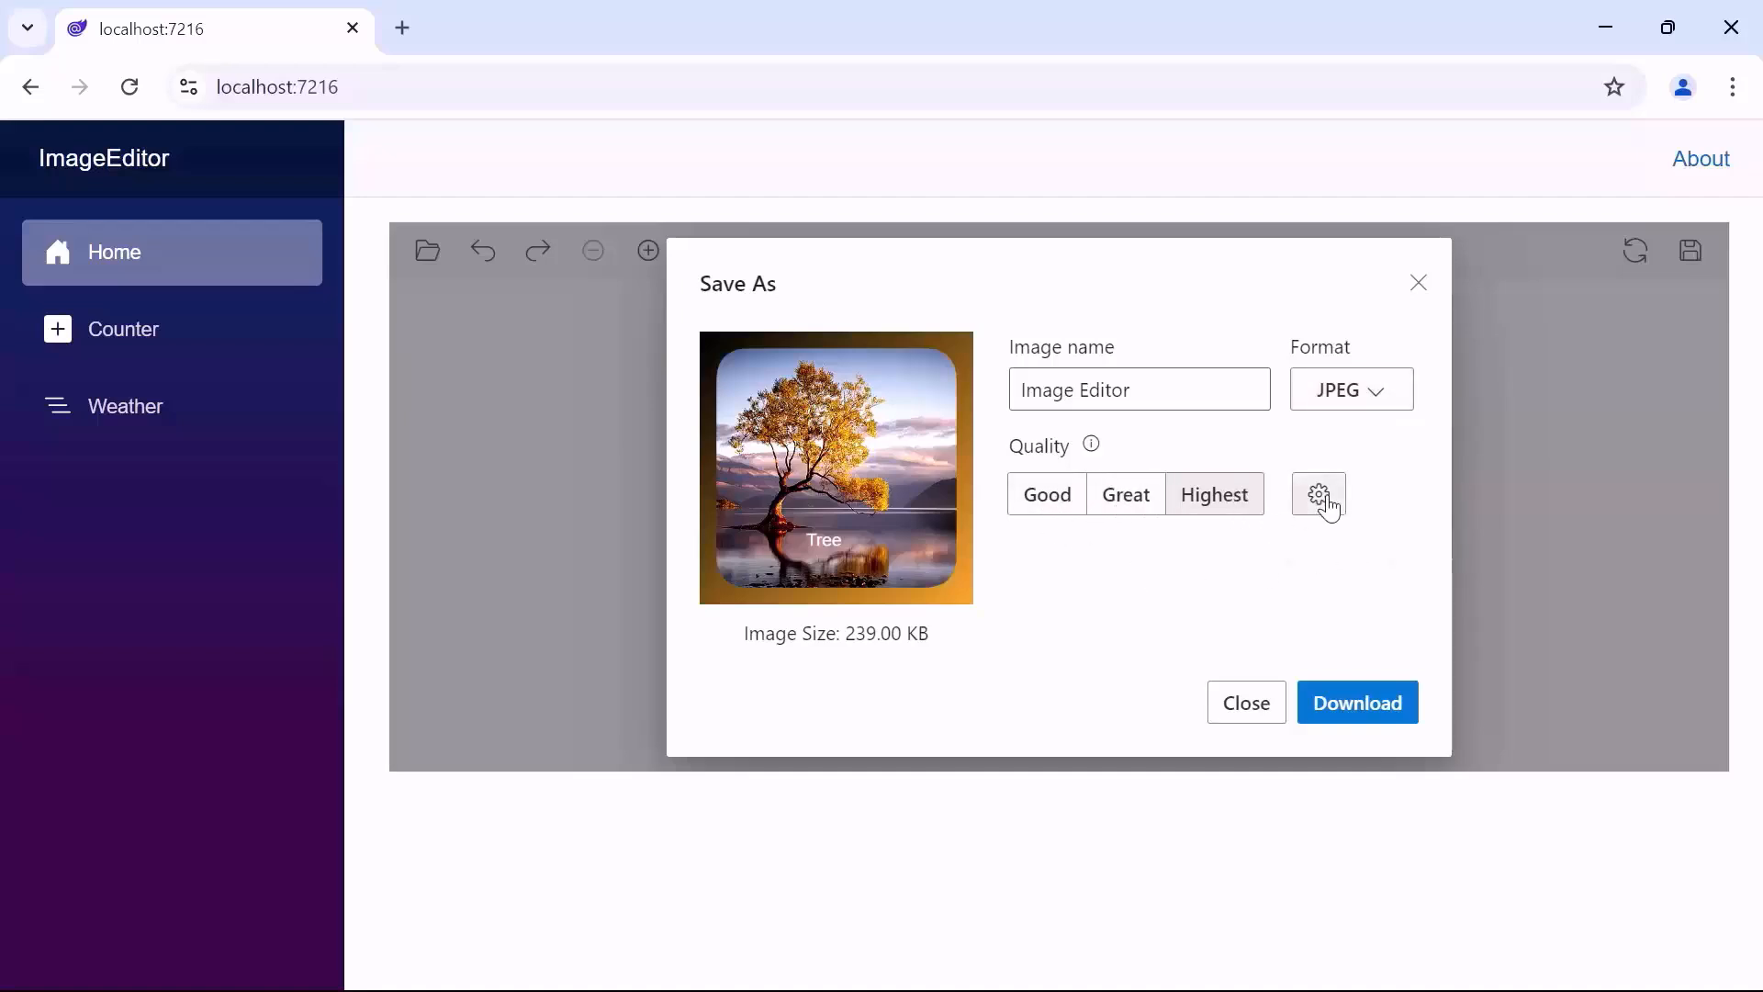
# Try the quality slider, settle on 100 percent, and download the JPEG
pyautogui.click(1319, 494)
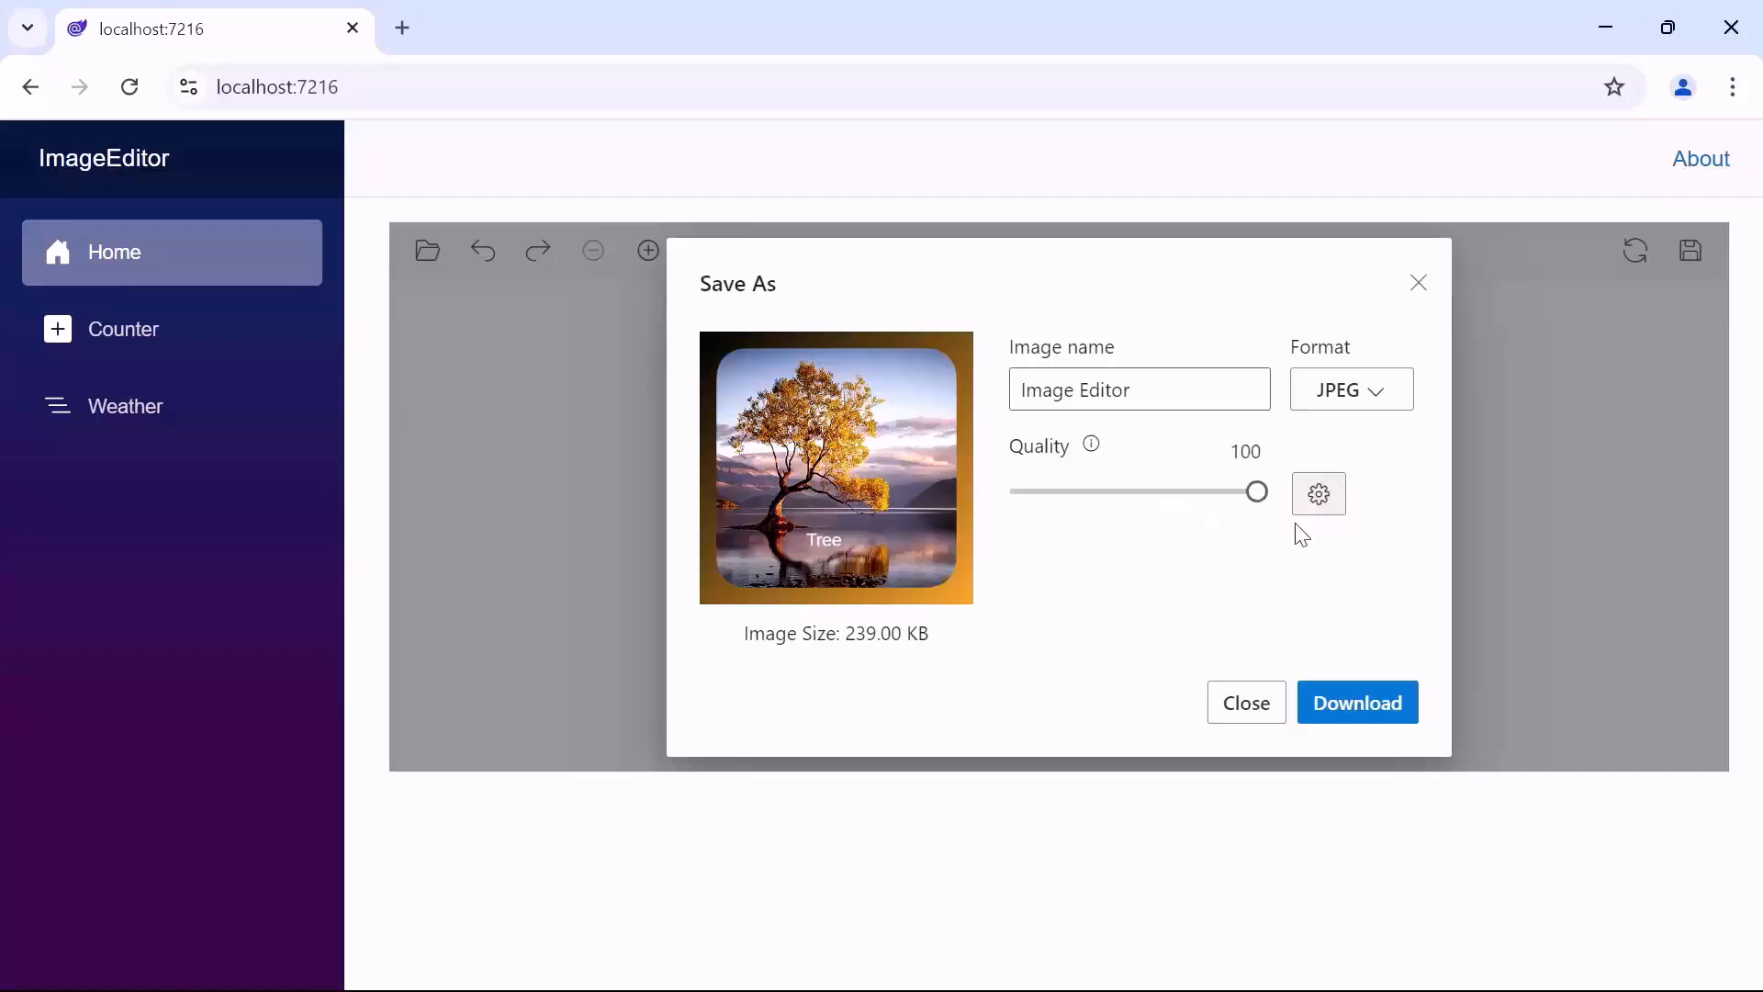
pyautogui.moveTo(1256, 492); pyautogui.dragTo(1229, 492)
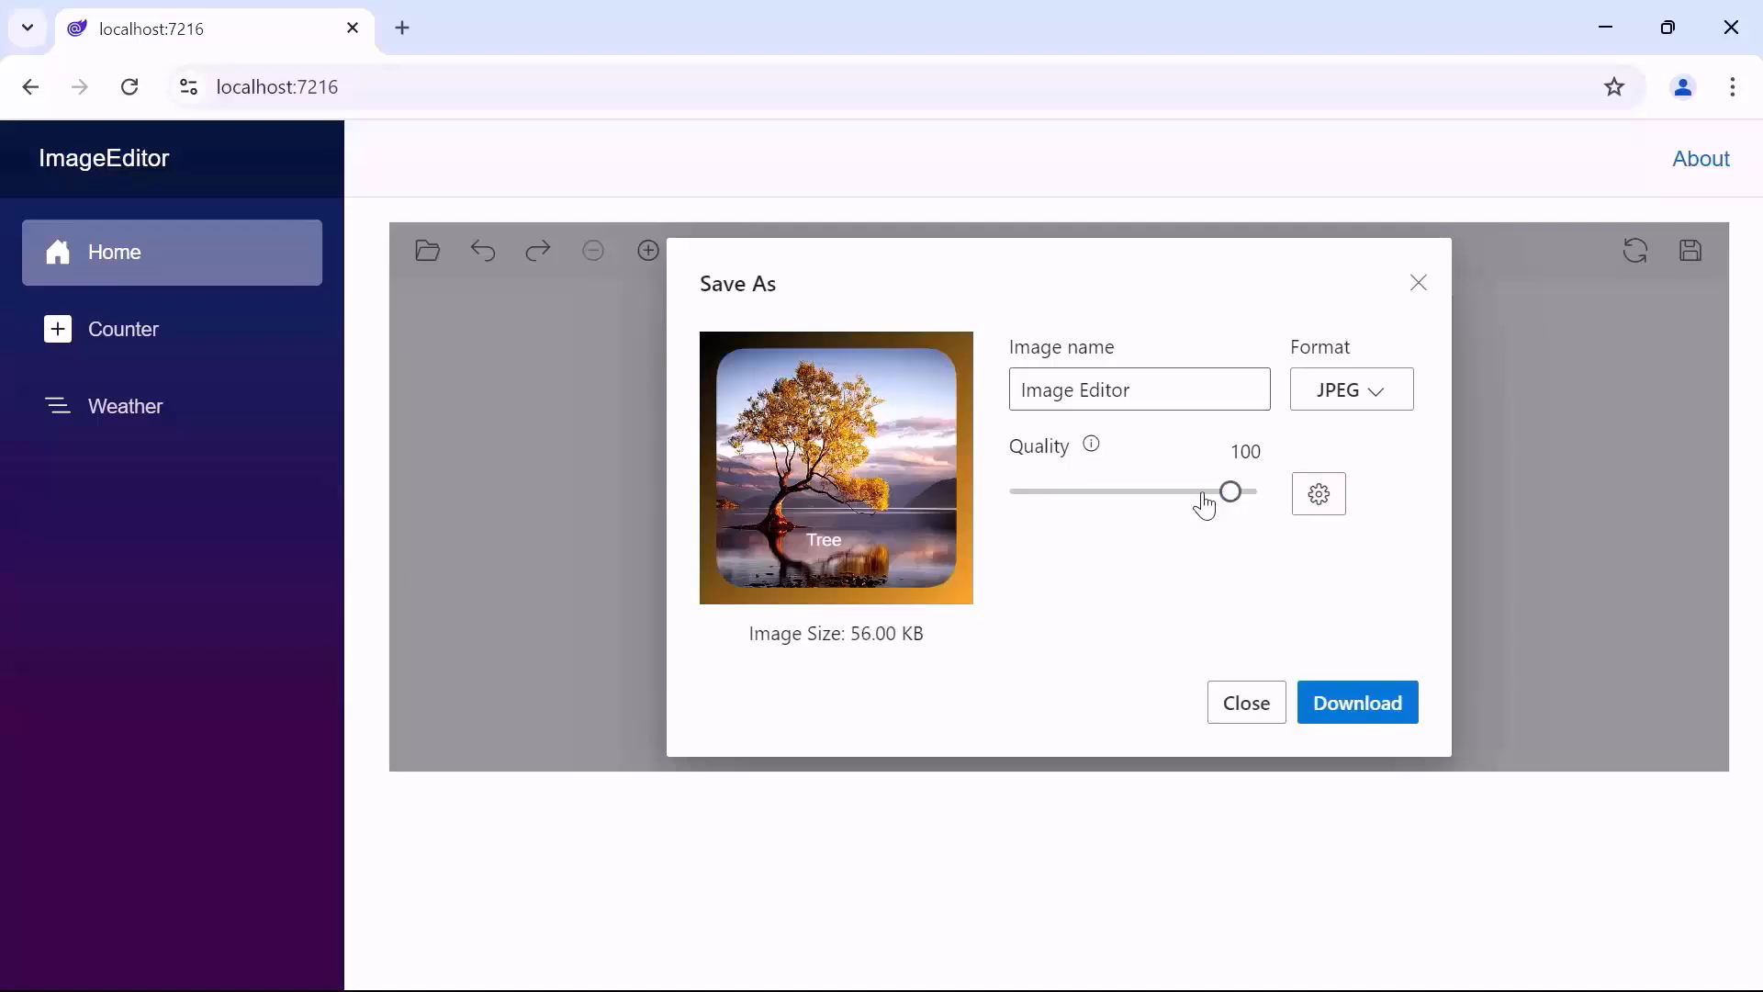
pyautogui.moveTo(1228, 492); pyautogui.dragTo(1254, 492)
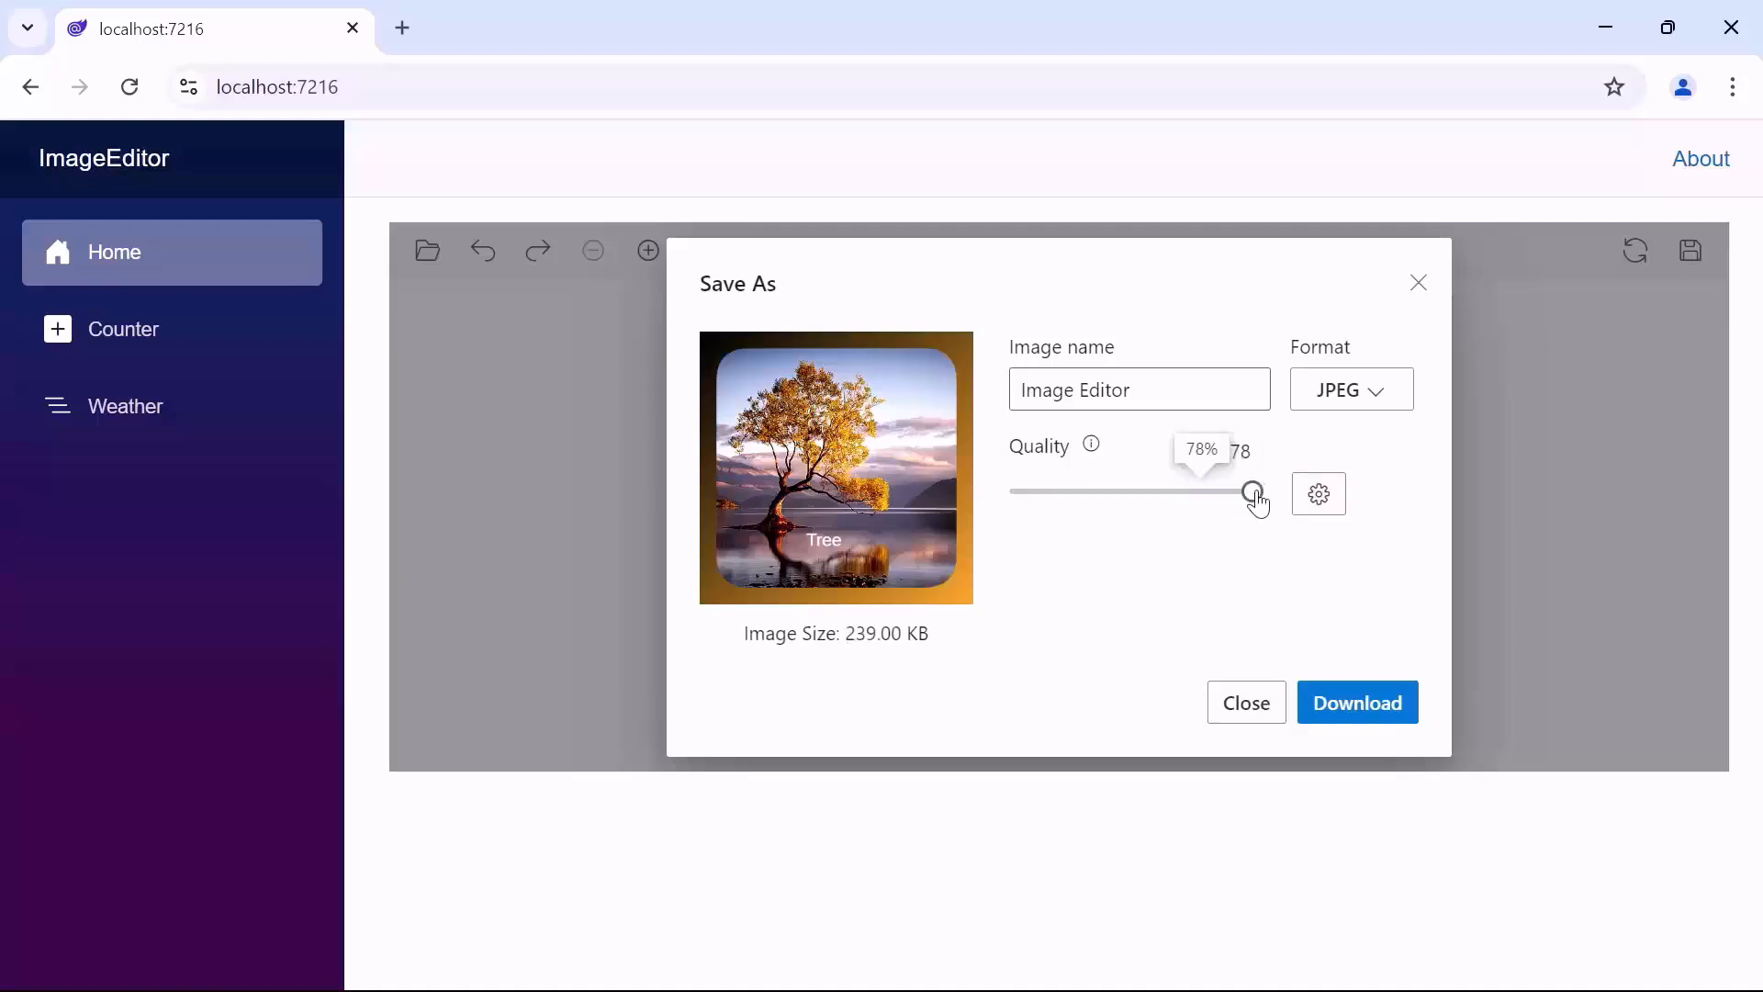
pyautogui.moveTo(1254, 492); pyautogui.dragTo(1260, 492)
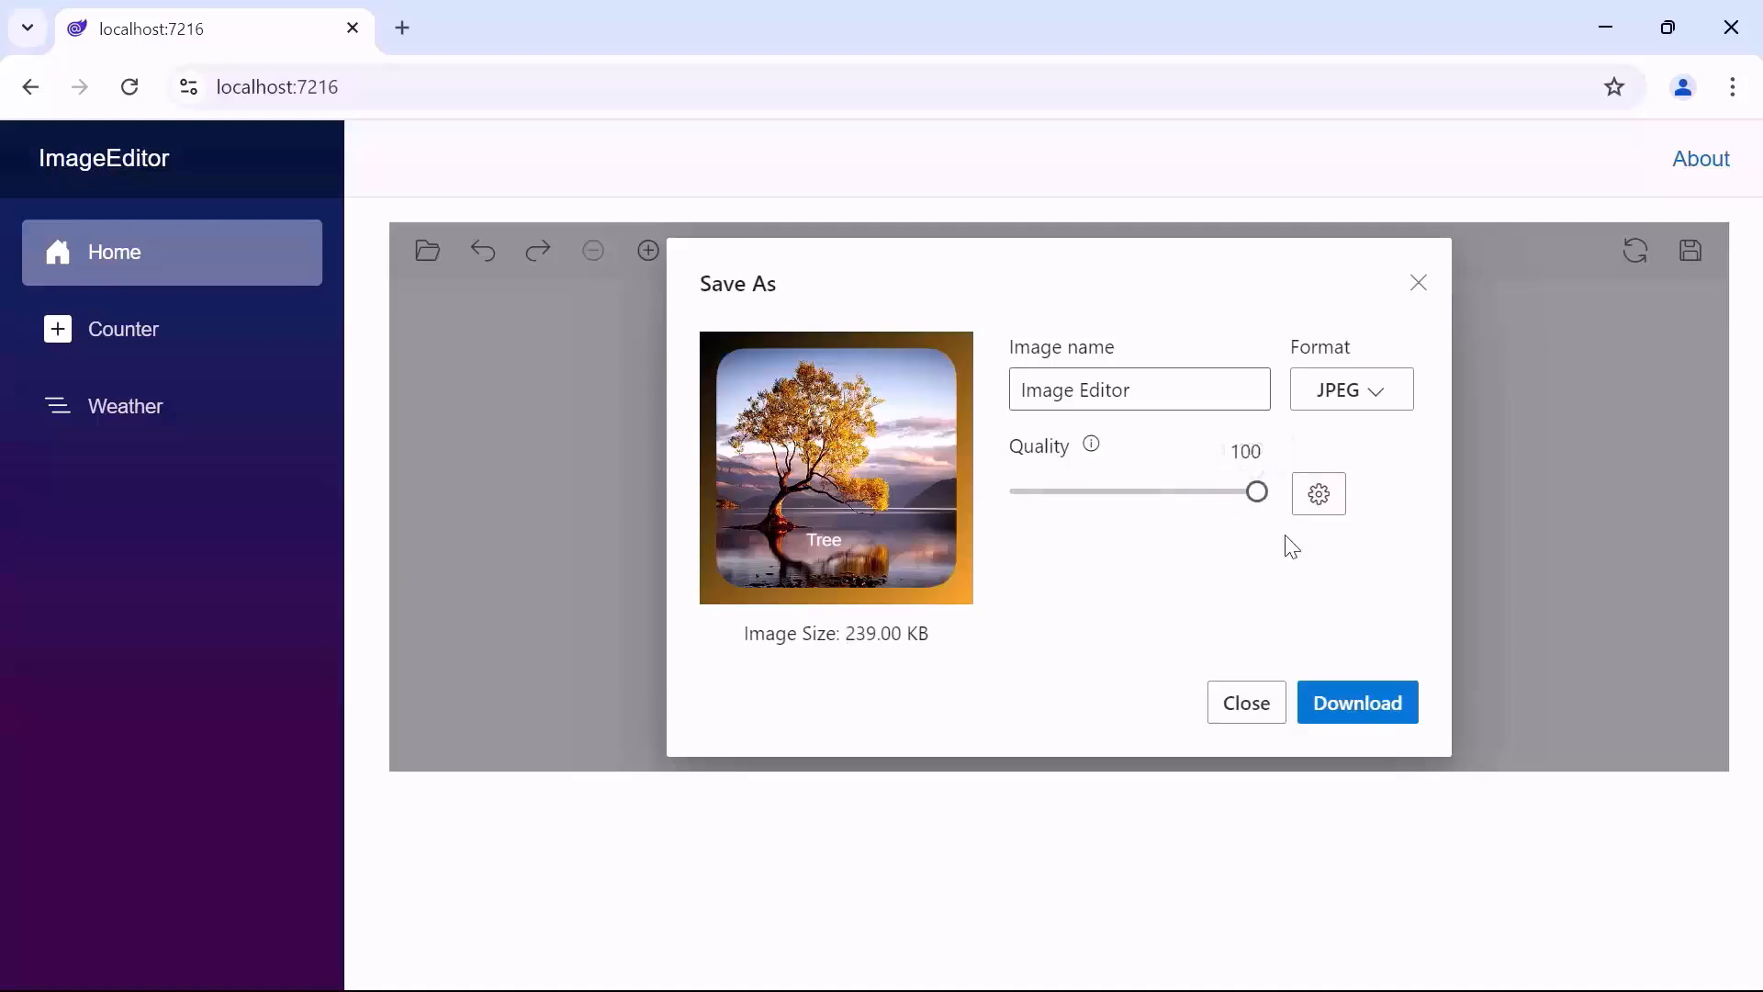
pyautogui.moveTo(1388, 702)
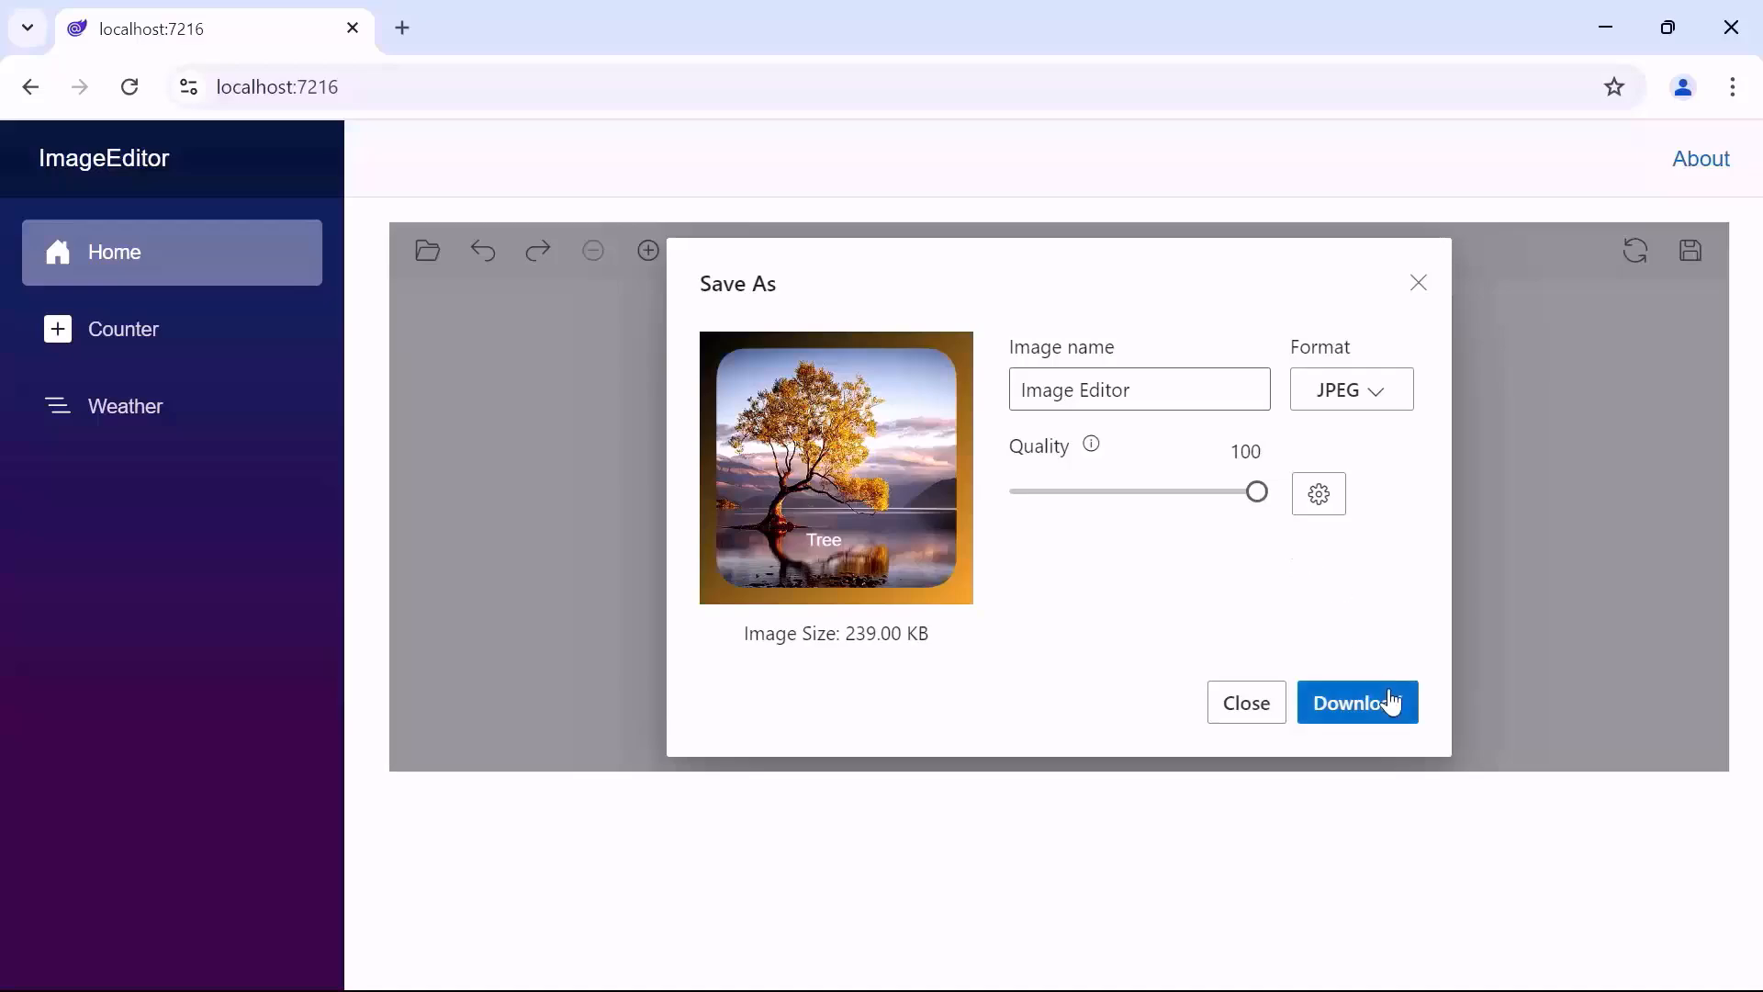
pyautogui.click(1357, 702)
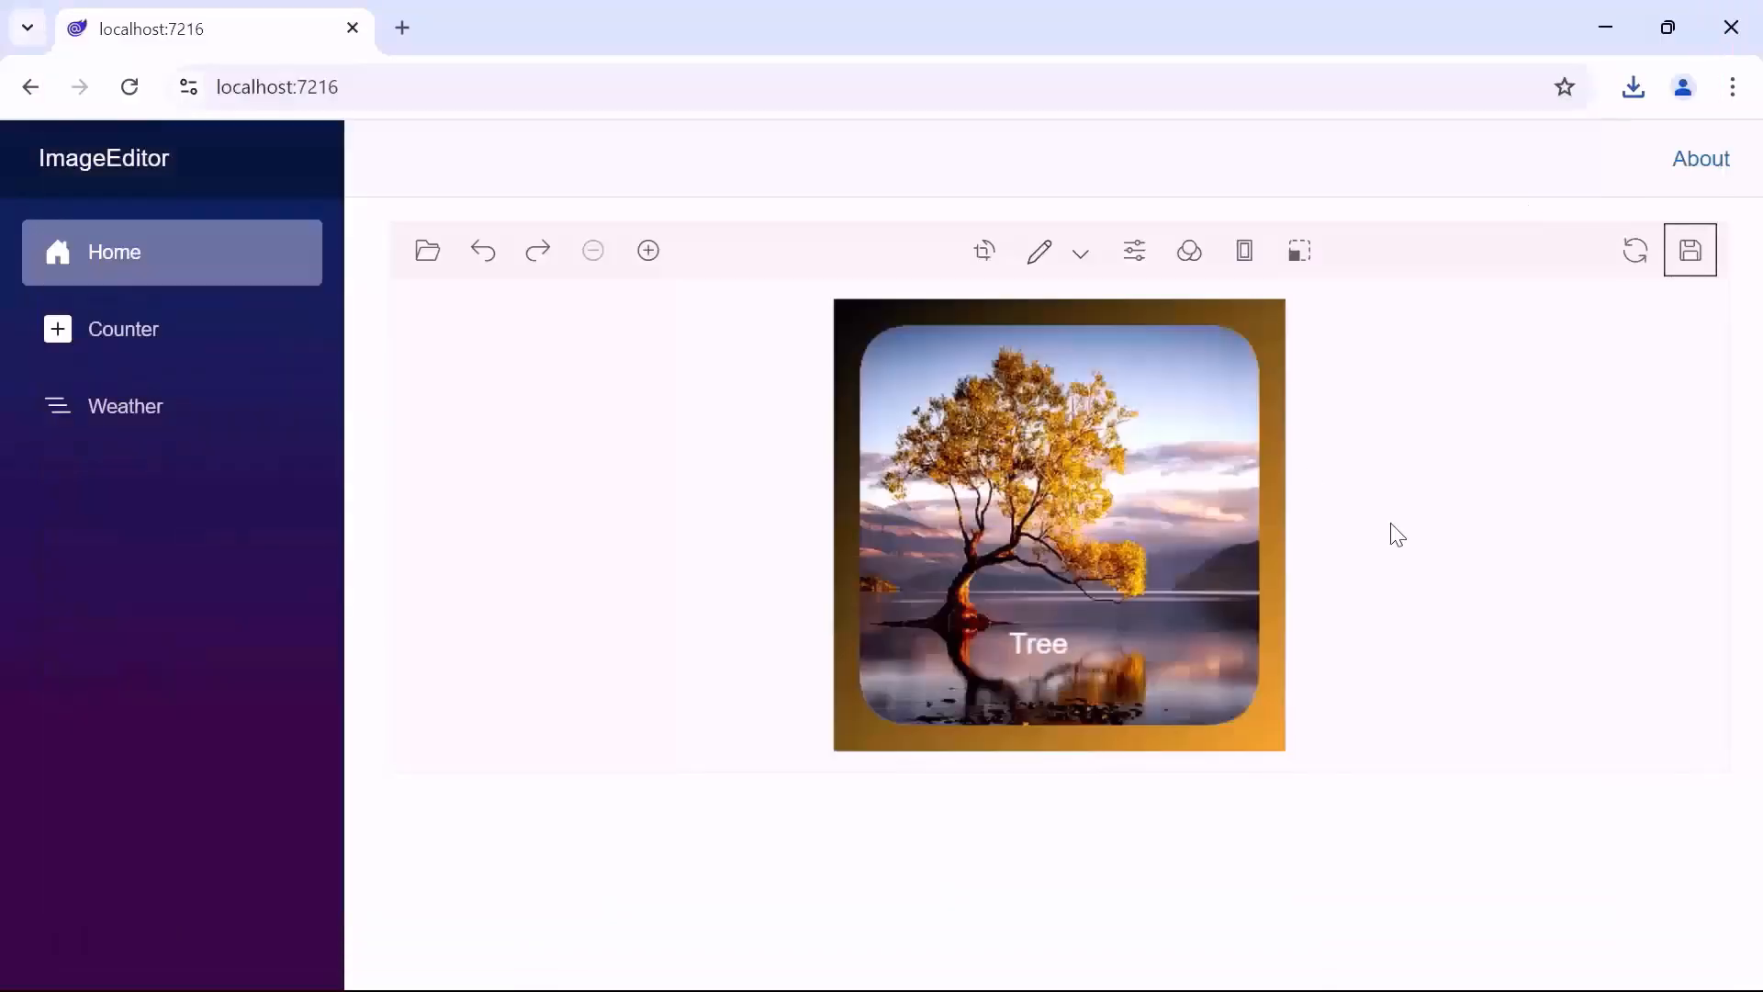
pyautogui.moveTo(1443, 589)
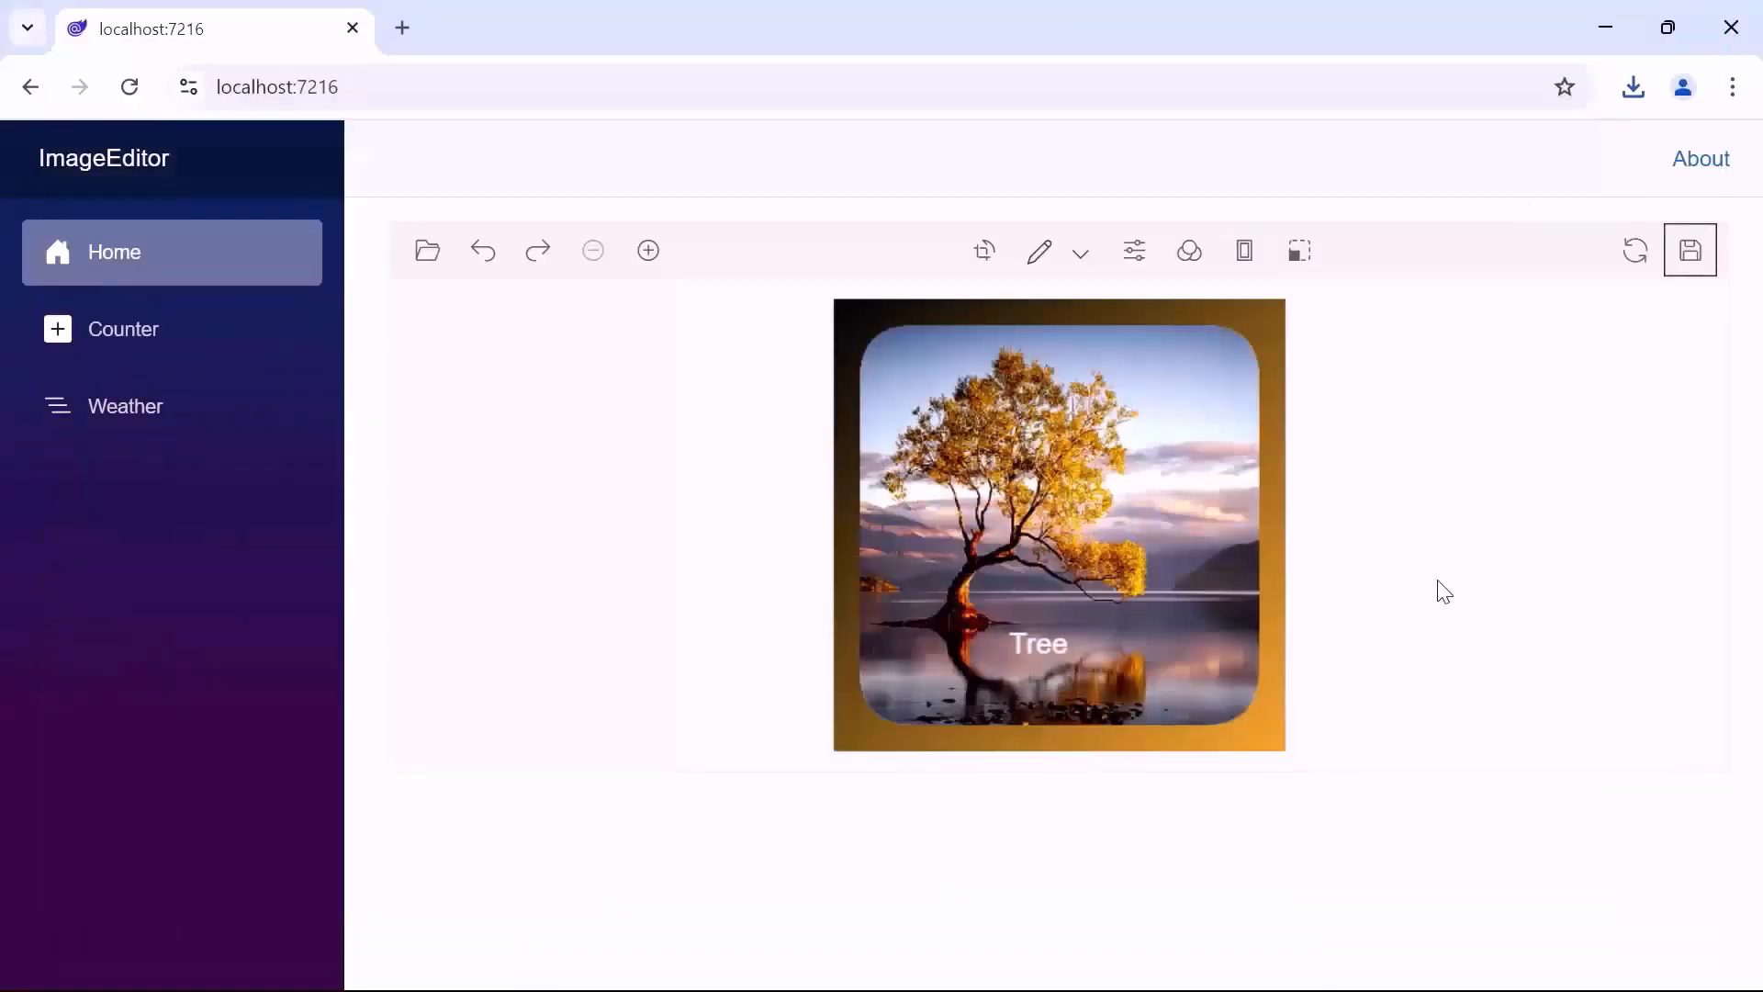
pyautogui.moveTo(1634, 250)
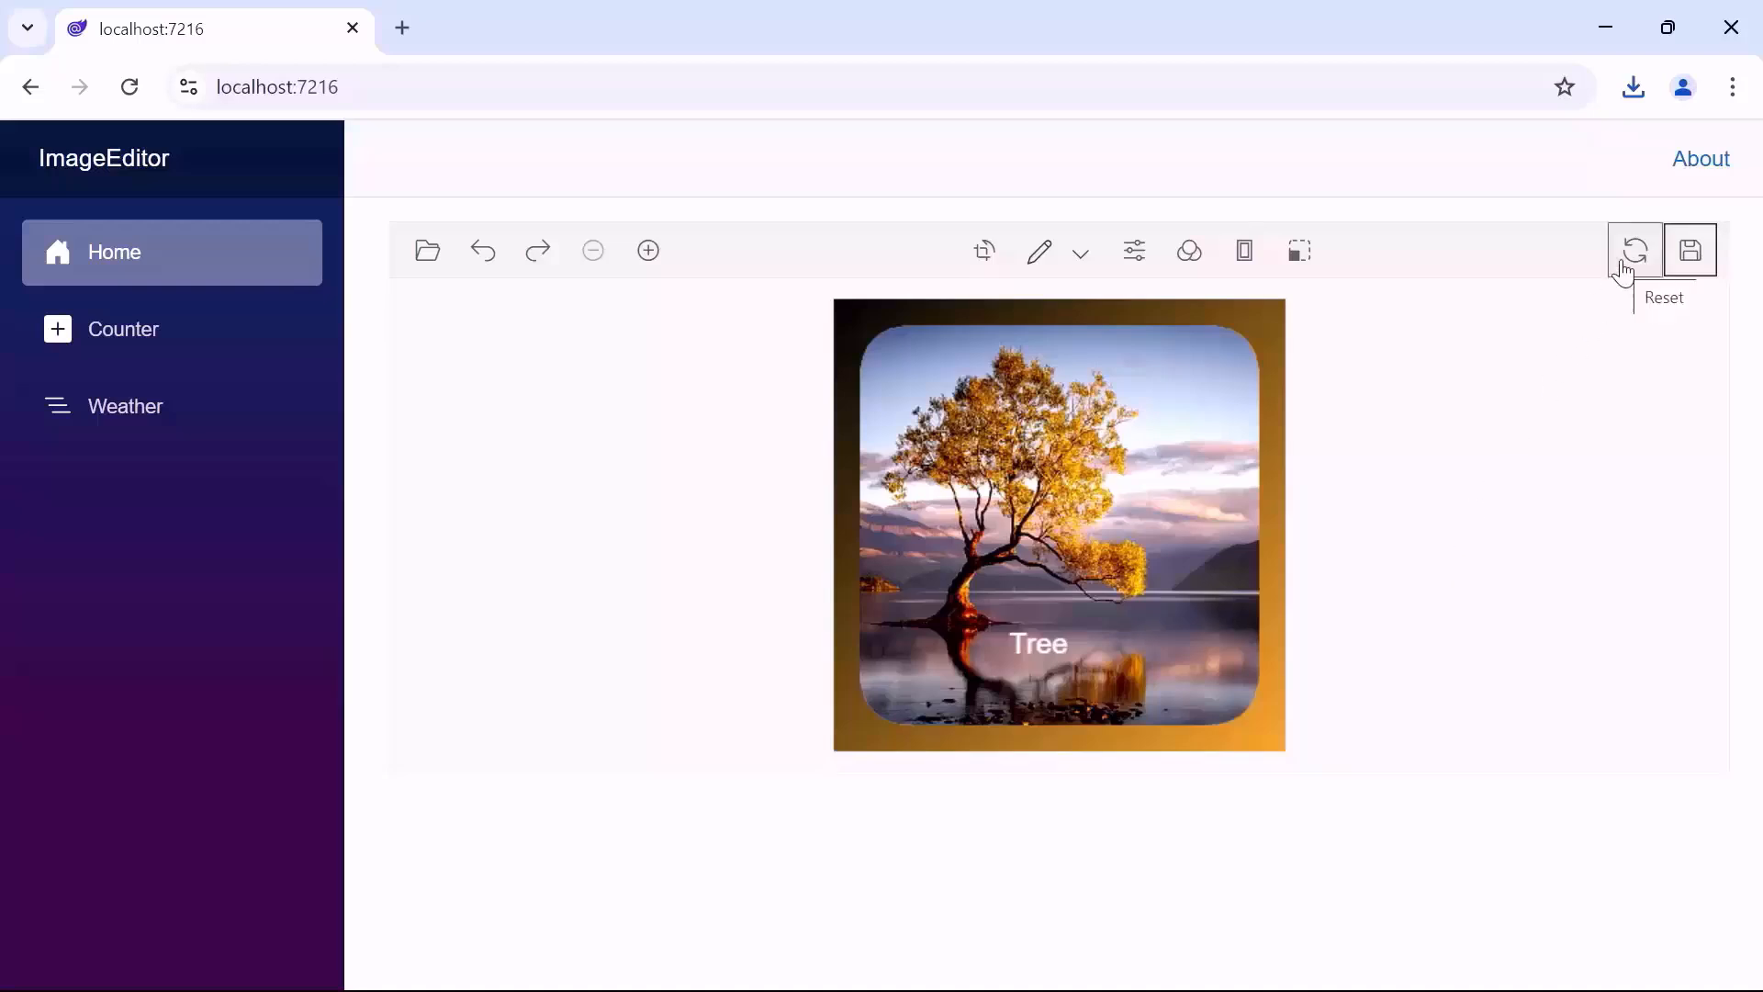
# Reset the editor to restore the original uncropped lakeside tree photo
pyautogui.click(1634, 249)
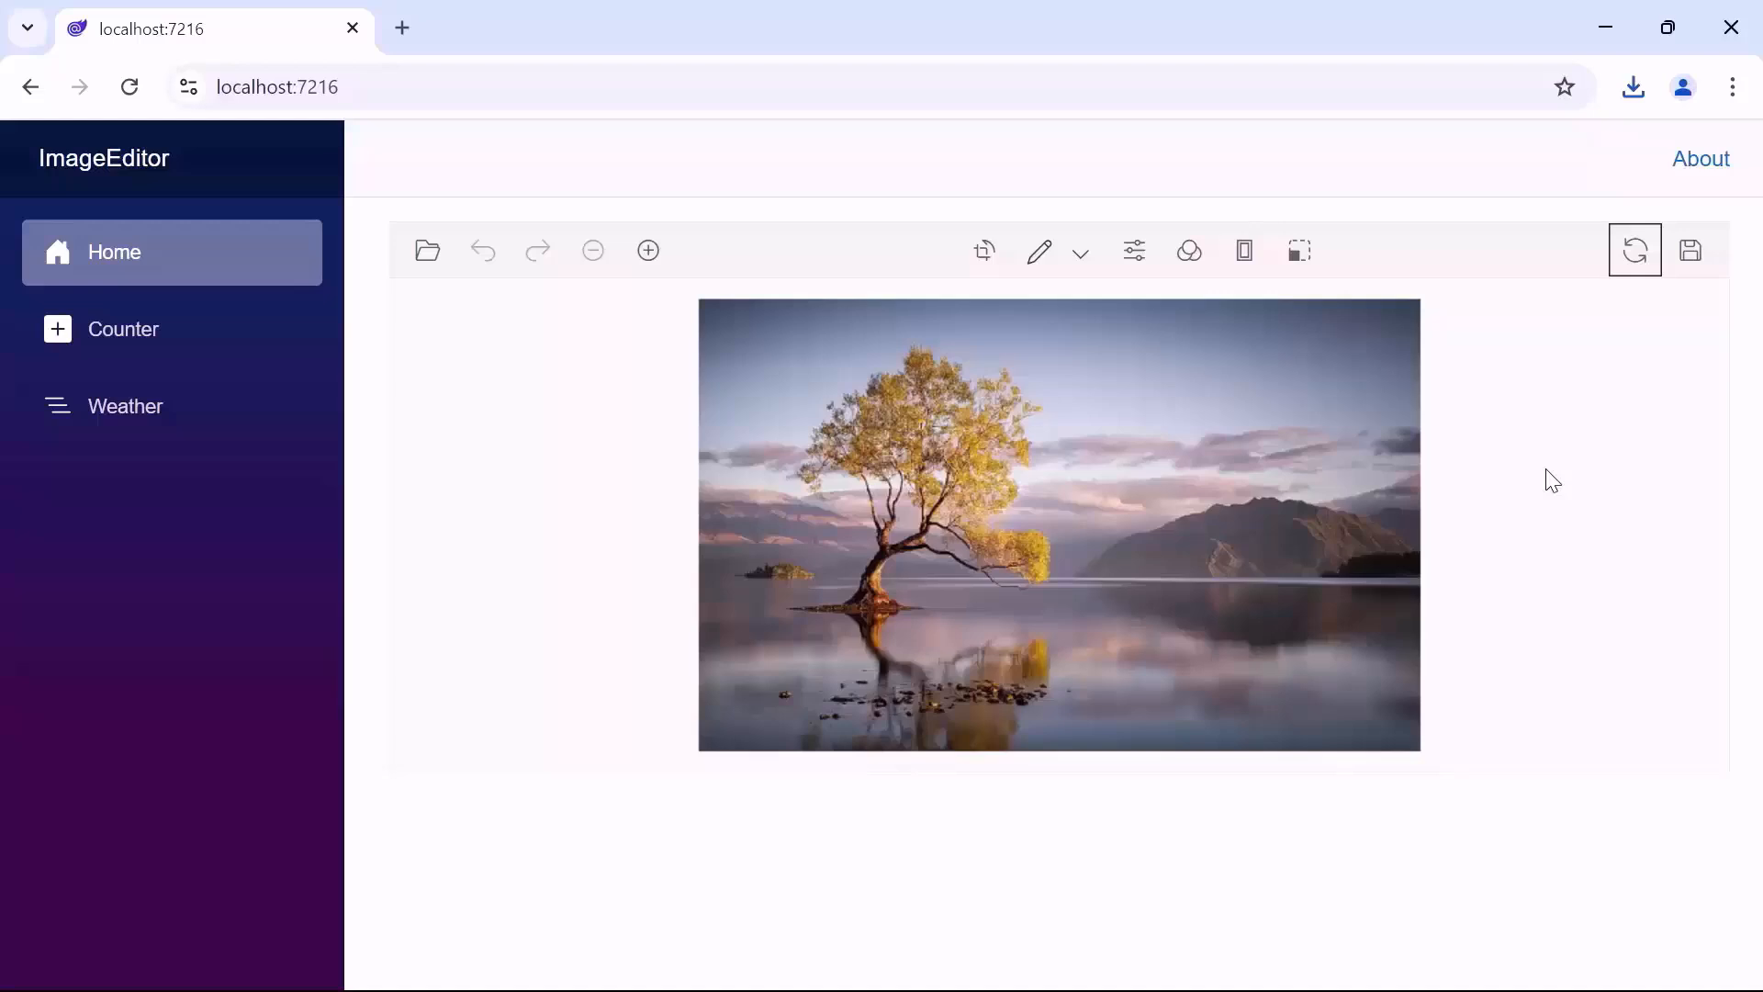
pyautogui.moveTo(1553, 731)
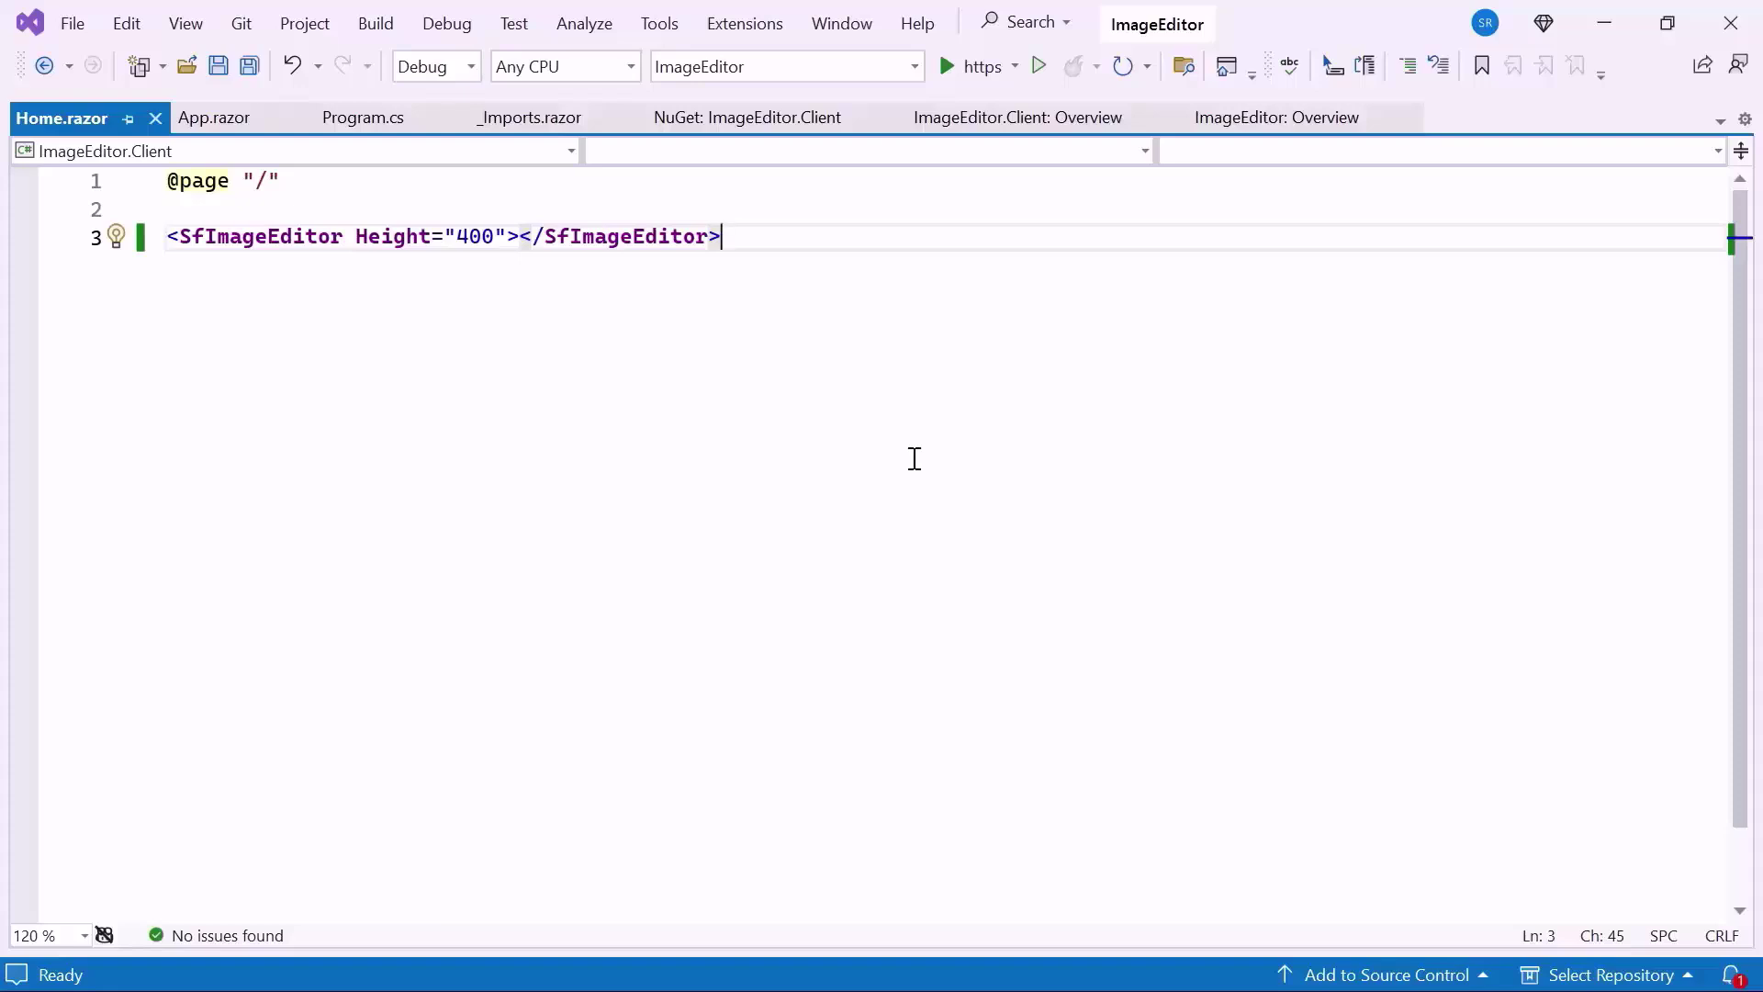
pyautogui.write('@code{')
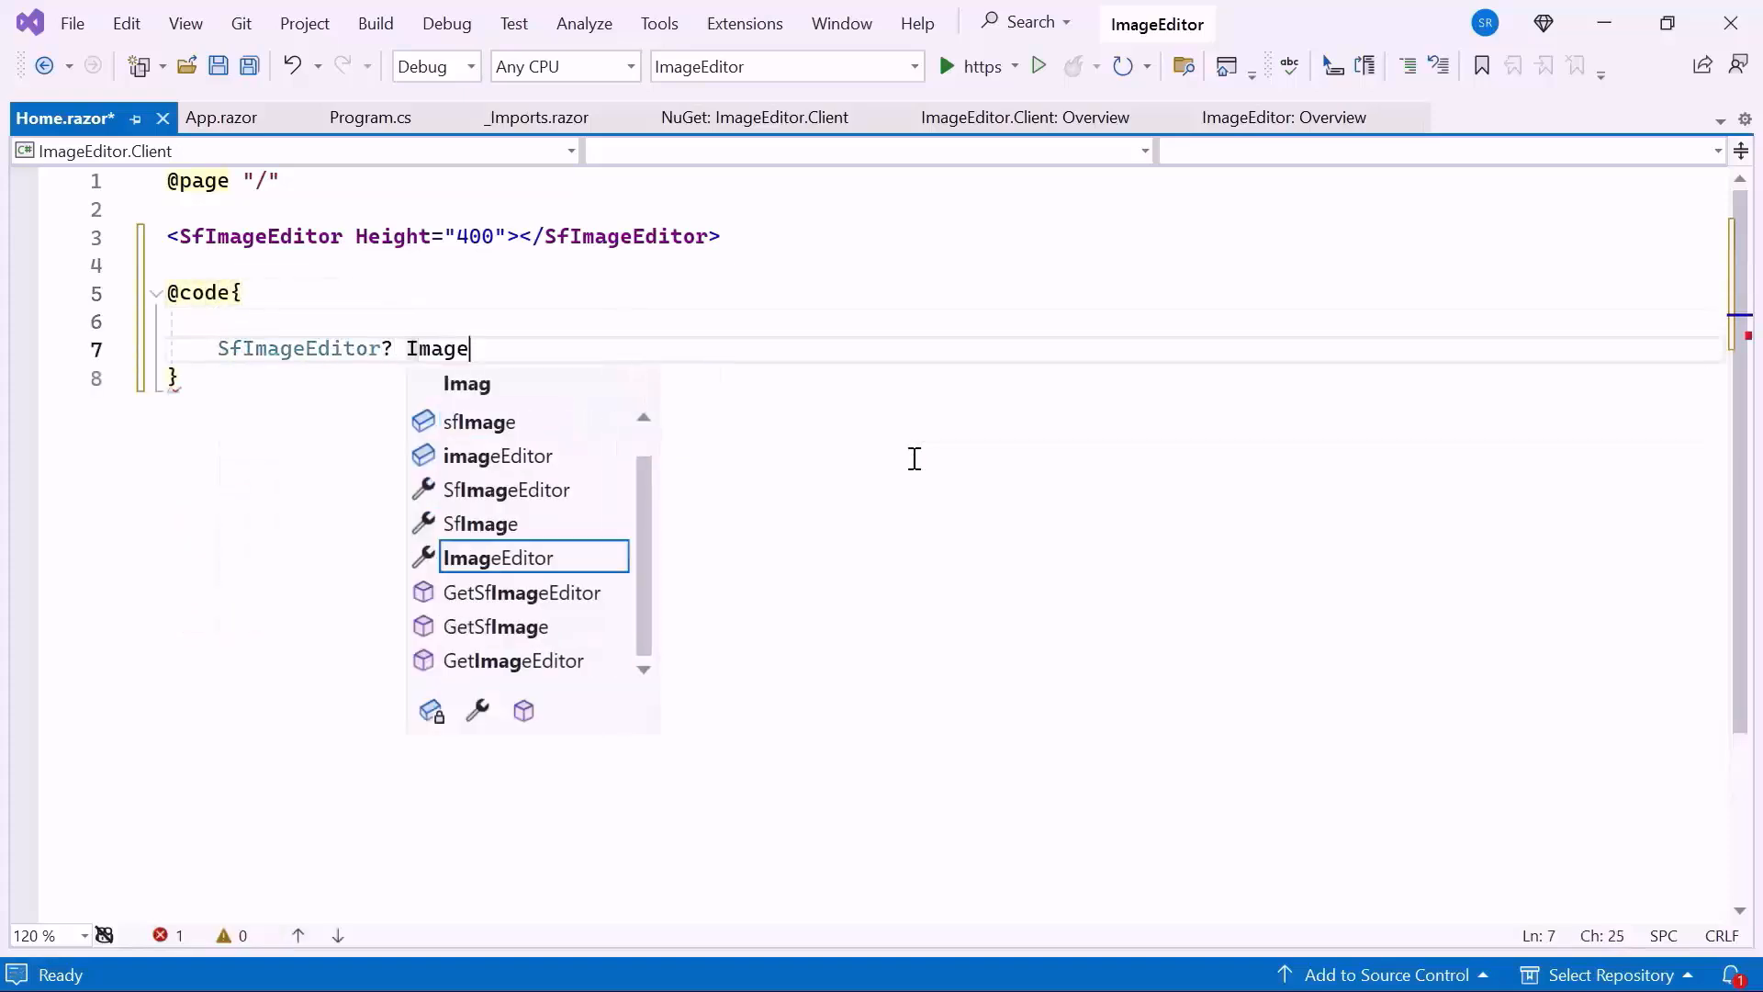
pyautogui.write(';')
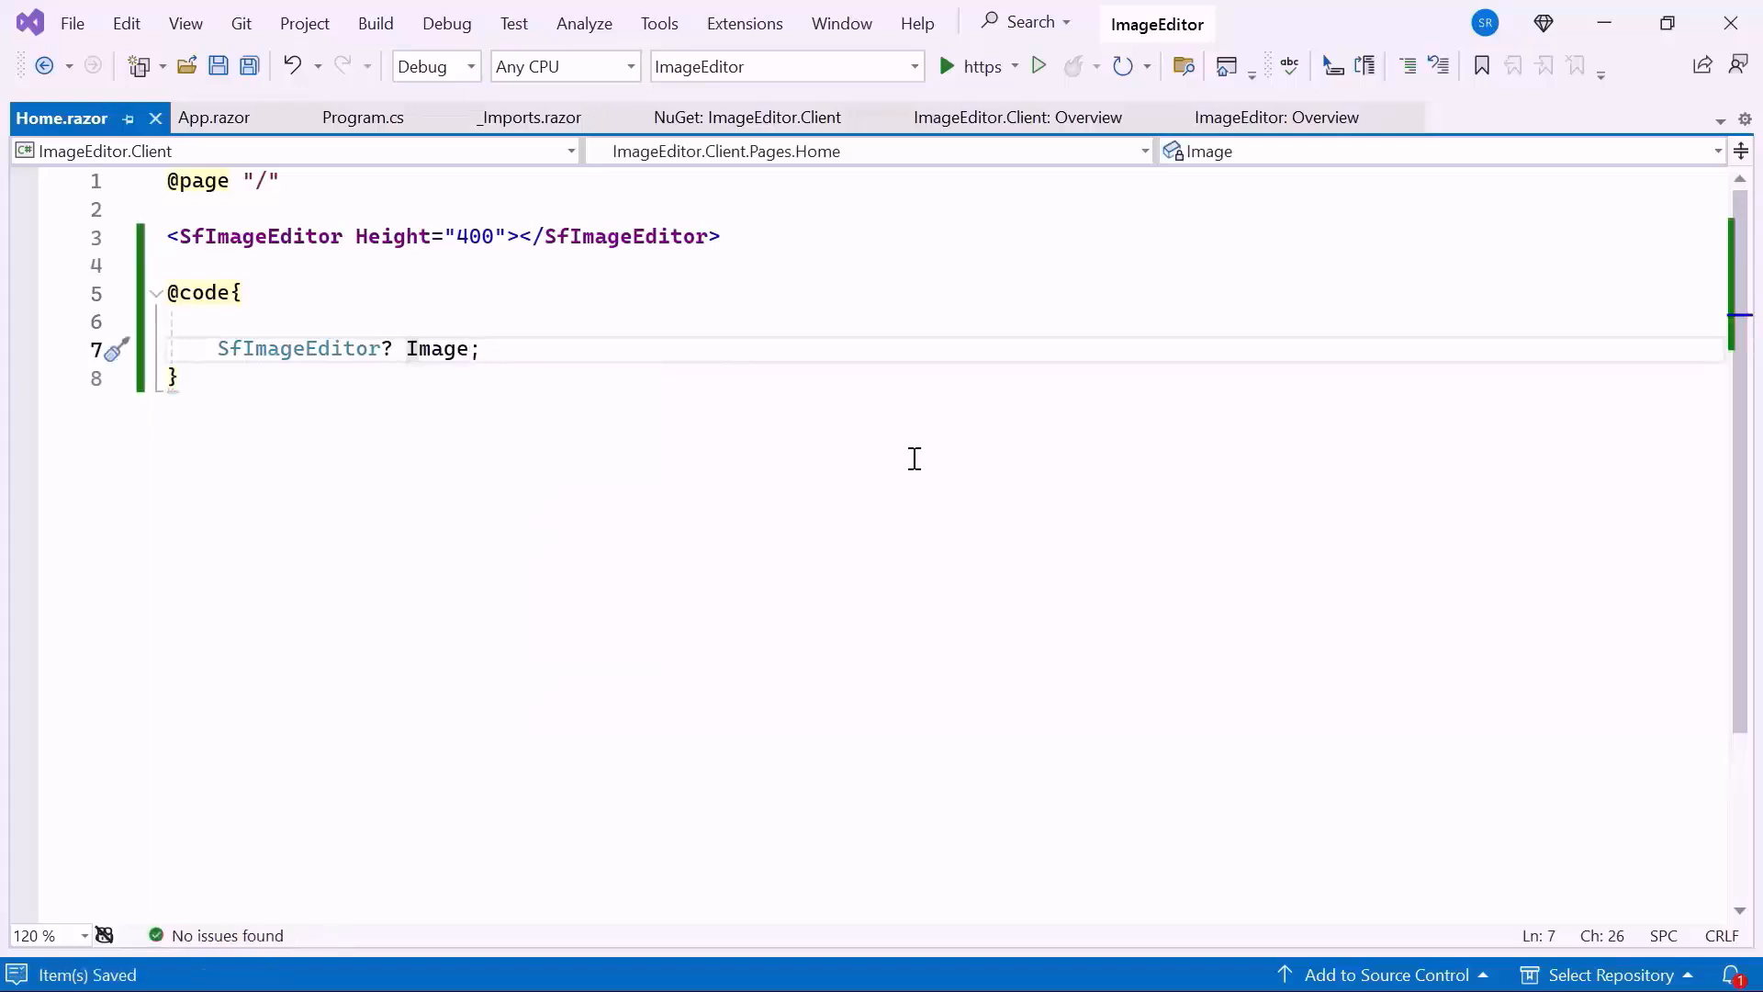
pyautogui.write('@ref')
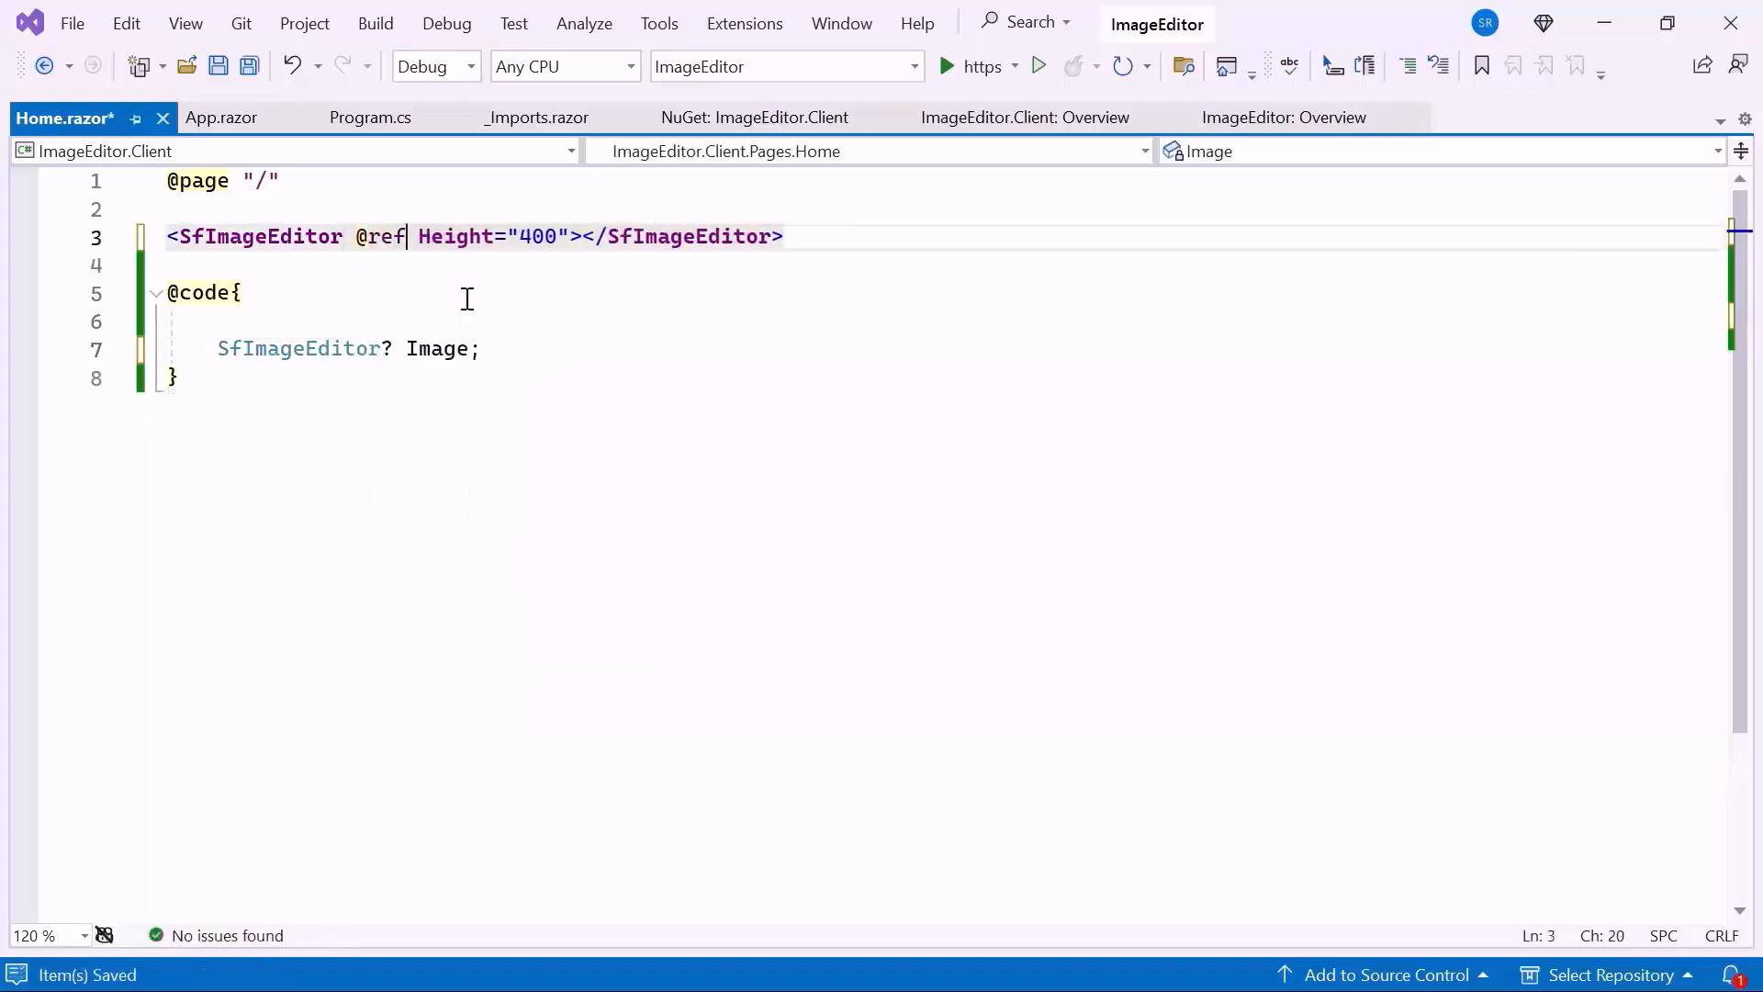
pyautogui.write('="Image"')
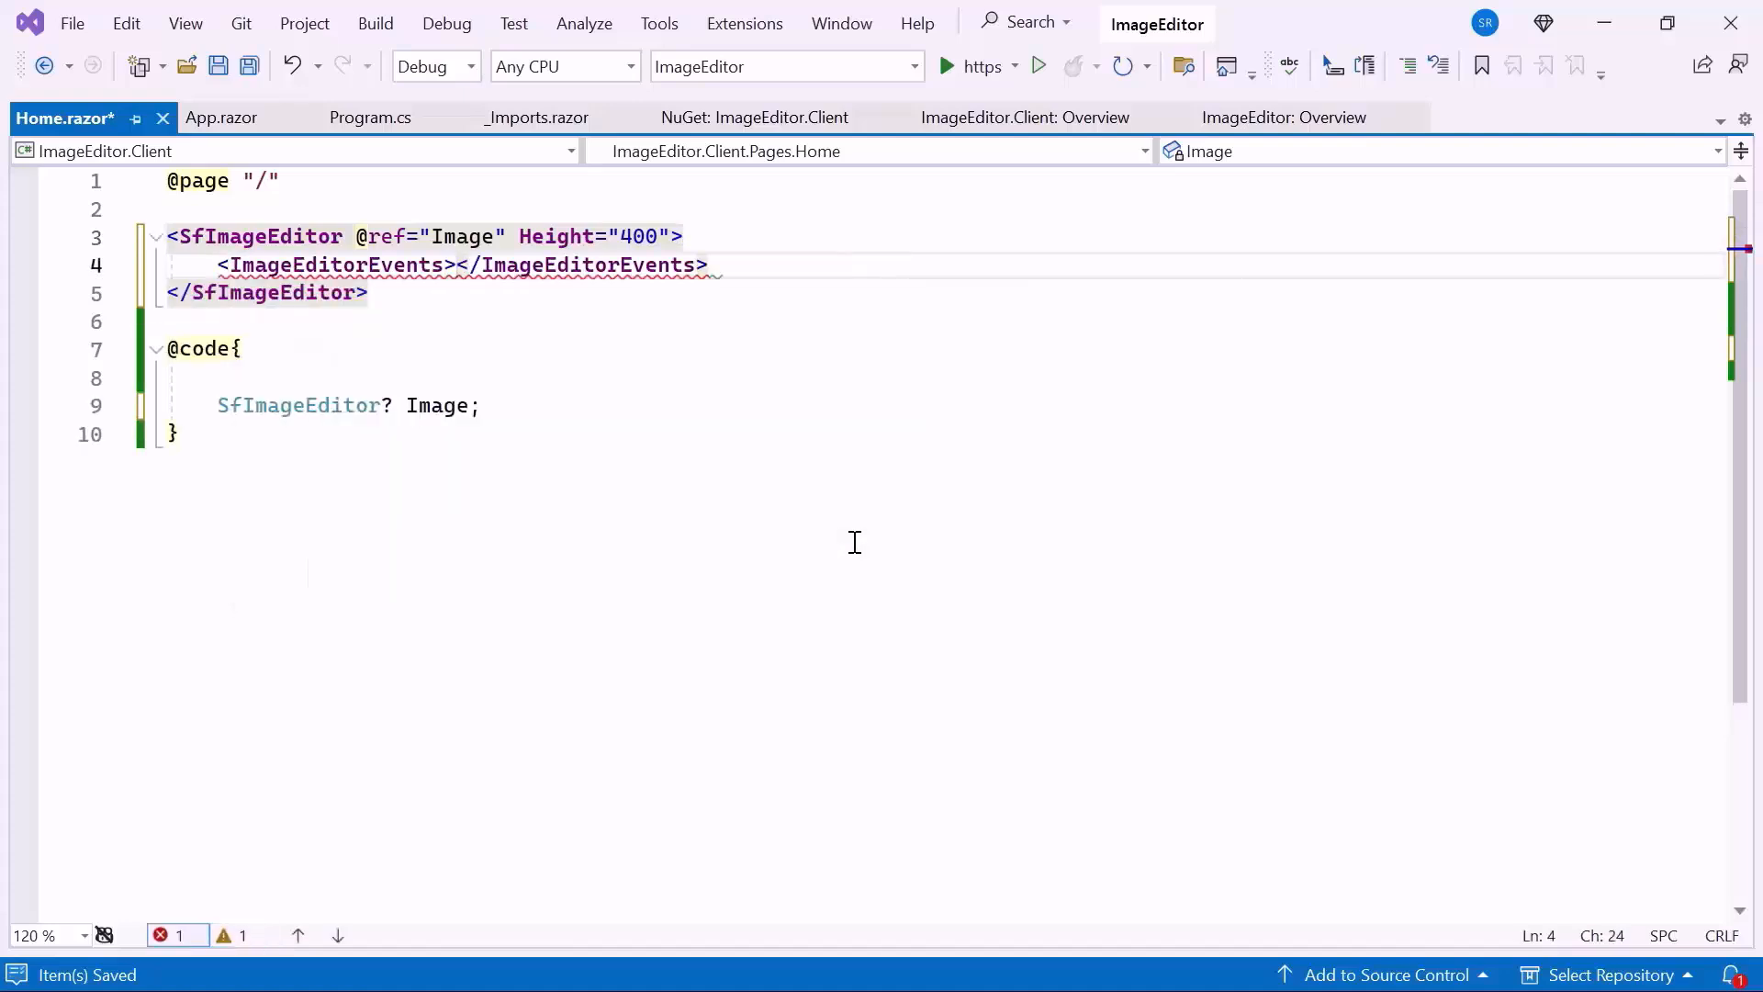
# Wire ImageEditorEvents Created to an async OpenAsync that awaits Image.OpenAsync with the Syncfusion demo image URL
pyautogui.write('cre')
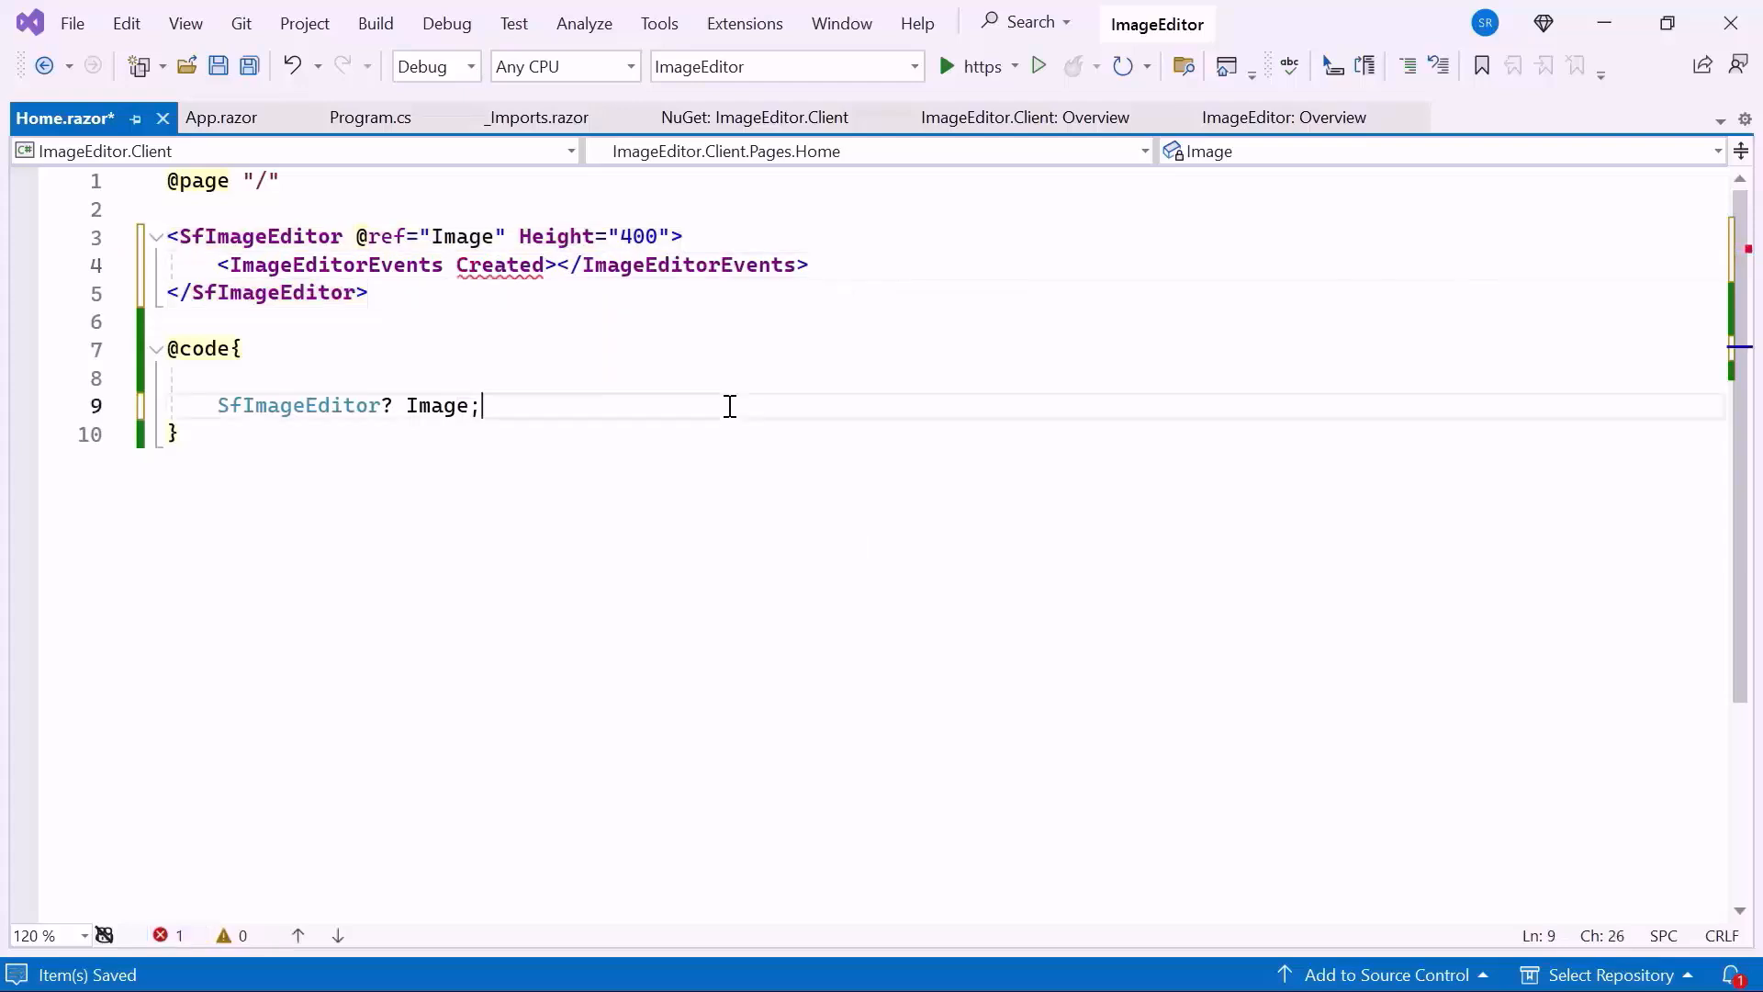
pyautogui.write('private async void OpenAsync(')
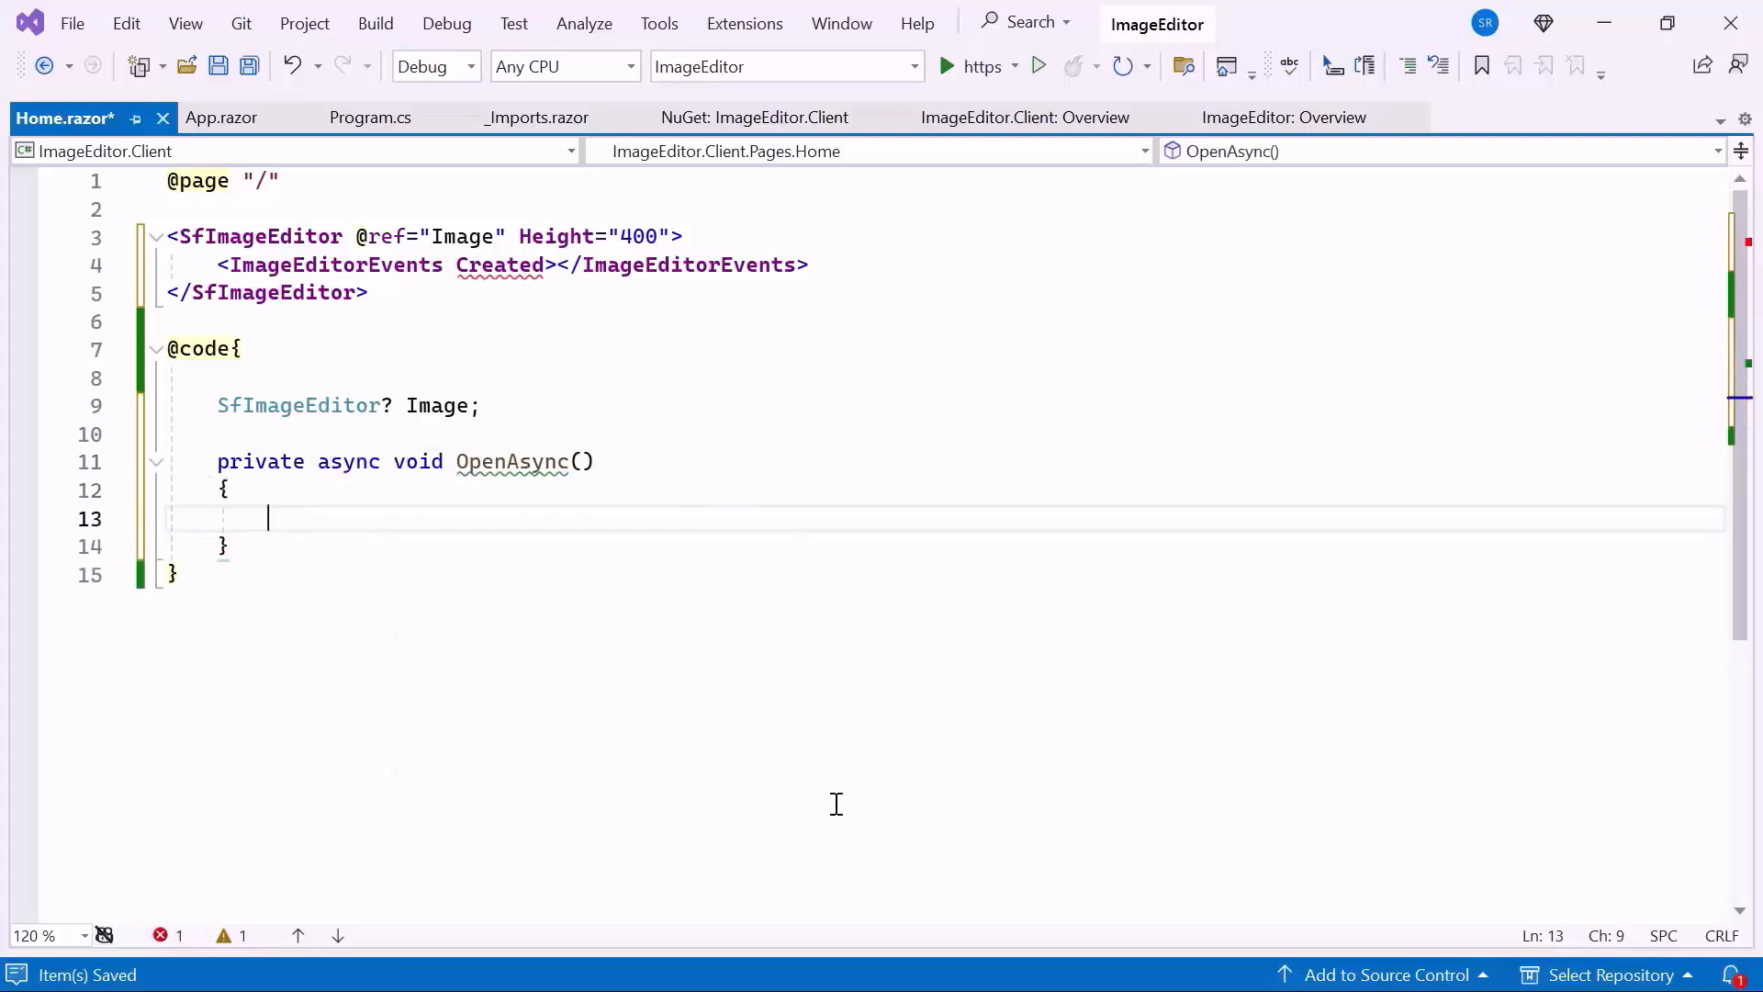
pyautogui.write('if(Image != null')
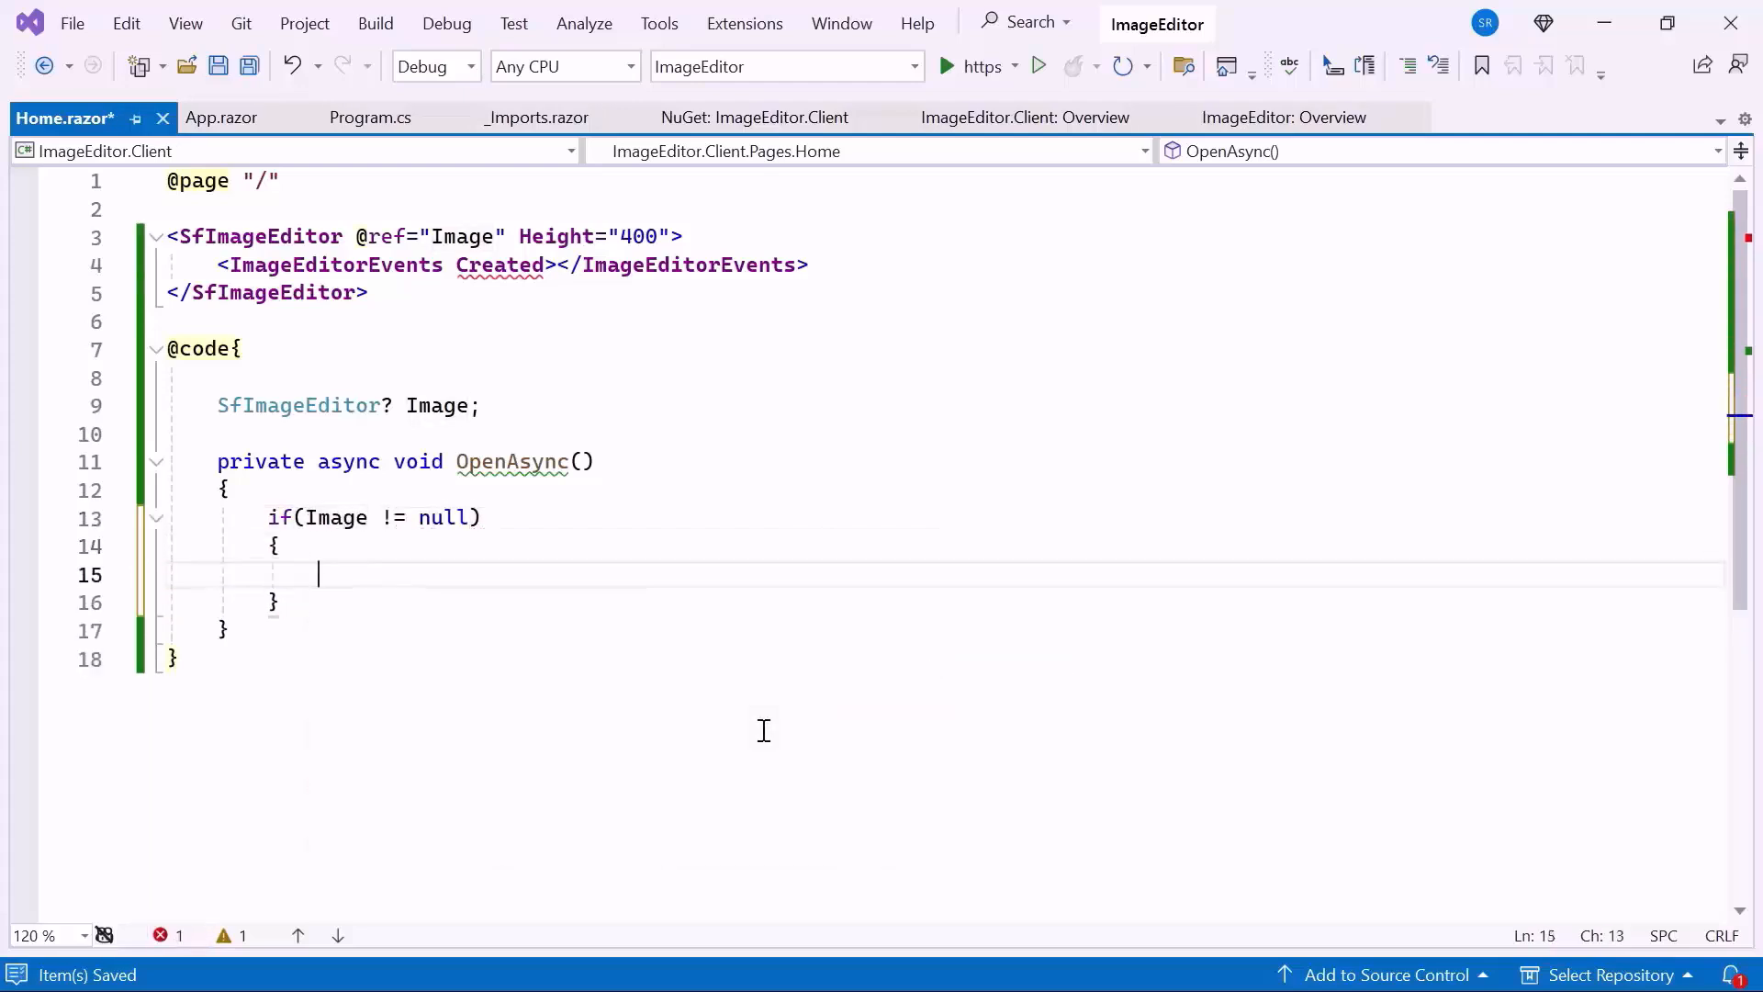
pyautogui.write('await image.OpenAsync();')
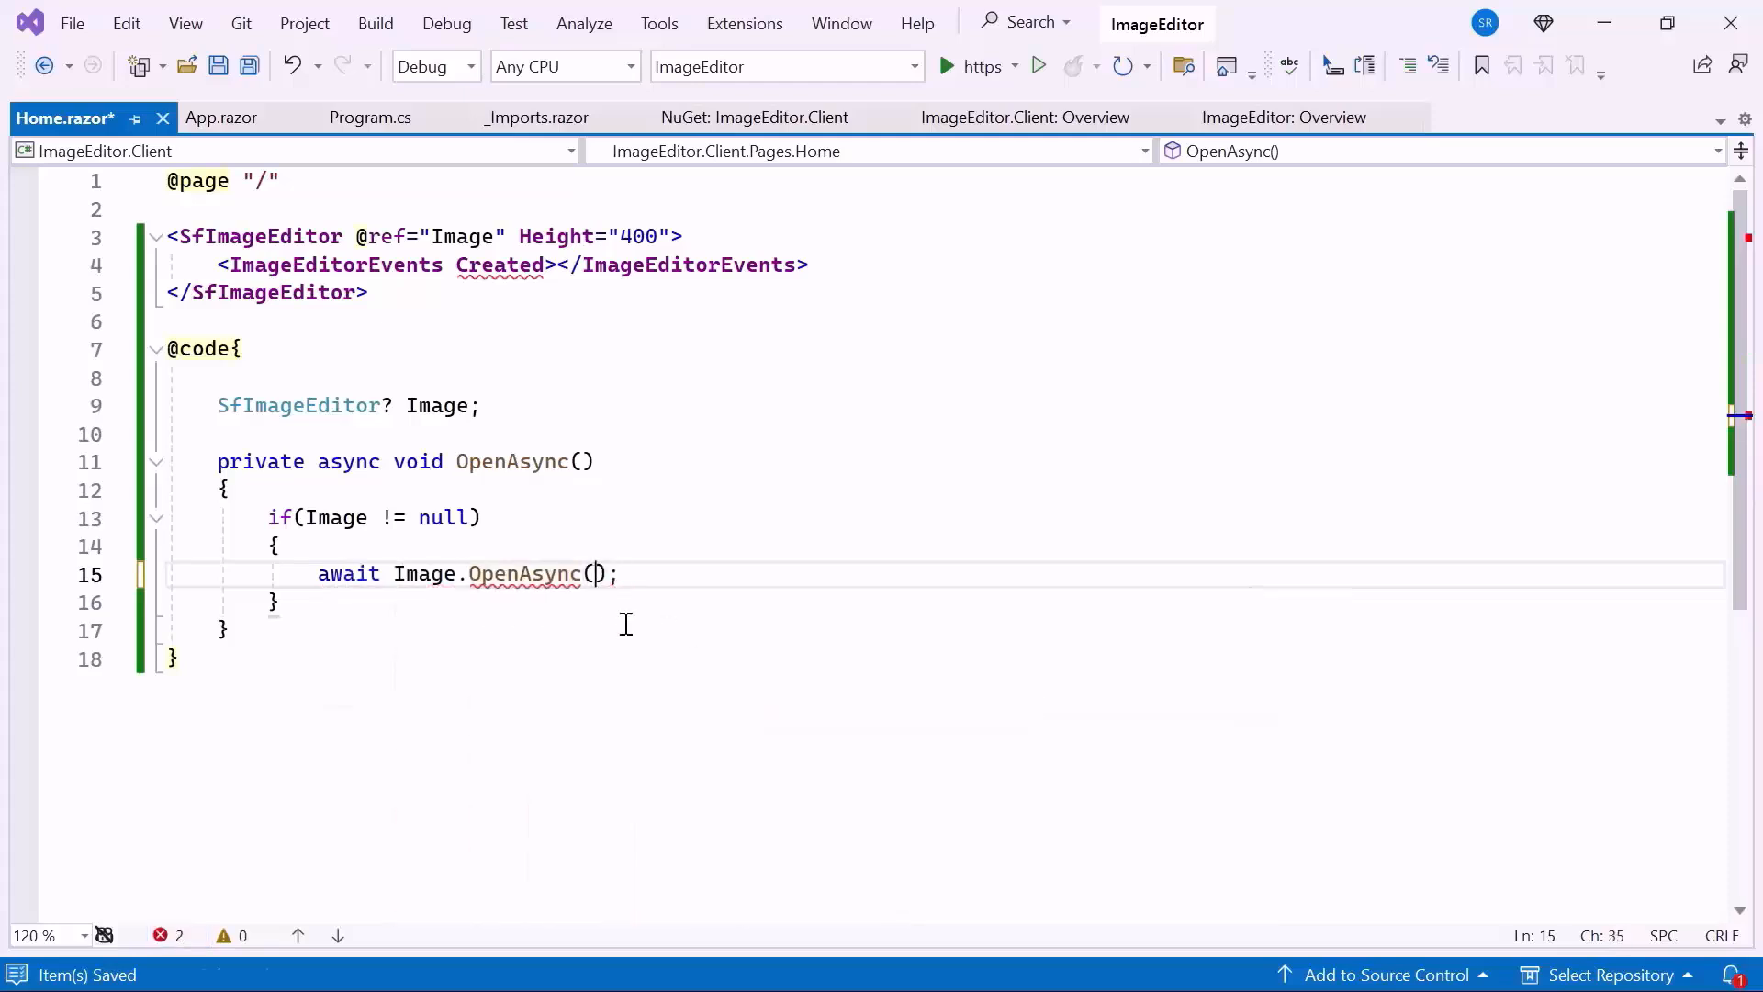
pyautogui.write('"https://blazor.syncfusion.com/demos/_content/blazor_server_common_net8/images/image-editor/desktop.png"')
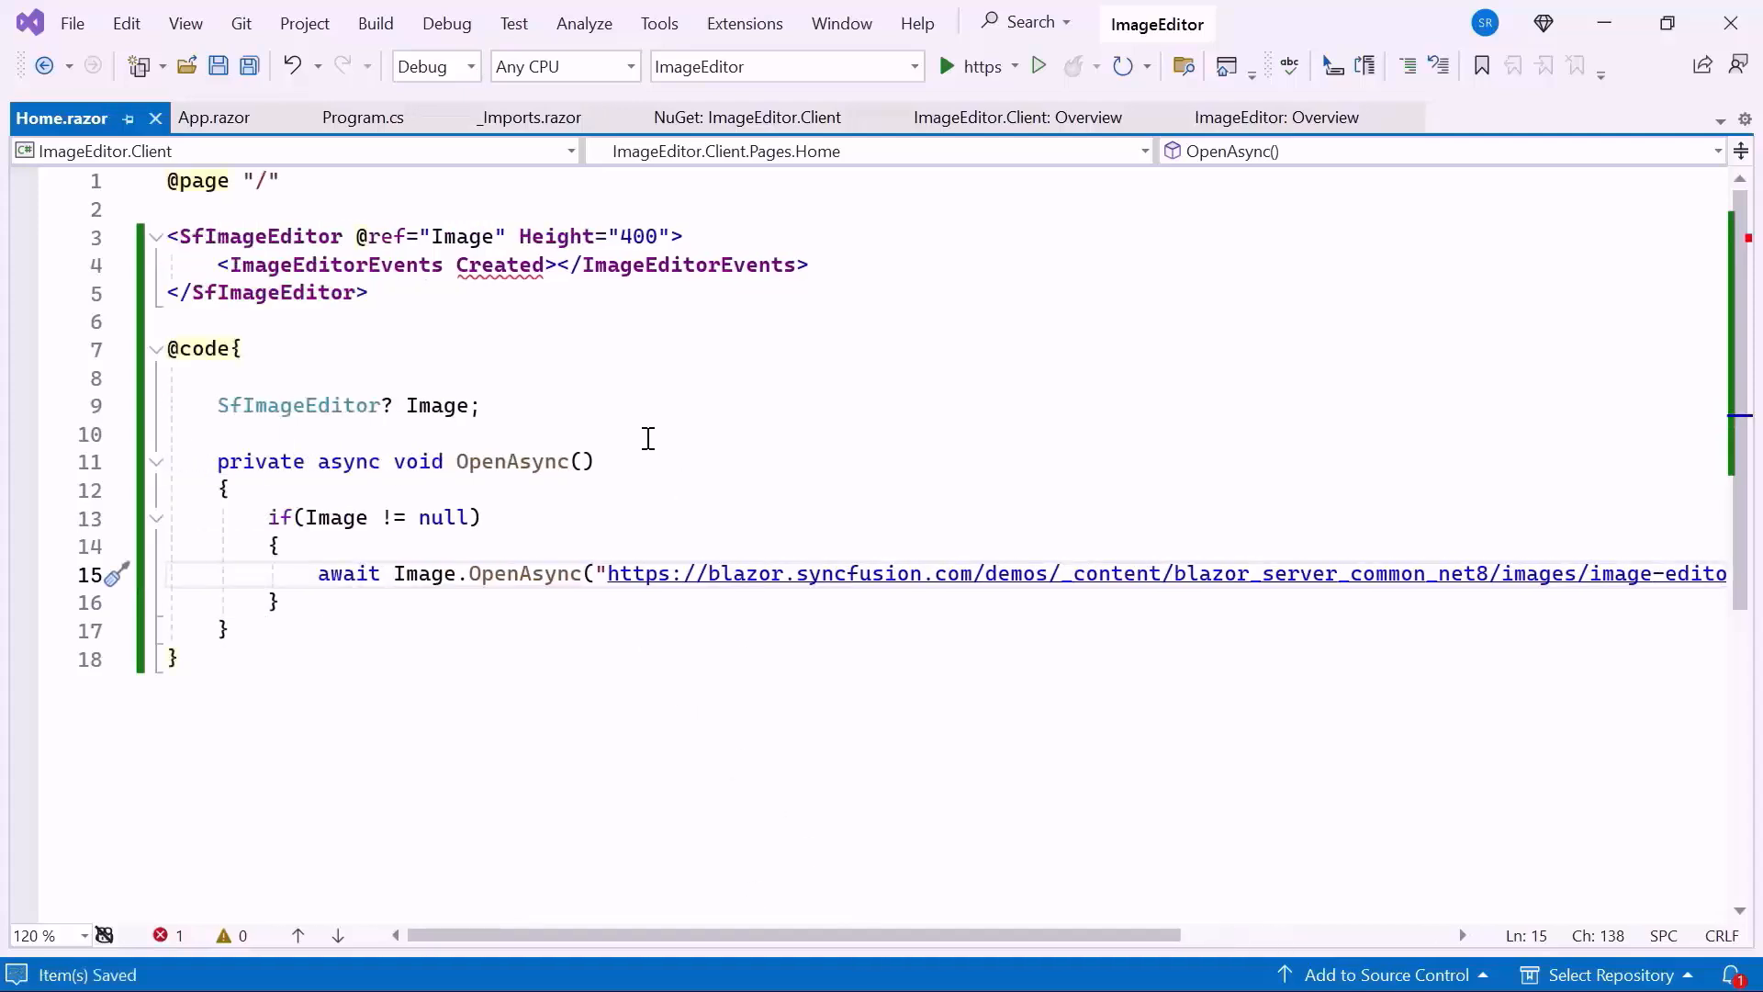
pyautogui.write('op')
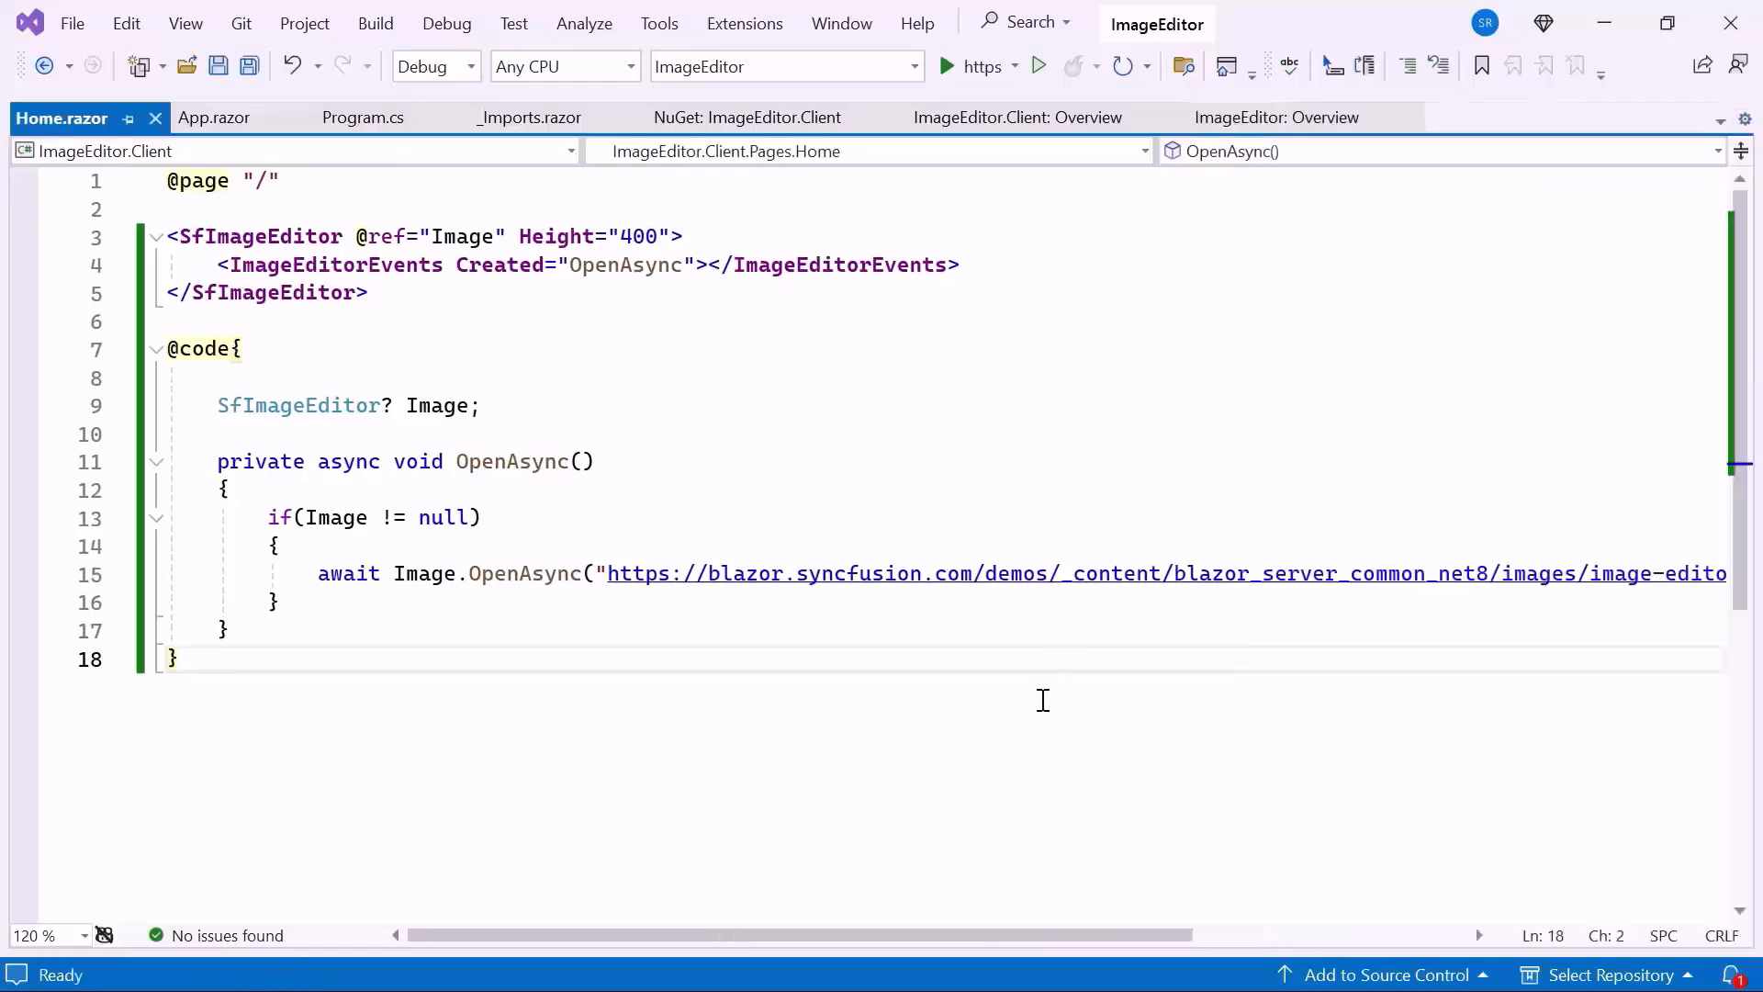
# Replace the URL with "Waterfalls.jpg" and run the app to see it load
pyautogui.moveTo(608, 573); pyautogui.dragTo(885, 573)
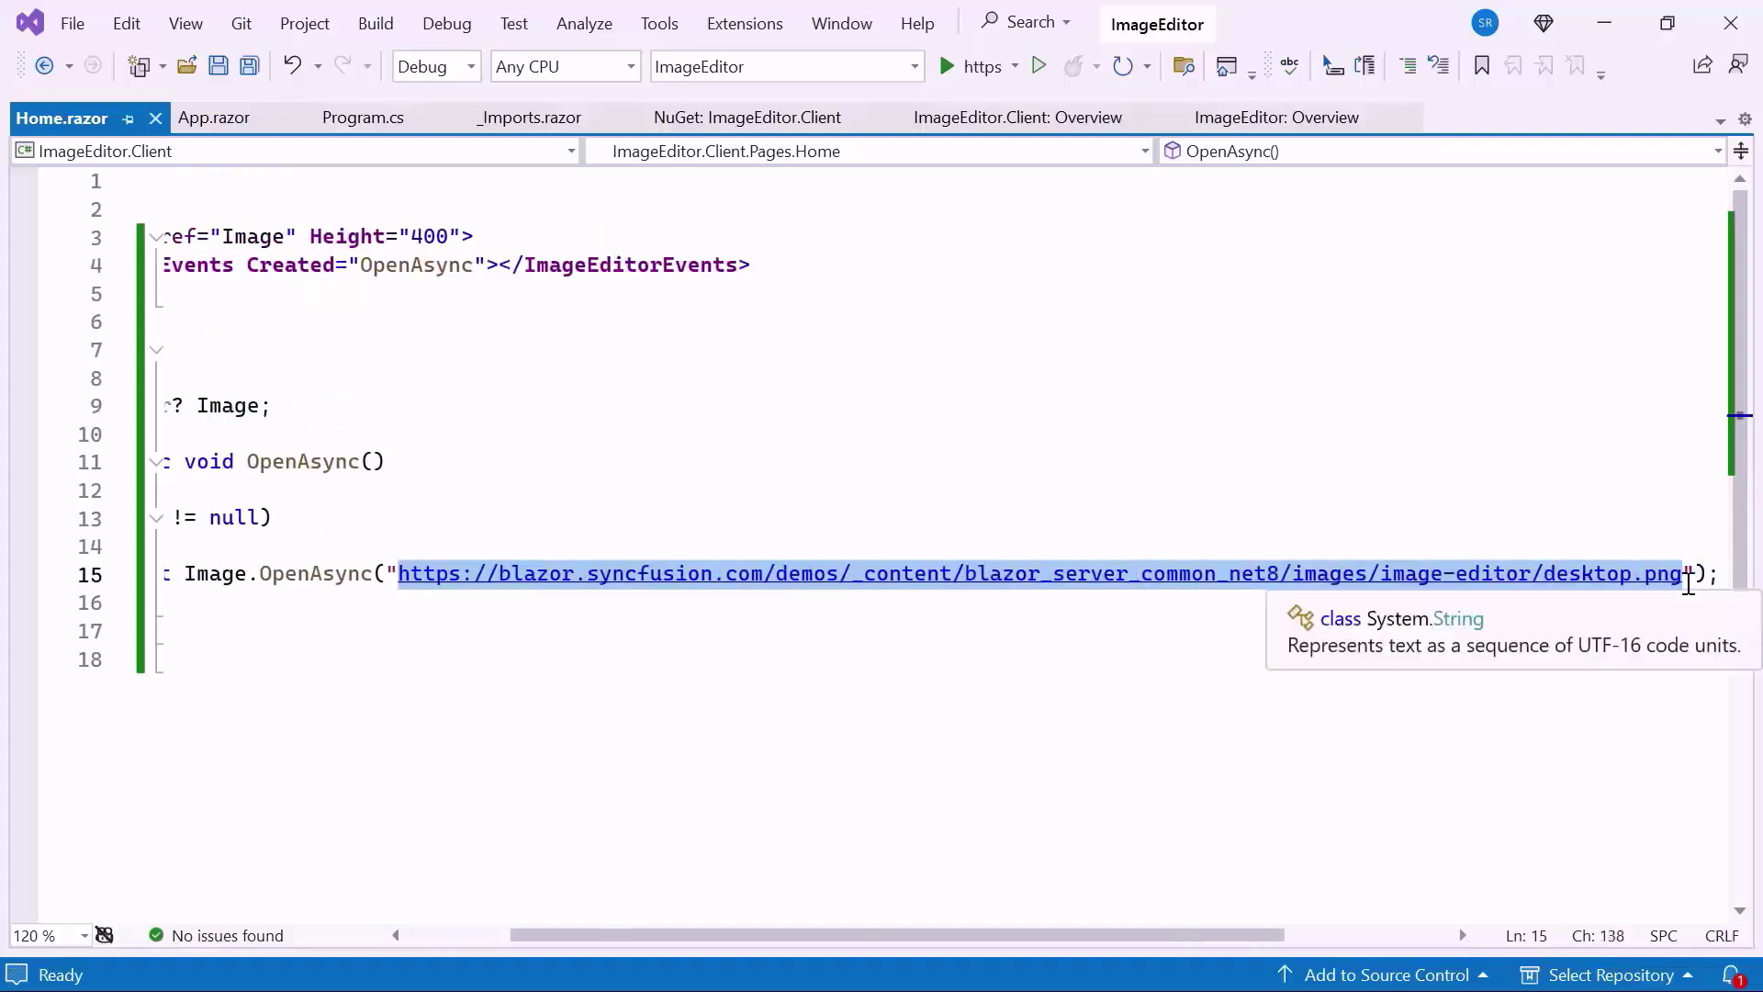
pyautogui.write('Waterfalls.jpg");')
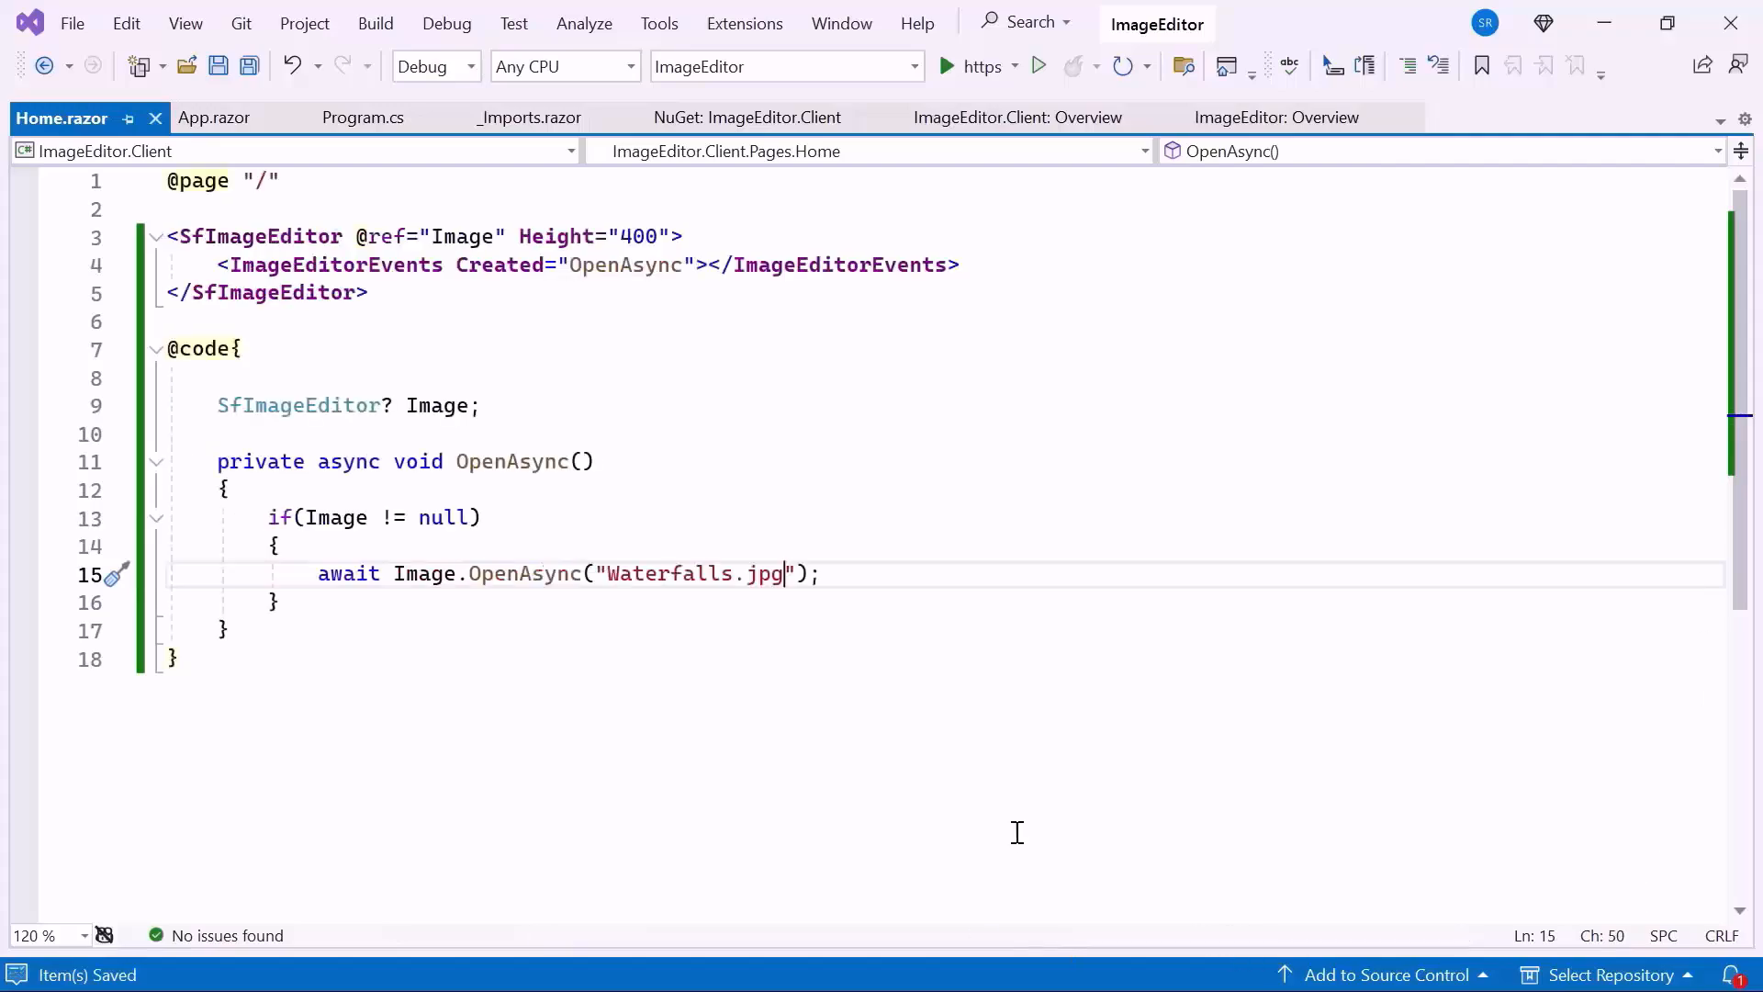
pyautogui.click(944, 66)
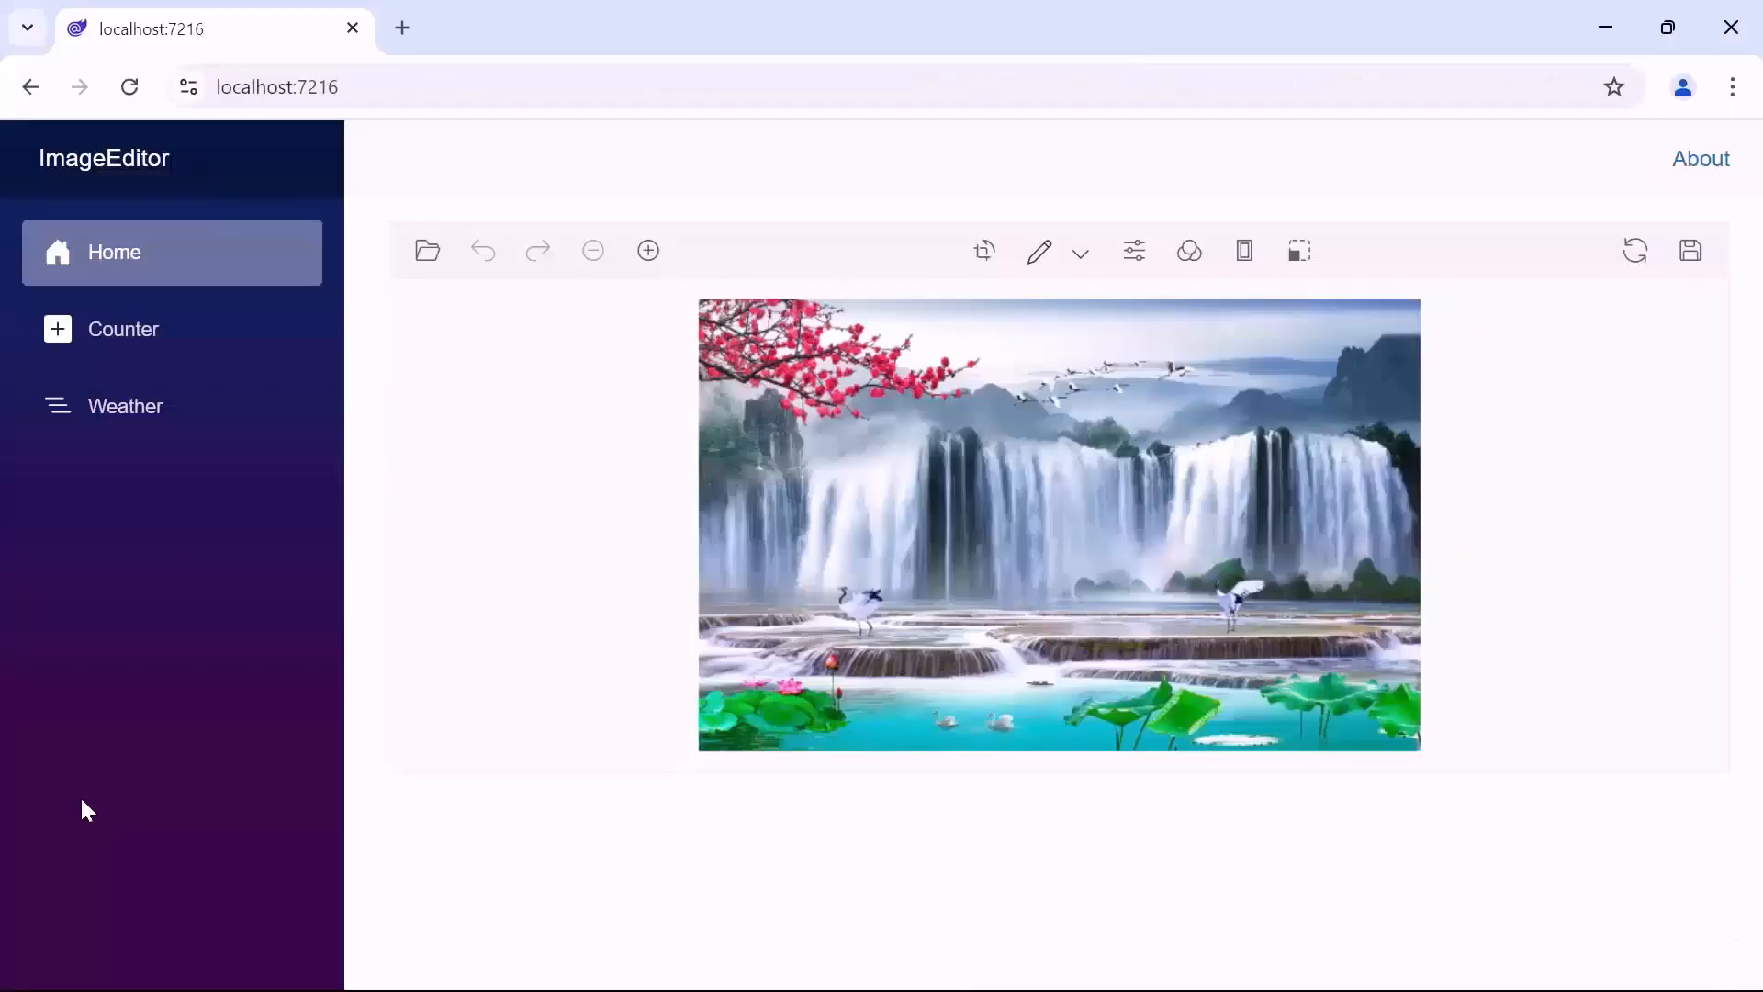